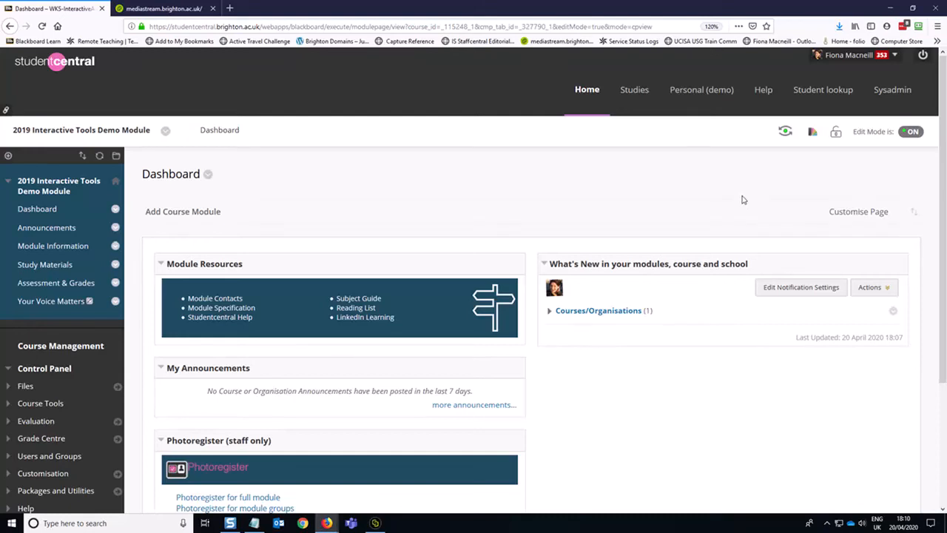
mouse_move(738, 198)
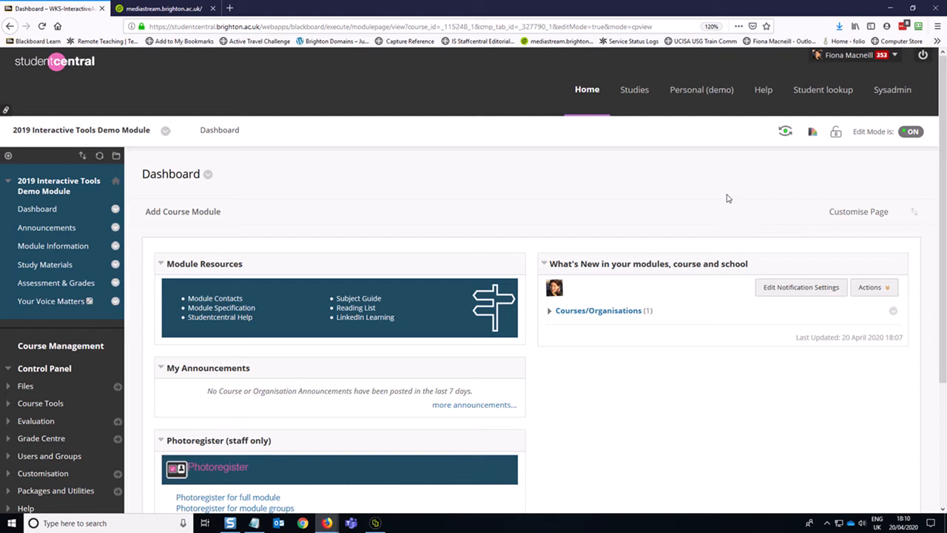
mouse_move(665, 206)
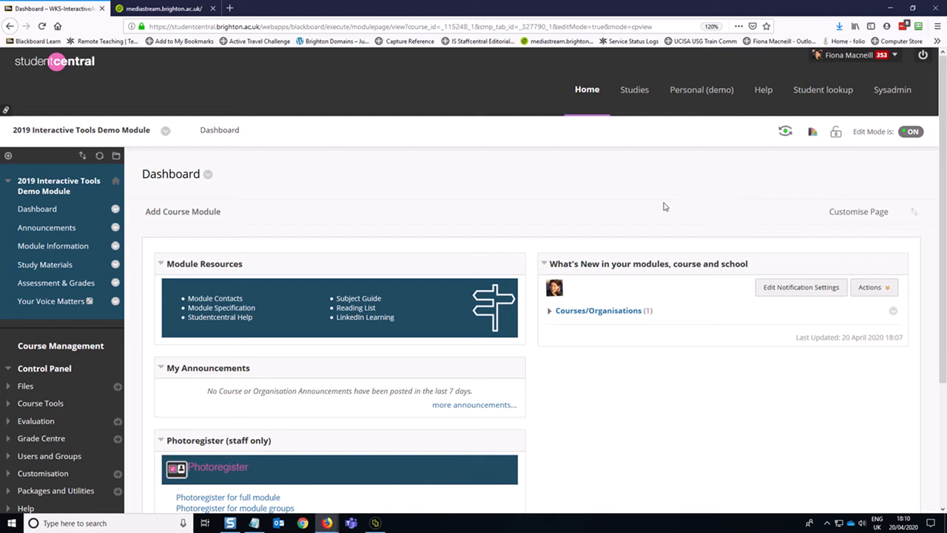
mouse_move(617, 215)
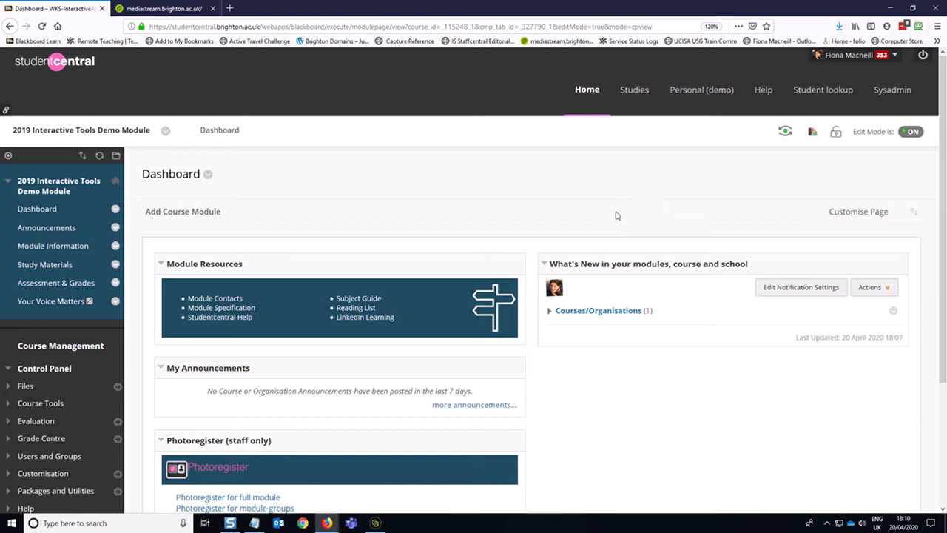
mouse_move(476, 249)
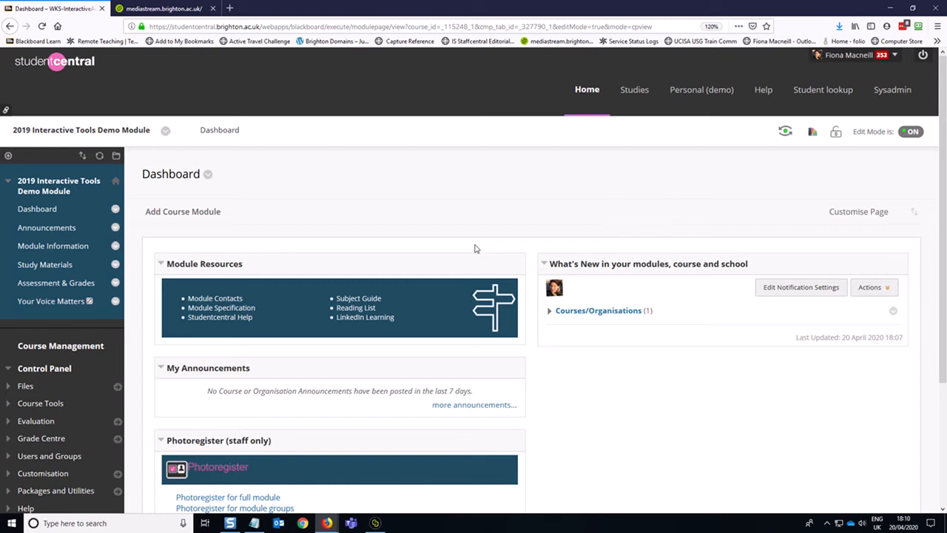
mouse_move(45, 264)
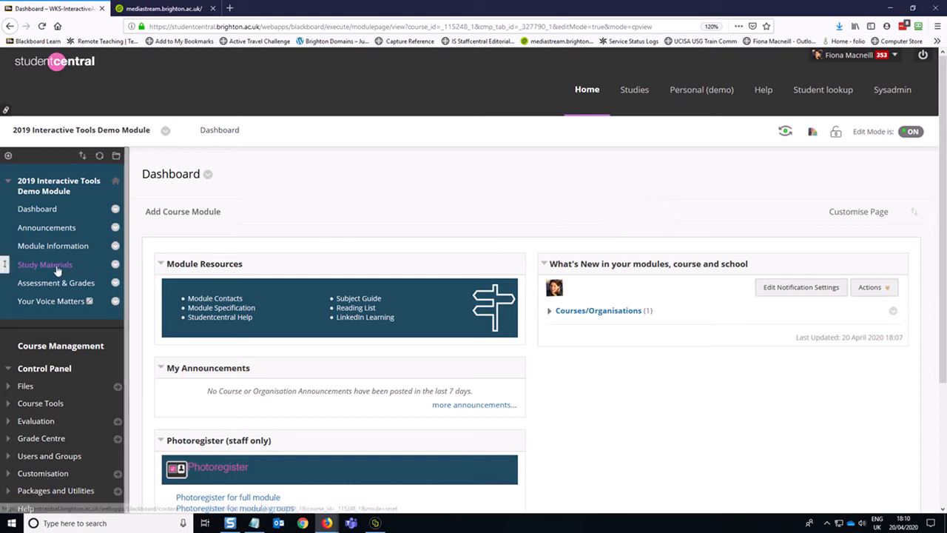
Step: Go to the module's Study Materials area and peek at the Course Tools list
left_click(45, 264)
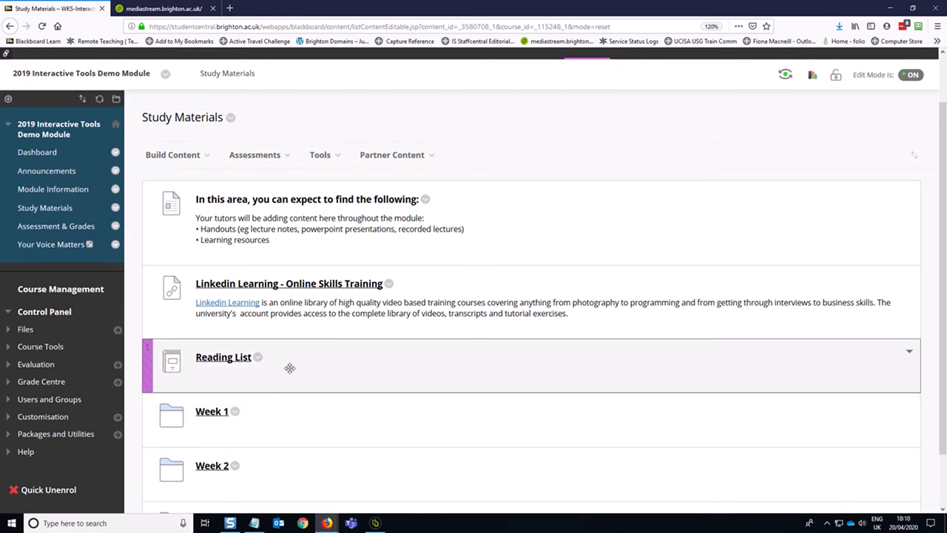
mouse_move(329, 355)
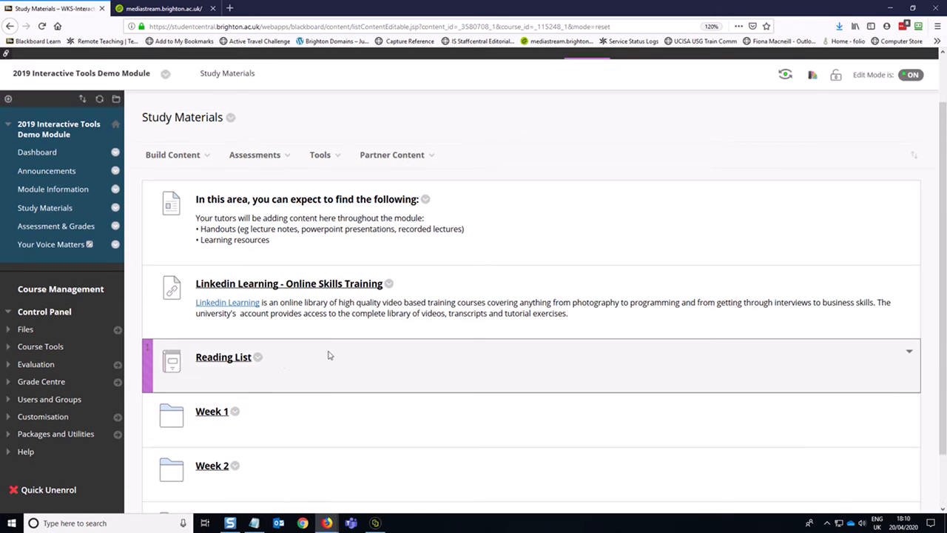
mouse_move(166, 328)
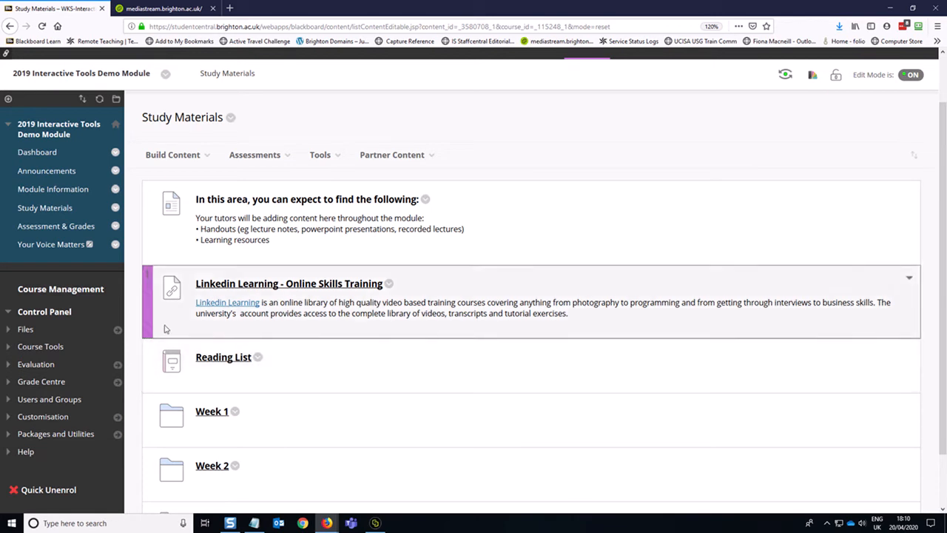
left_click(40, 346)
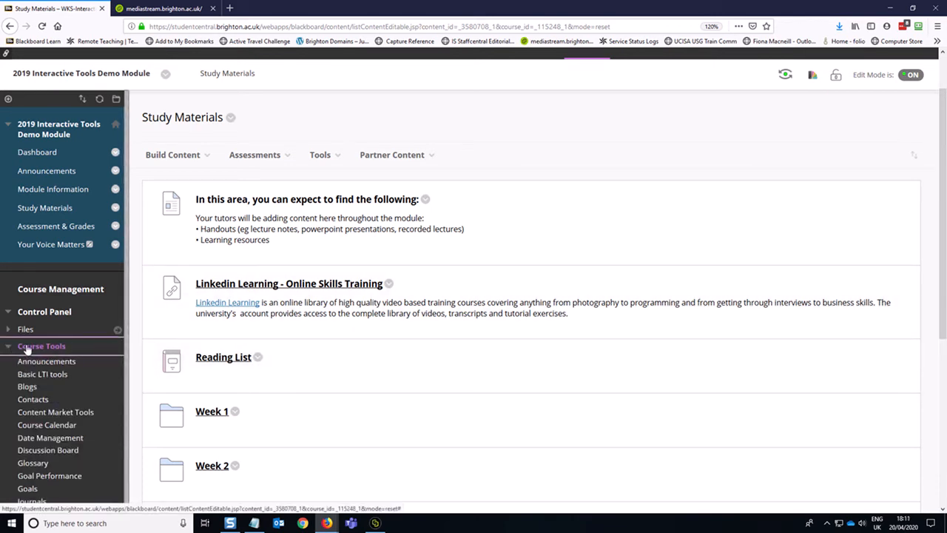
mouse_move(50, 438)
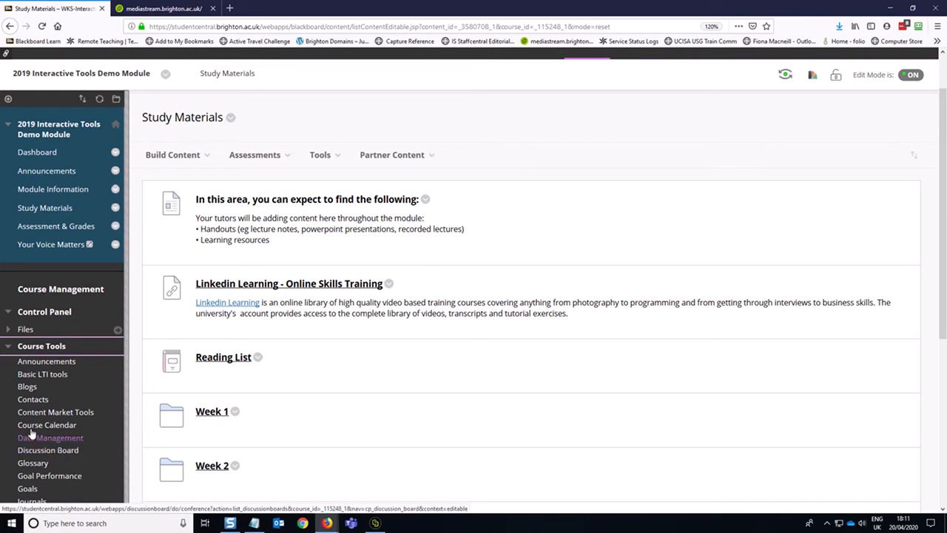
left_click(42, 345)
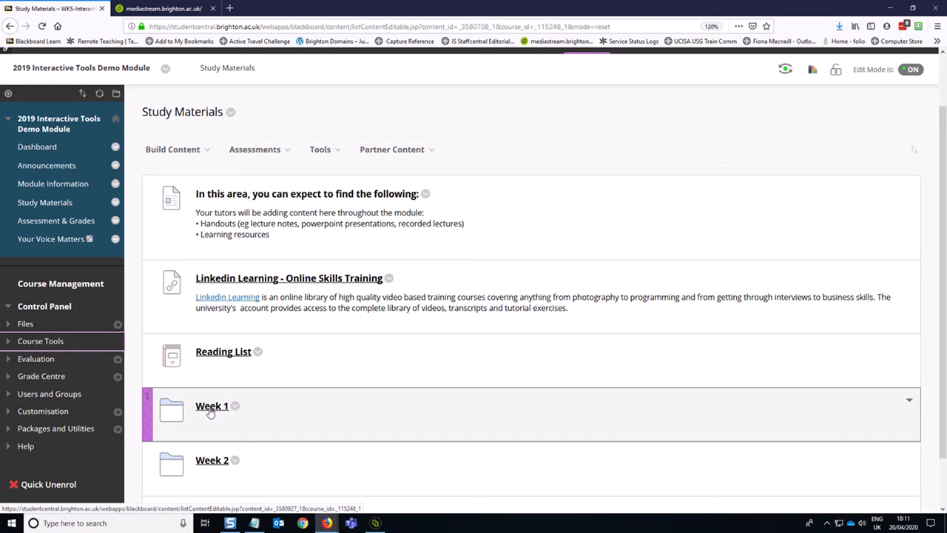
mouse_move(210, 410)
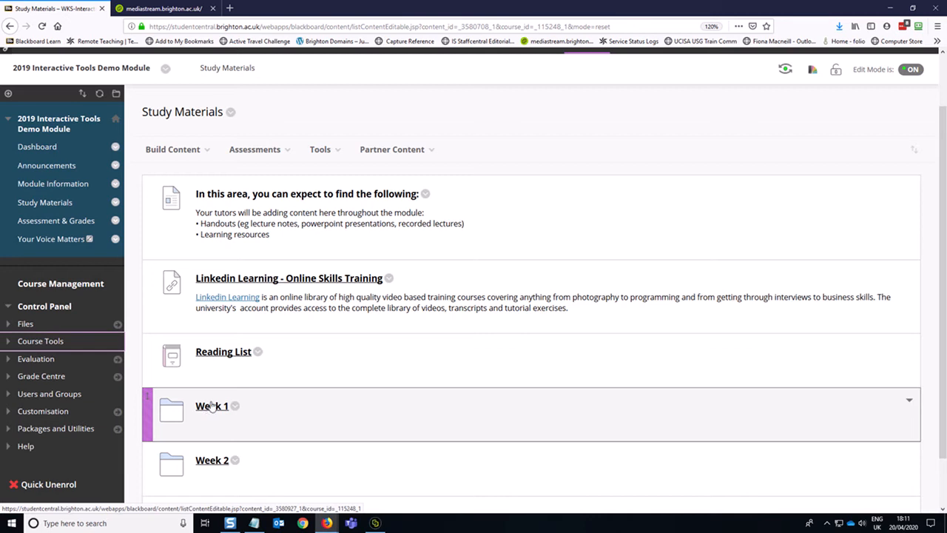
mouse_move(212, 406)
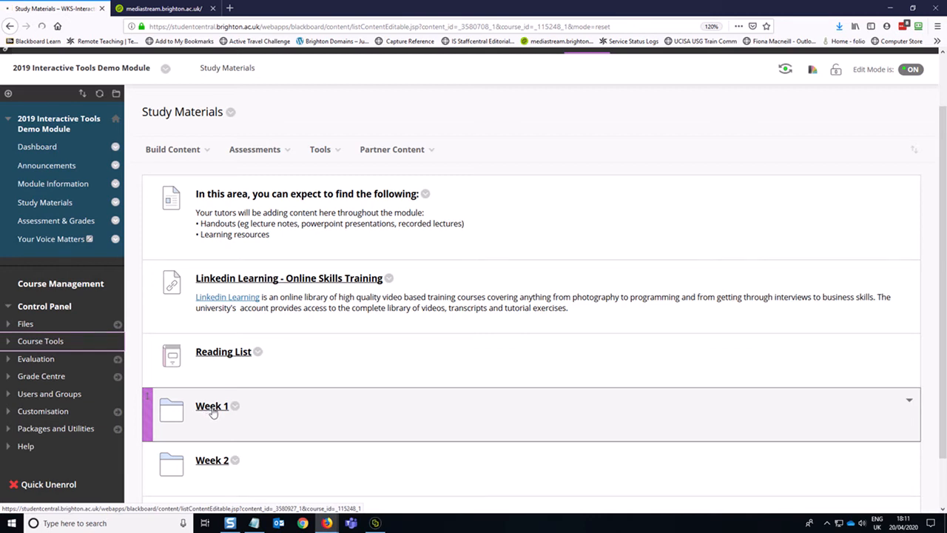
Step: In the Week 1 folder, start a Discussion Board link from the Tools menu
left_click(212, 406)
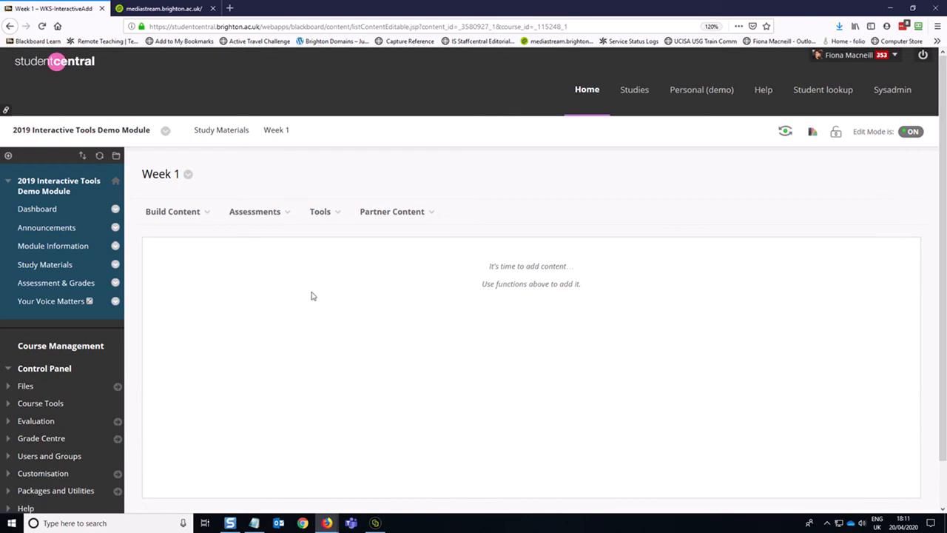
left_click(320, 211)
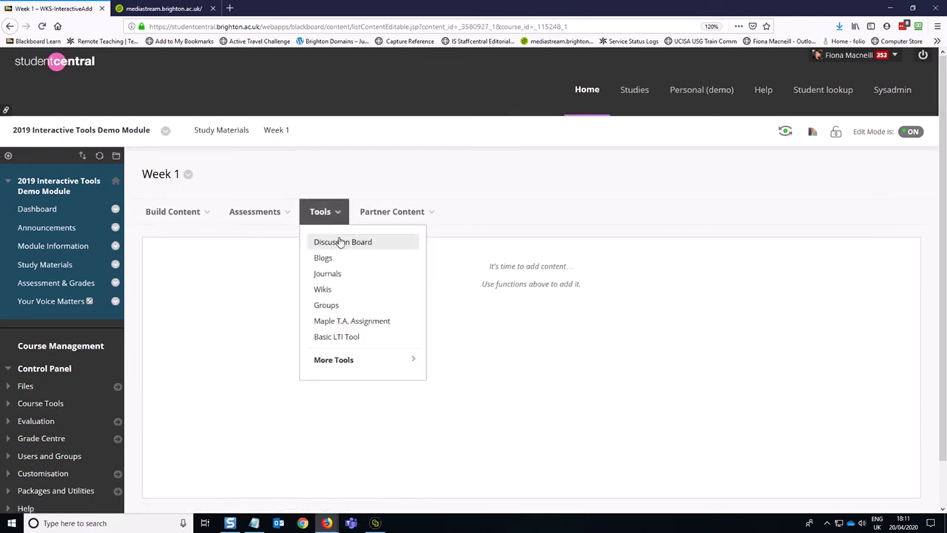
left_click(342, 242)
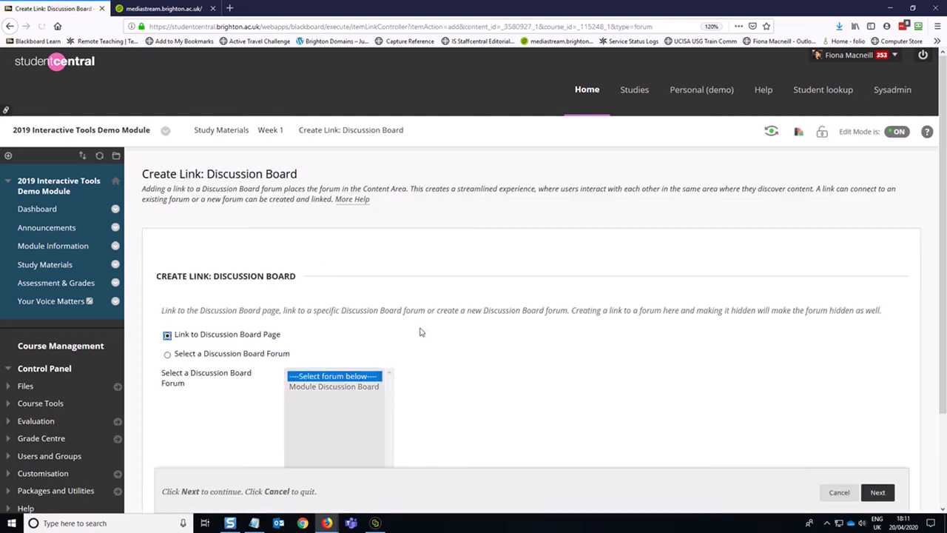
scroll("down", 3)
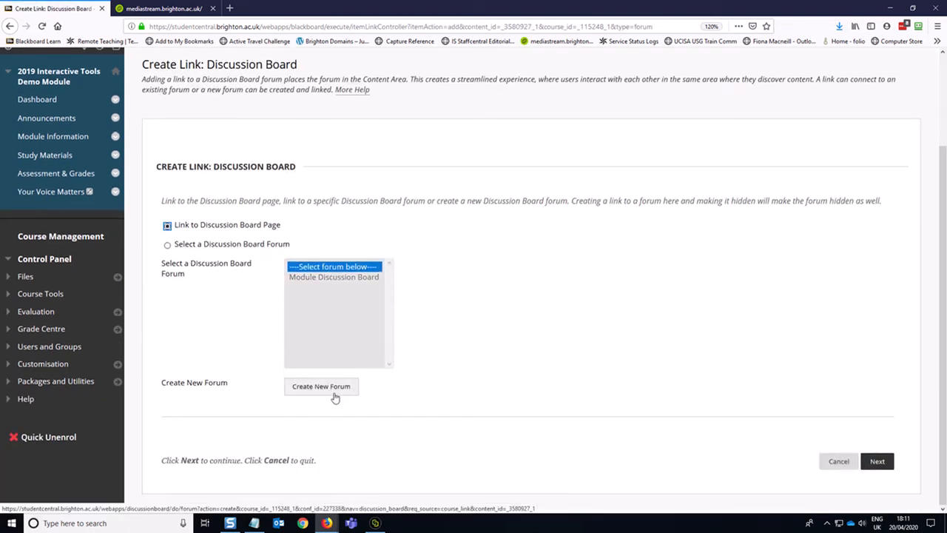
Step: Create a new forum and name it 'Week 1 Discussions'
left_click(321, 386)
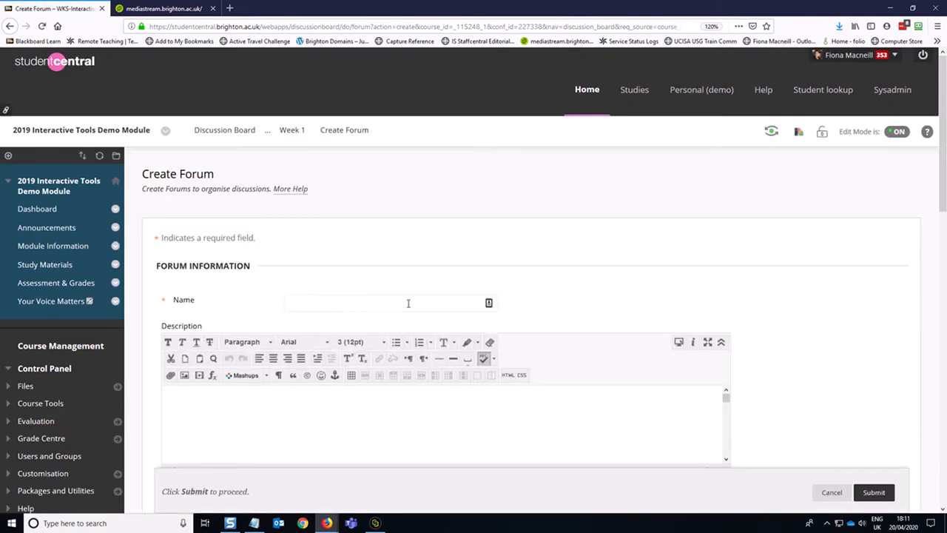
type("Week 1 Discussions")
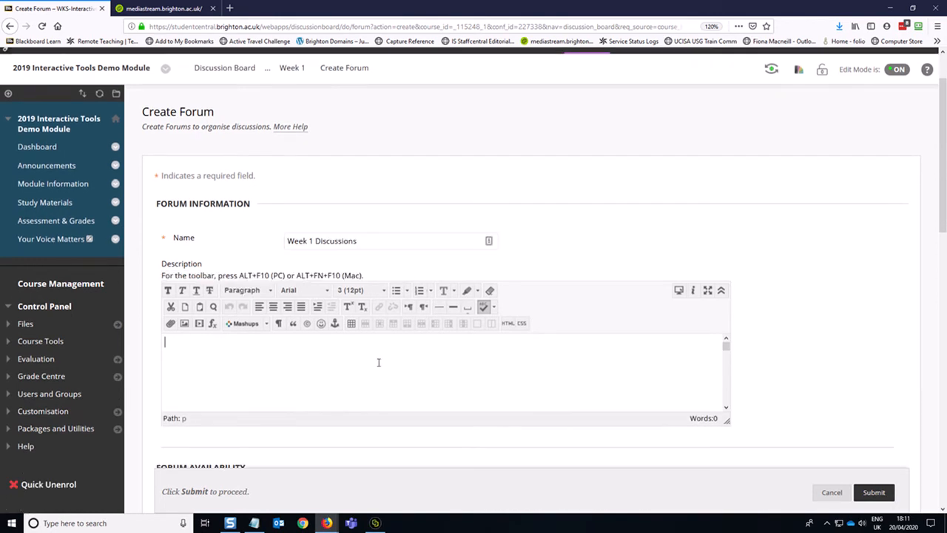
mouse_move(353, 358)
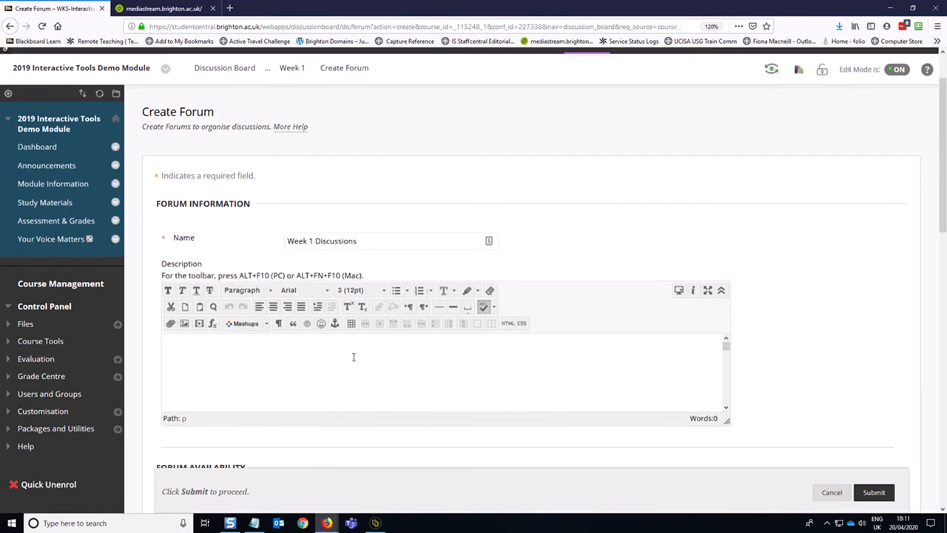
mouse_move(347, 358)
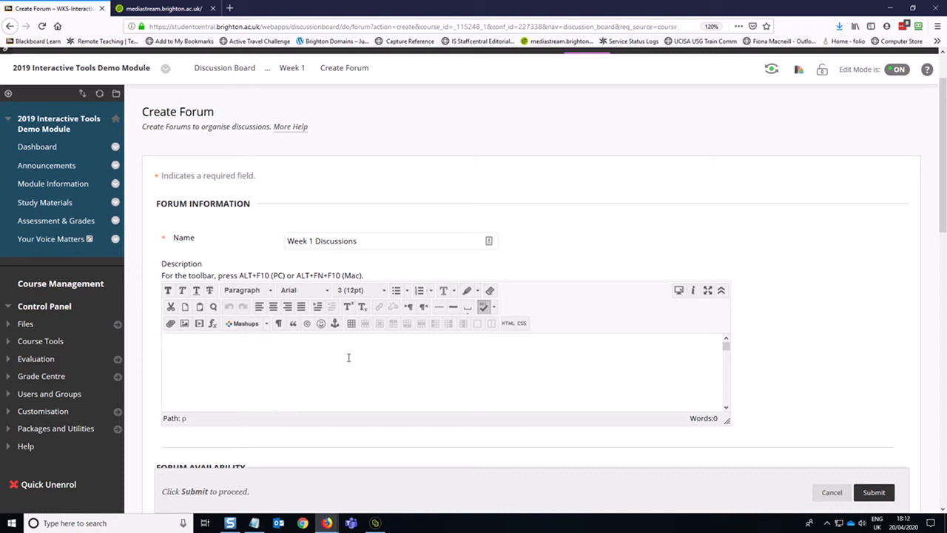
mouse_move(359, 373)
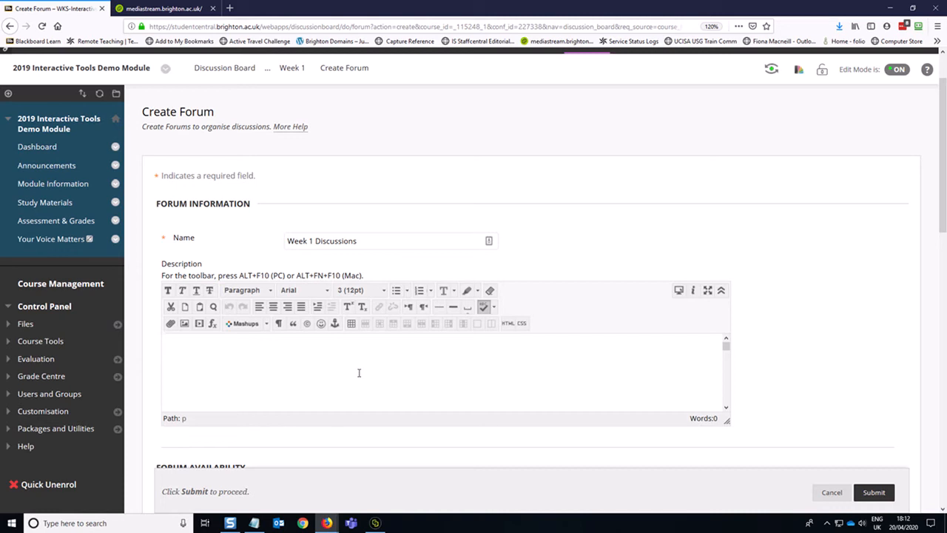
Step: Describe the forum: expectations and what is hoped to see, plus rules of engagement
left_click(354, 370)
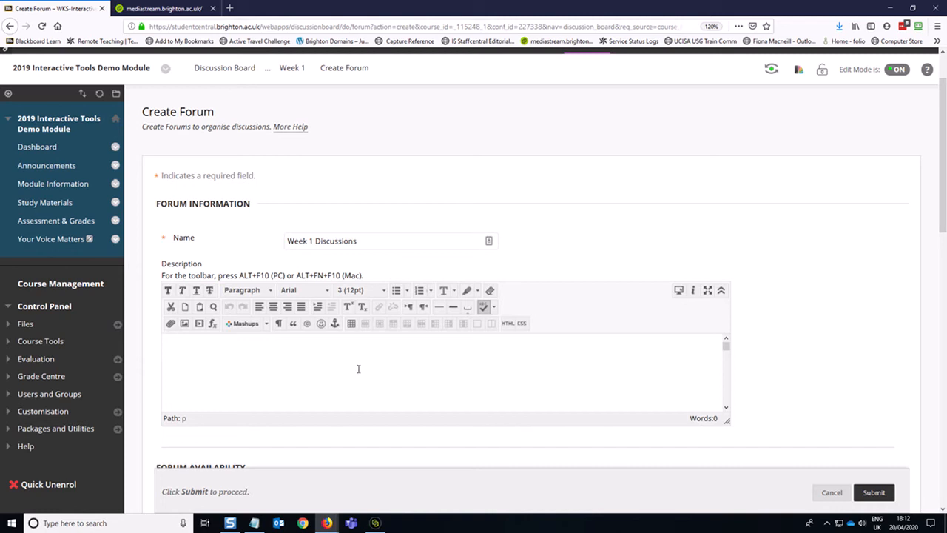
type("Expecc")
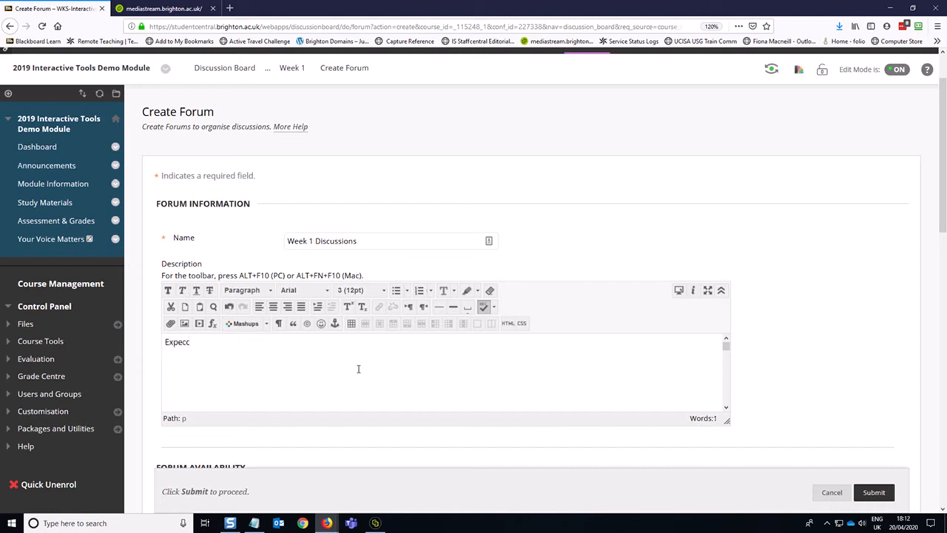
type("tations")
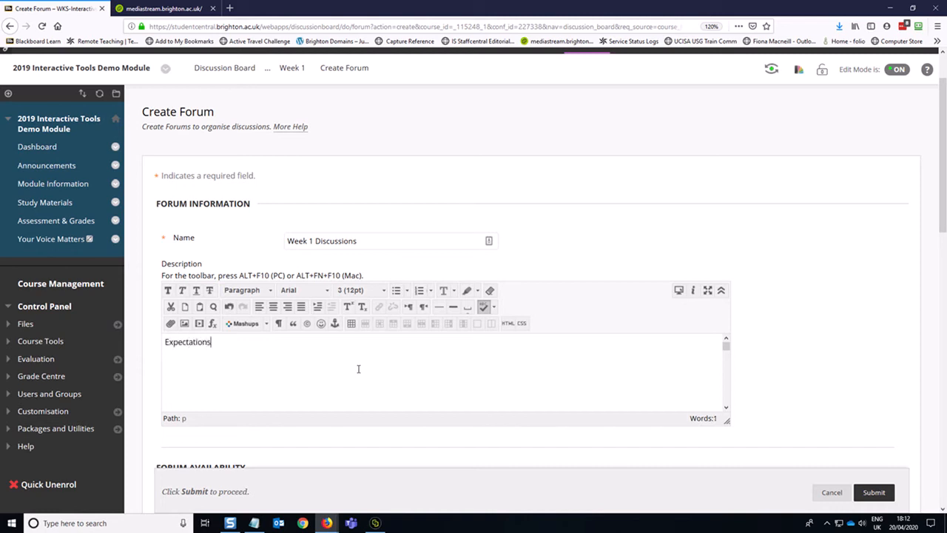
type("and what I hope")
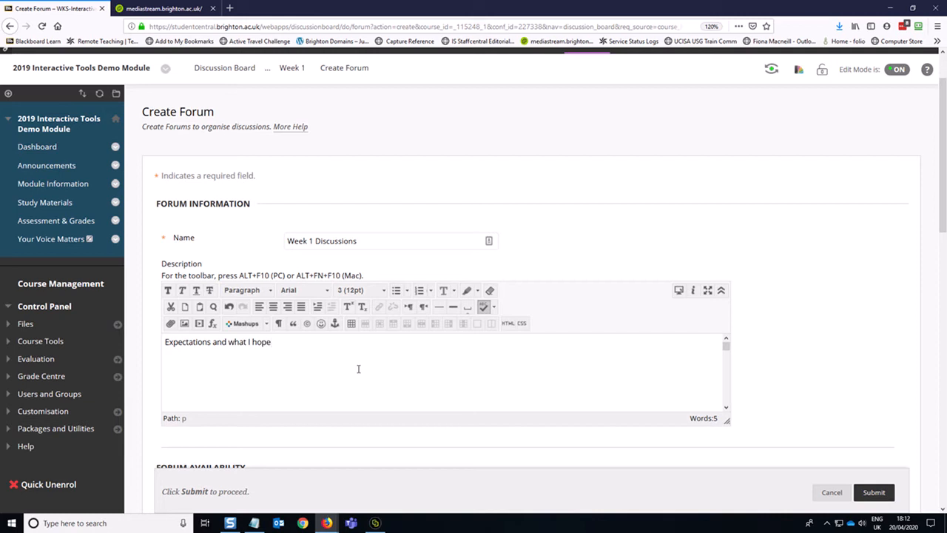
type("to see.")
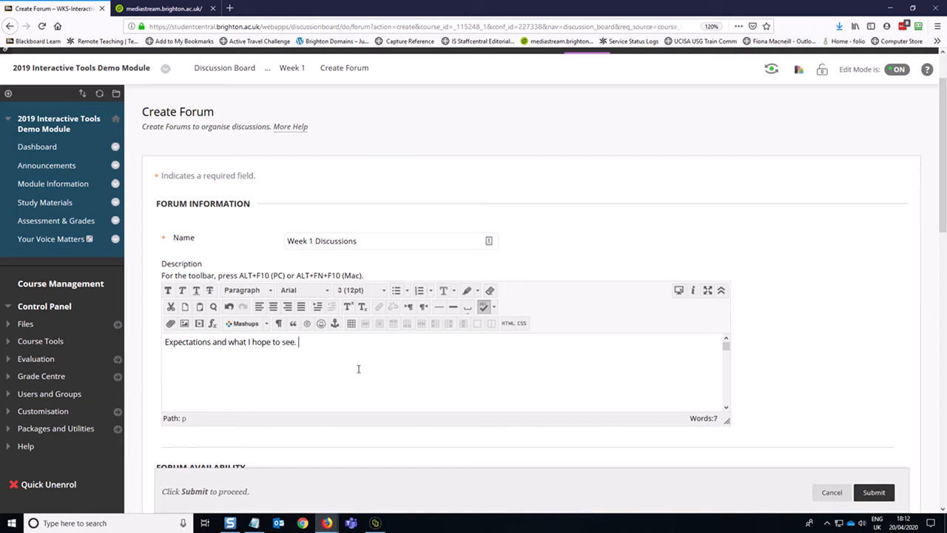
type("Rules of en")
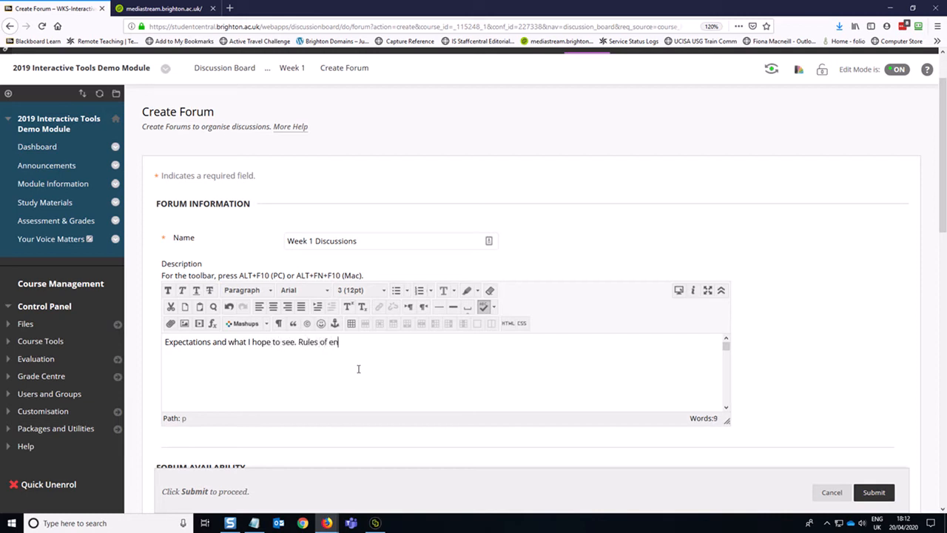
type("gagement.")
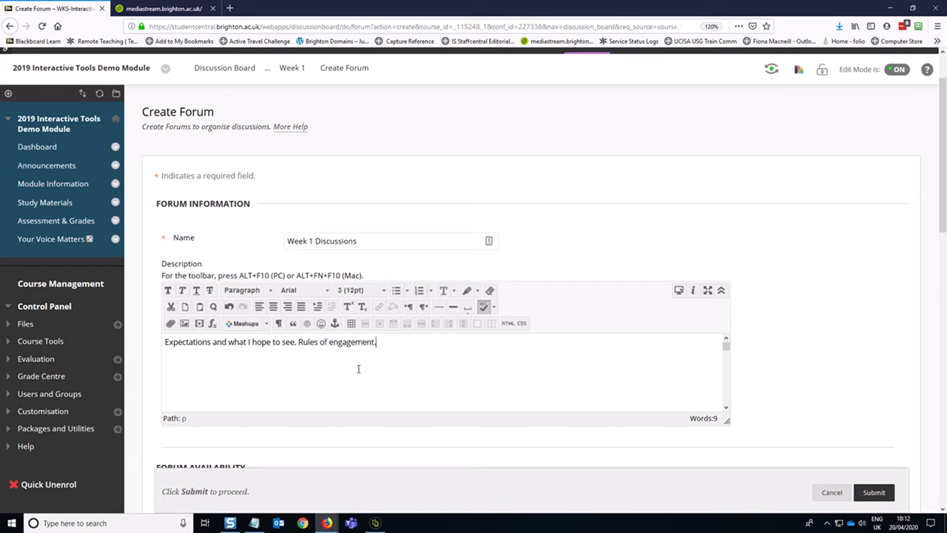
mouse_move(411, 348)
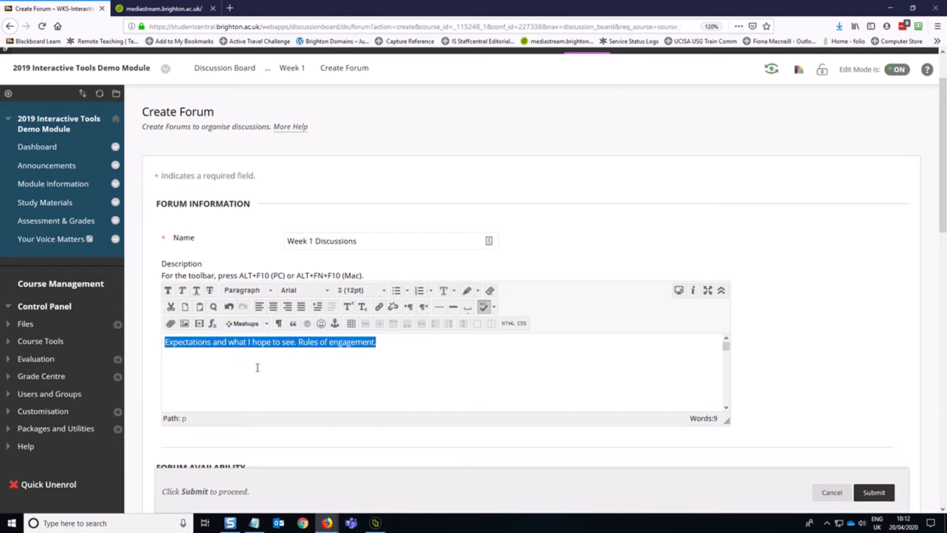
left_click(254, 524)
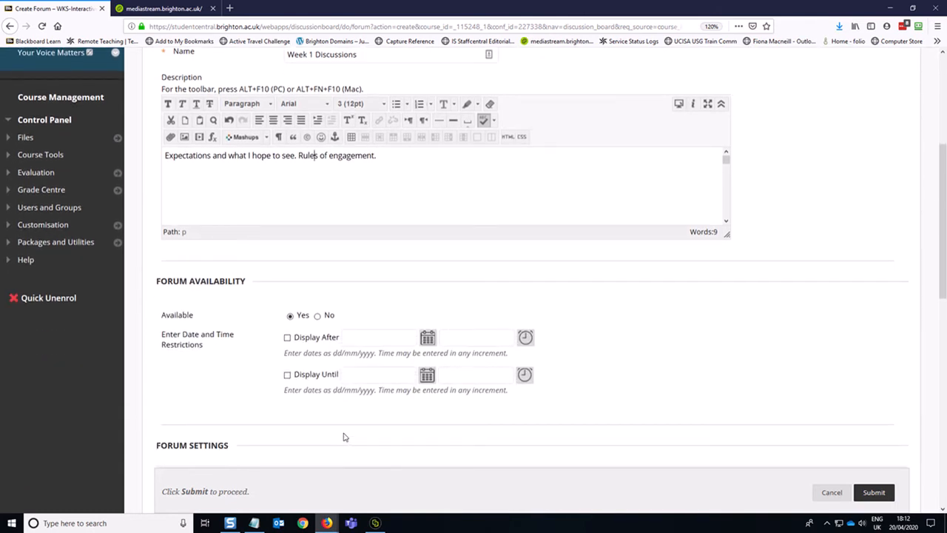
scroll("down", 3)
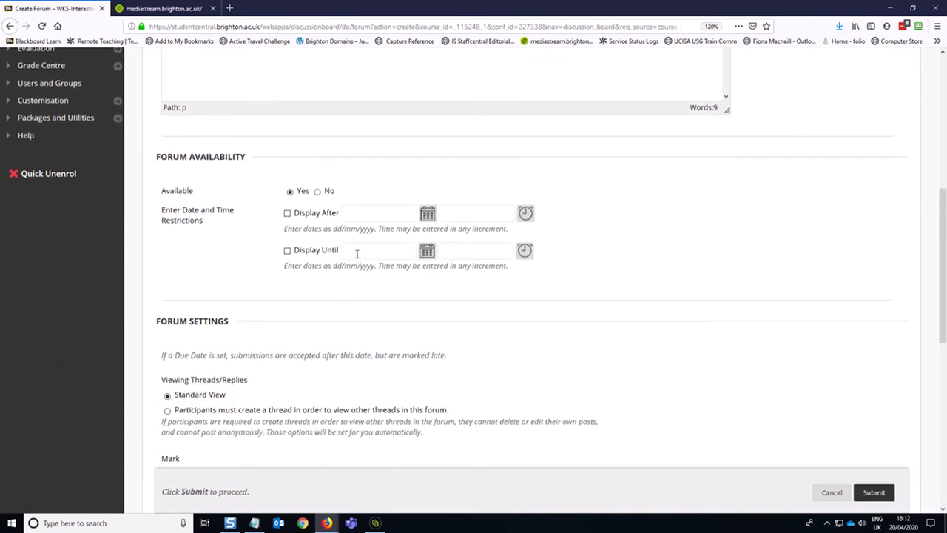
mouse_move(359, 204)
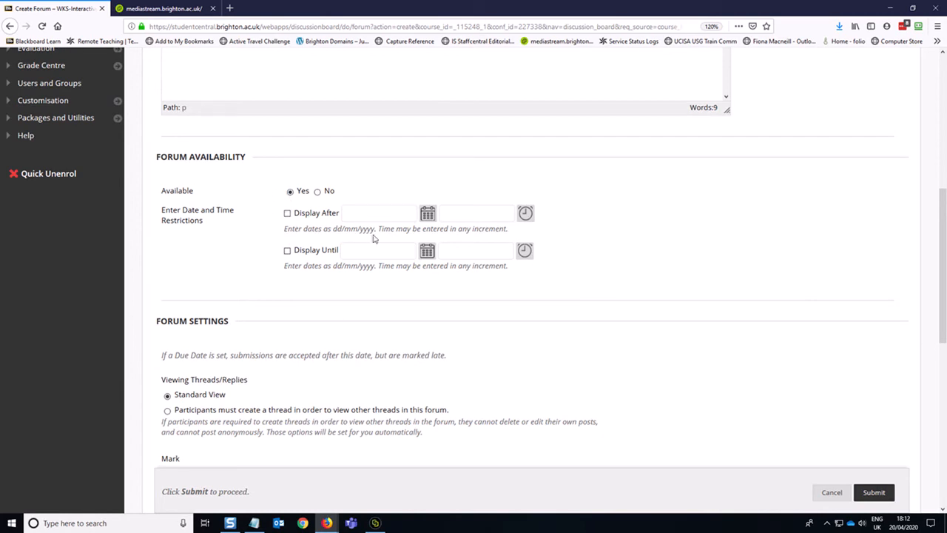
mouse_move(302, 338)
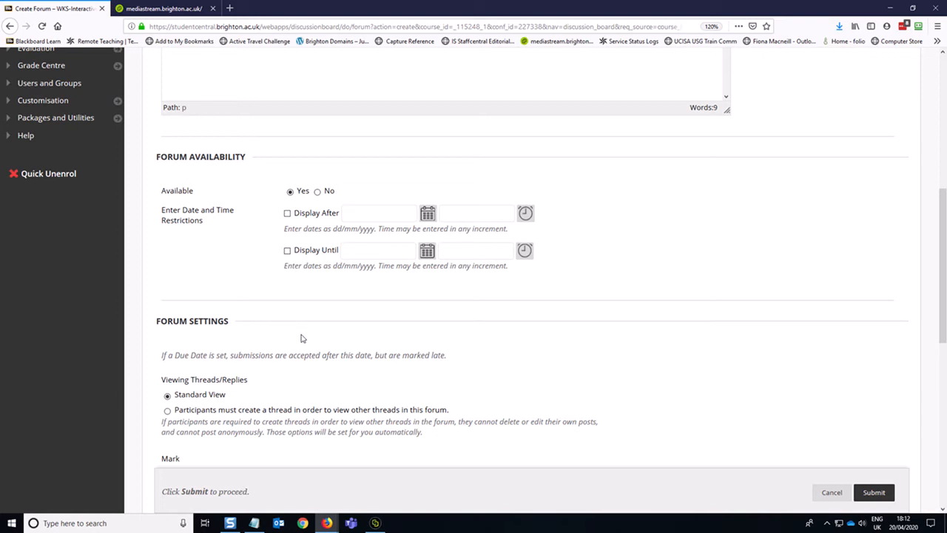
mouse_move(303, 335)
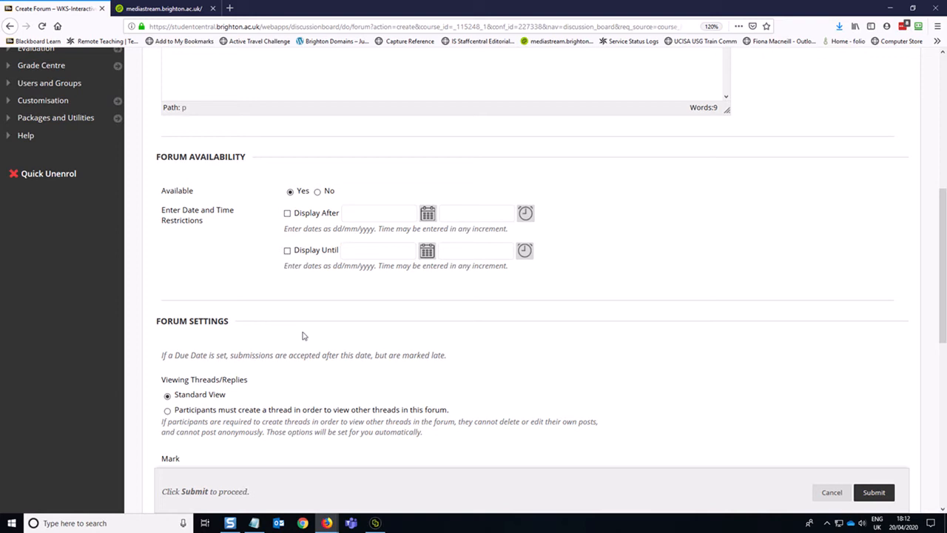
scroll("down", 3)
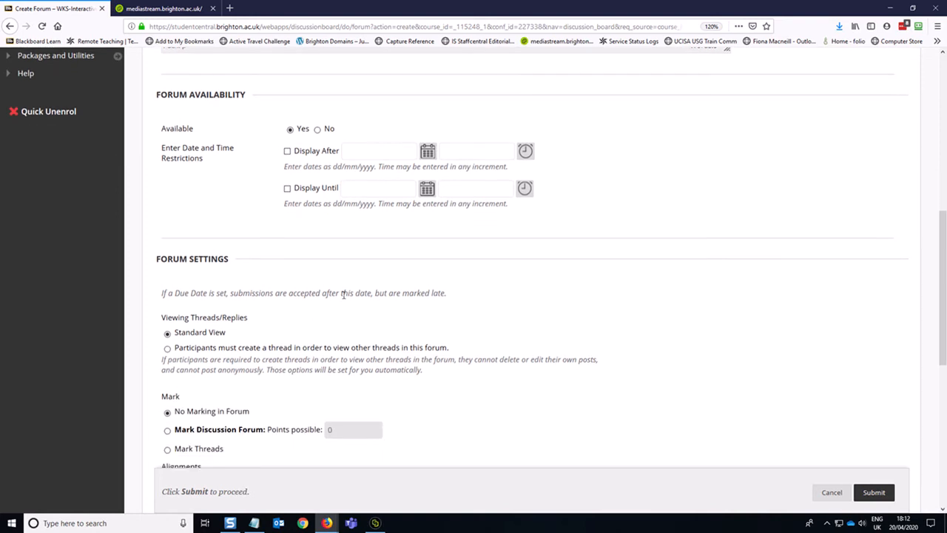
scroll("down", 3)
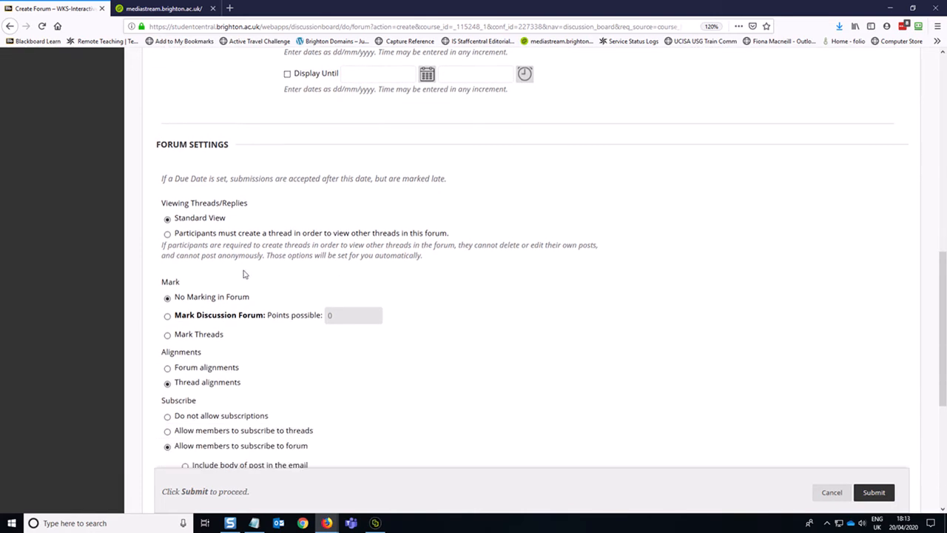
scroll("down", 3)
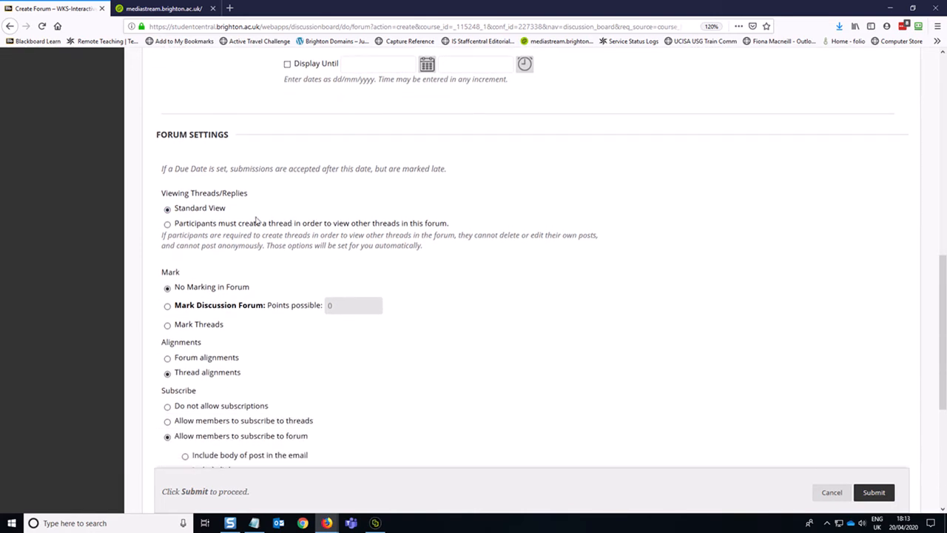
mouse_move(184, 232)
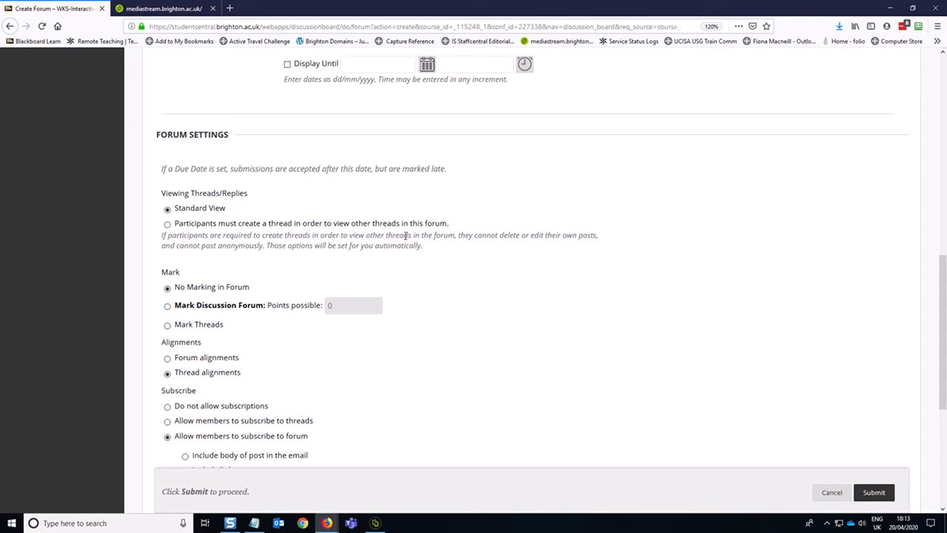
mouse_move(490, 260)
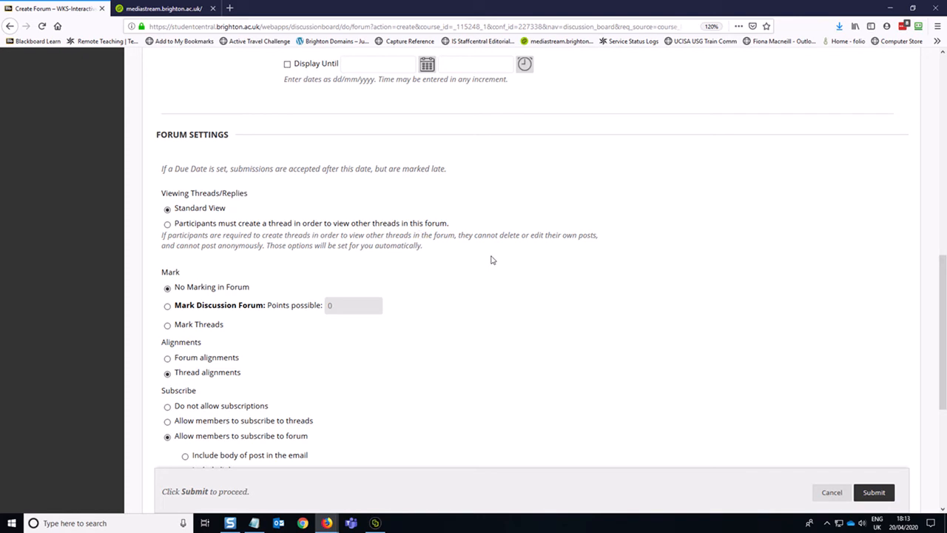
Step: Try marking the whole forum with points, then return it to No Marking in Forum
scroll("down", 3)
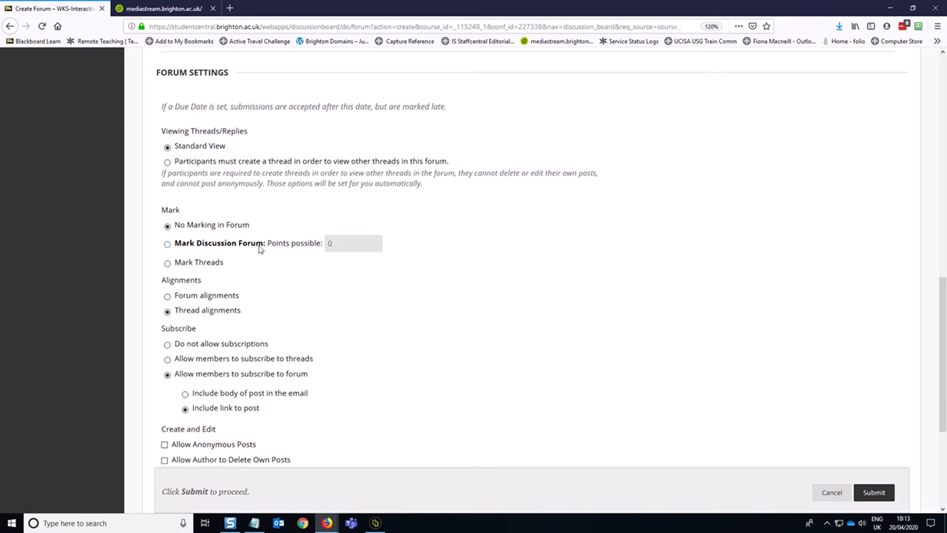
mouse_move(182, 254)
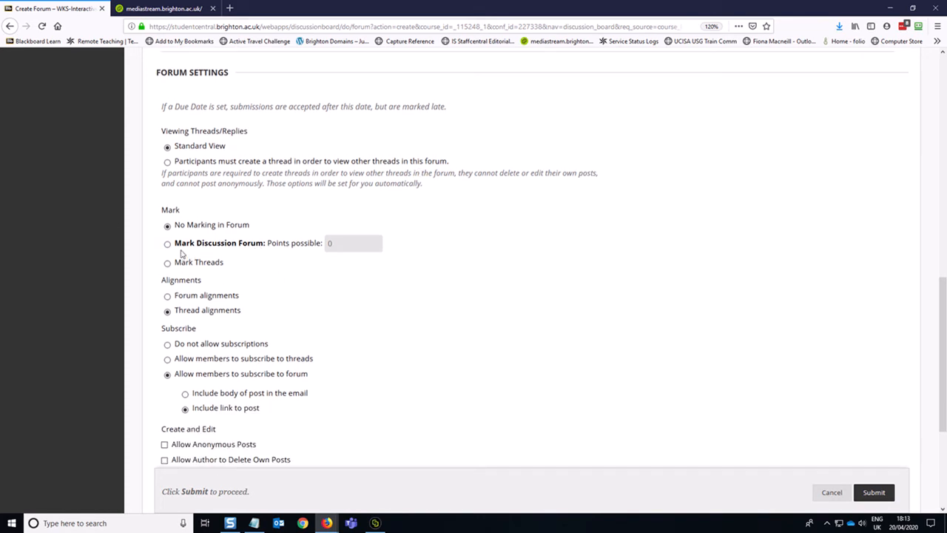
left_click(167, 244)
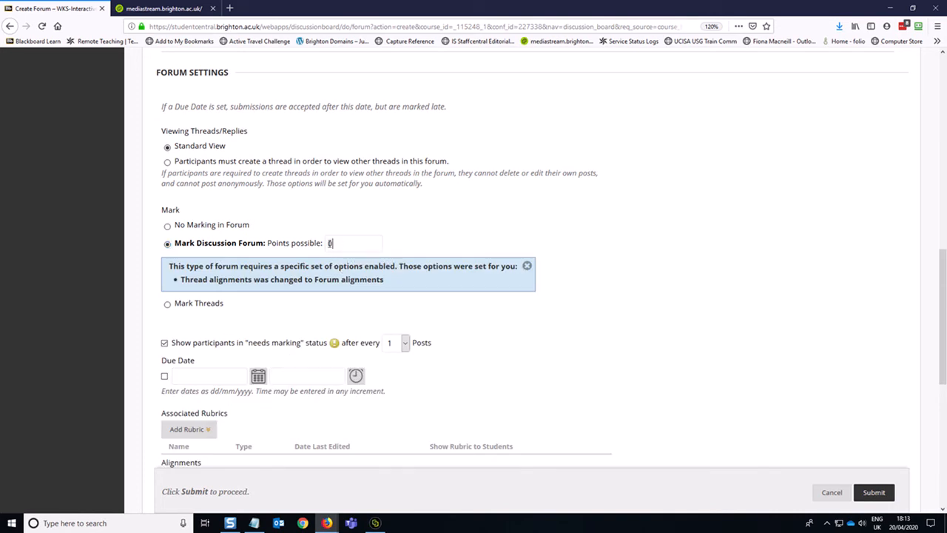
left_click(353, 243)
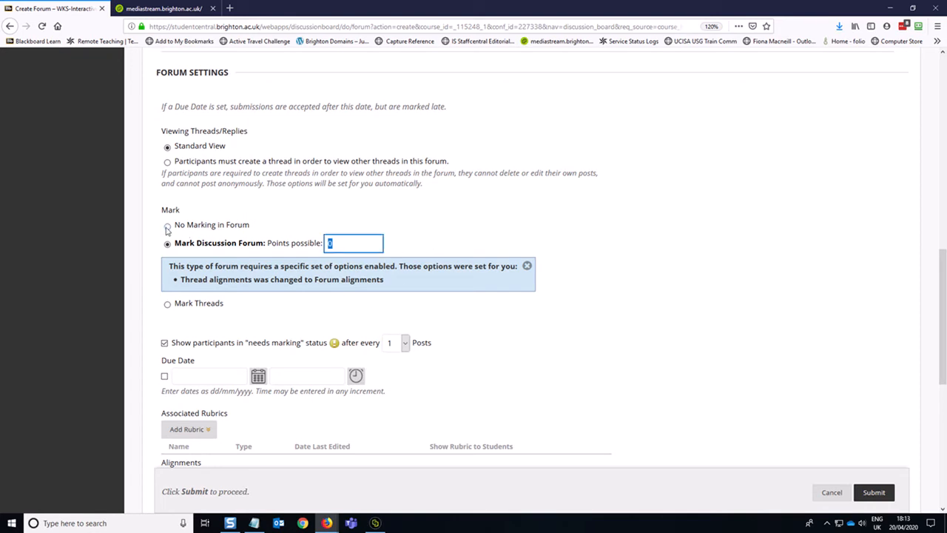
left_click(167, 225)
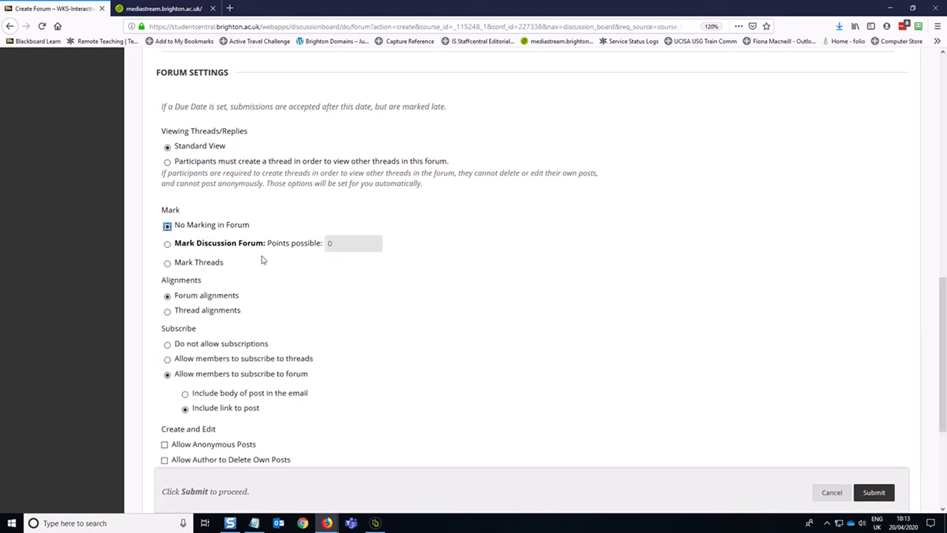
mouse_move(258, 257)
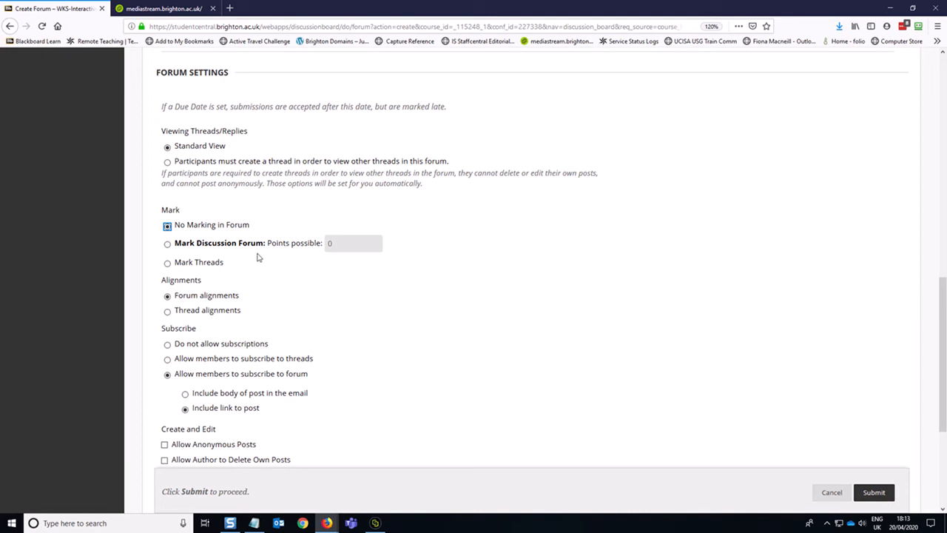
Step: Allow authors to edit their own published posts and delete their own posts
scroll("down", 3)
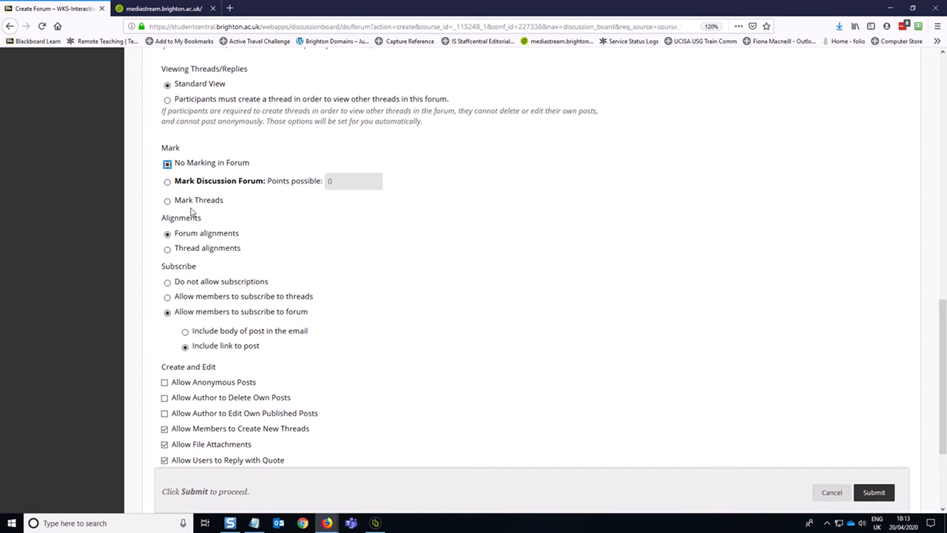
scroll("down", 3)
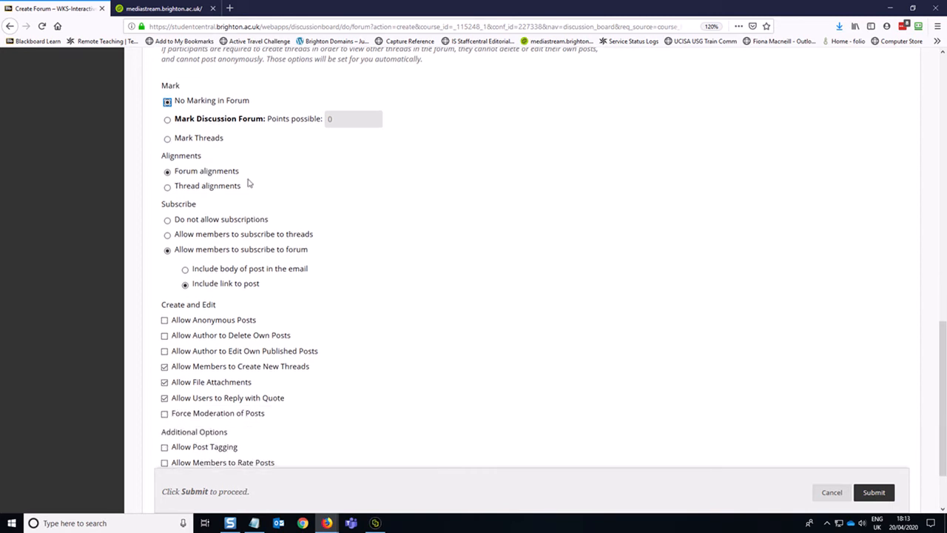
scroll("down", 3)
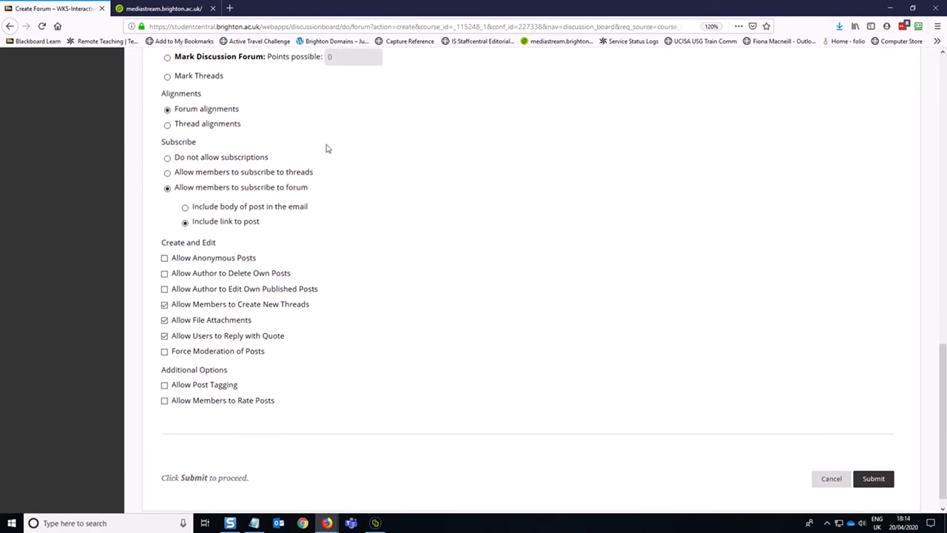
mouse_move(394, 213)
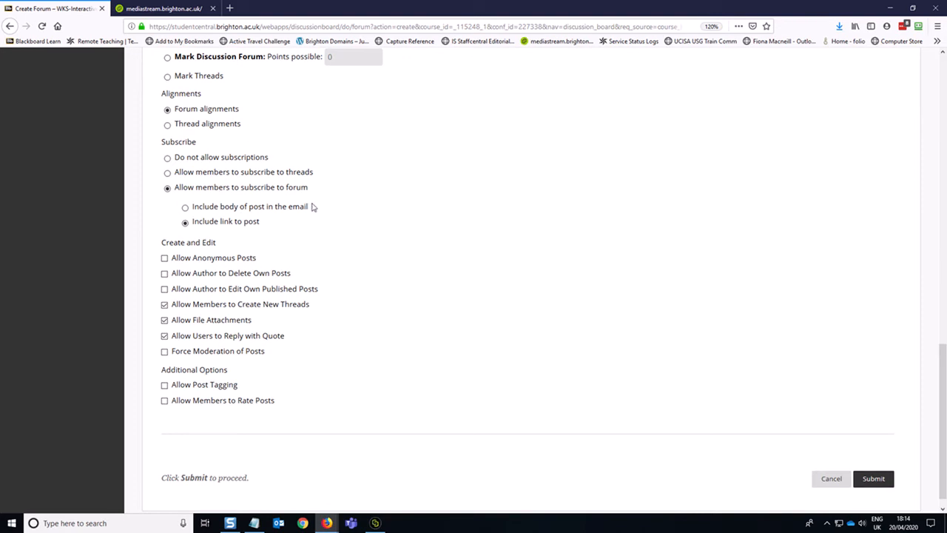
mouse_move(197, 238)
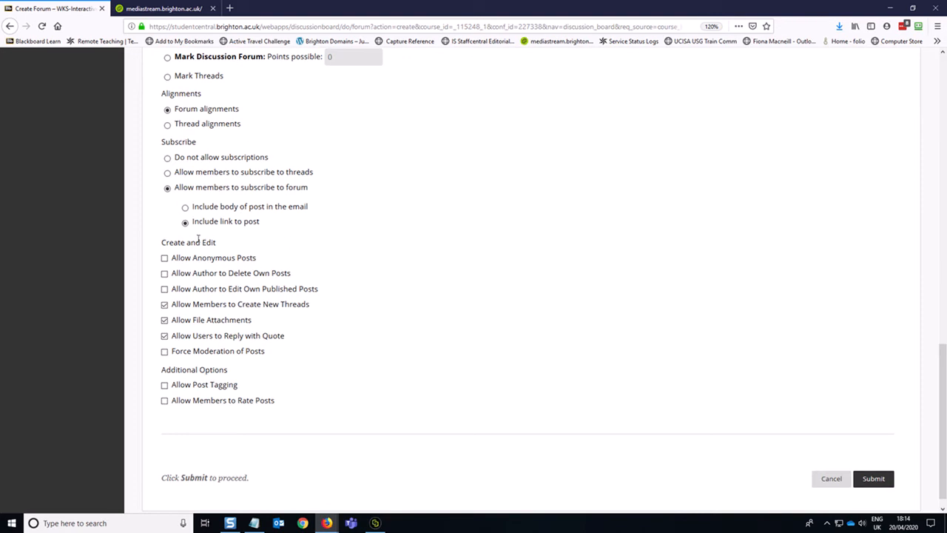
mouse_move(278, 237)
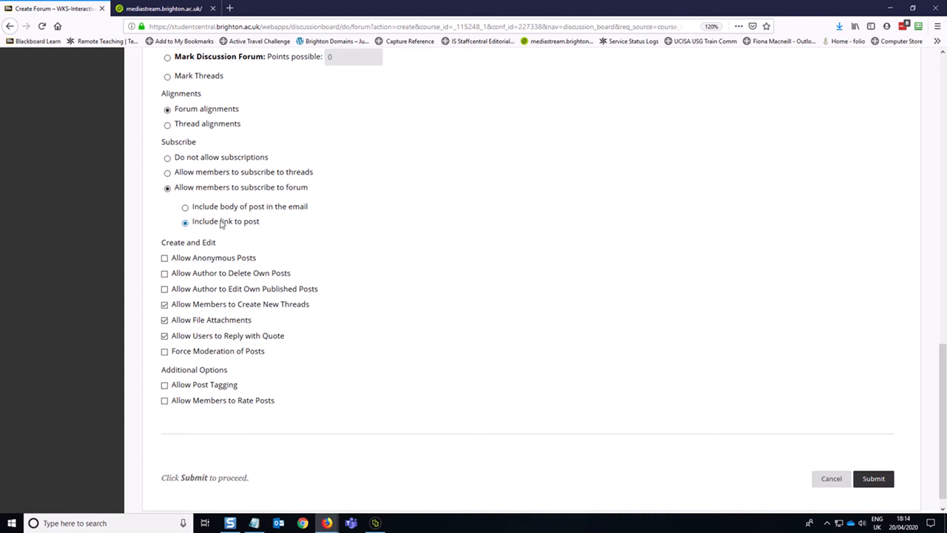
scroll("down", 3)
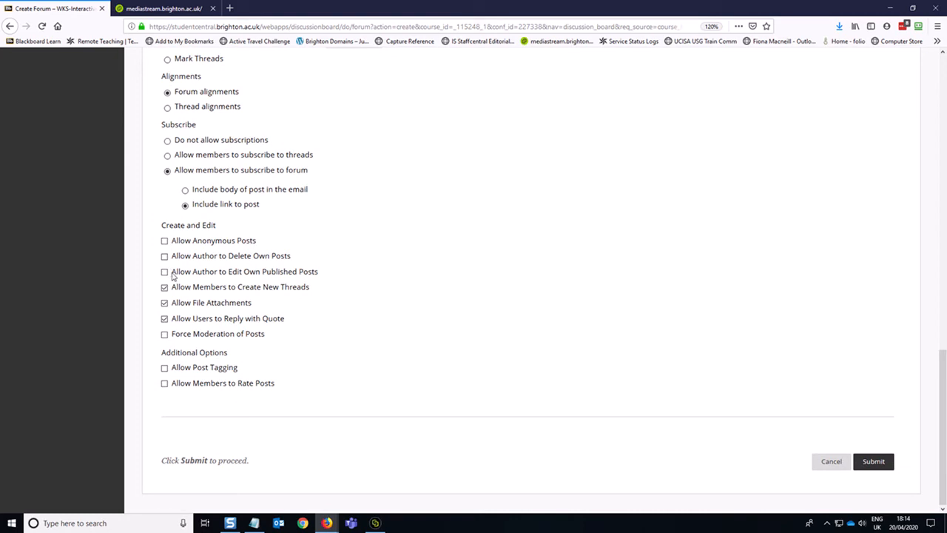
left_click(164, 271)
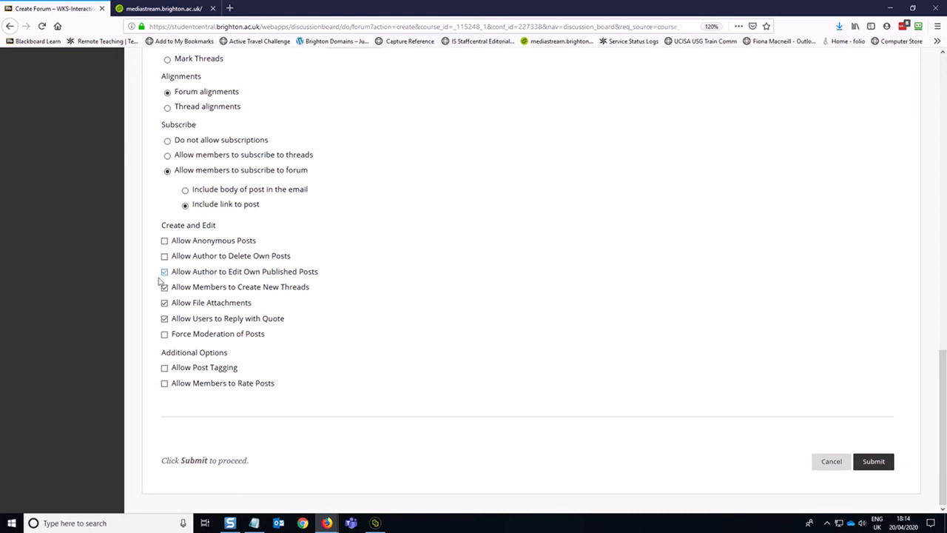
left_click(164, 255)
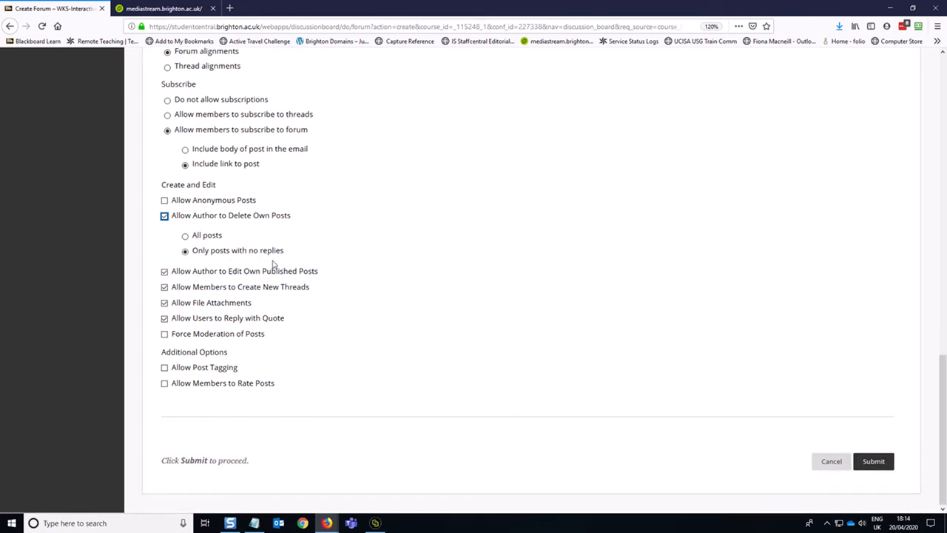
mouse_move(363, 265)
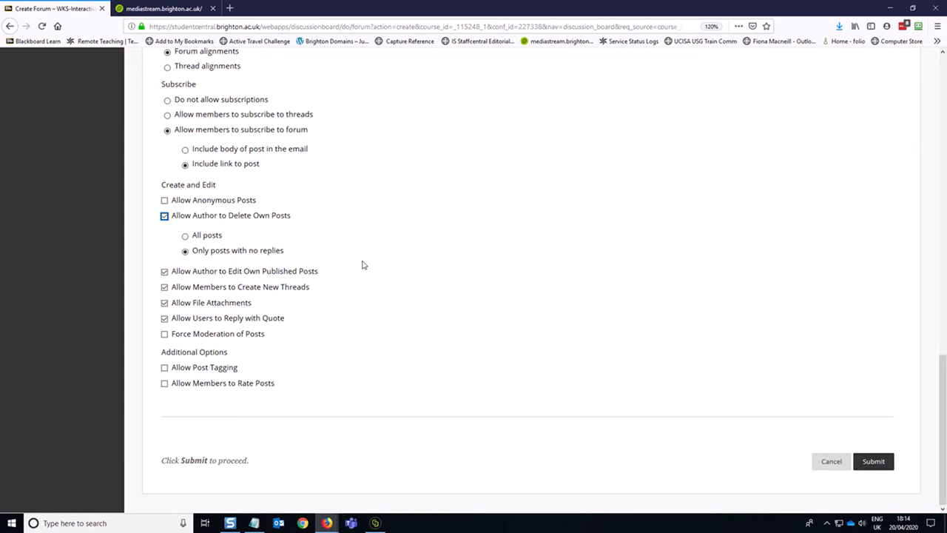
mouse_move(293, 313)
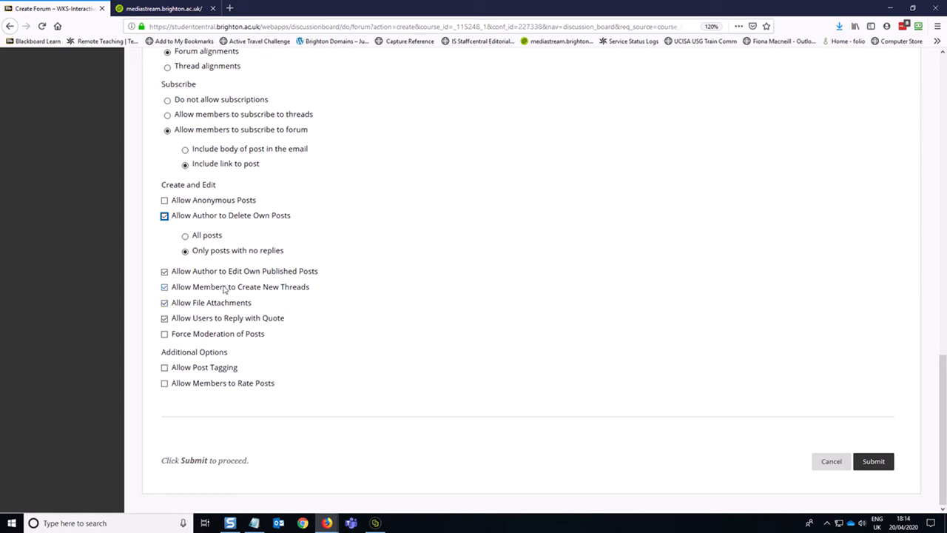
mouse_move(271, 307)
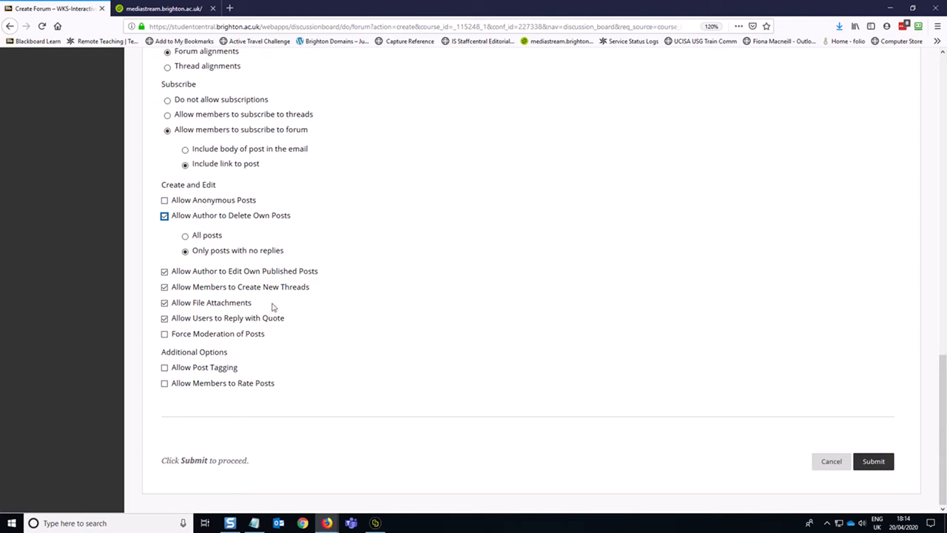
mouse_move(290, 310)
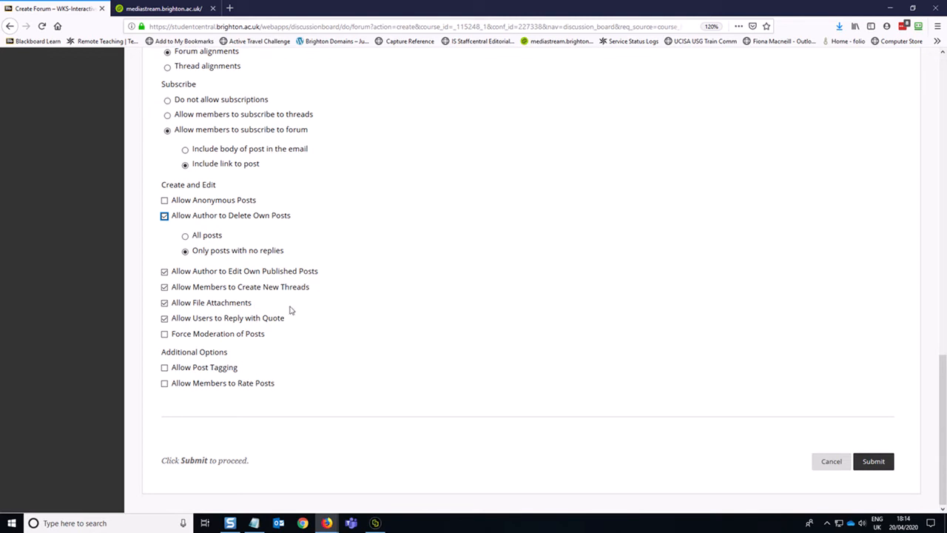
mouse_move(282, 340)
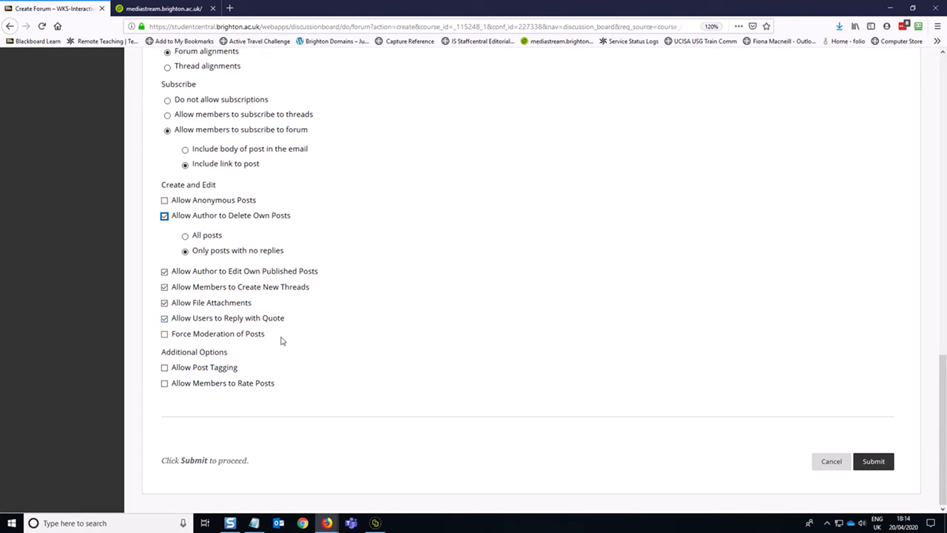
mouse_move(268, 334)
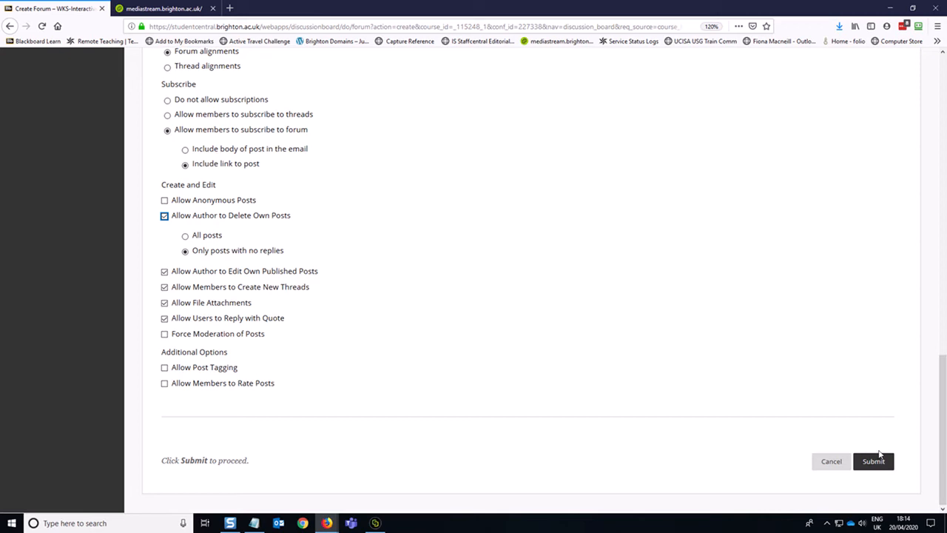
mouse_move(877, 461)
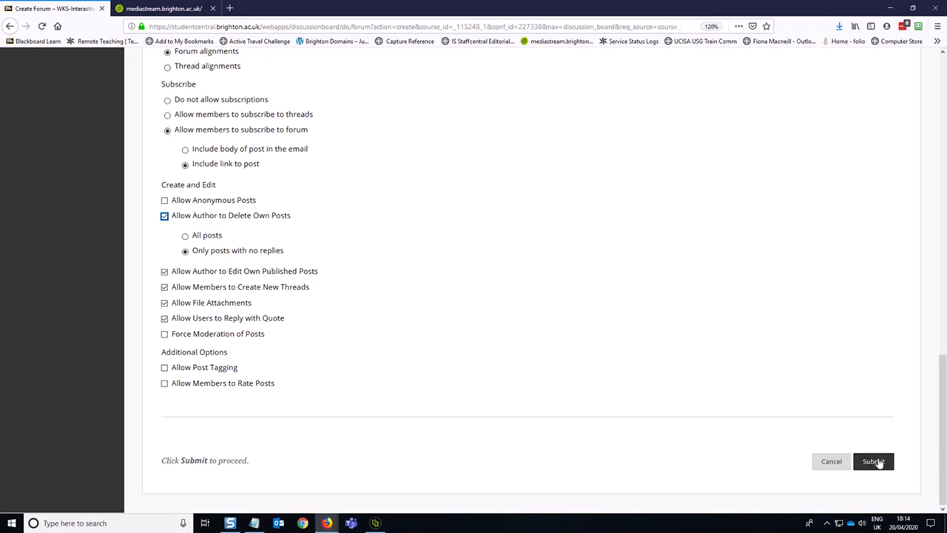
Step: Submit the new forum and select Week 1 Discussions as the forum to link
left_click(874, 461)
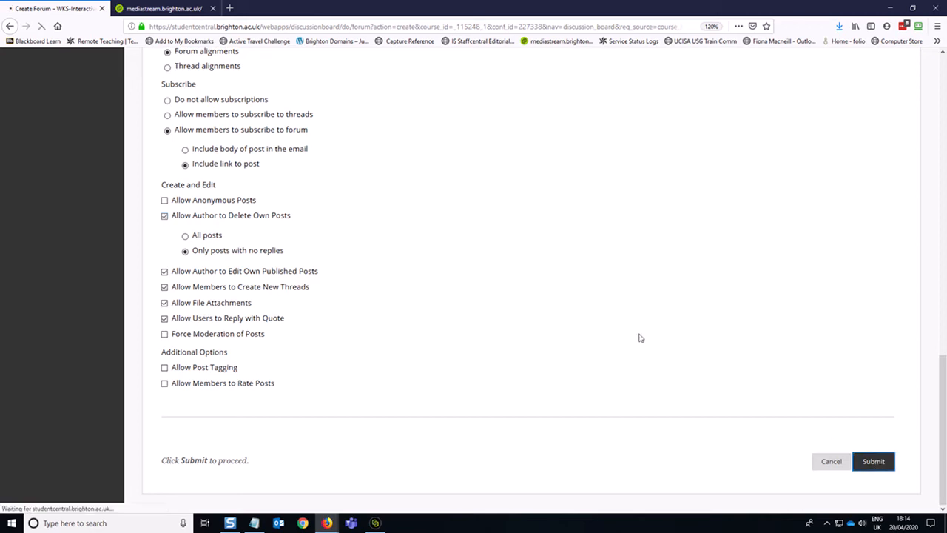
left_click(873, 461)
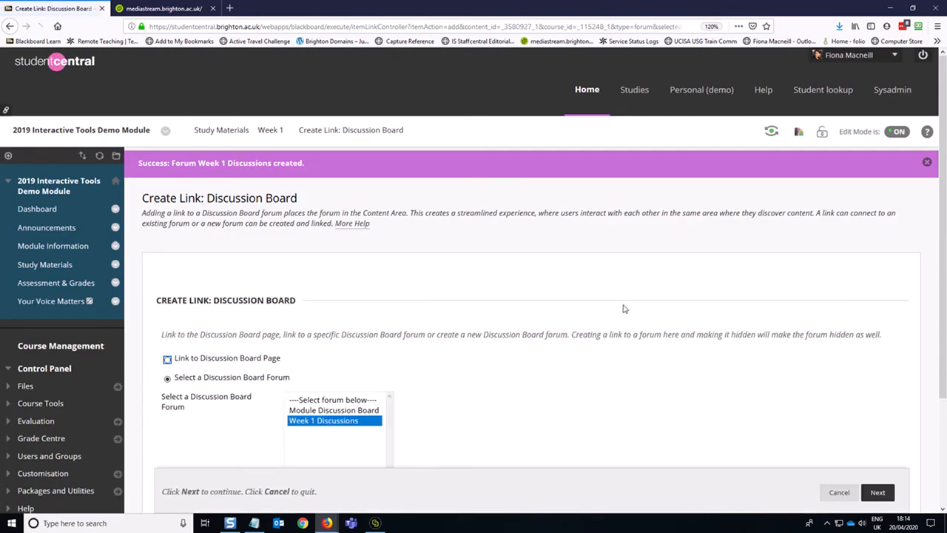
scroll("down", 3)
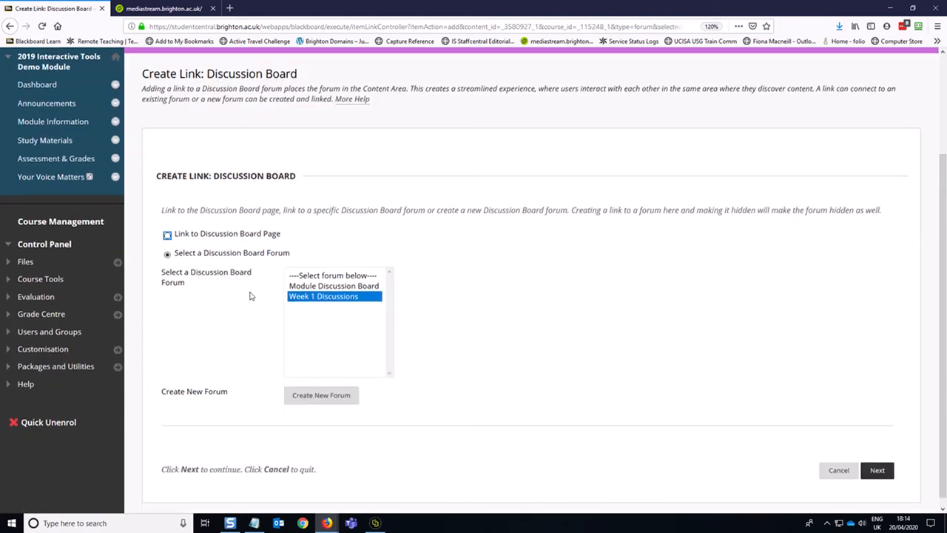
mouse_move(342, 400)
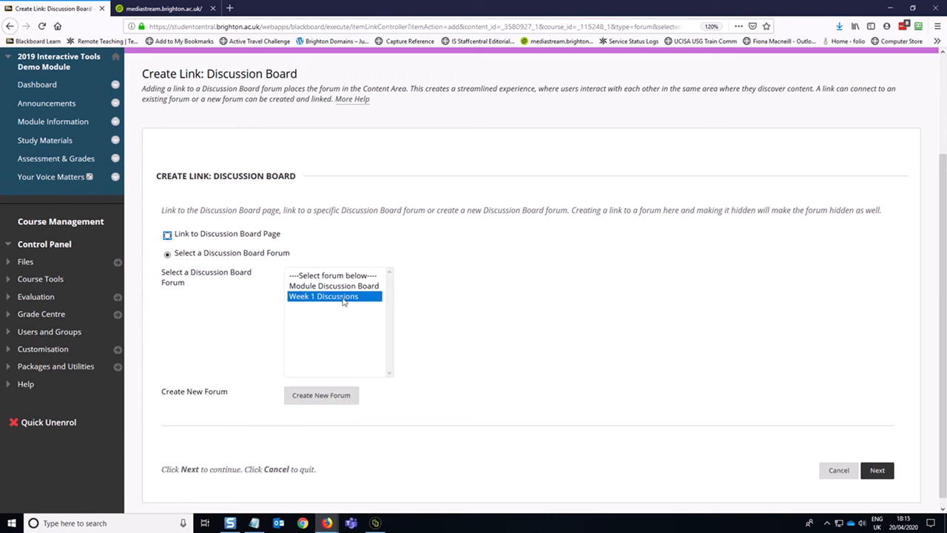
mouse_move(877, 469)
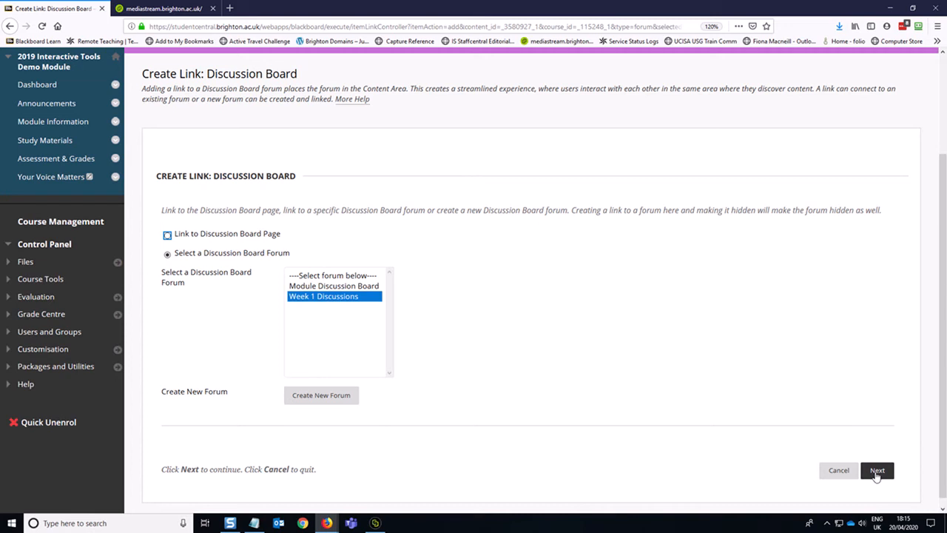
Step: Continue to link settings, turn Track Number of Views on, and submit the Week 1 Discussions link
left_click(877, 470)
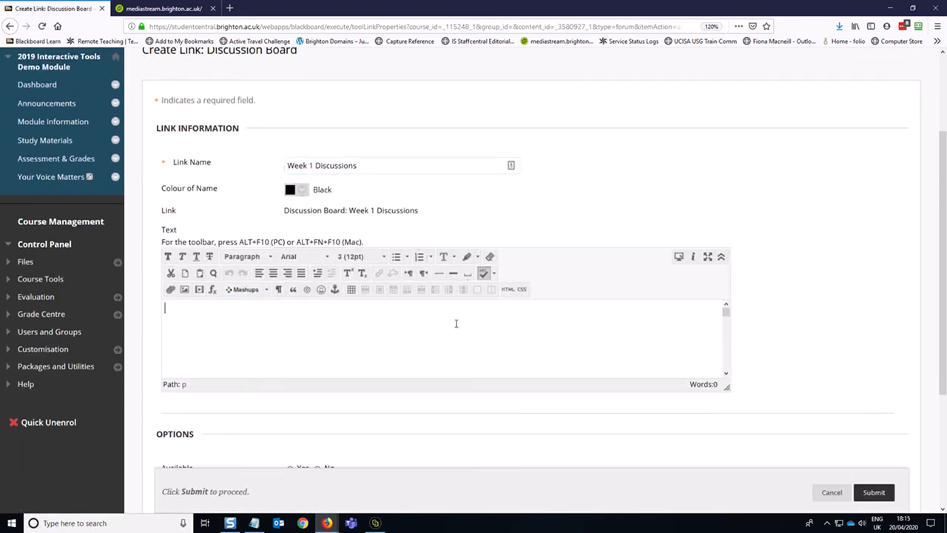
mouse_move(311, 493)
type("Expectations and what I hope to see. Rules of engagement.")
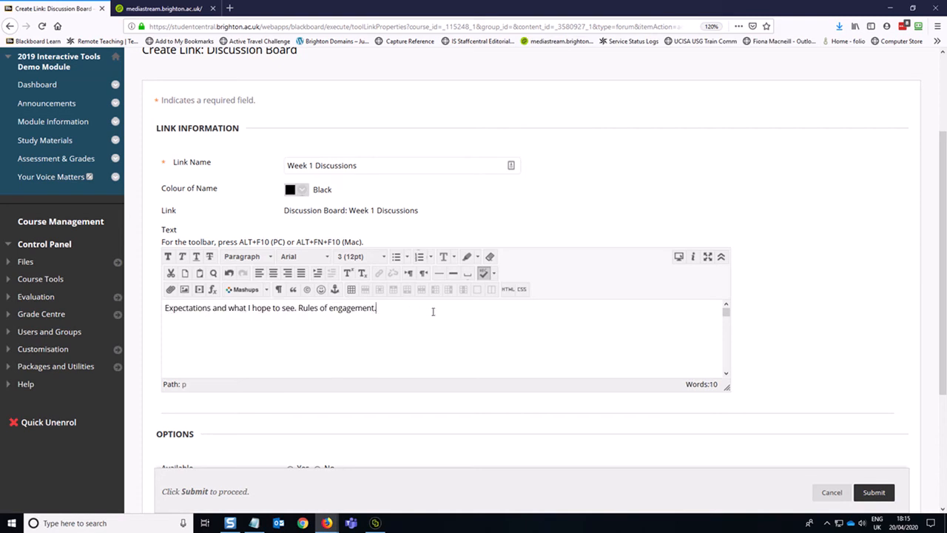
scroll("down", 3)
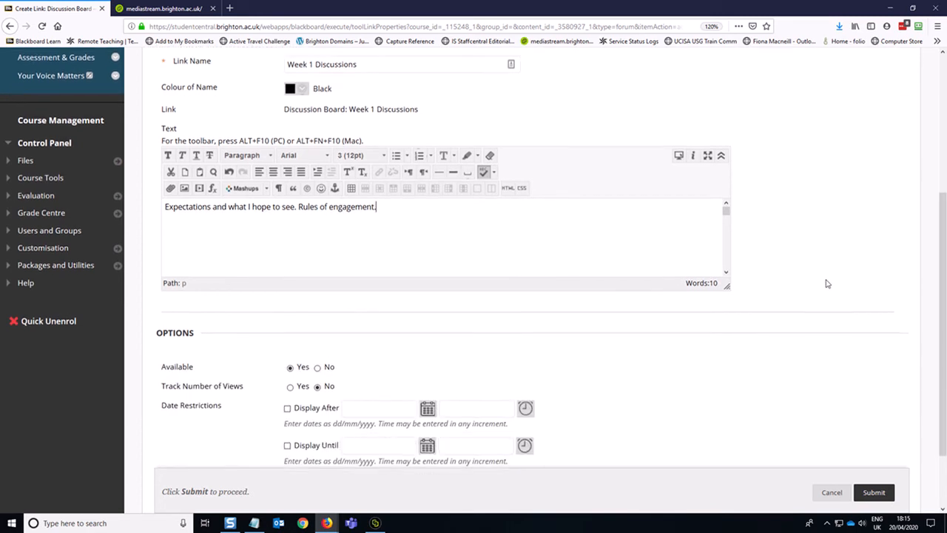
scroll("down", 3)
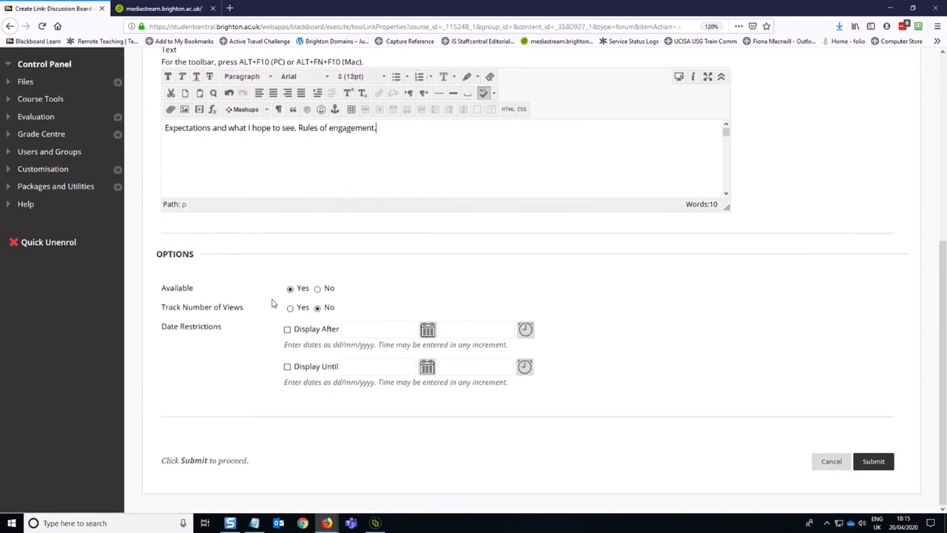
left_click(290, 307)
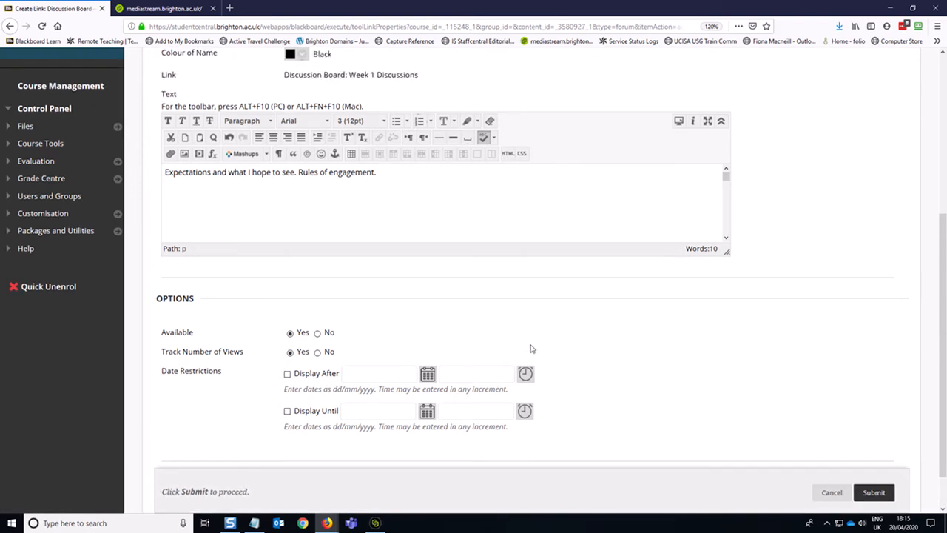
mouse_move(413, 307)
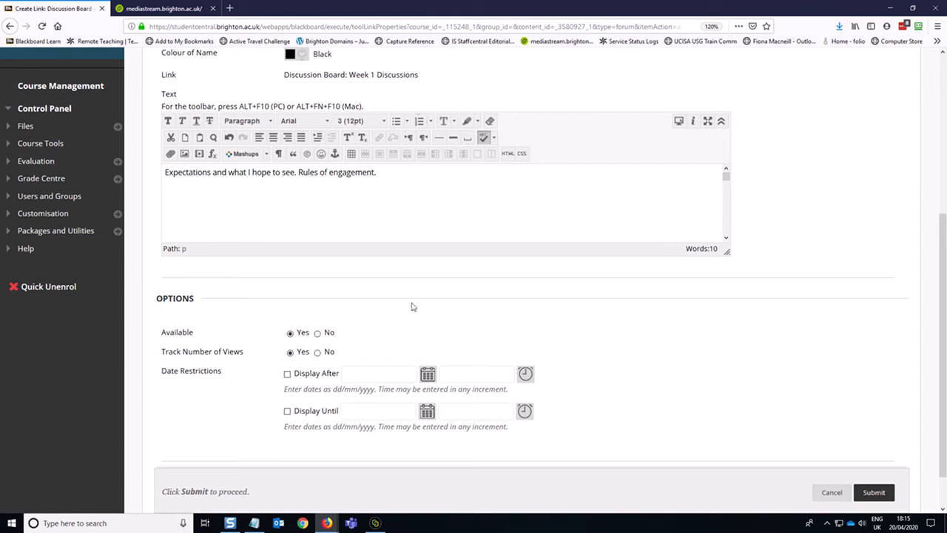
mouse_move(917, 443)
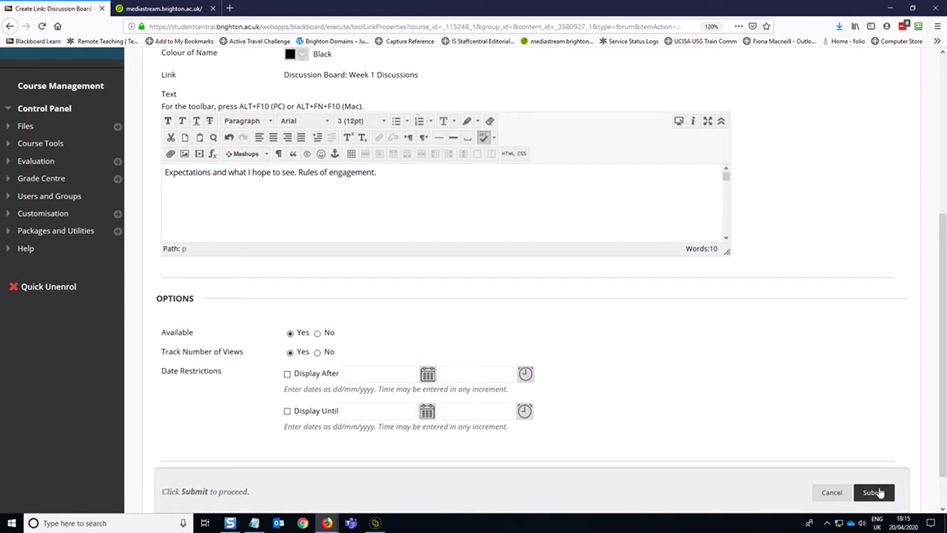
left_click(874, 492)
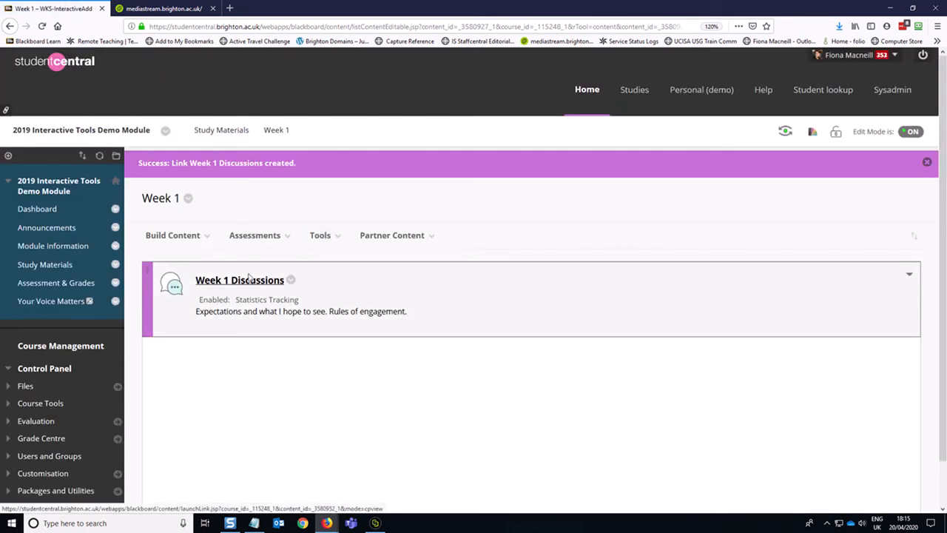
mouse_move(256, 288)
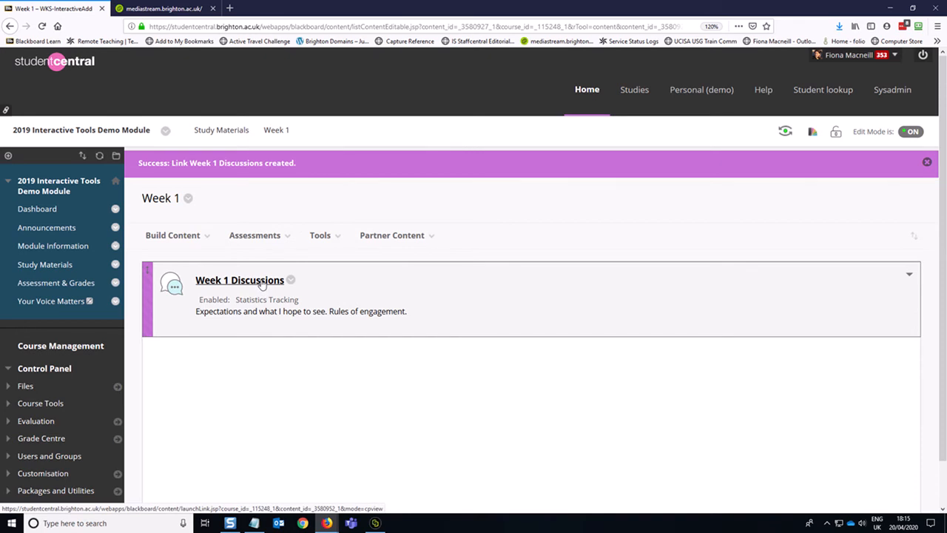
mouse_move(290, 353)
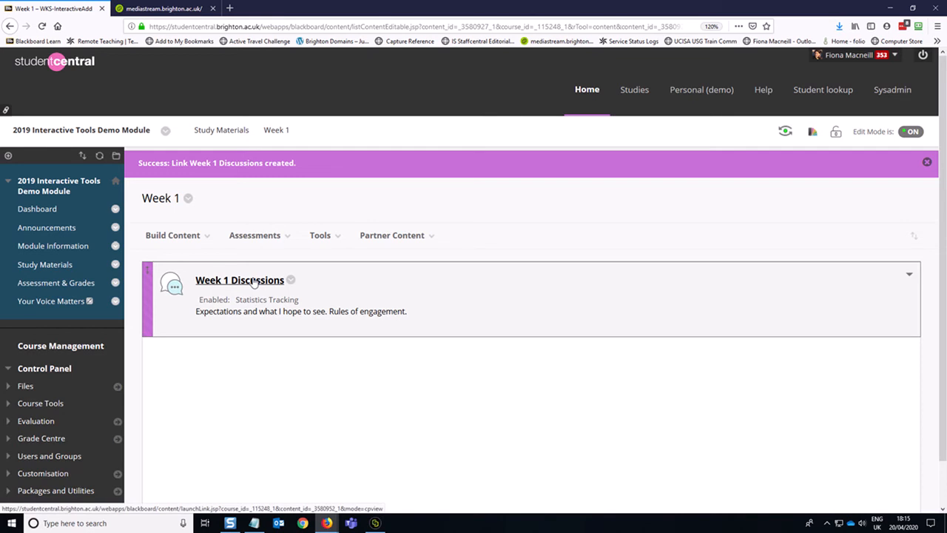
Step: Return to the Study Materials area listing the weekly folders
left_click(45, 265)
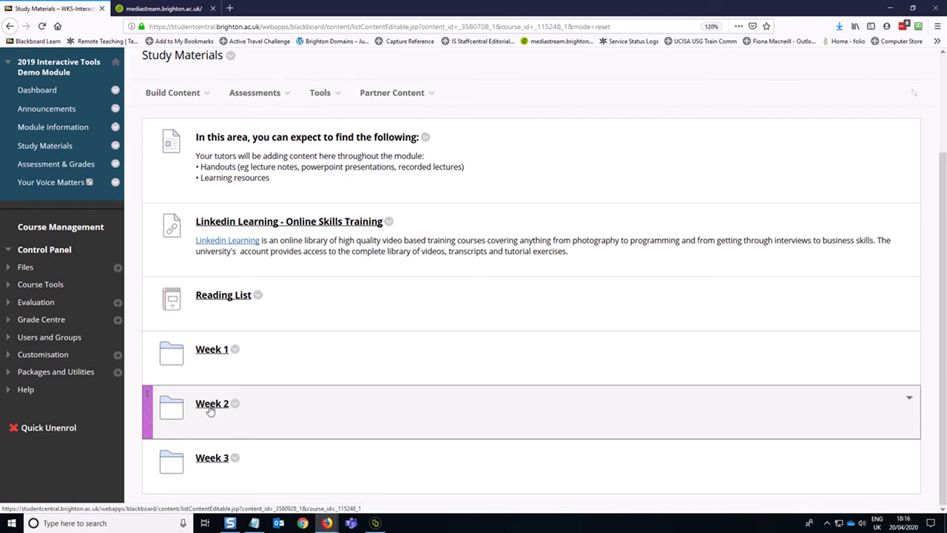
mouse_move(203, 409)
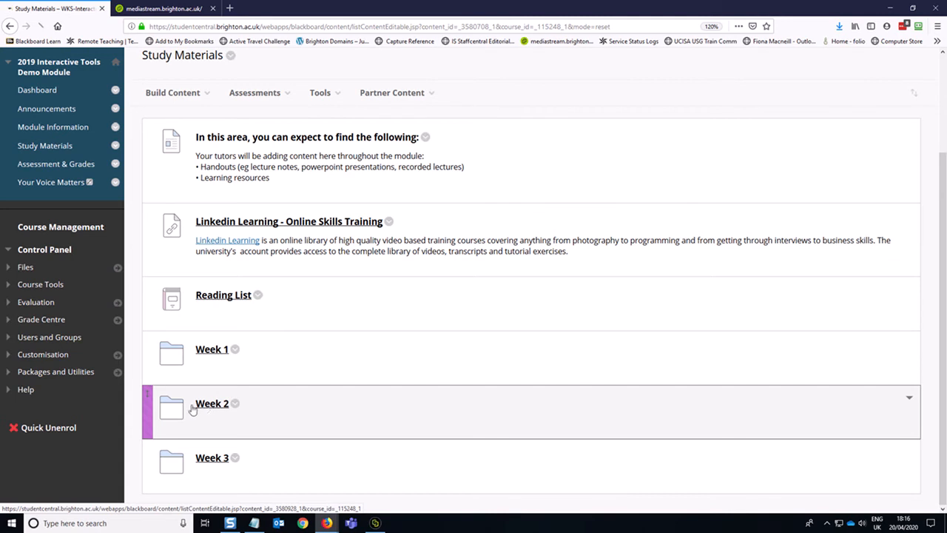
Step: In the Week 2 folder, start a Discussion Board link and begin creating a new forum
left_click(212, 403)
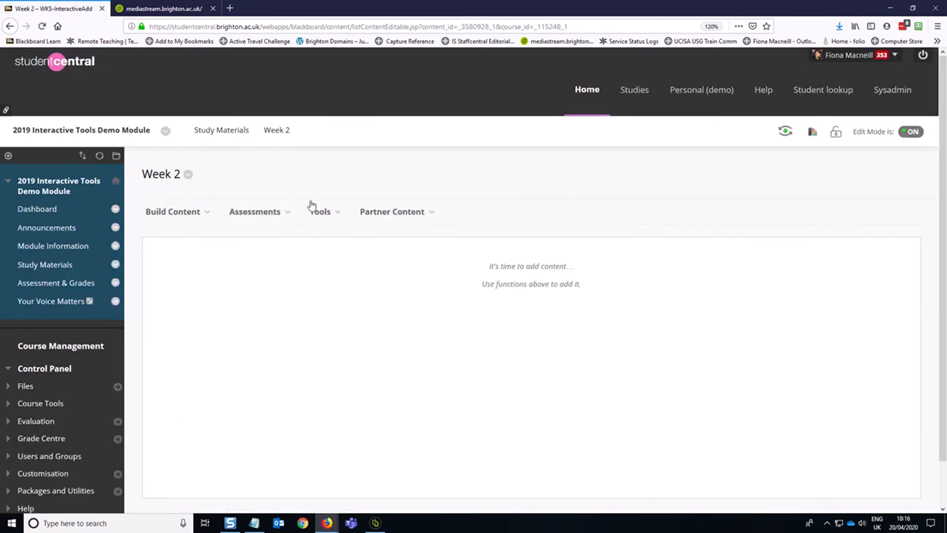
left_click(319, 211)
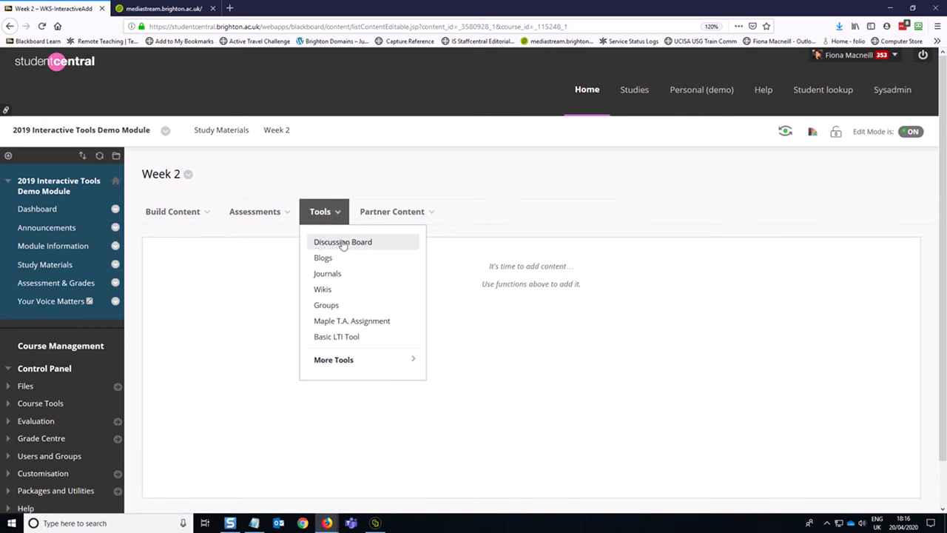
left_click(343, 242)
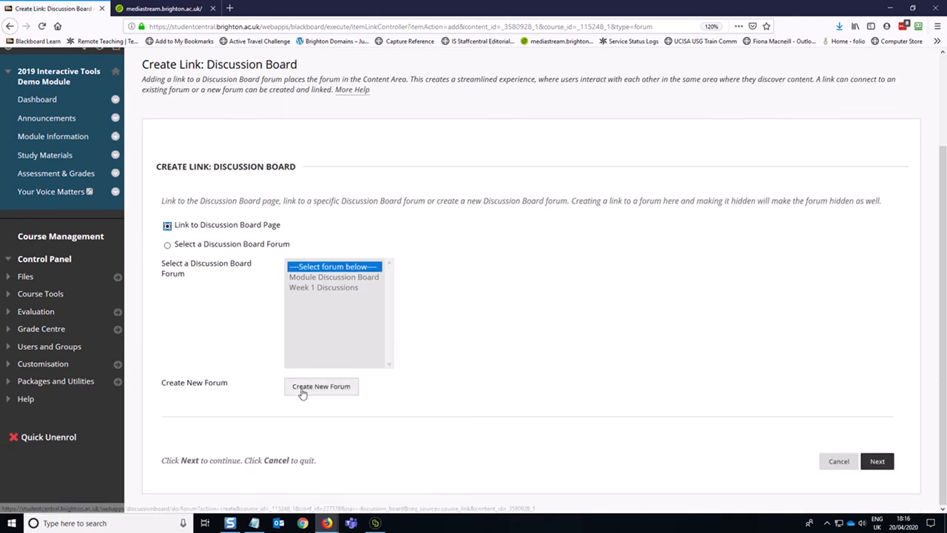
left_click(321, 387)
type("W")
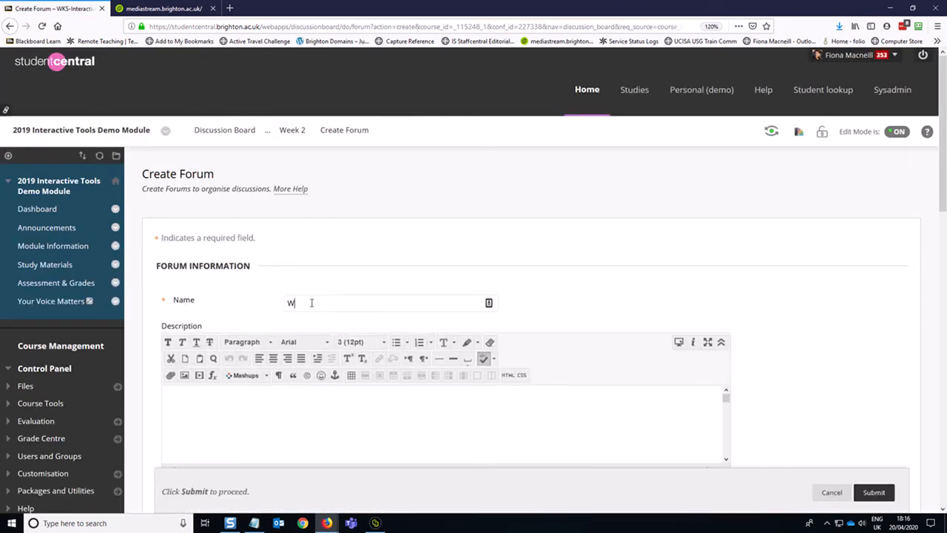
Step: Name the forum 'Week 2 Lecture Reflection' and describe it as reflecting on the lecture on X with Y
type("eek 2")
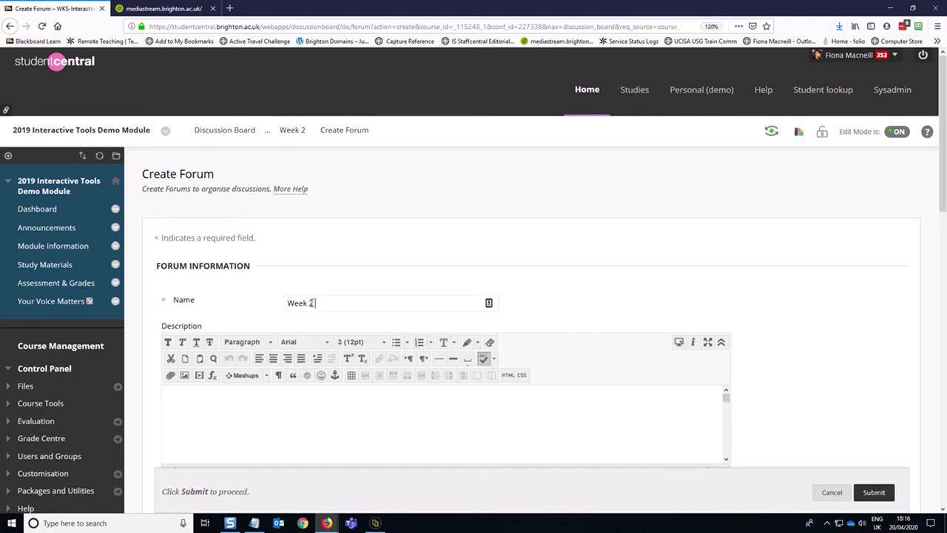
type("Lecture Reflection")
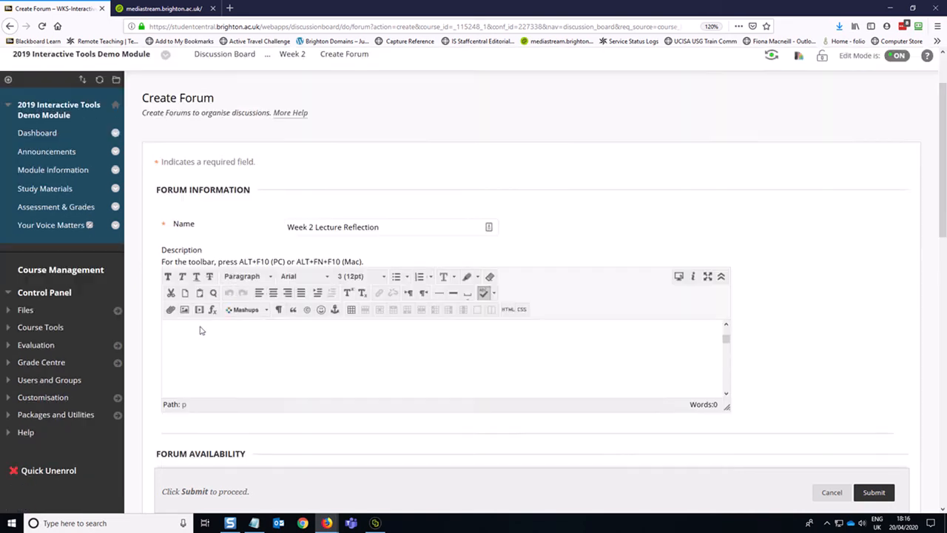
scroll("down", 3)
type("Write your own")
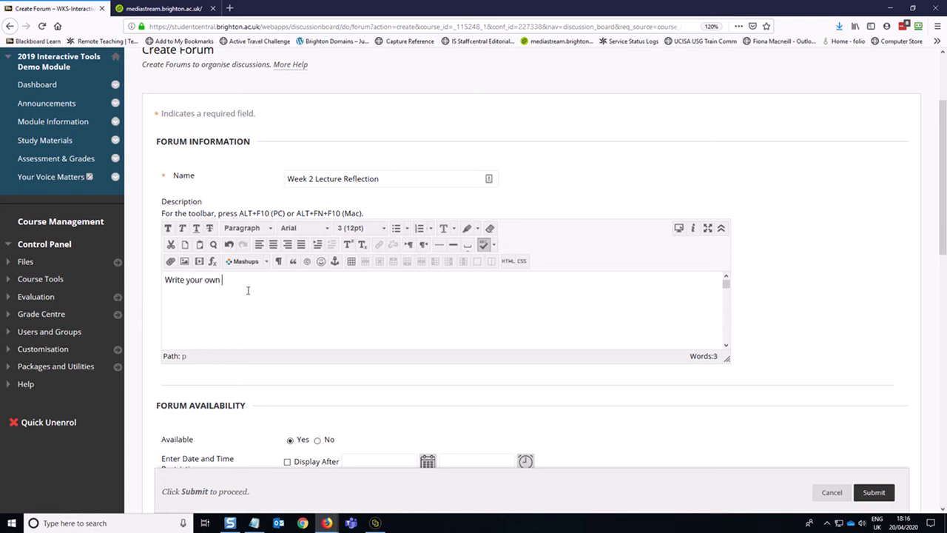
type("refee")
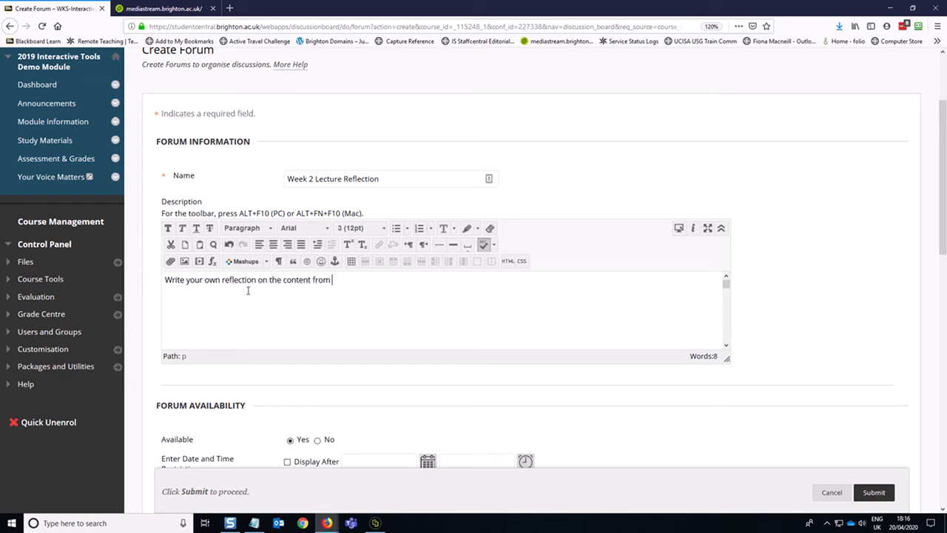
type("the lecture")
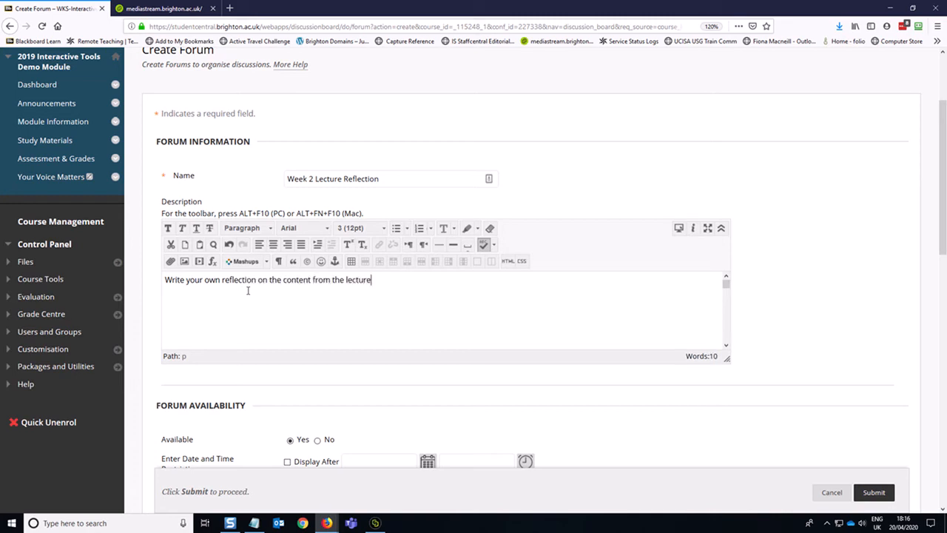
type("on X with")
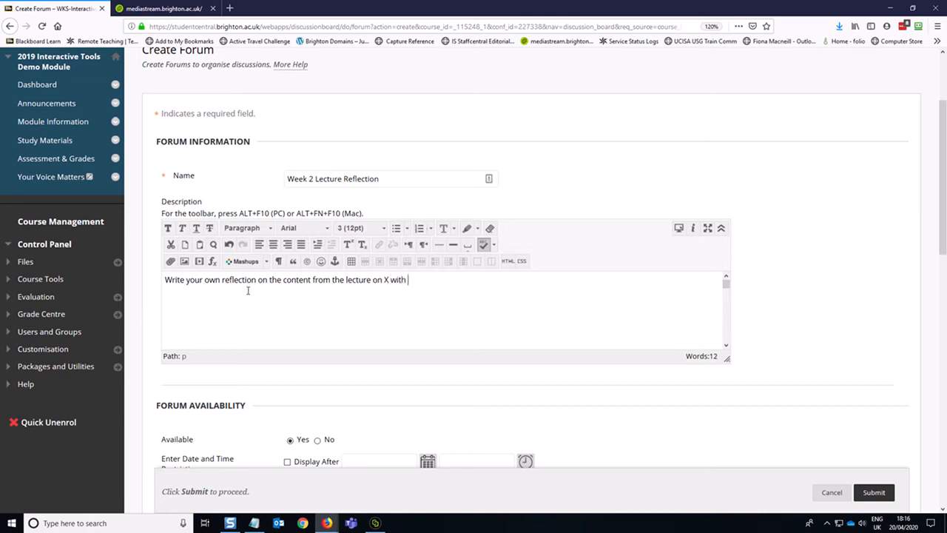
type("Y instructor.")
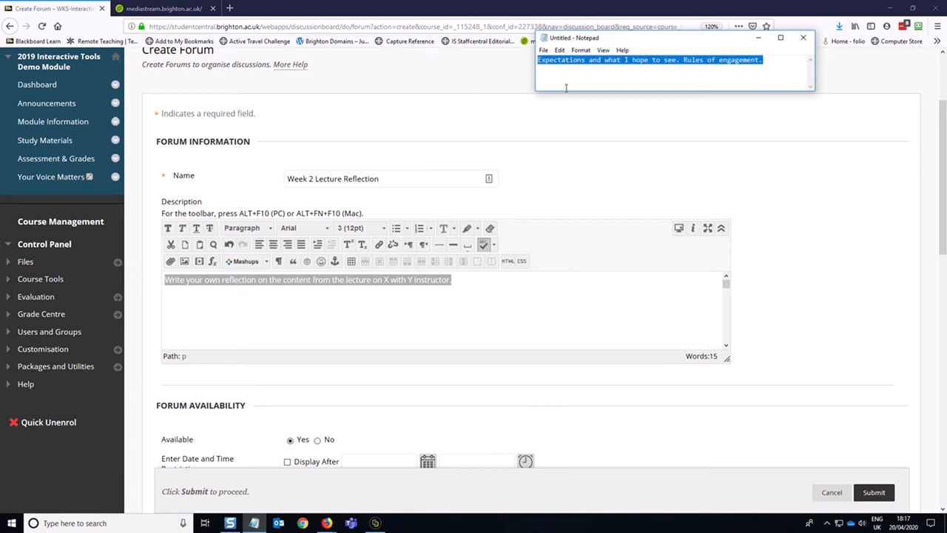
mouse_move(600, 95)
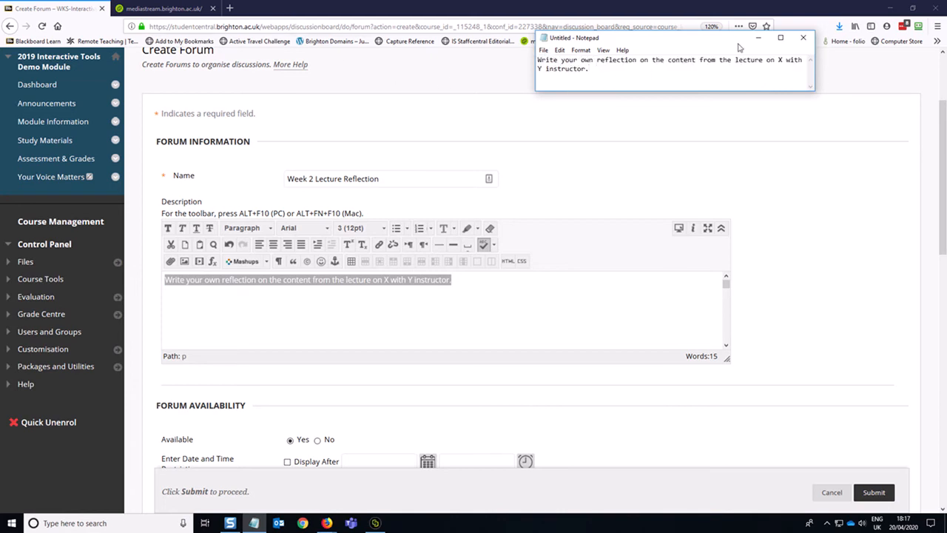
mouse_move(758, 38)
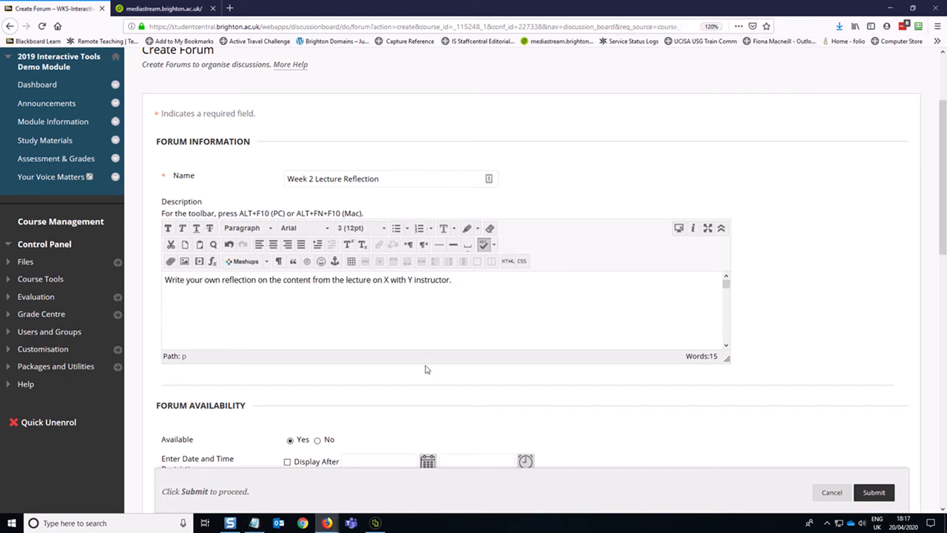
Step: Set Viewing Threads so participants must create a thread before viewing others
scroll("down", 3)
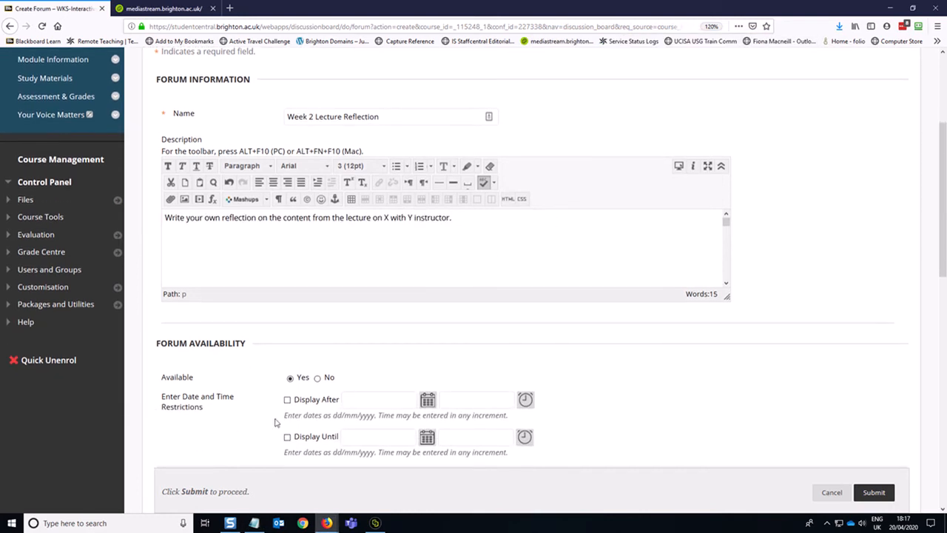
scroll("down", 3)
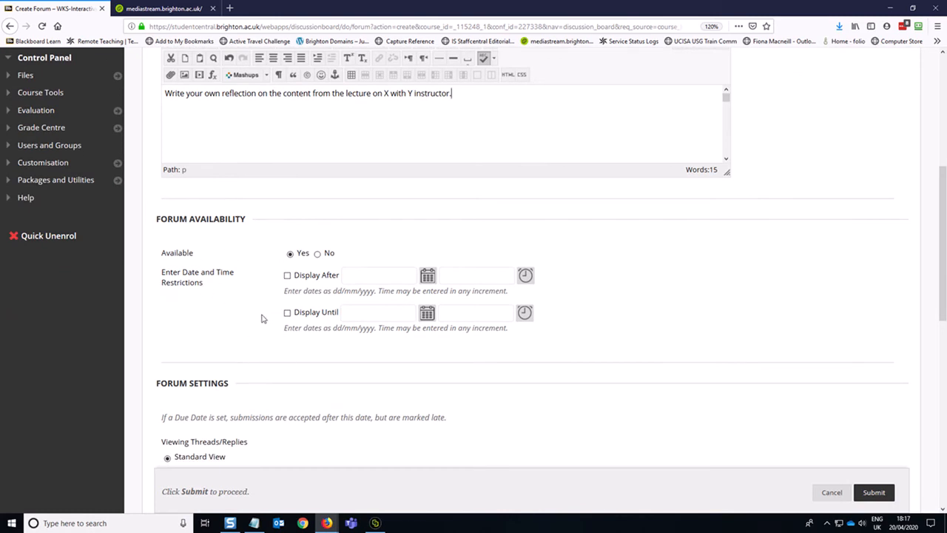
mouse_move(281, 315)
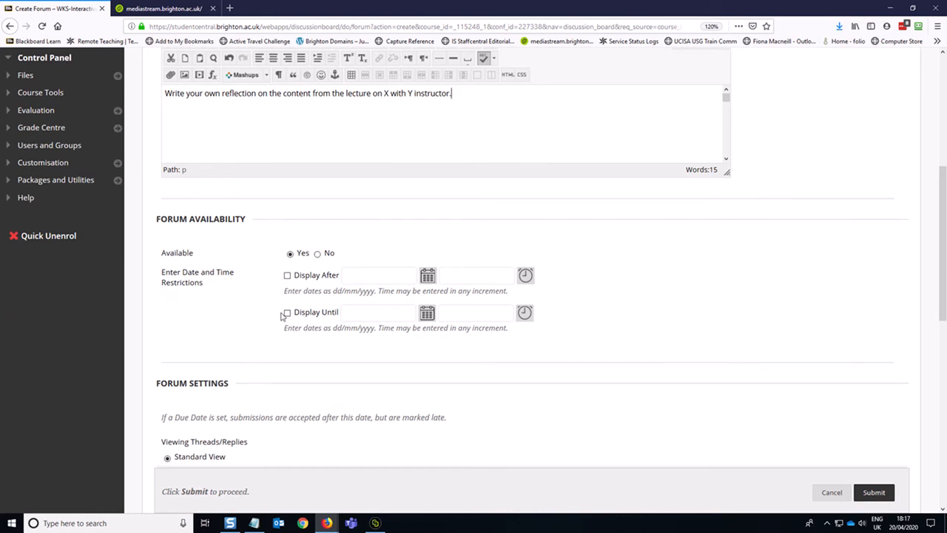
mouse_move(287, 311)
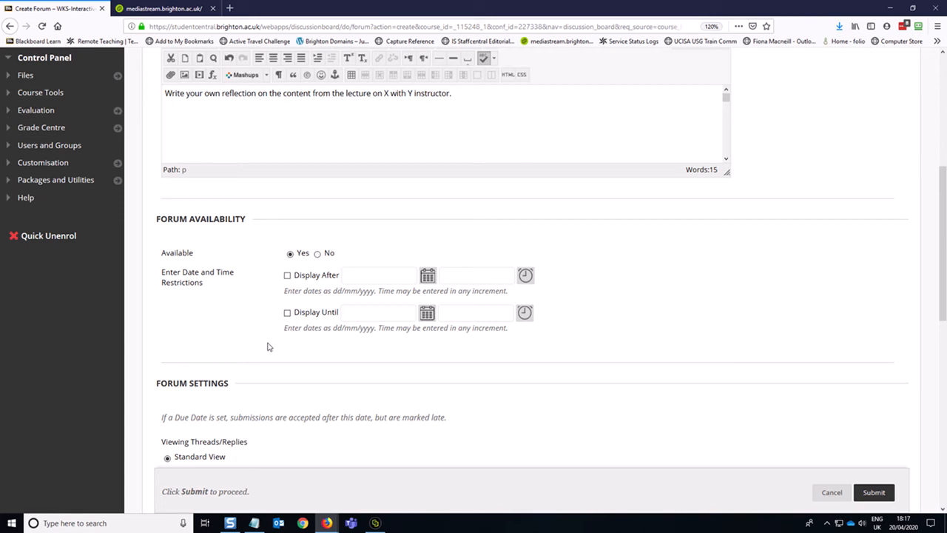
scroll("down", 3)
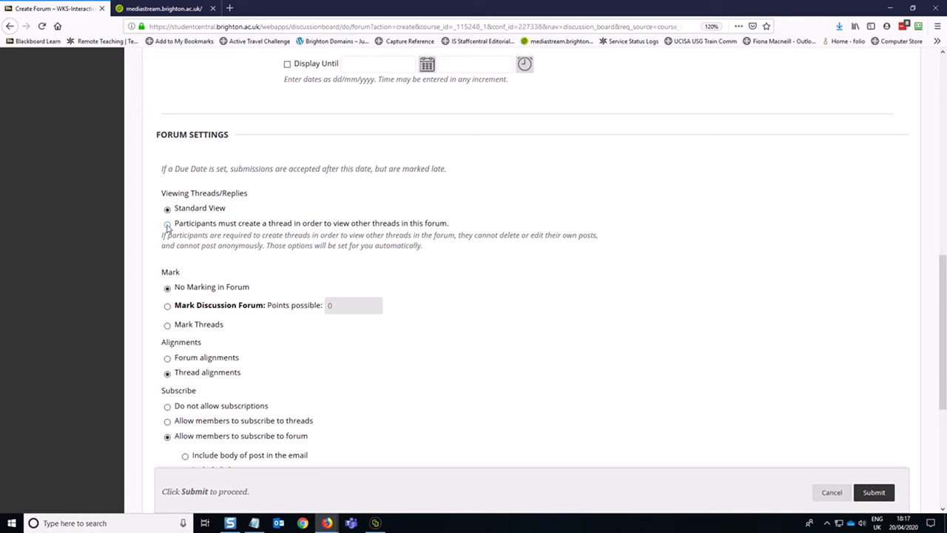
left_click(167, 224)
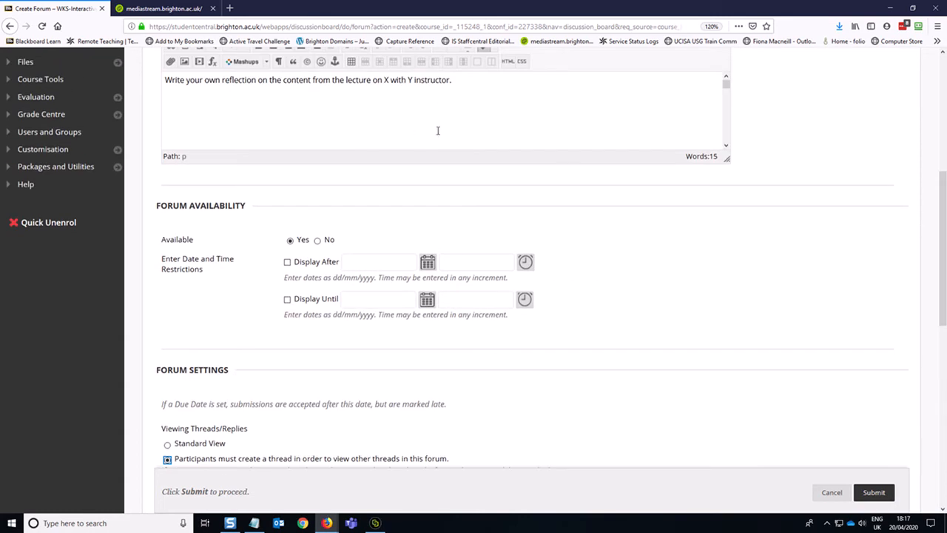
scroll("down", 3)
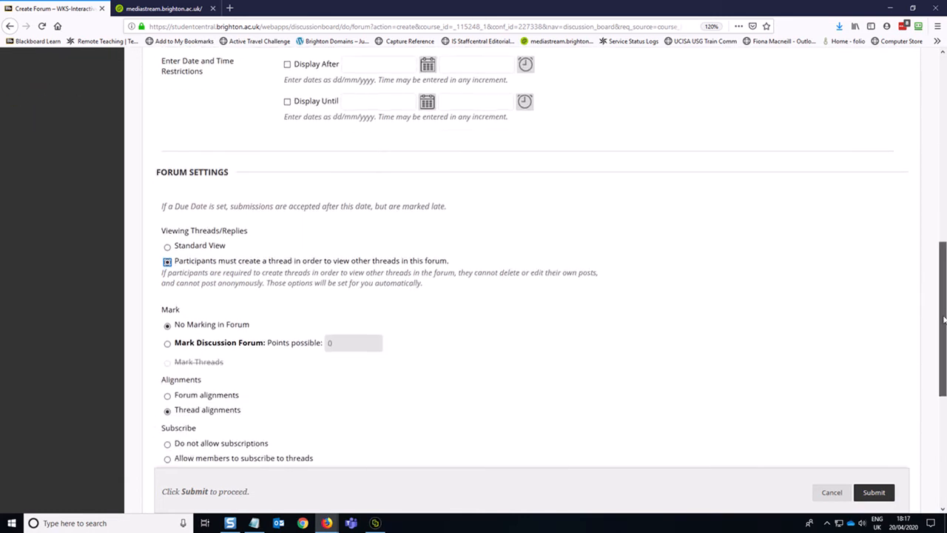
scroll("down", 3)
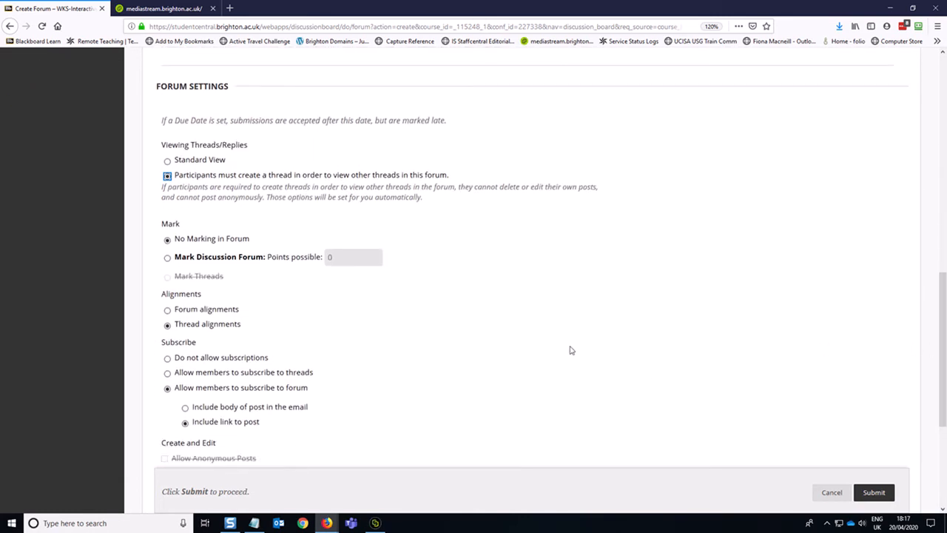
Step: Set the forum to Mark Discussion Forum worth 1 point possible
left_click(166, 174)
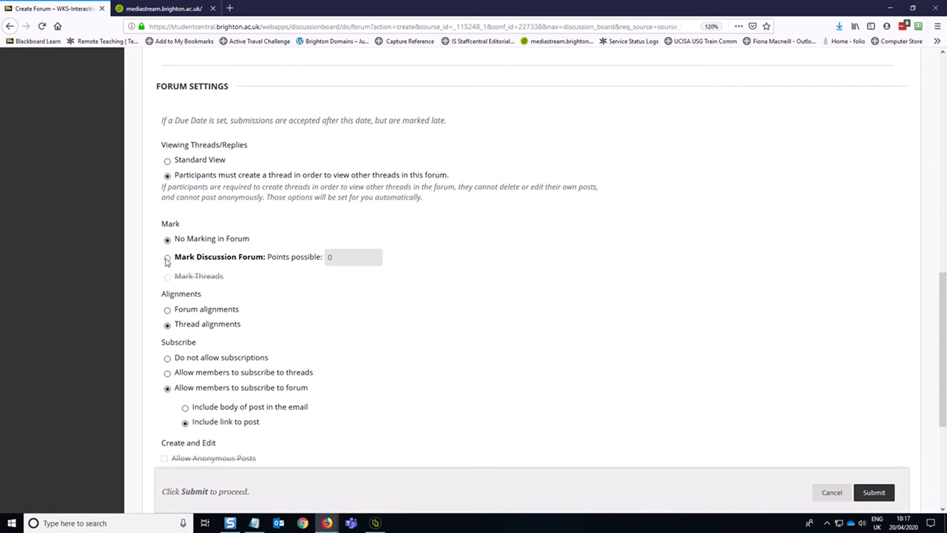
left_click(167, 257)
type("1")
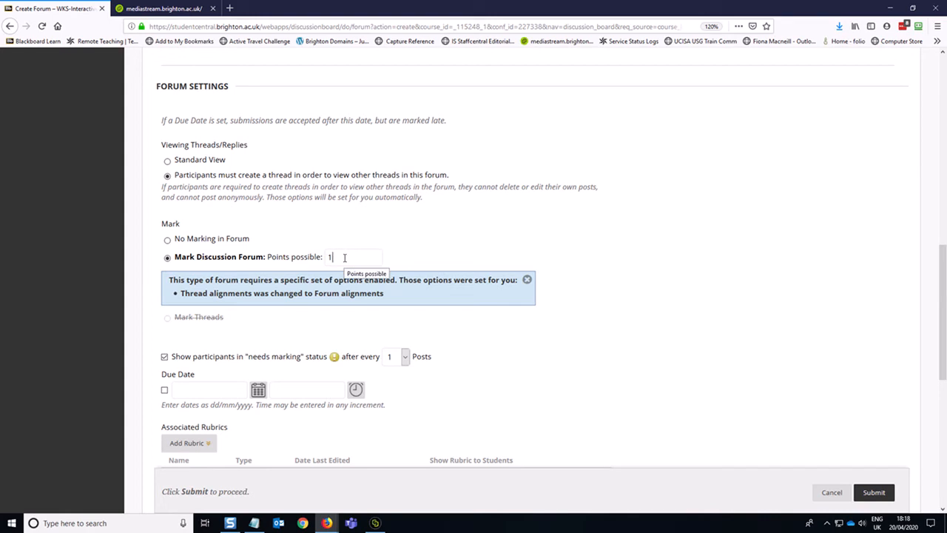
left_click(353, 257)
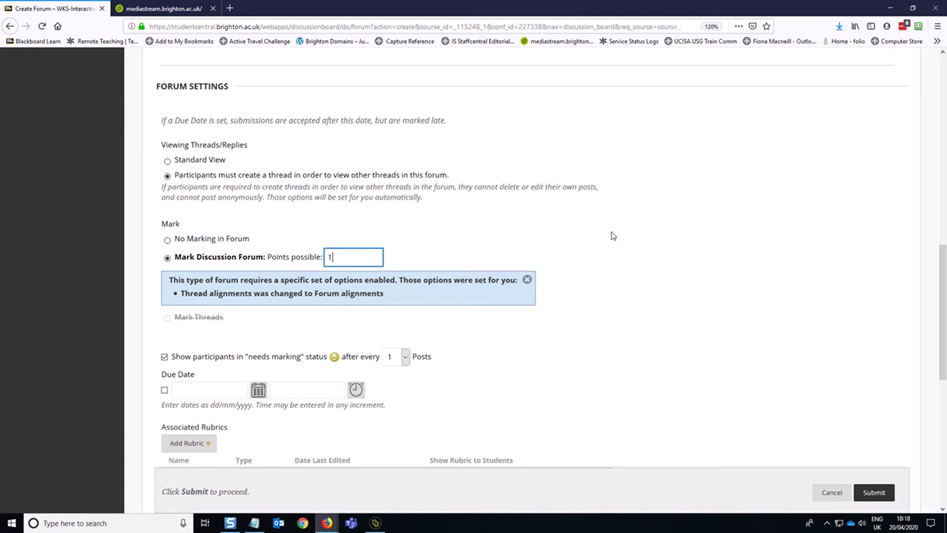
scroll("down", 3)
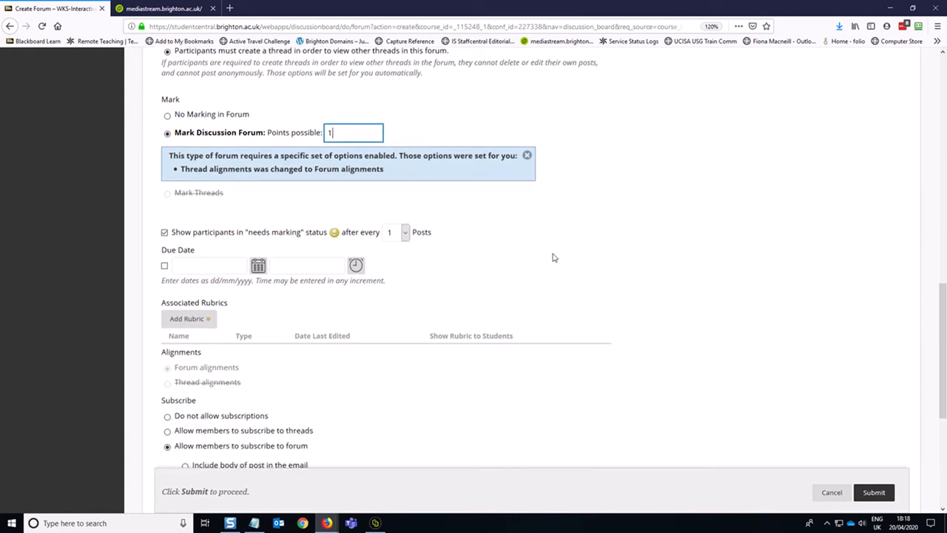
mouse_move(422, 263)
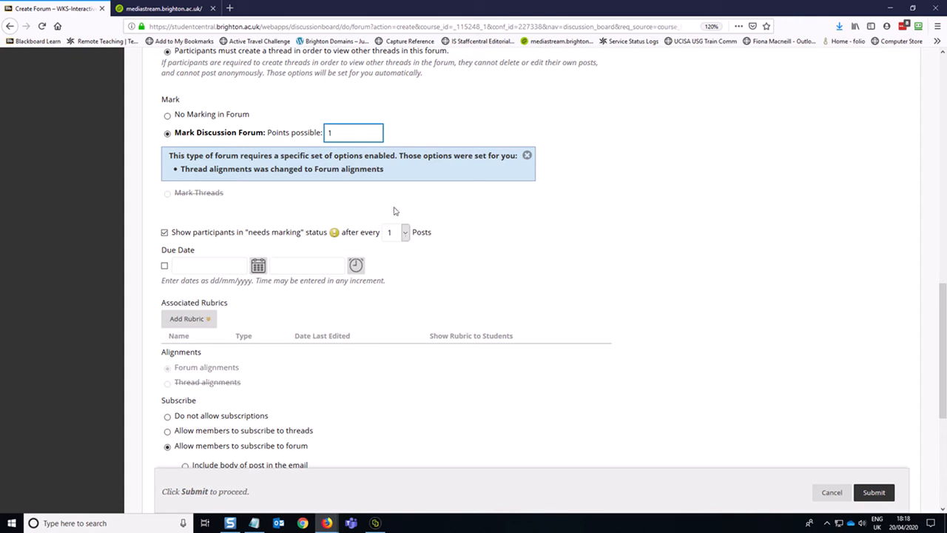
mouse_move(477, 250)
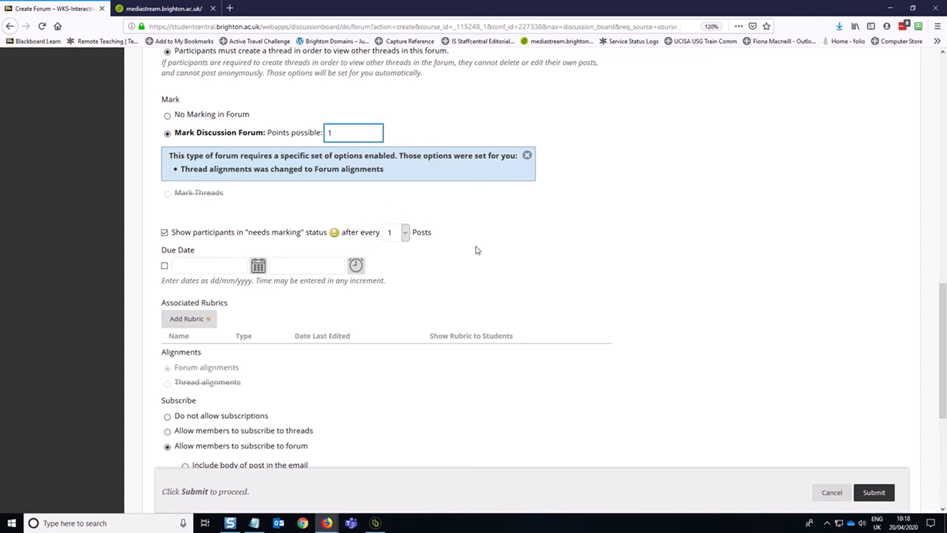
mouse_move(372, 214)
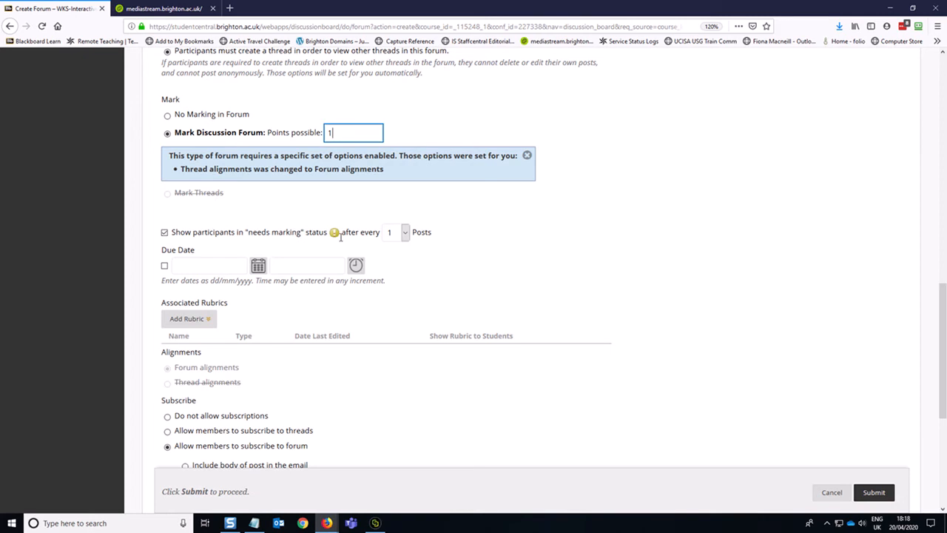
scroll("down", 3)
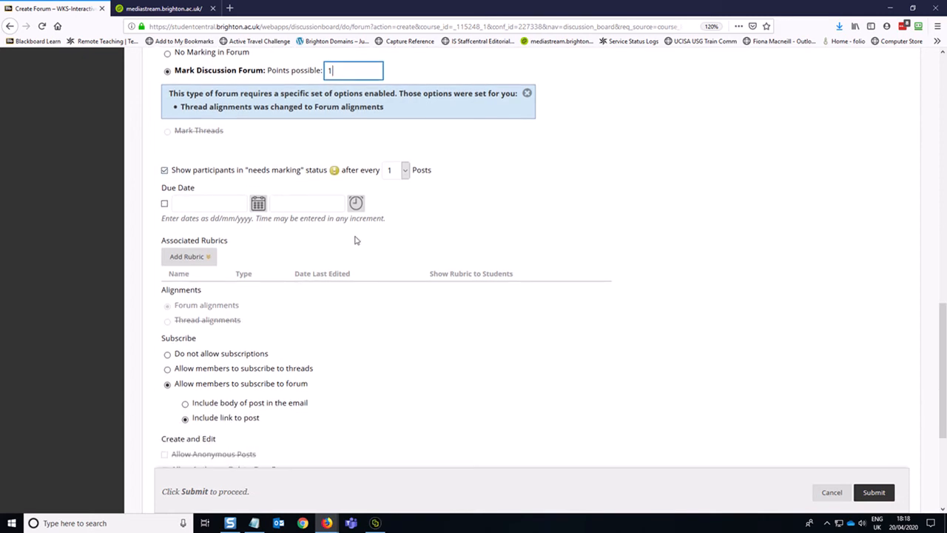
scroll("down", 3)
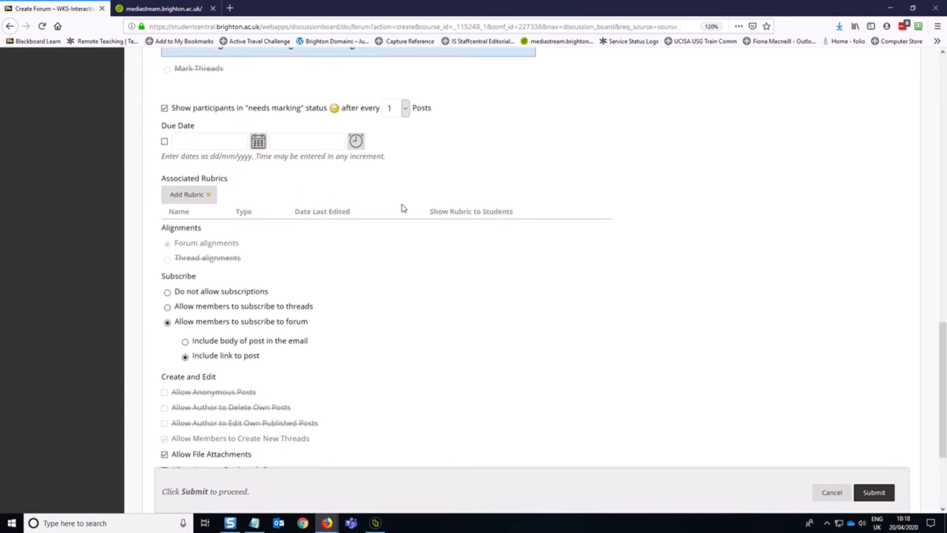
mouse_move(425, 174)
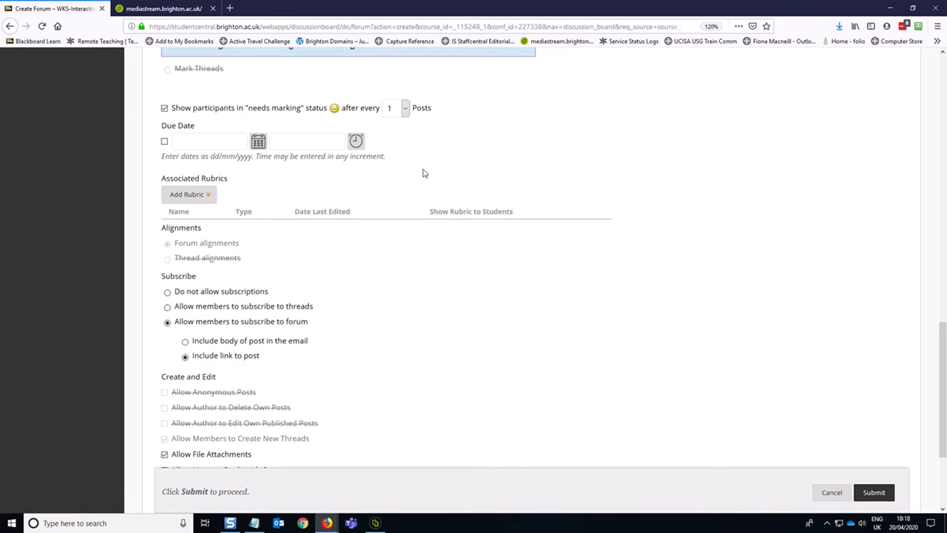
scroll("down", 3)
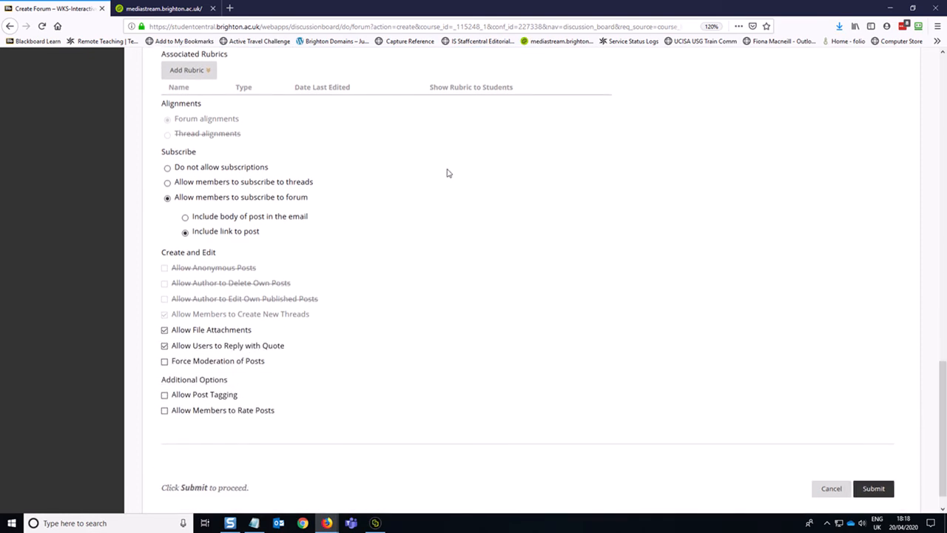
mouse_move(384, 193)
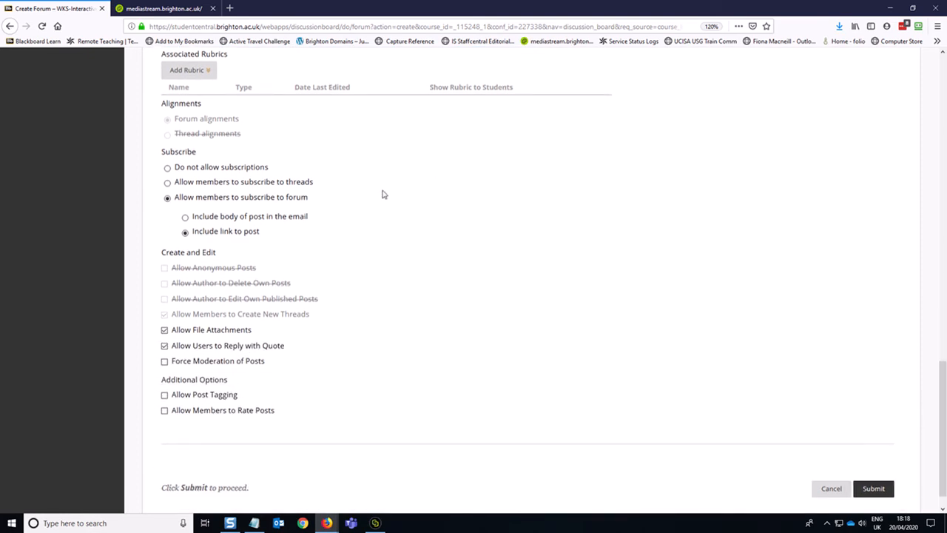
mouse_move(328, 238)
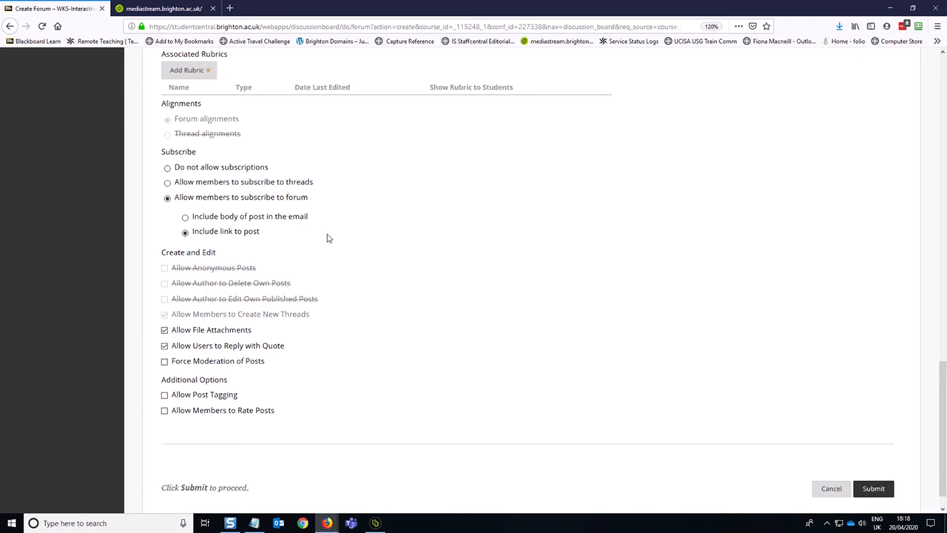
mouse_move(405, 242)
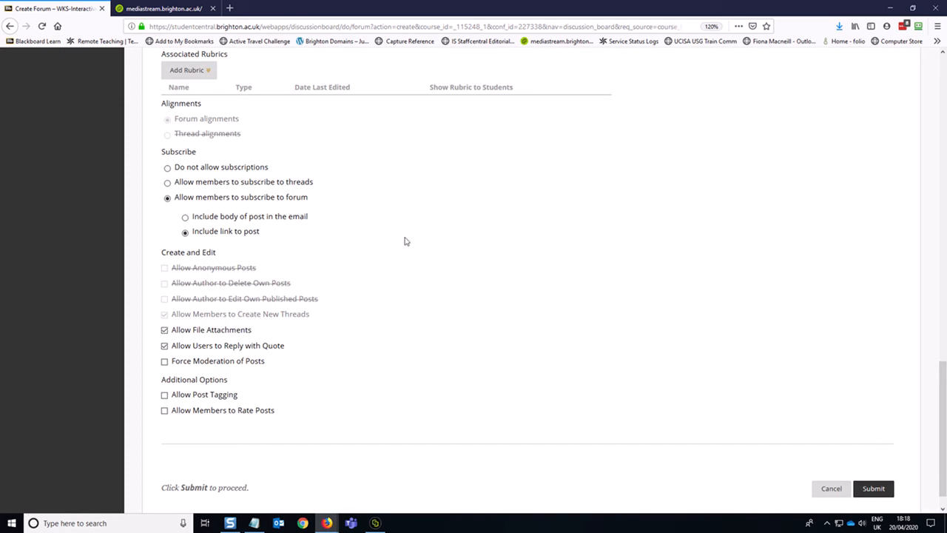
scroll("down", 3)
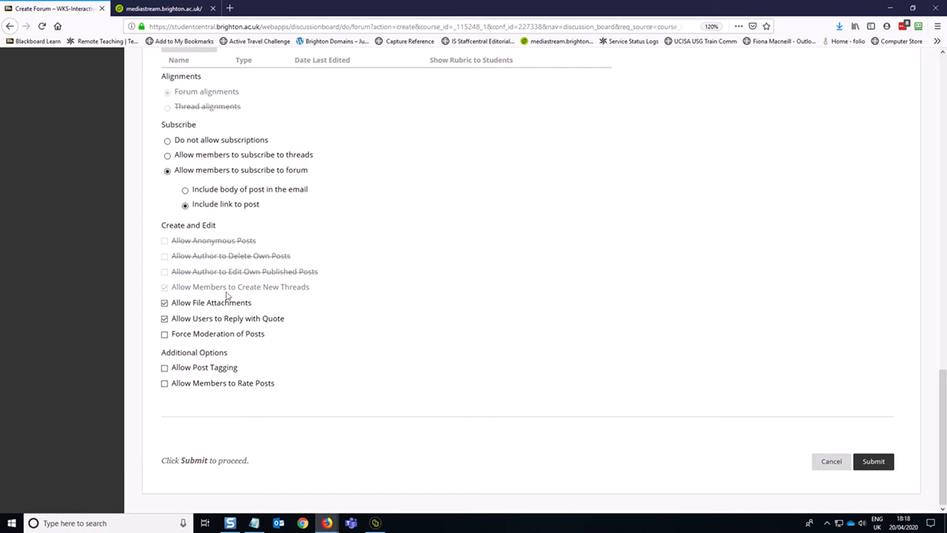
mouse_move(168, 270)
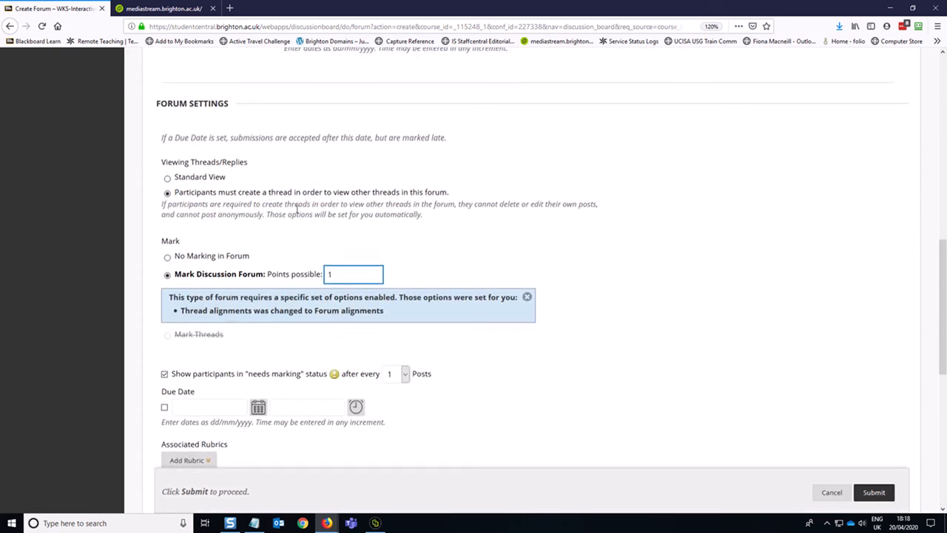
mouse_move(404, 216)
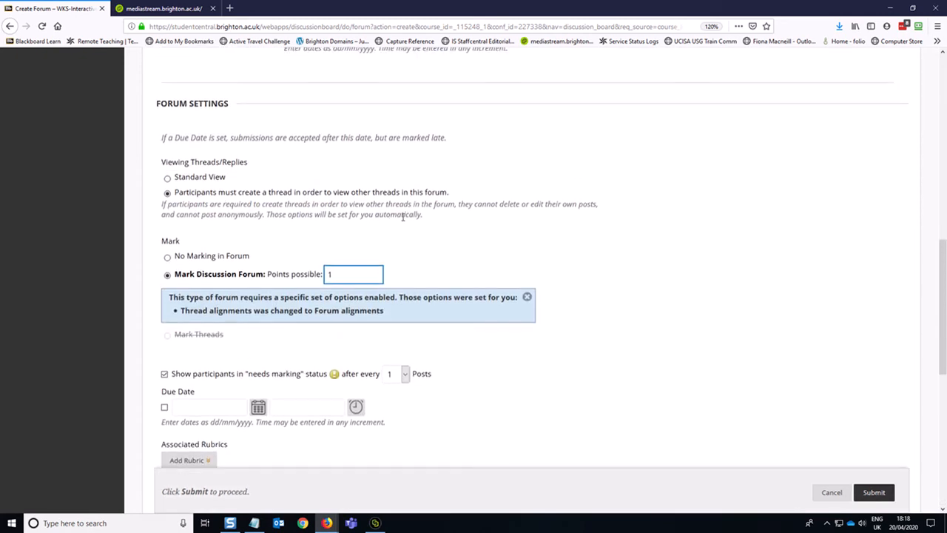
scroll("down", 3)
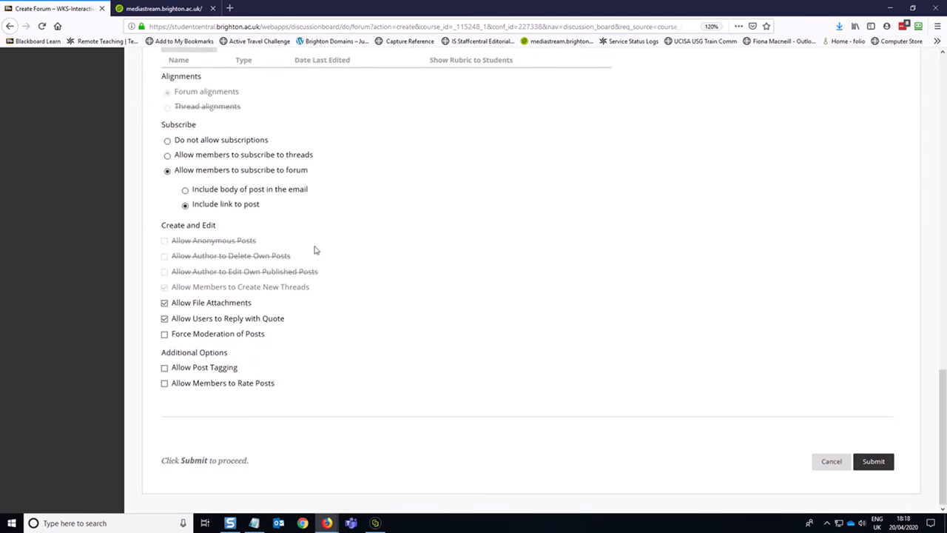
mouse_move(335, 317)
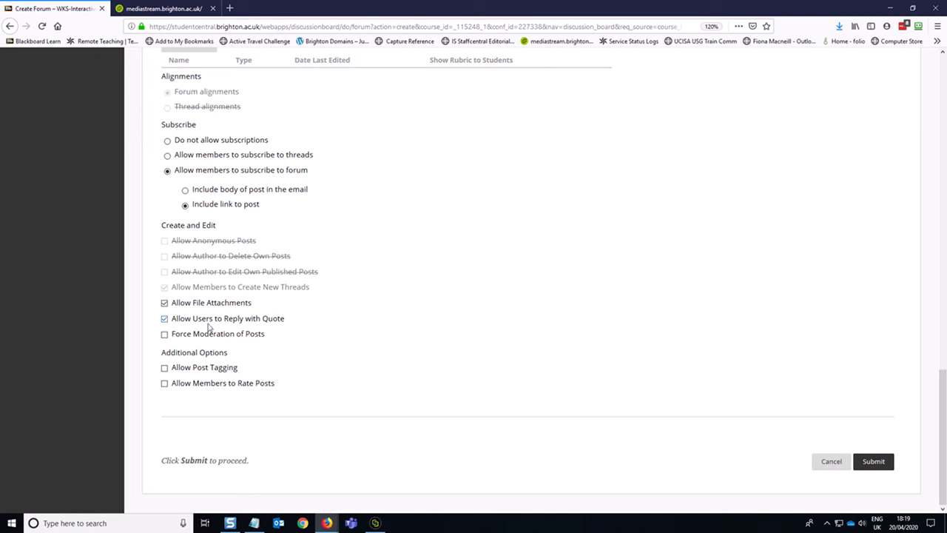
left_click(164, 318)
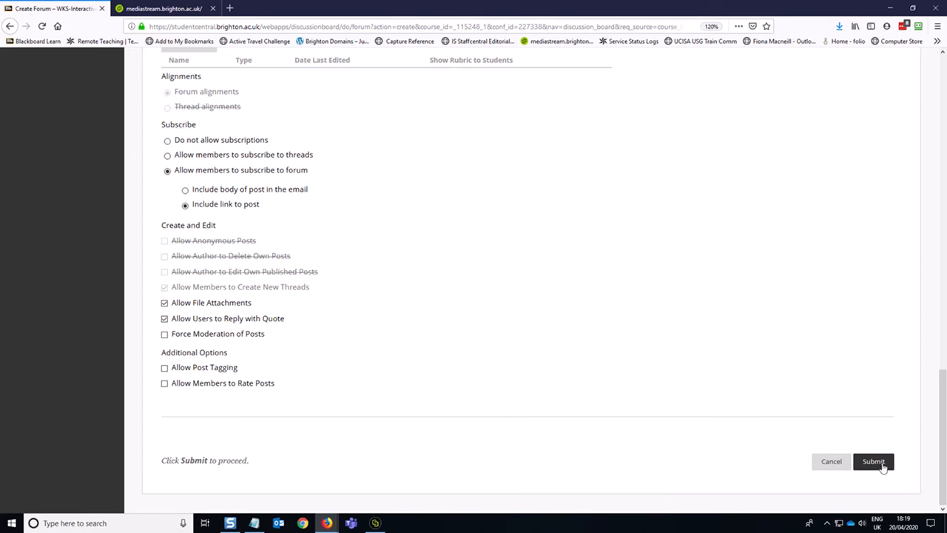
Step: Submit the Week 2 Lecture Reflection forum and continue to its link information form
left_click(874, 461)
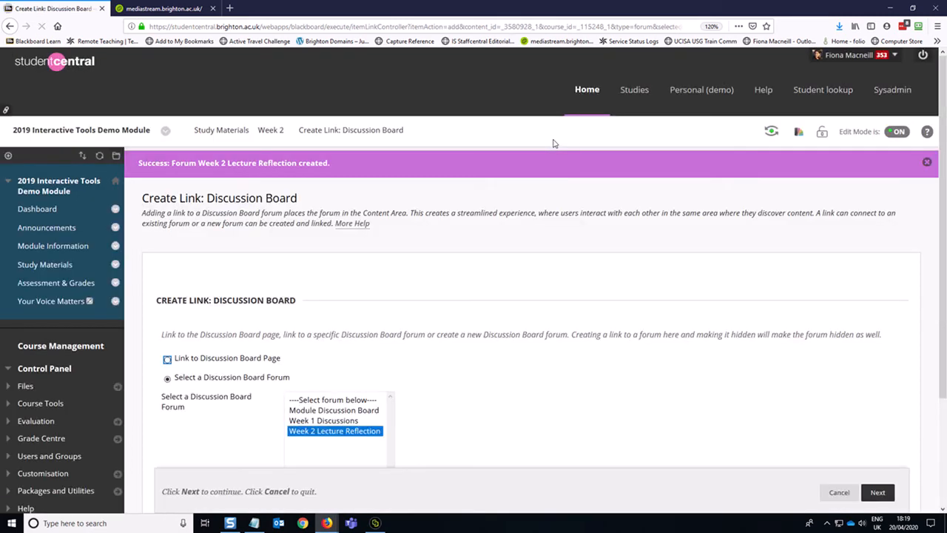
scroll("down", 3)
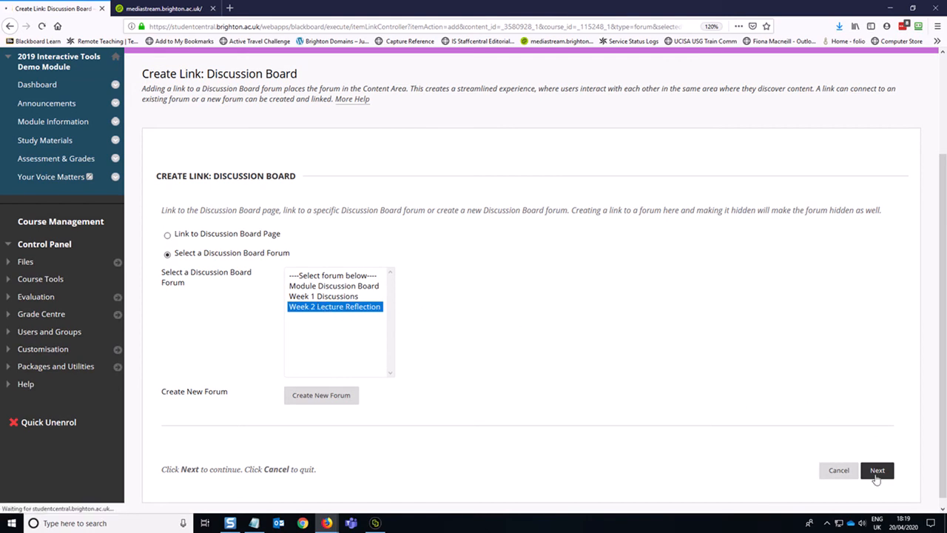
left_click(877, 470)
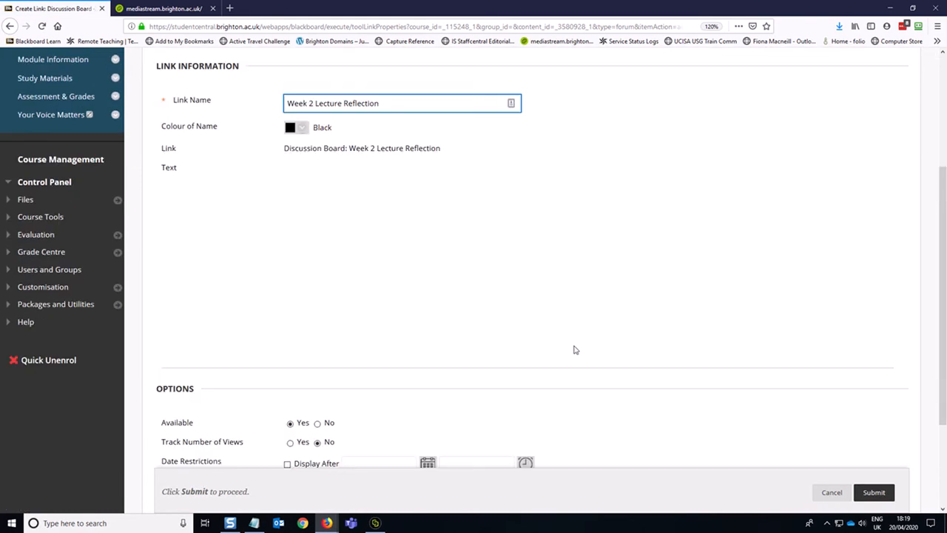
left_click(254, 524)
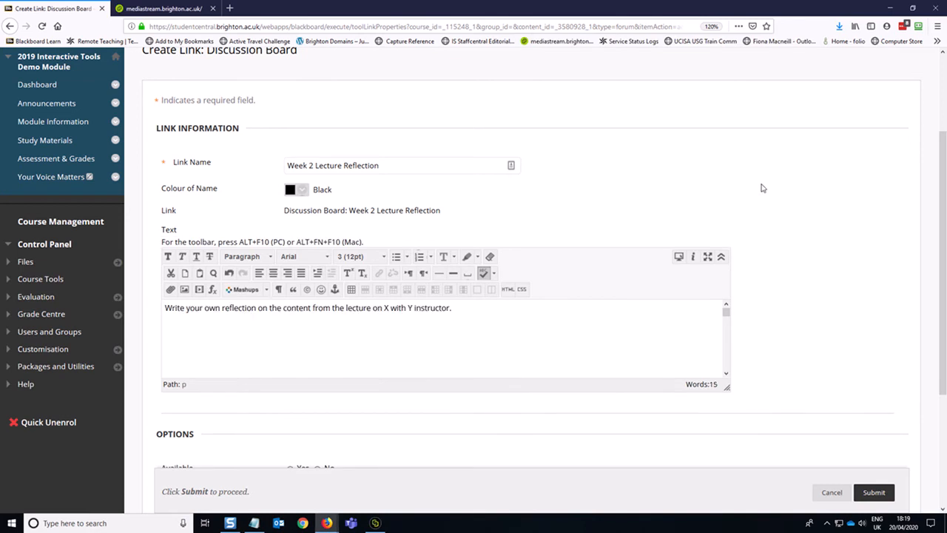
scroll("down", 3)
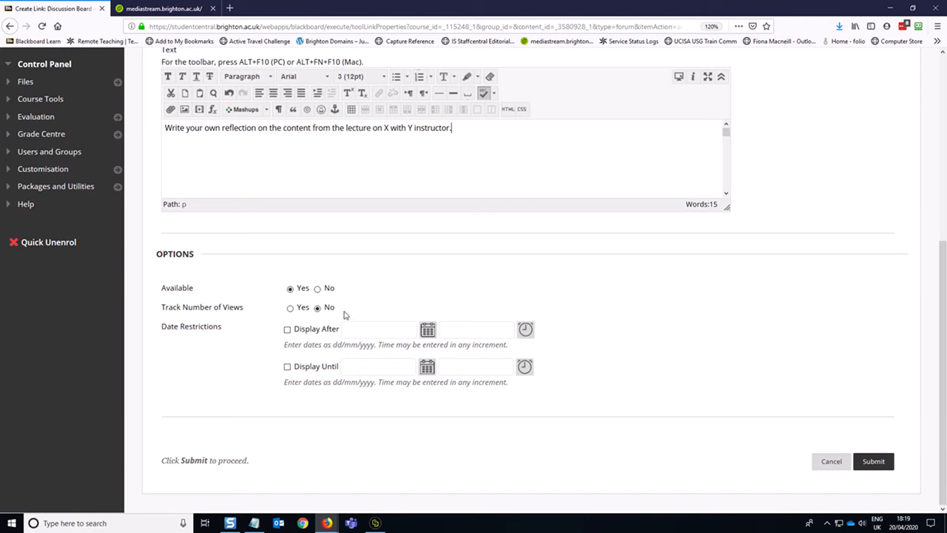
Step: Enable view tracking, set Display After to 24/04/2020 17:00, and submit the link
left_click(290, 307)
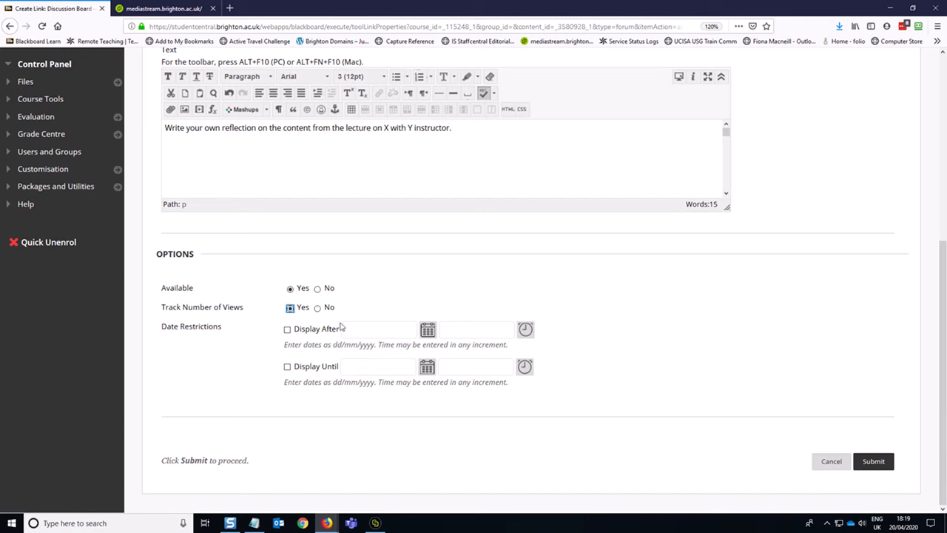
left_click(287, 329)
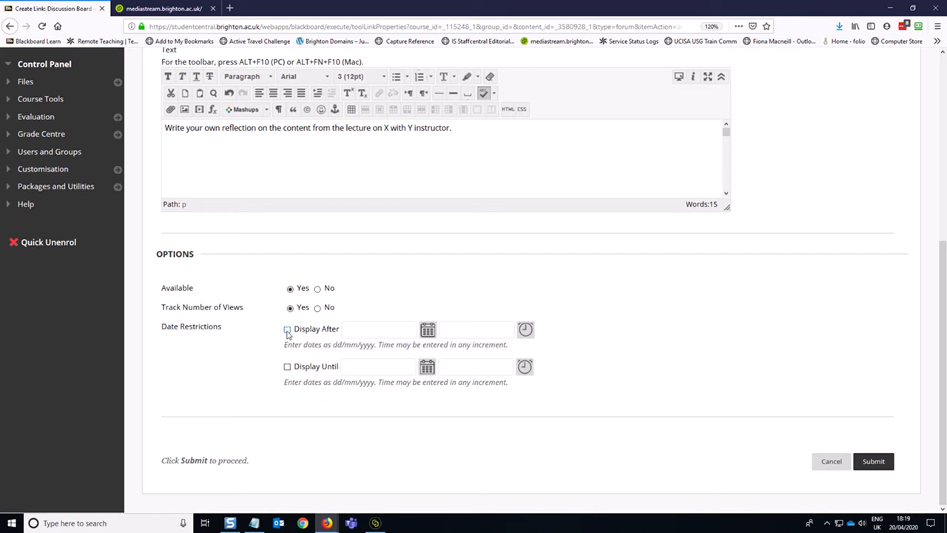
left_click(287, 328)
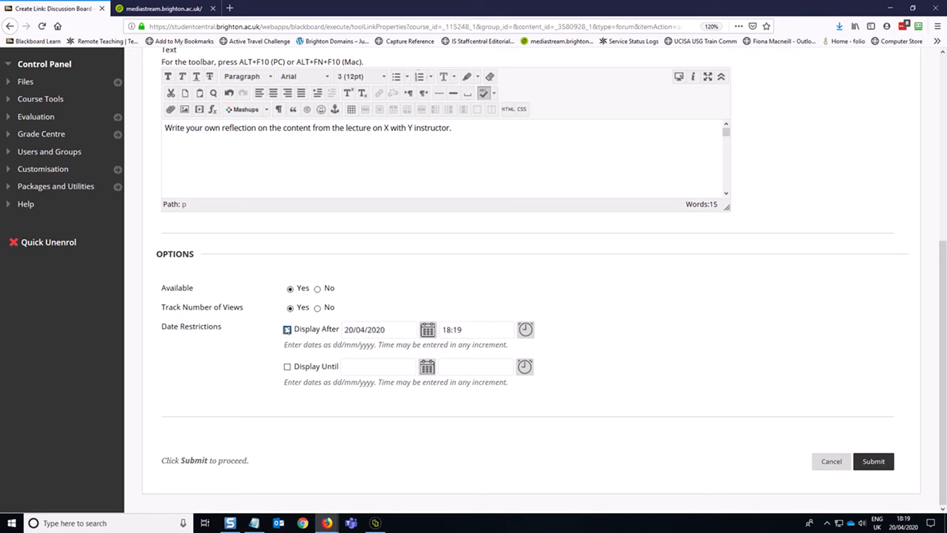
left_click(428, 328)
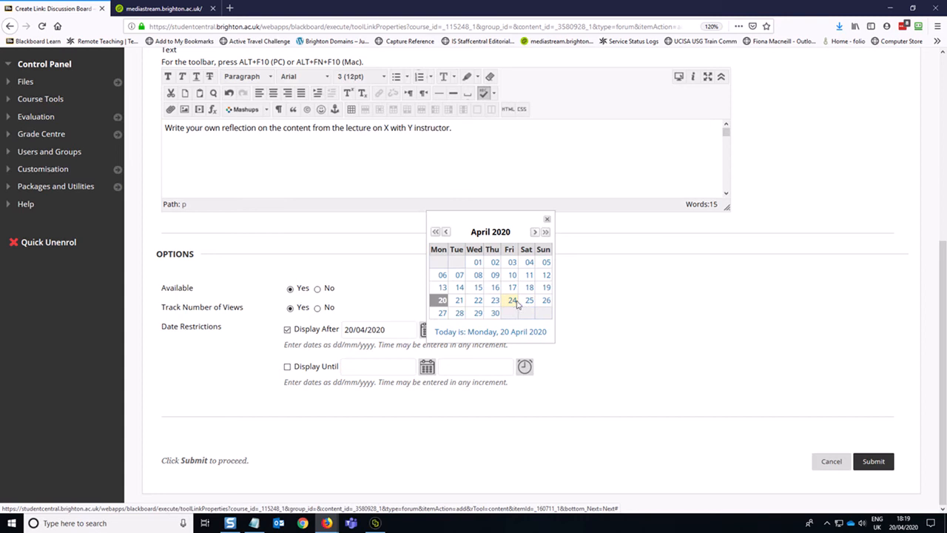
left_click(512, 300)
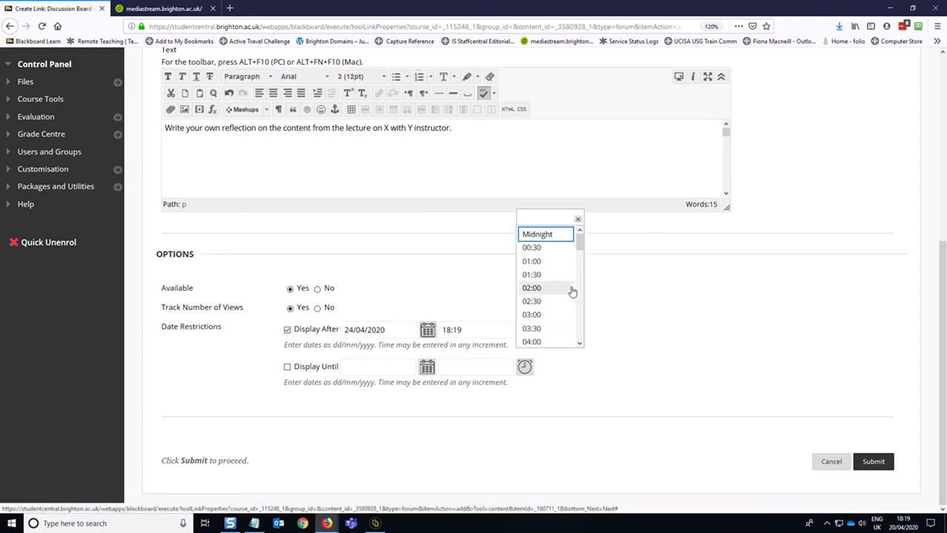
scroll("down", 3)
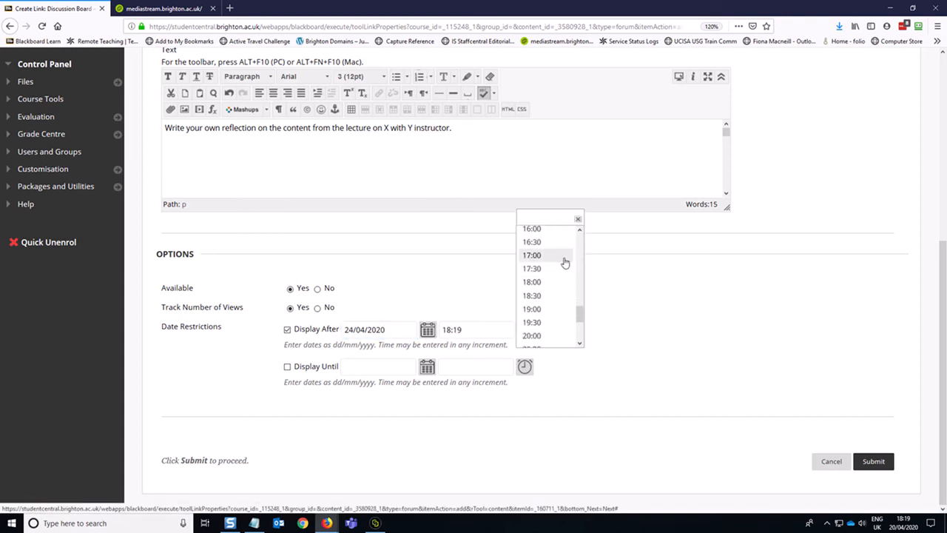
left_click(532, 255)
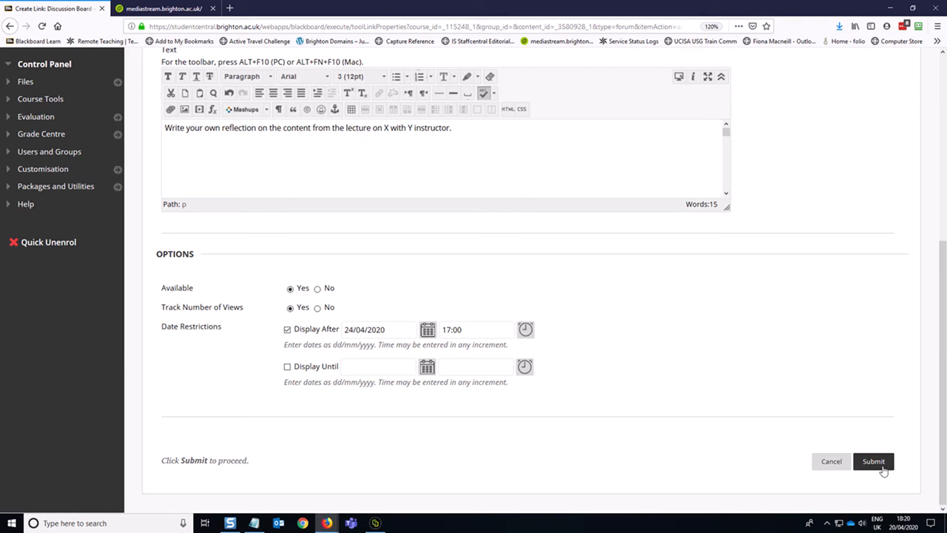
mouse_move(879, 410)
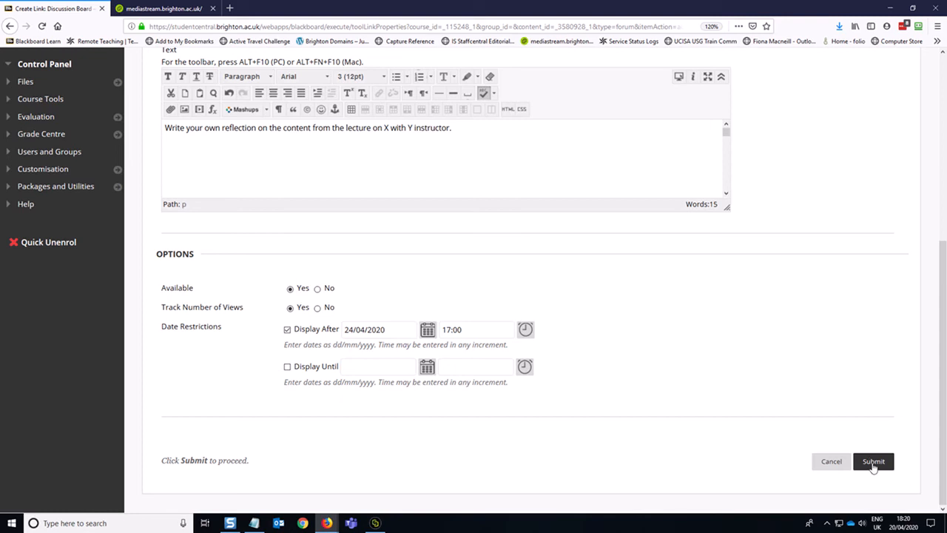
left_click(874, 461)
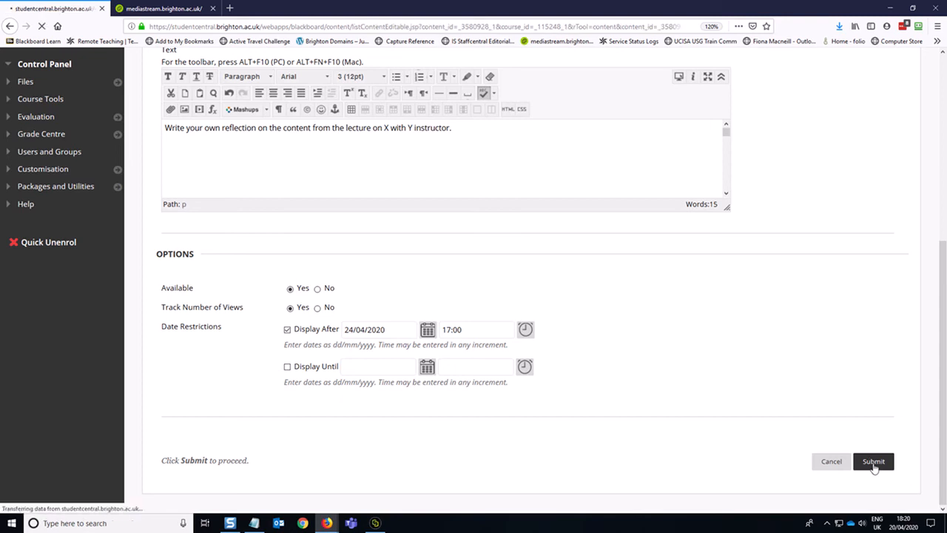
Step: Return via the Study Materials breadcrumb to the list of Week 1–3 folders
left_click(874, 461)
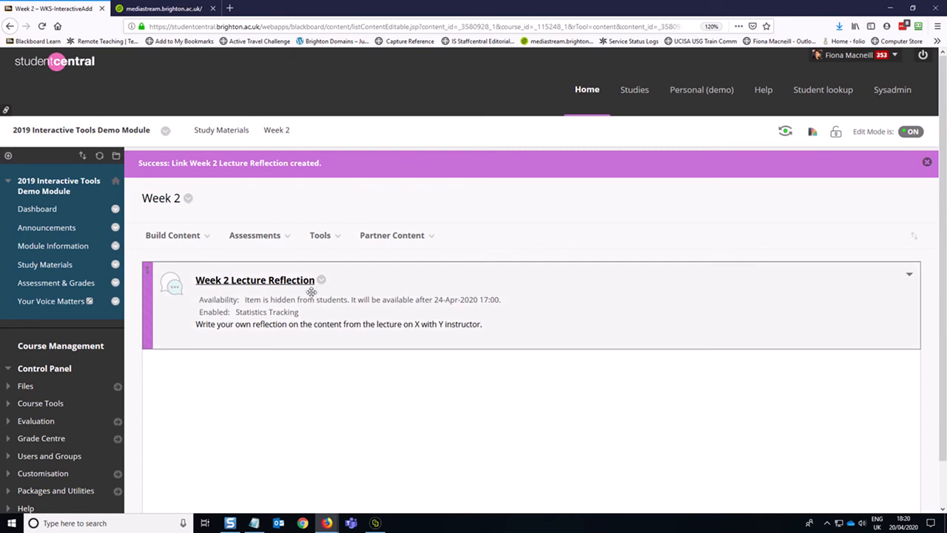
mouse_move(472, 319)
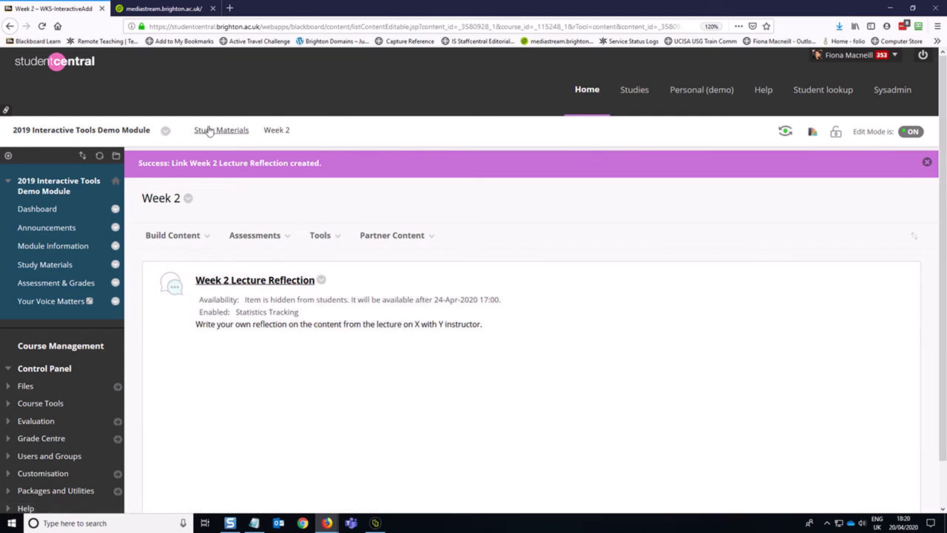
left_click(221, 130)
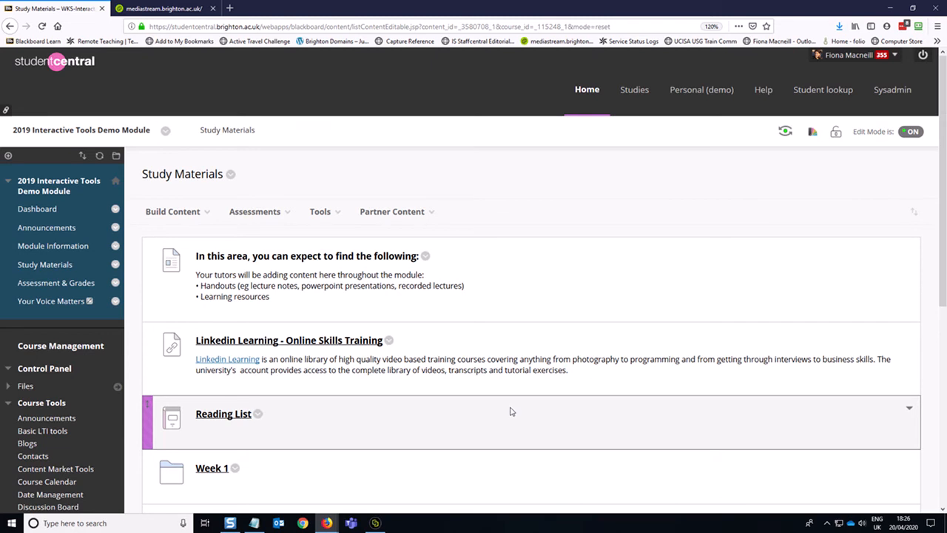
scroll("down", 3)
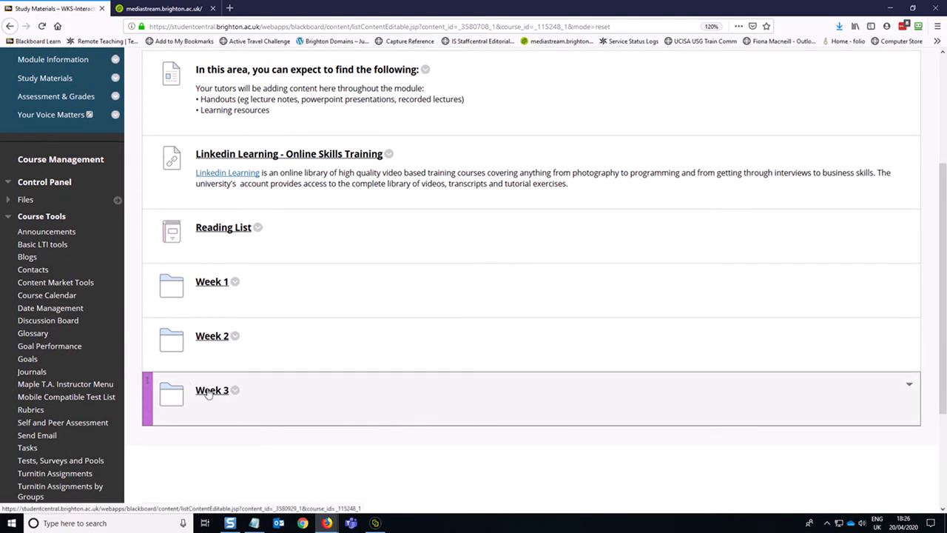
mouse_move(211, 394)
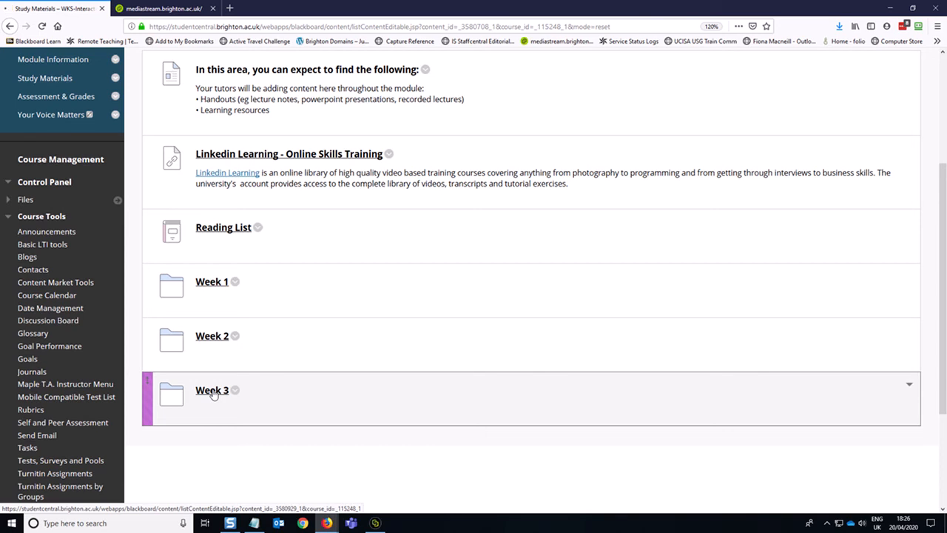
Step: In the Week 3 folder add a Discussion Board tool link and start Create New Forum
left_click(211, 390)
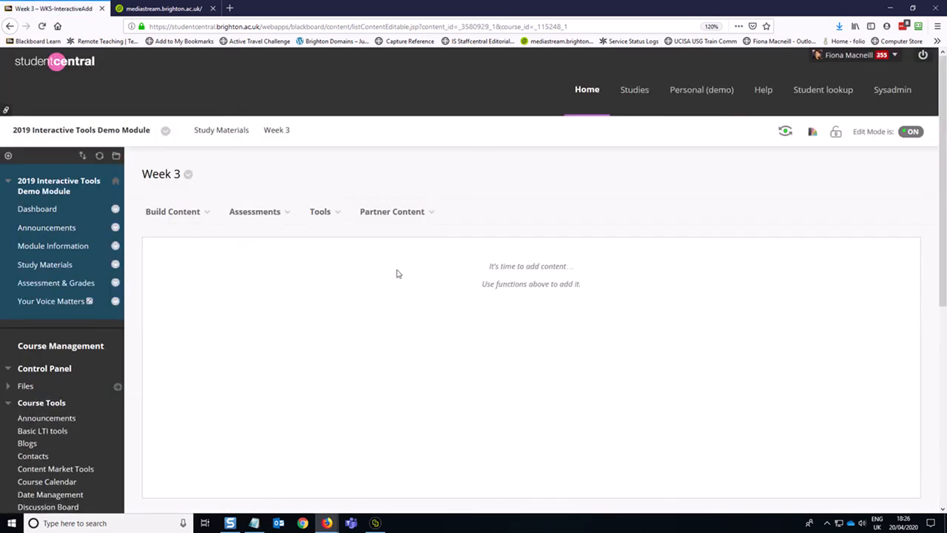
mouse_move(353, 333)
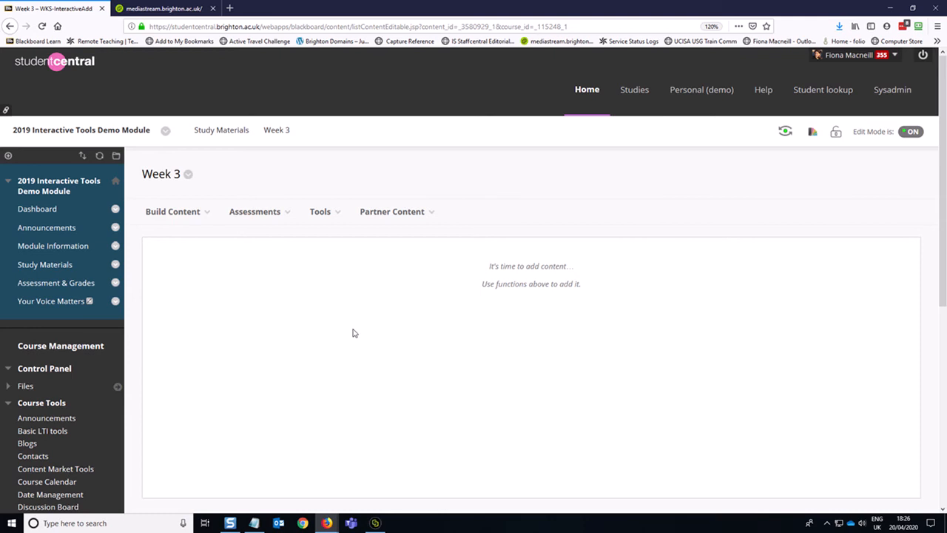
mouse_move(375, 300)
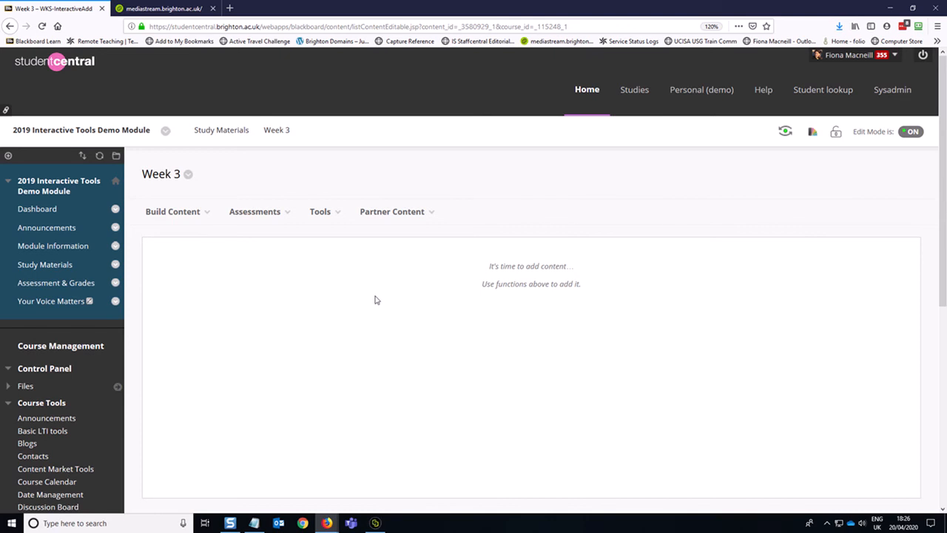
left_click(319, 211)
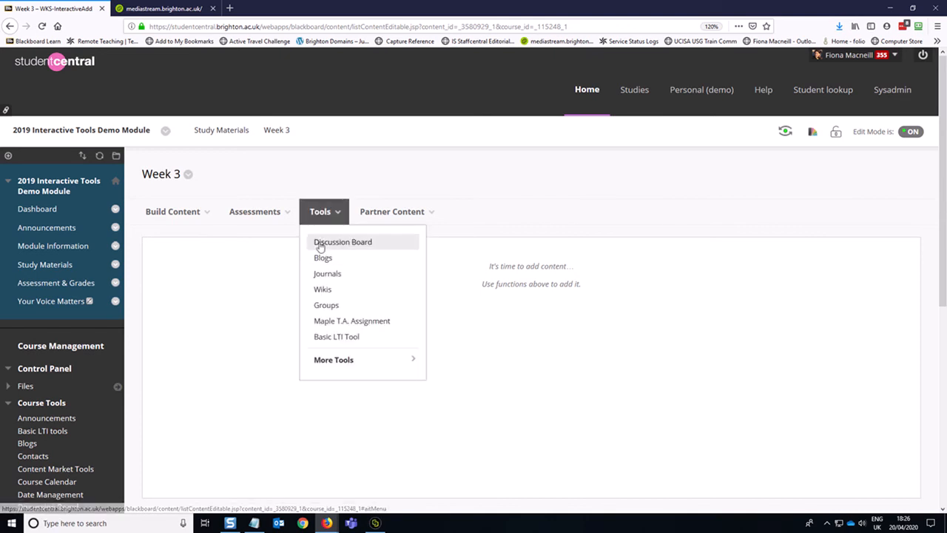
left_click(343, 242)
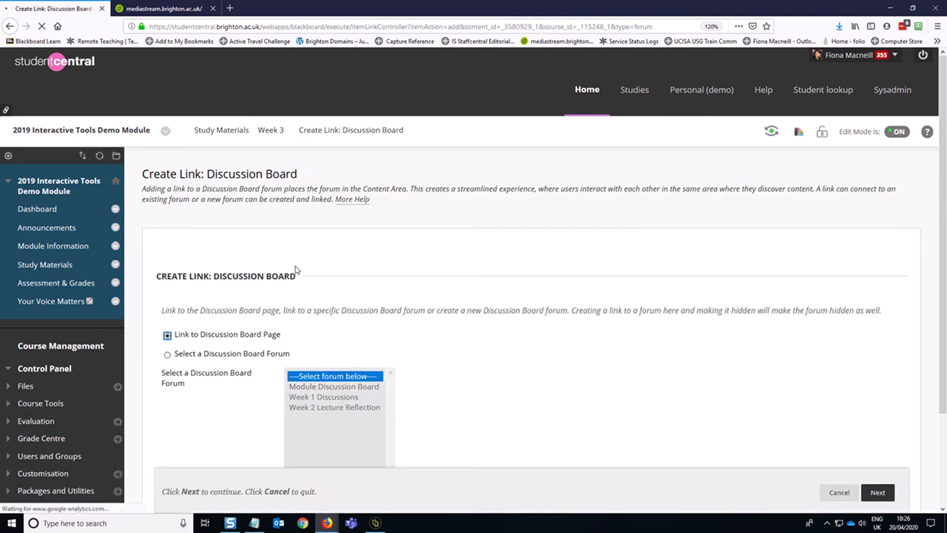
scroll("down", 3)
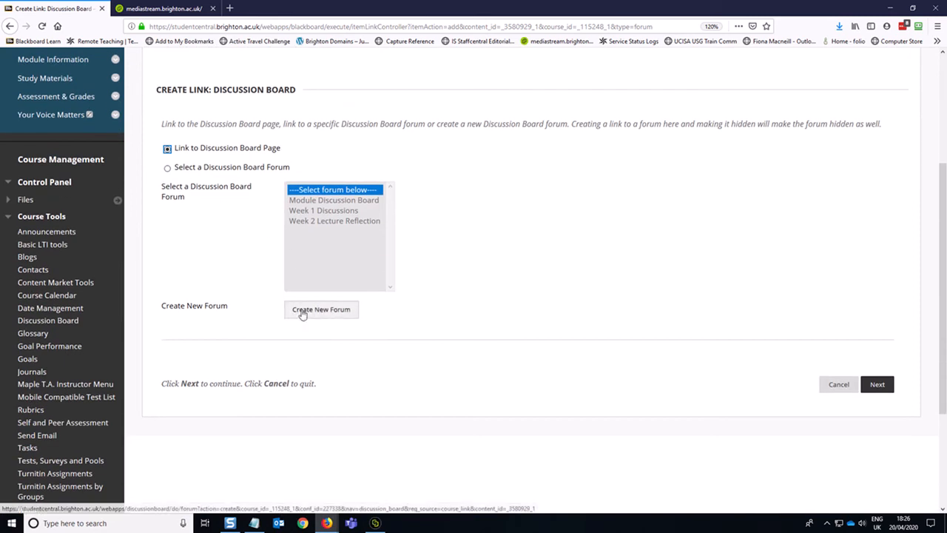
left_click(321, 310)
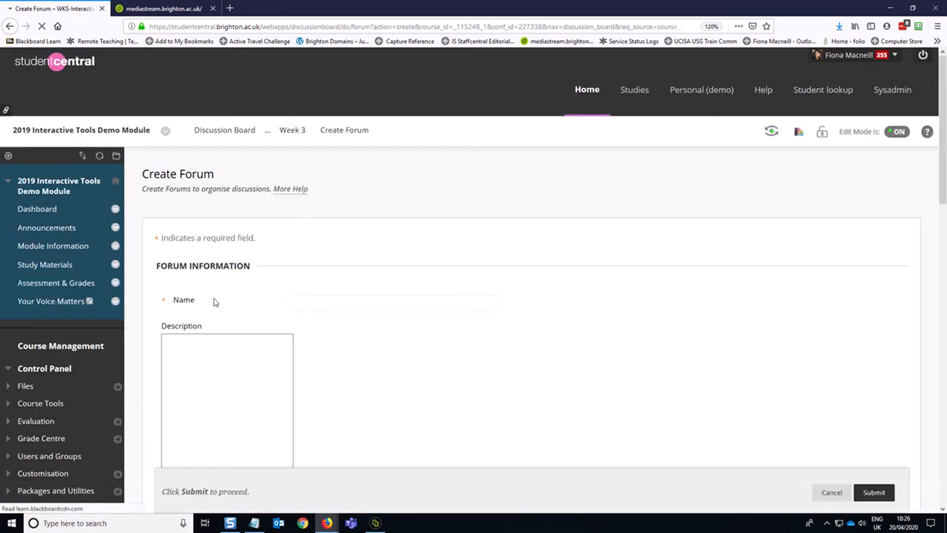
Step: Name the forum 'Week 3 - Respond to the discussion threads'
type("EW")
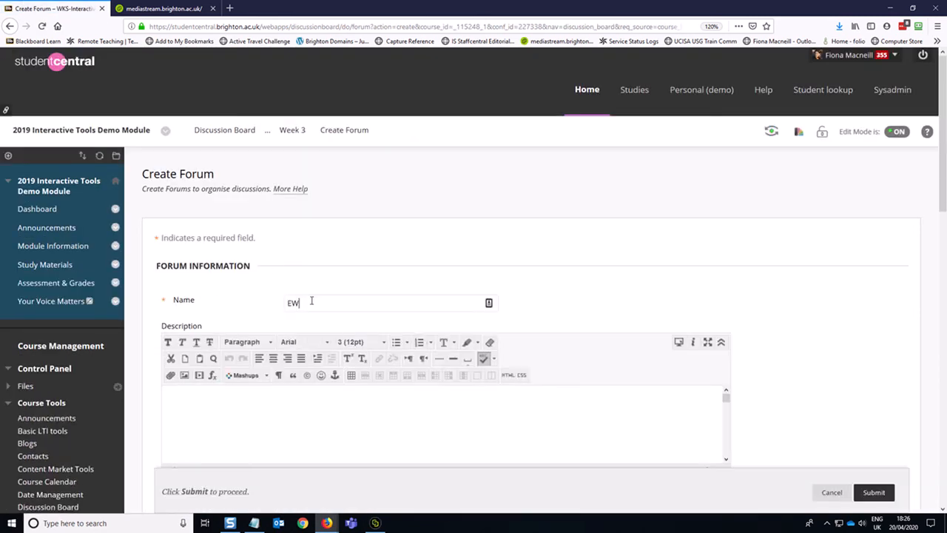
type("Week 3 - Respond to the")
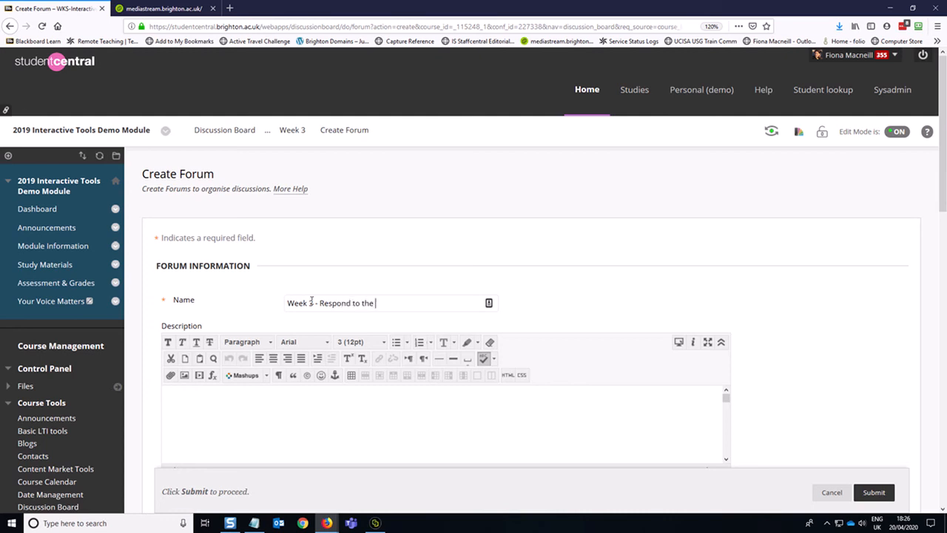
type("discussion")
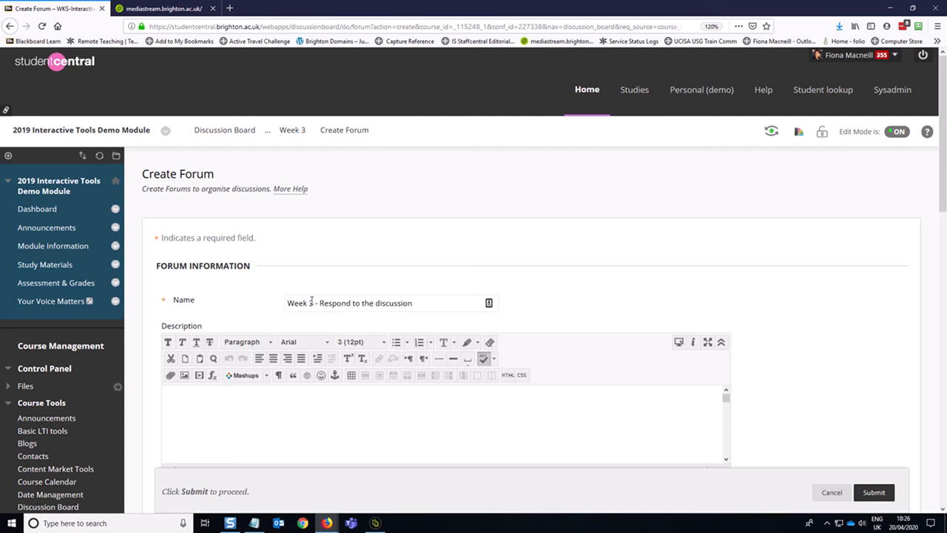
type("threads")
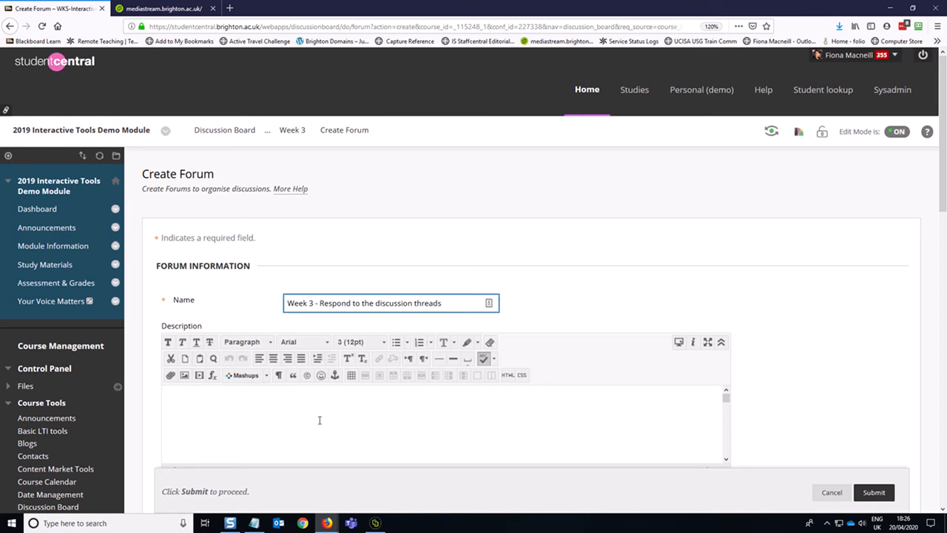
scroll("down", 3)
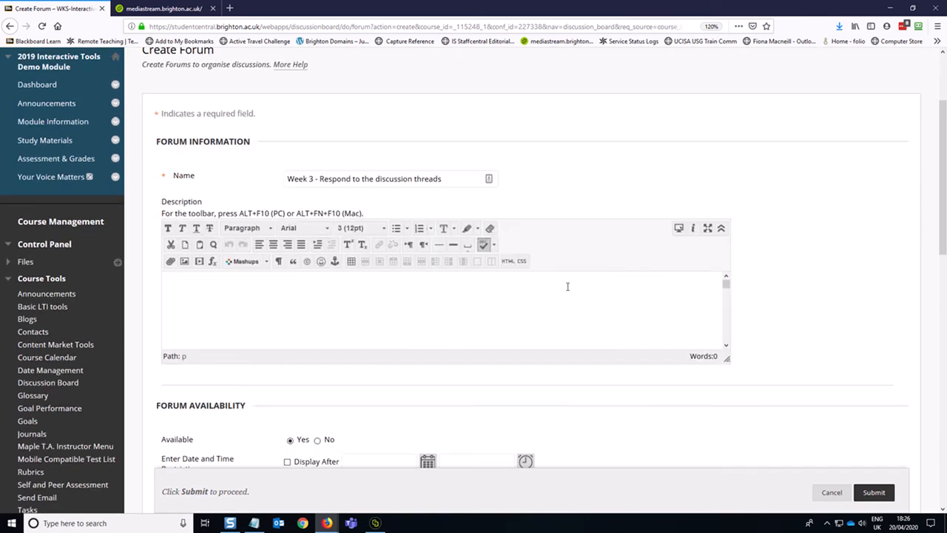
Step: Describe the task: four key topics from this week's lecture, please respond to each
type("I have selected the")
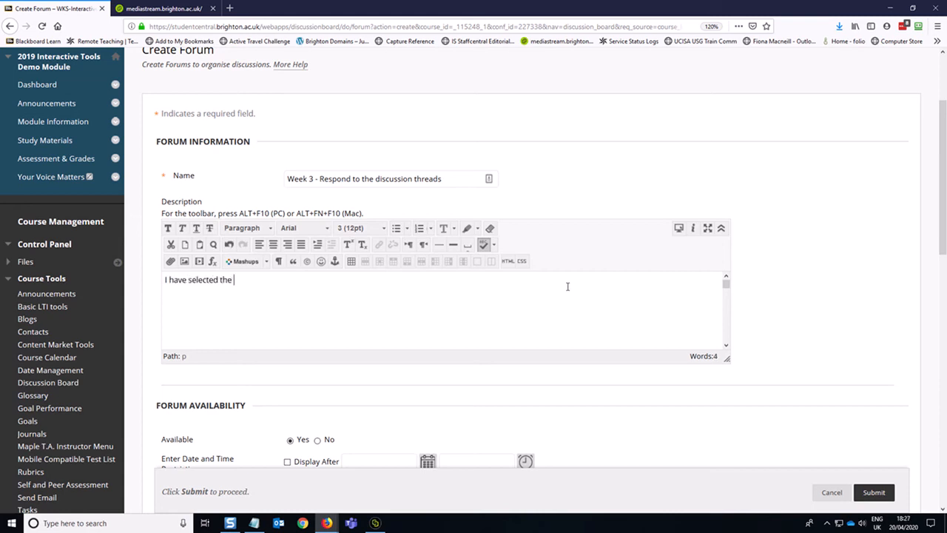
type("four key")
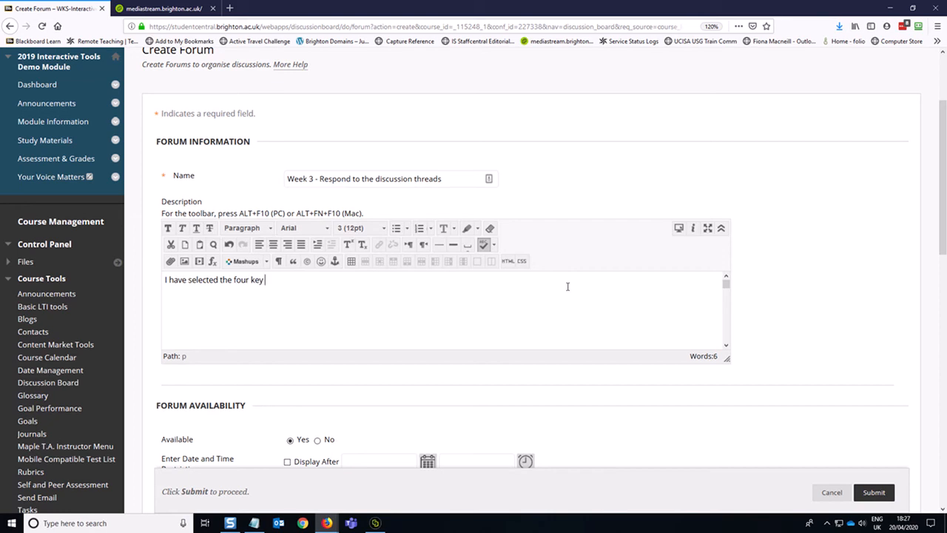
type("topics from this")
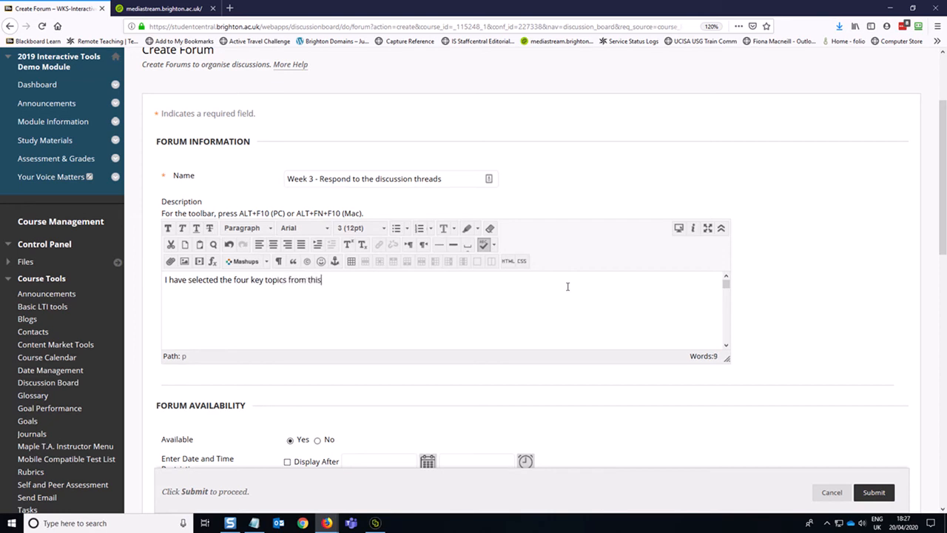
type("week's")
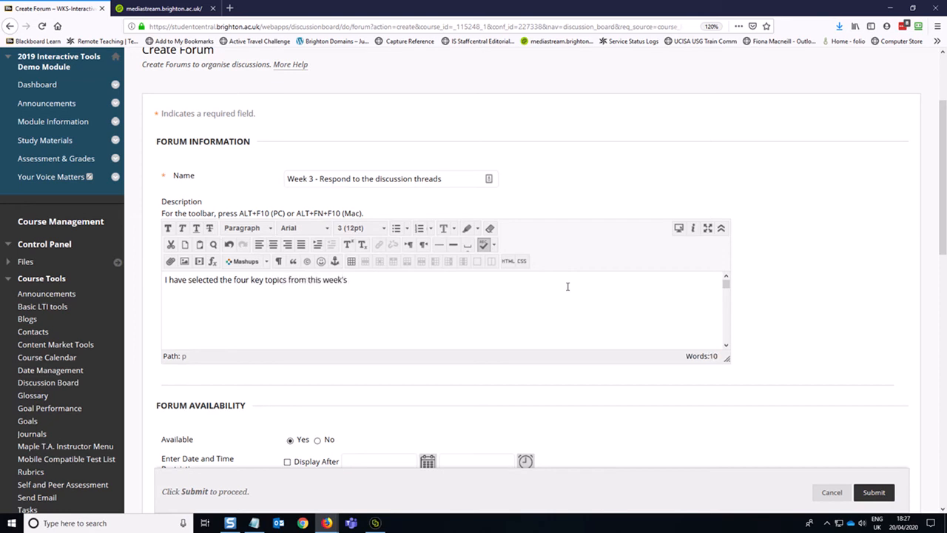
type("lecture. Please respond to")
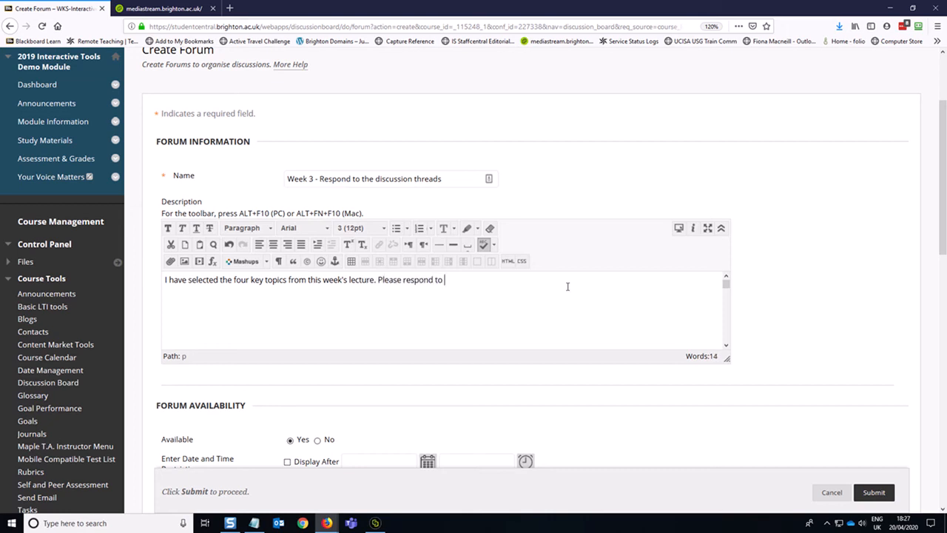
type("each of the topics at least once.")
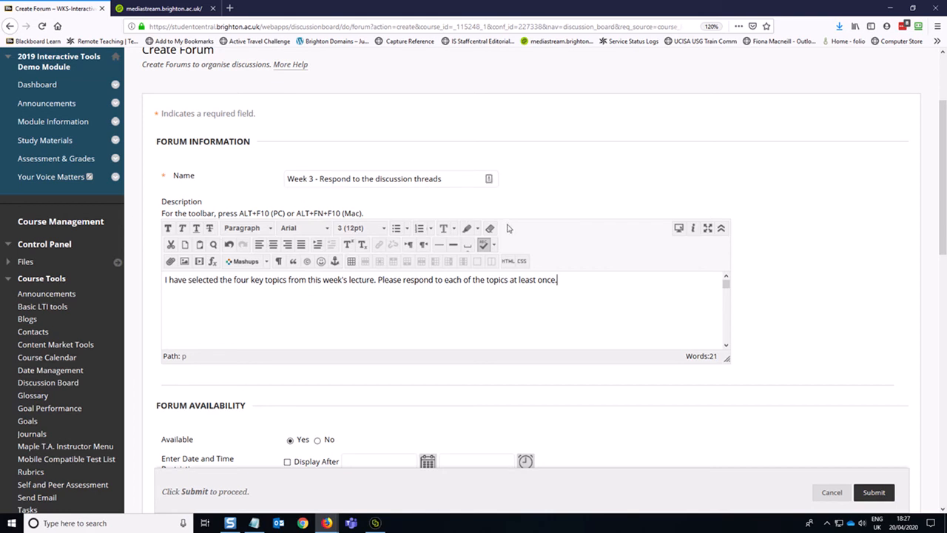
Step: Tick Allow Author to Edit Own Published Posts and submit the Week 3 forum
scroll("down", 3)
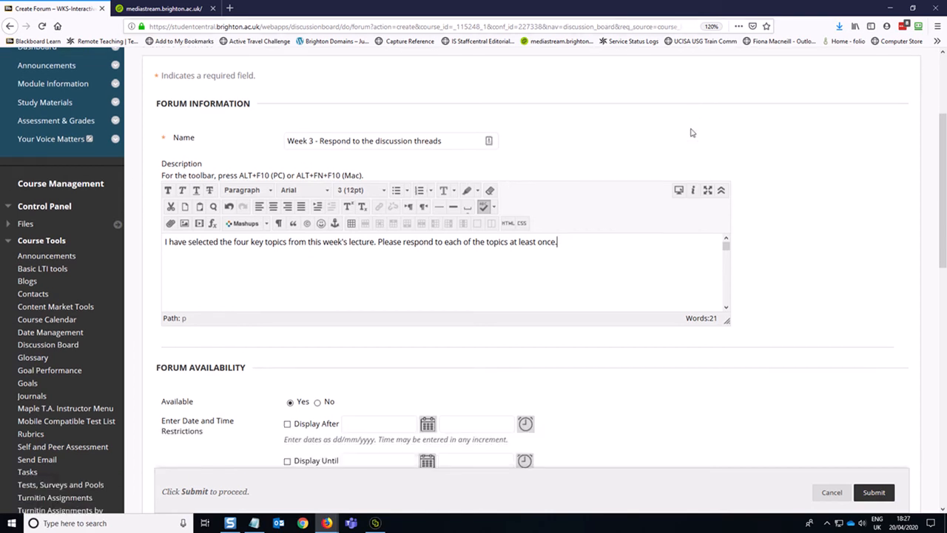
scroll("down", 3)
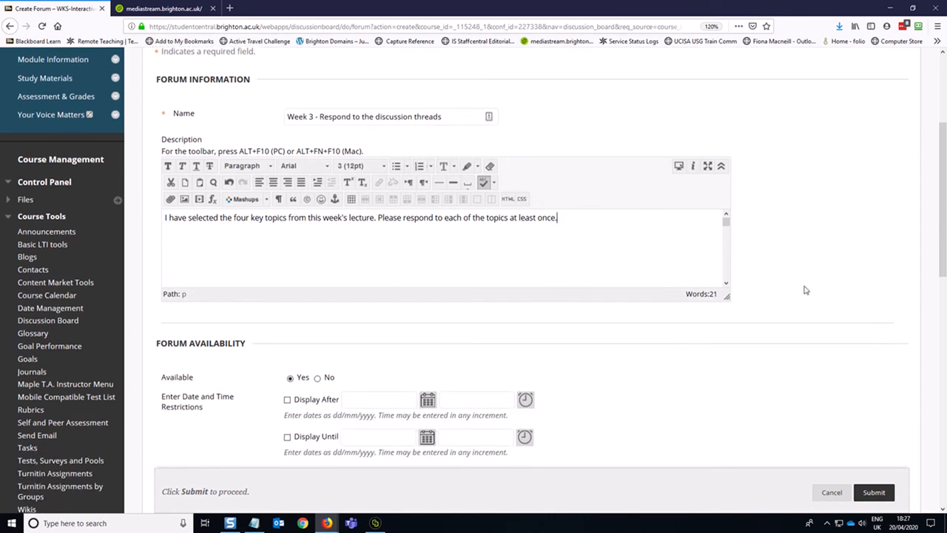
scroll("down", 3)
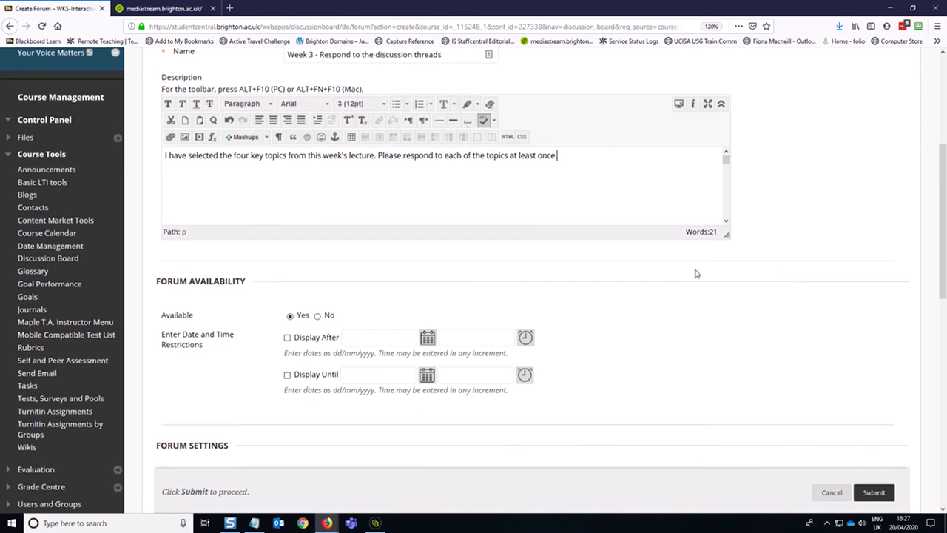
scroll("down", 3)
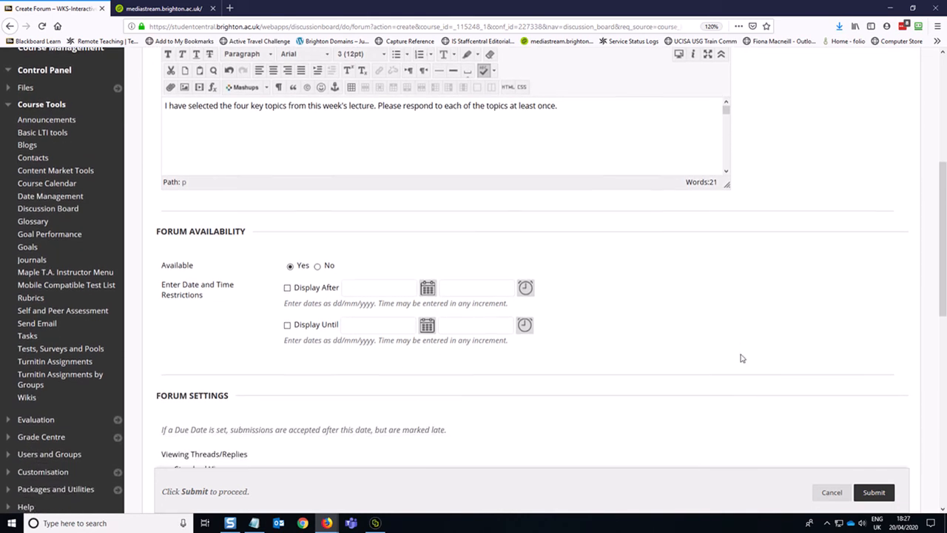
scroll("down", 3)
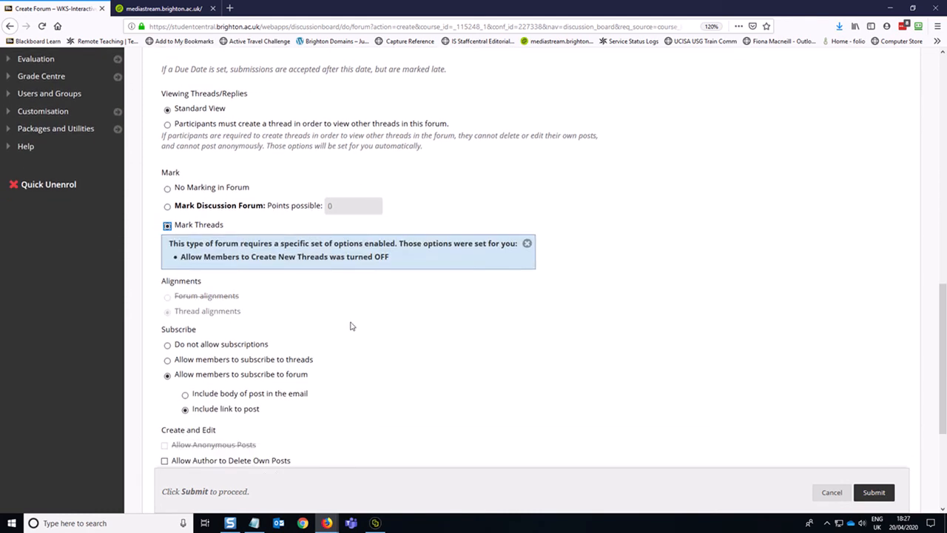
scroll("down", 3)
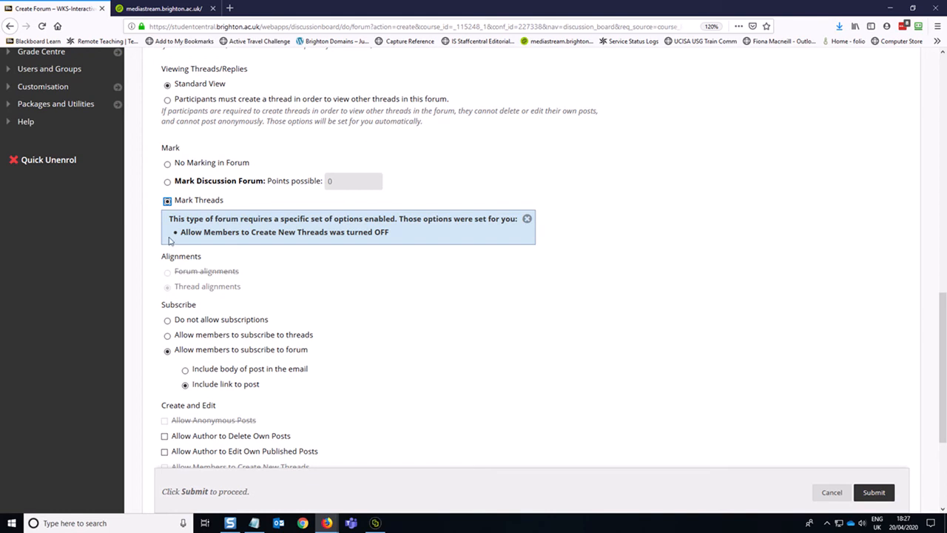
mouse_move(206, 231)
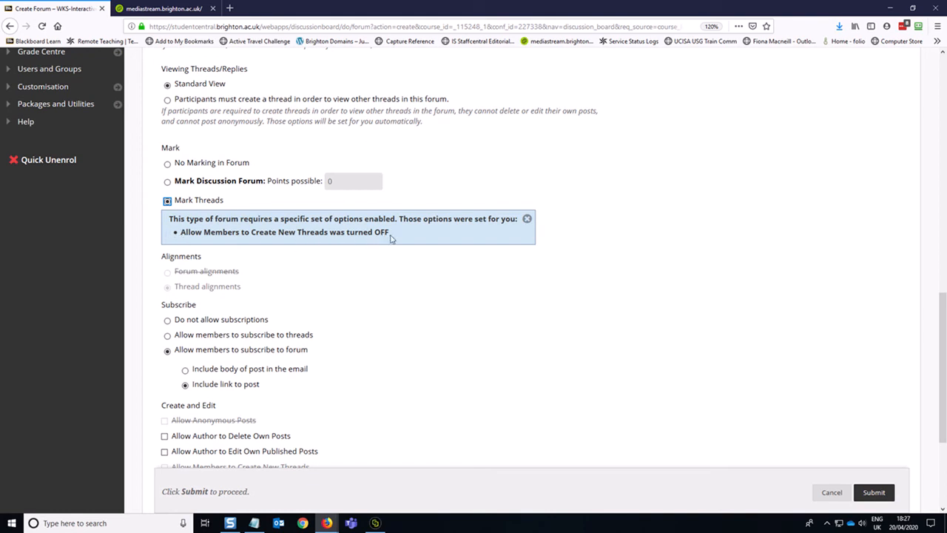
mouse_move(380, 247)
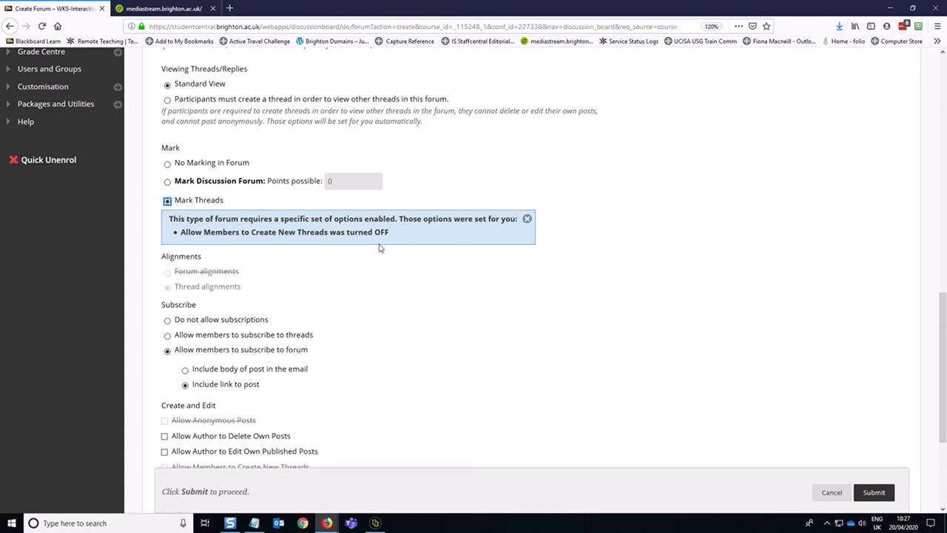
mouse_move(407, 252)
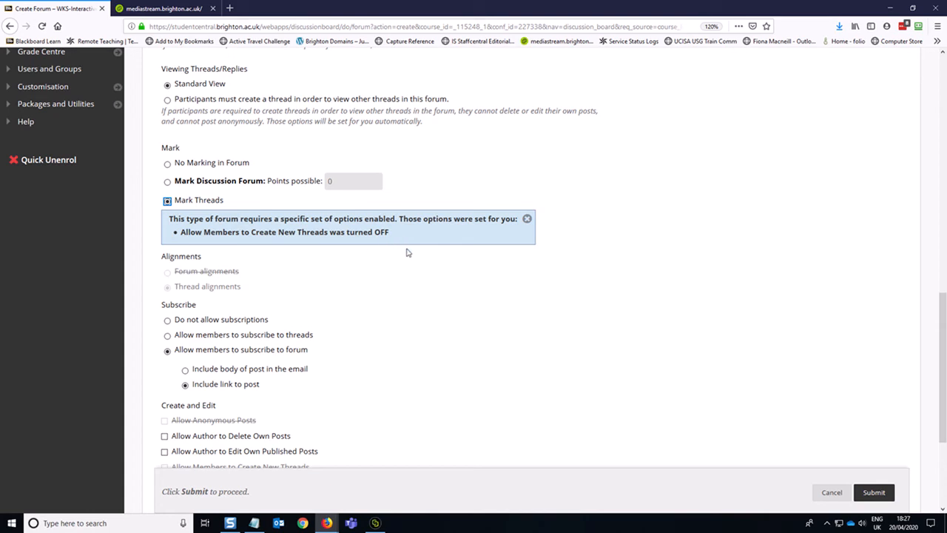
mouse_move(352, 281)
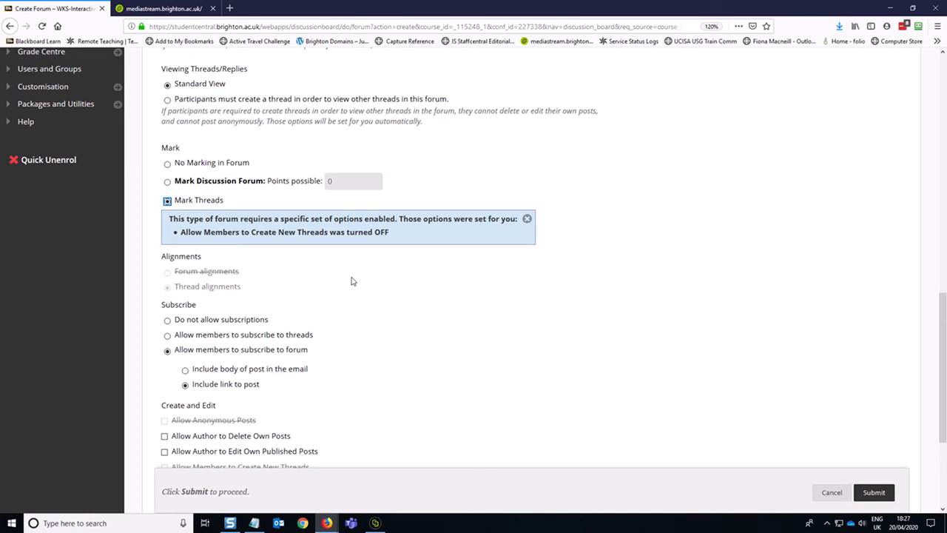
scroll("down", 3)
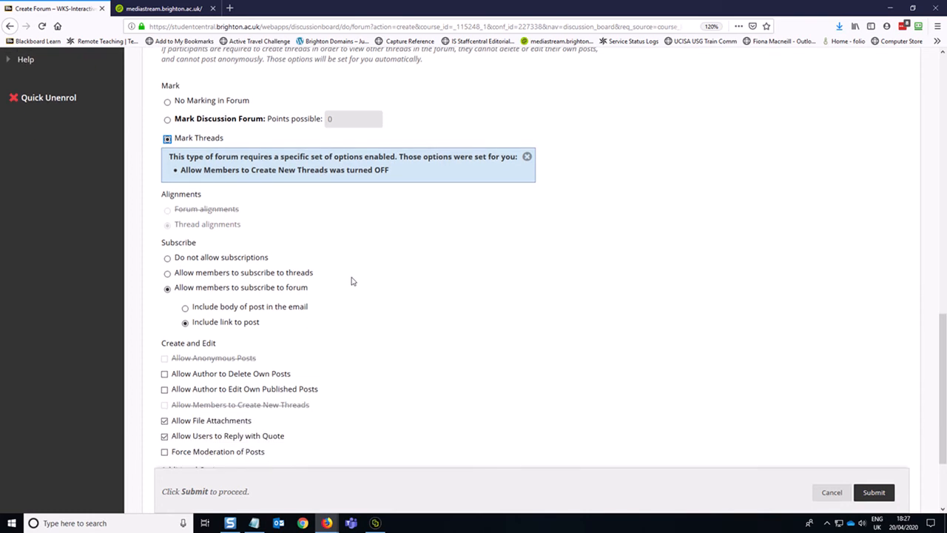
mouse_move(322, 183)
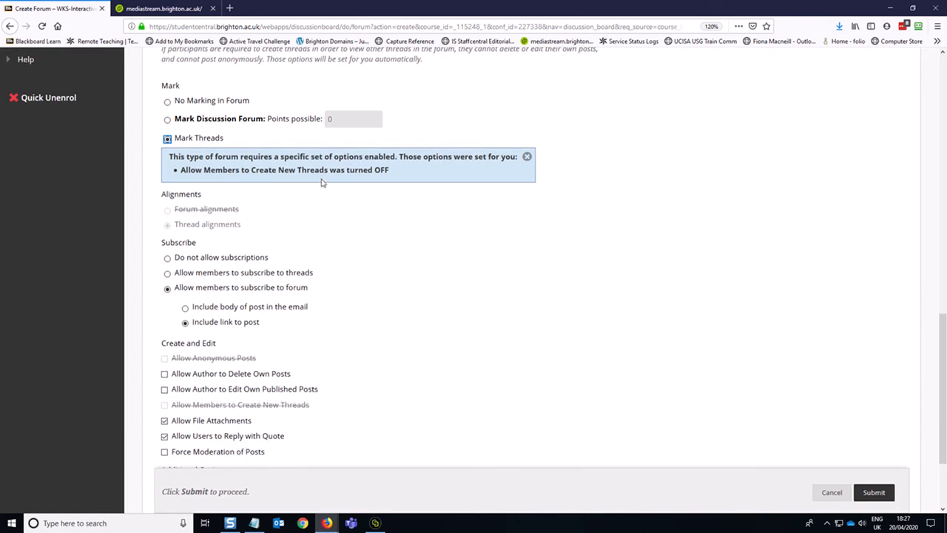
mouse_move(244, 223)
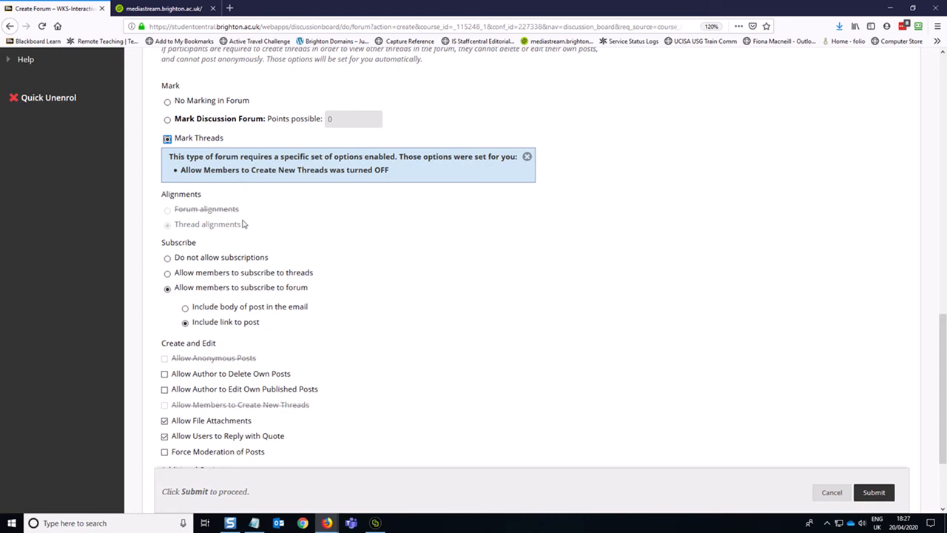
scroll("down", 3)
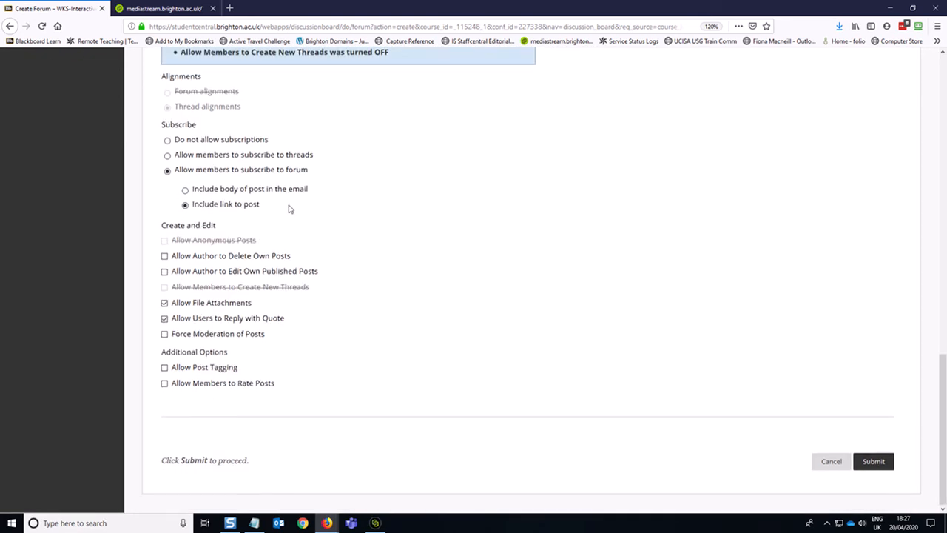
mouse_move(422, 213)
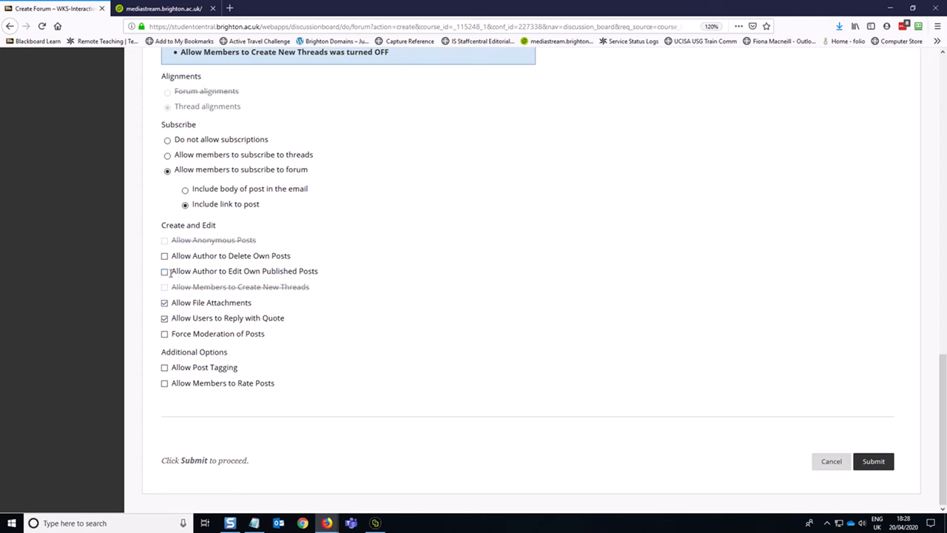
left_click(164, 270)
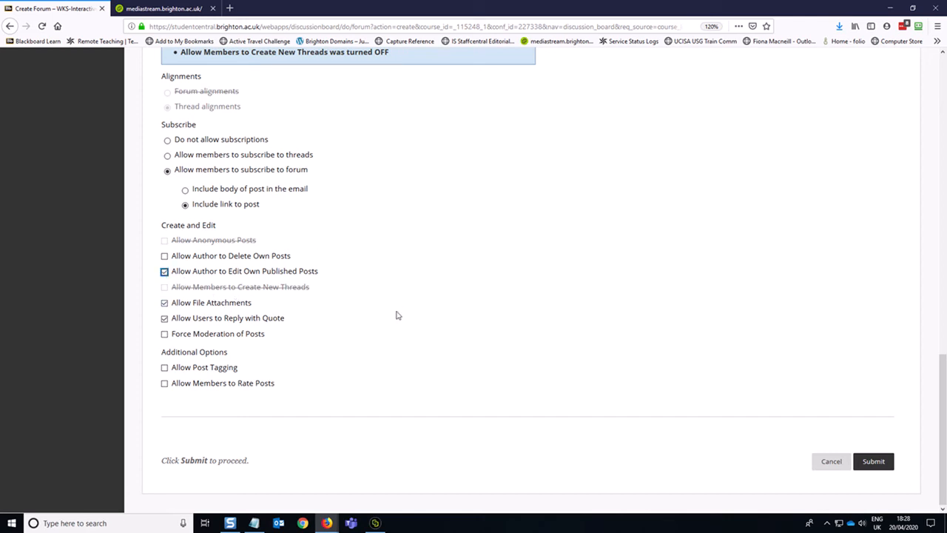
mouse_move(835, 347)
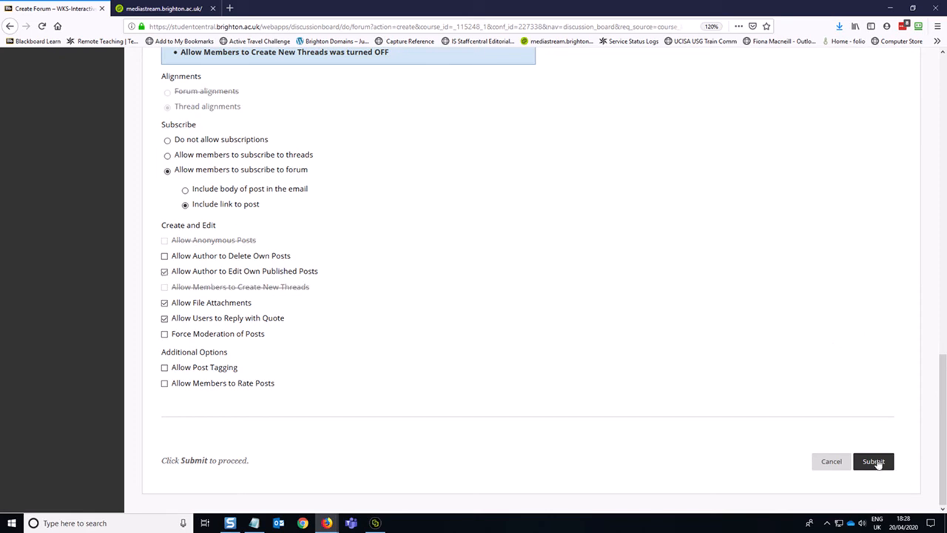
left_click(874, 461)
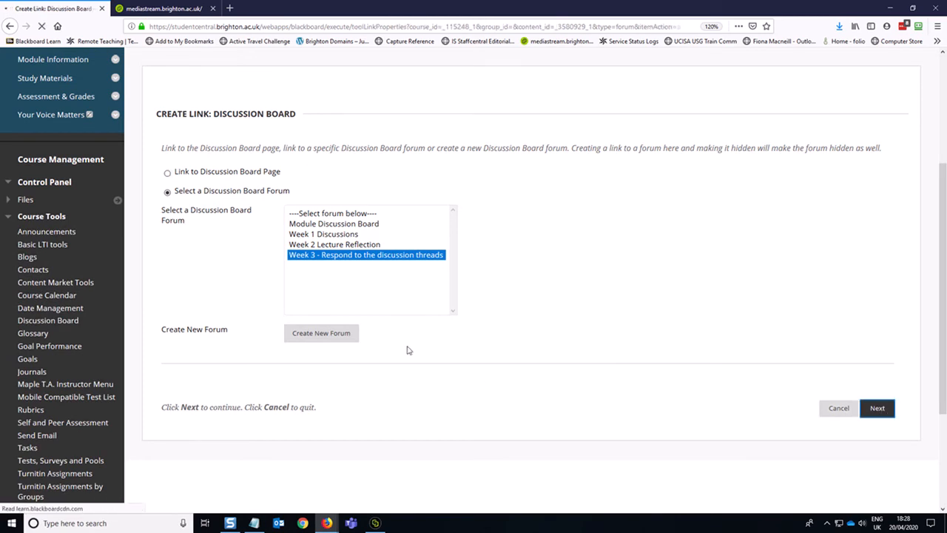
Step: Link the Week 3 forum into the Week 3 page with placeholder text 'description'
left_click(876, 408)
type("Add the")
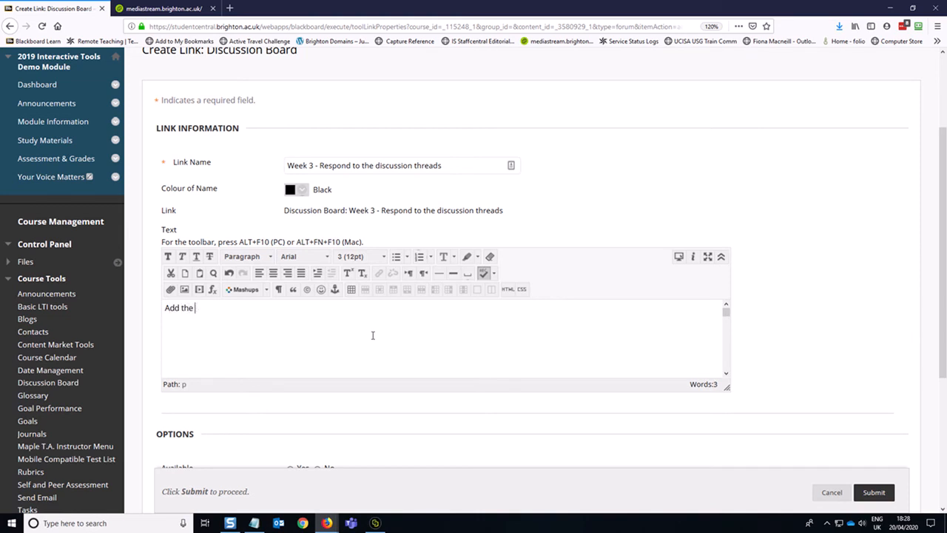
type("description")
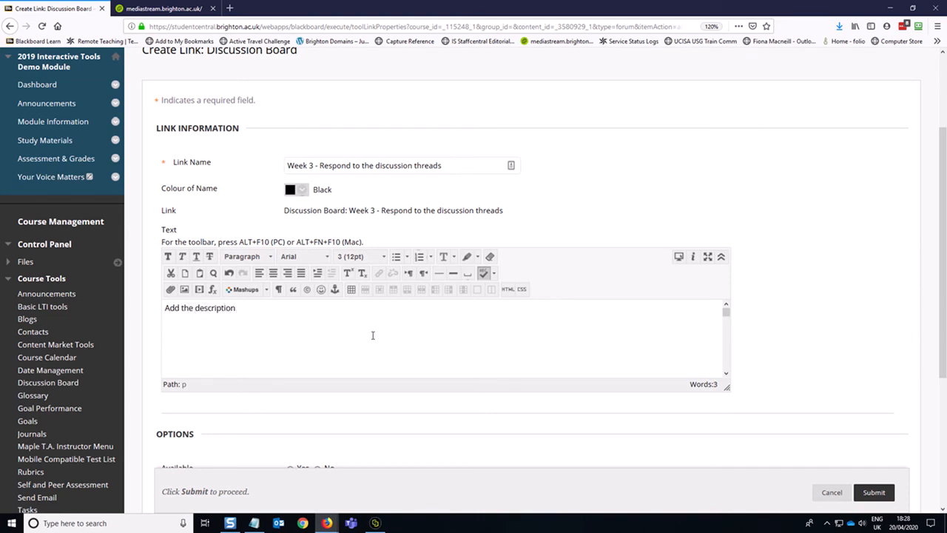
scroll("down", 3)
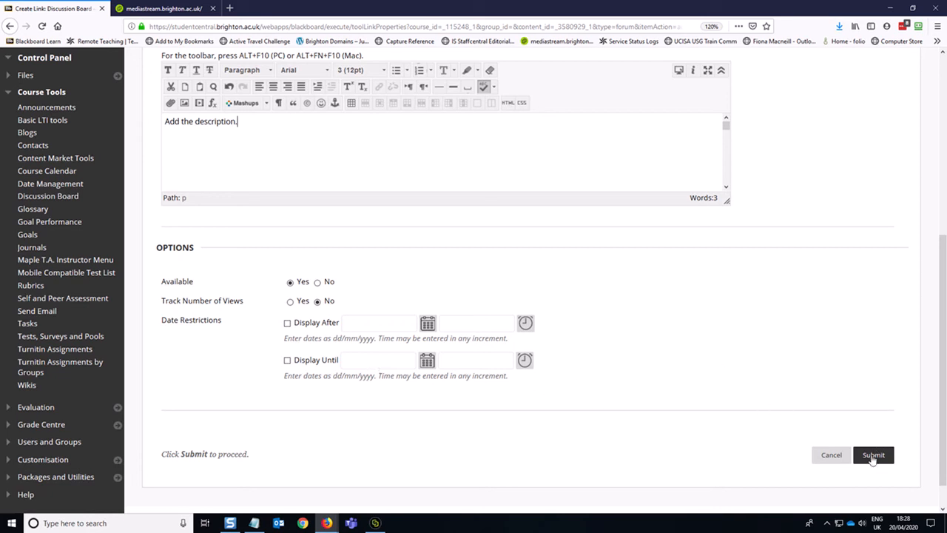
left_click(874, 454)
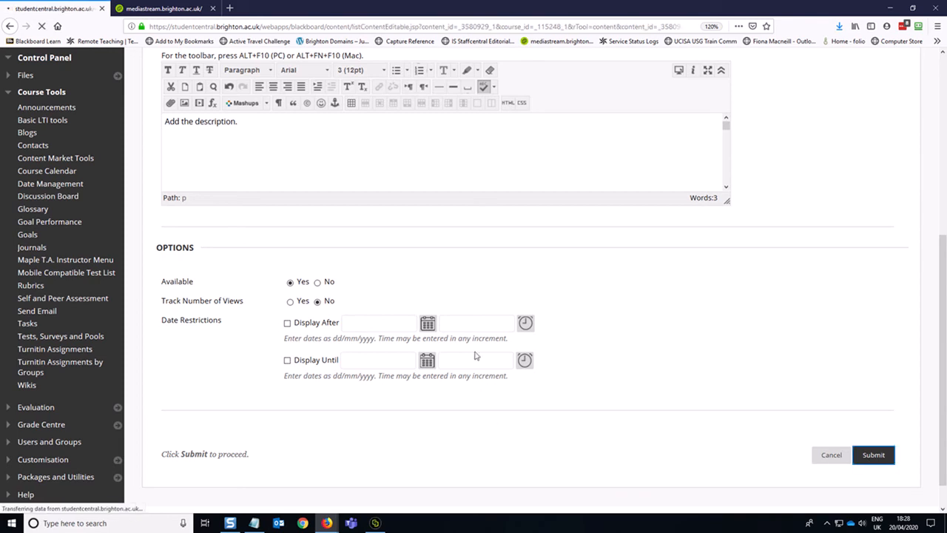
left_click(873, 454)
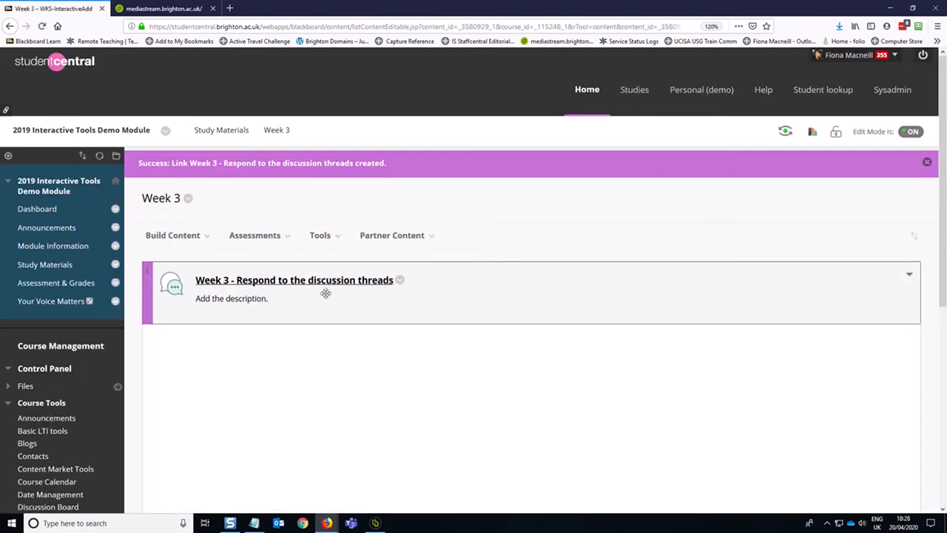
mouse_move(348, 282)
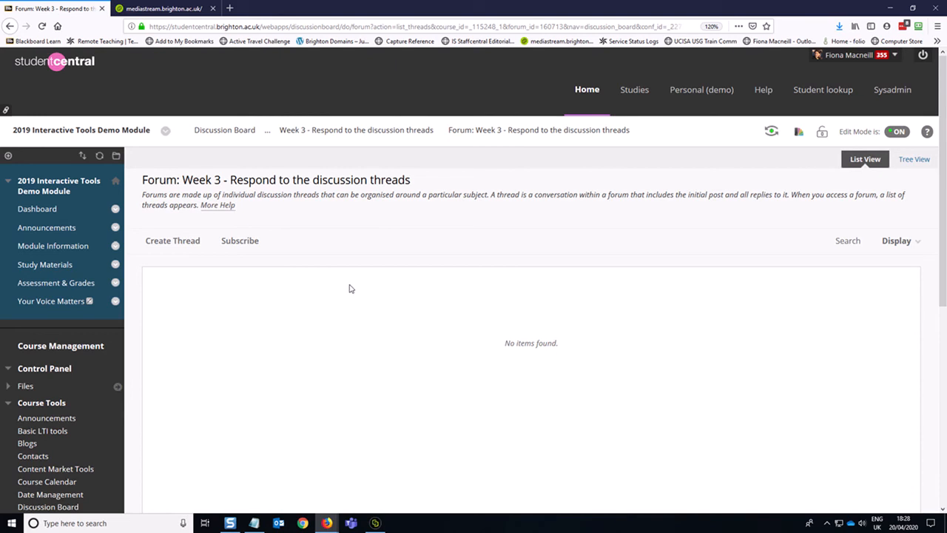
mouse_move(259, 265)
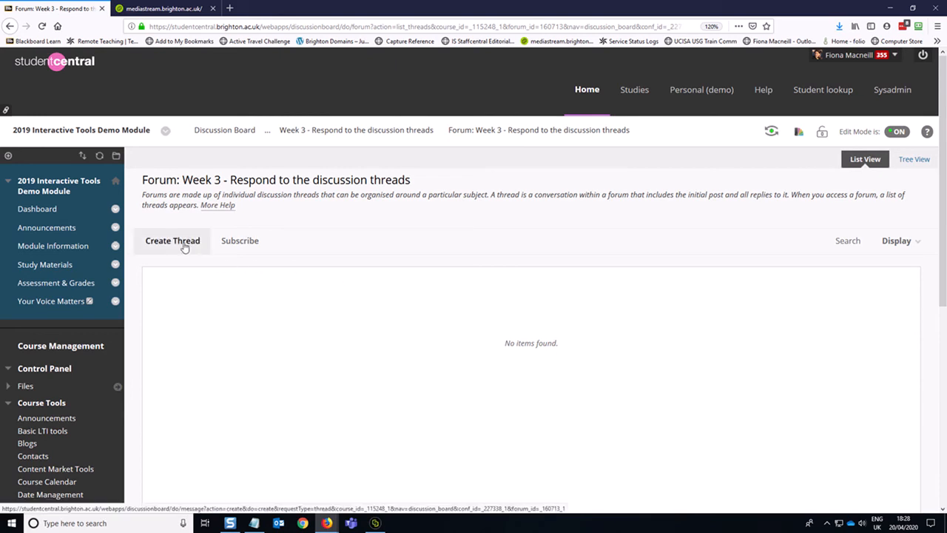
Step: Start a new thread in the empty Week 3 forum
left_click(172, 240)
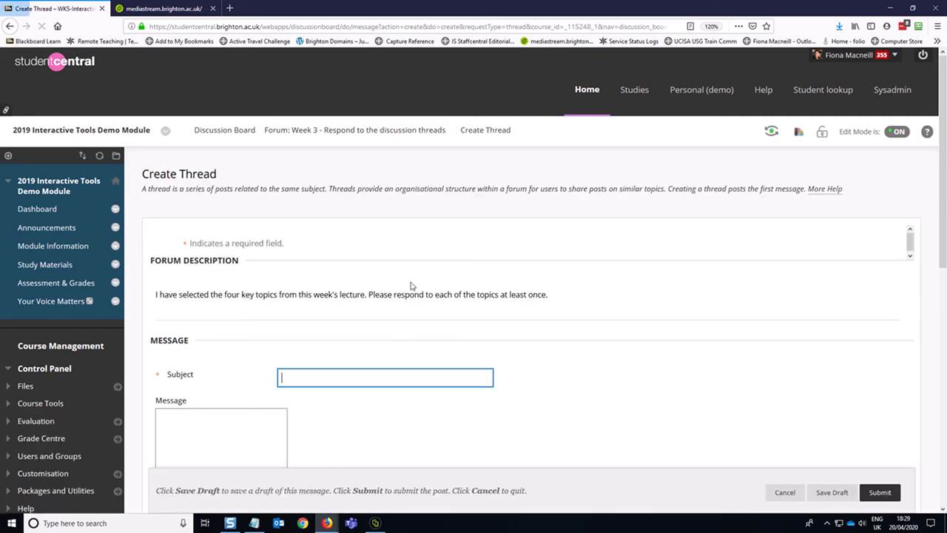
Step: Enter subject 'Lecture Topic 1' with a 'respond to ...' message
type("Lecture Topic 1")
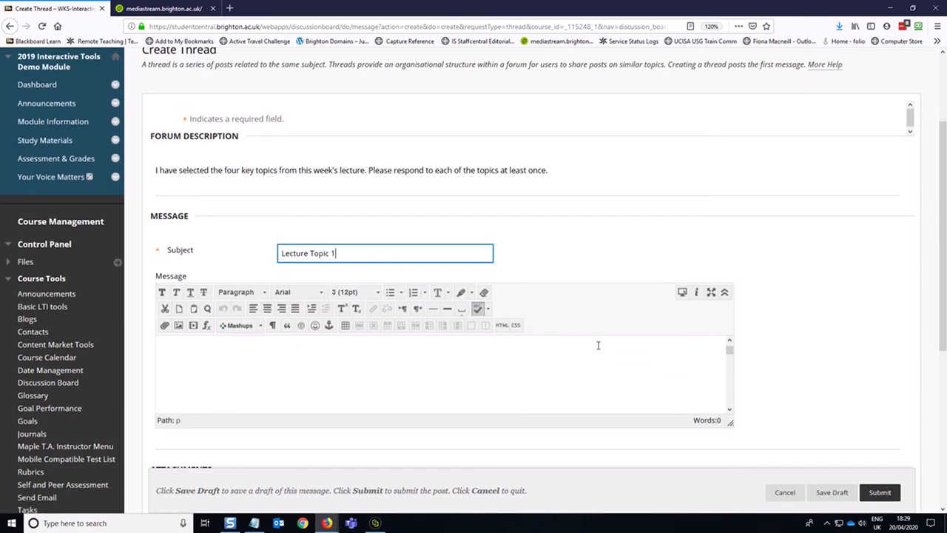
left_click(444, 370)
type("Prompt to")
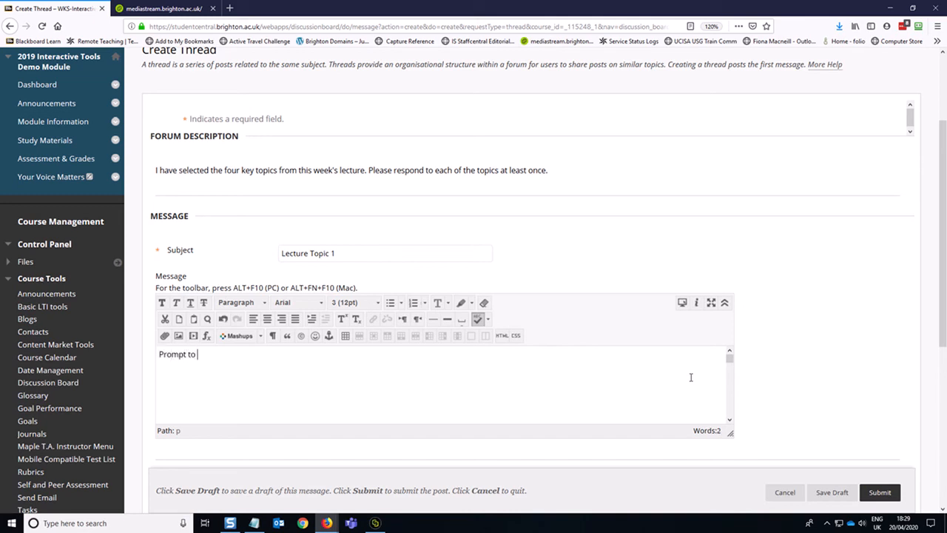
type("respond to")
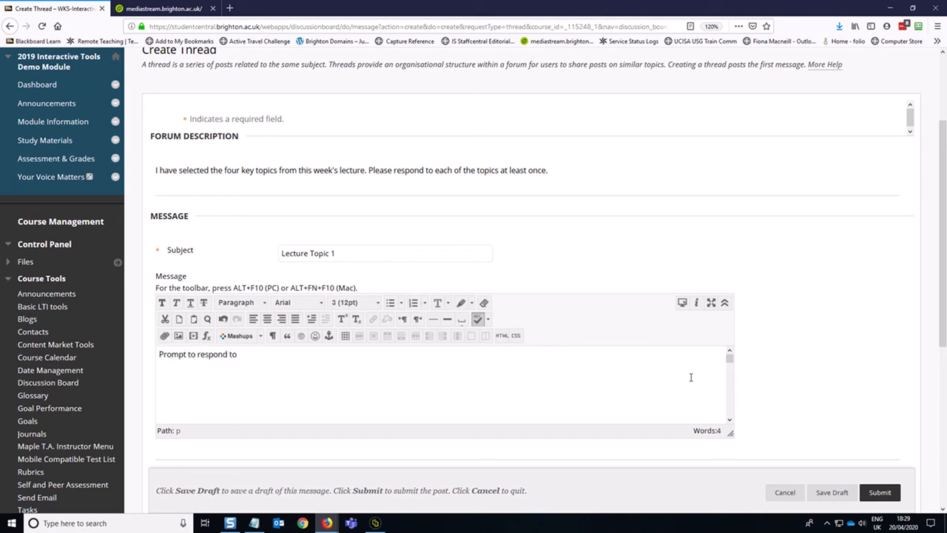
type("...")
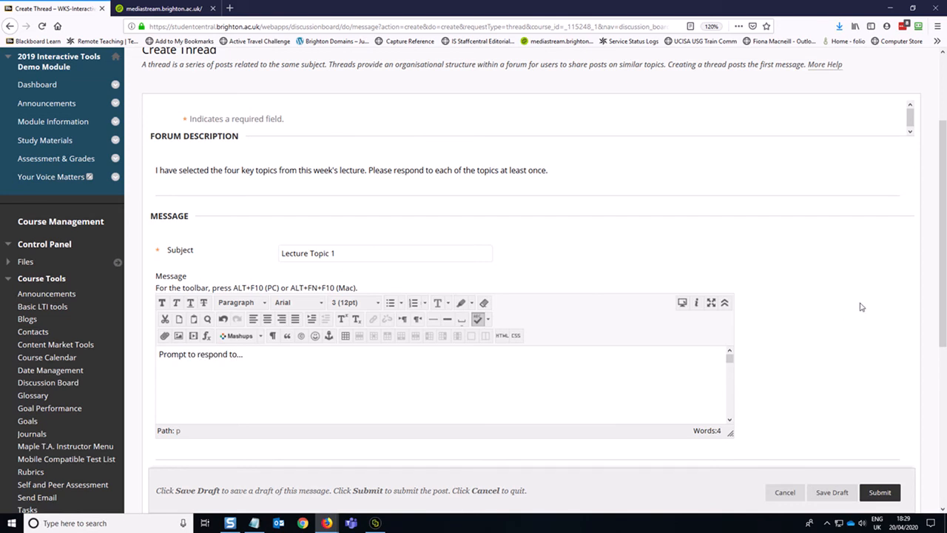
scroll("down", 3)
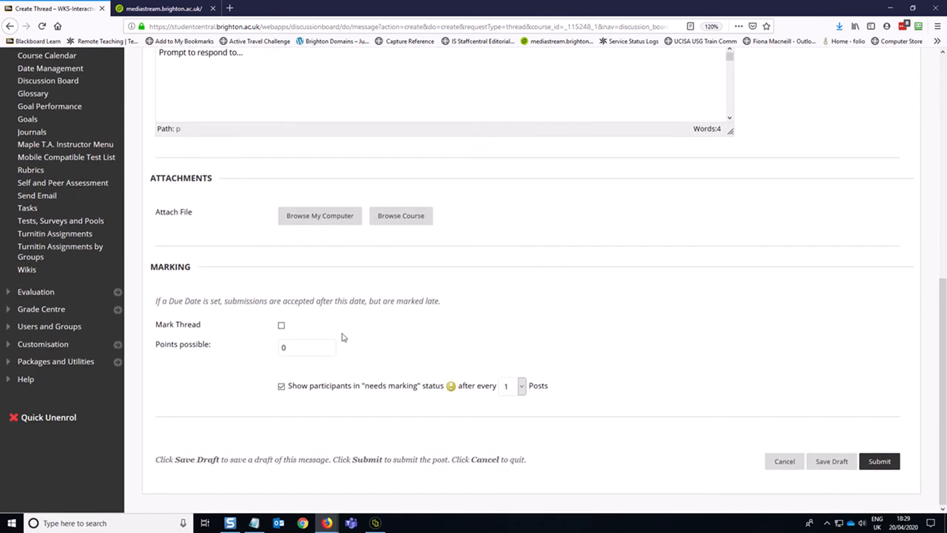
mouse_move(286, 333)
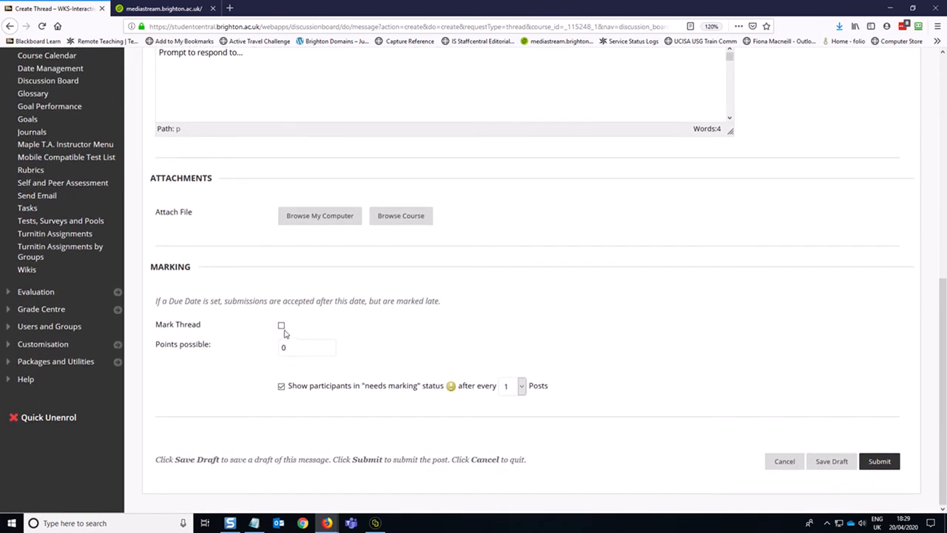
Step: Make the thread marked with 100 points possible and submit it
left_click(282, 325)
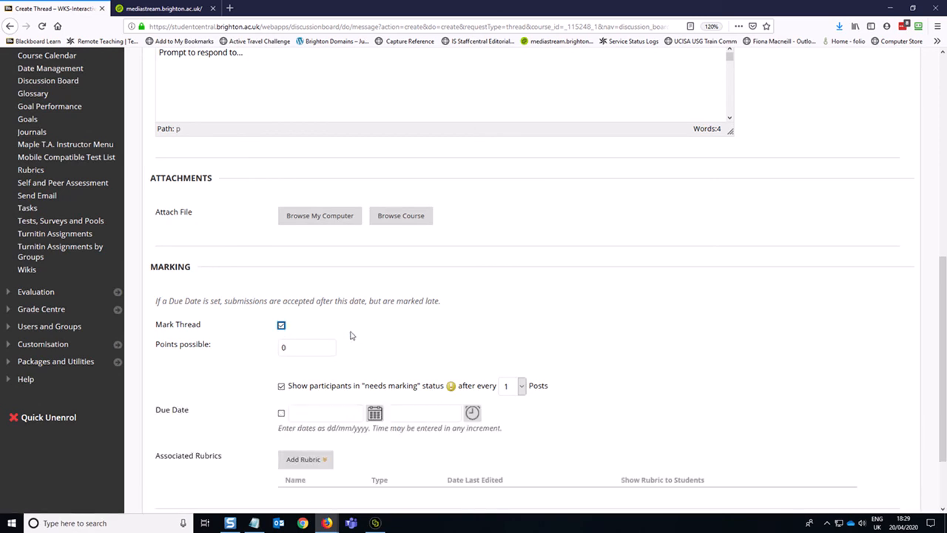
scroll("down", 3)
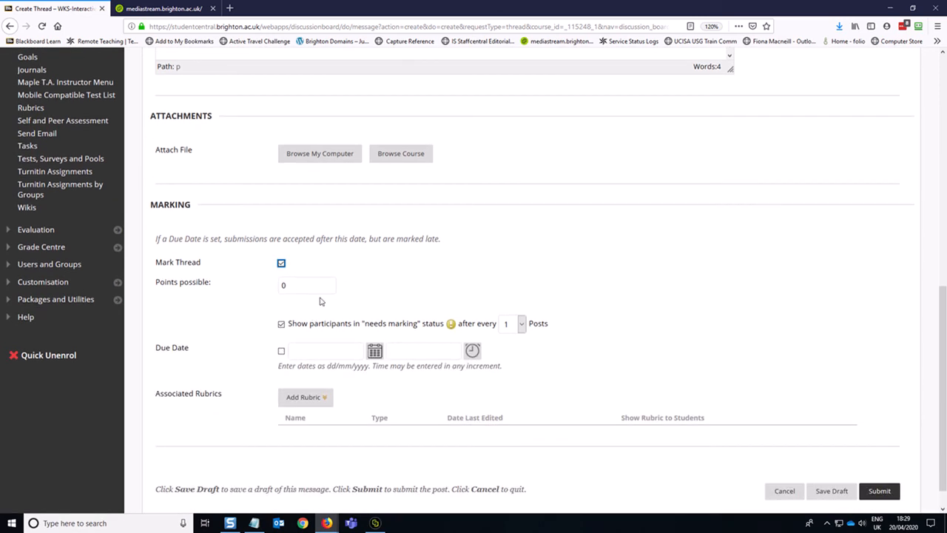
left_click(306, 285)
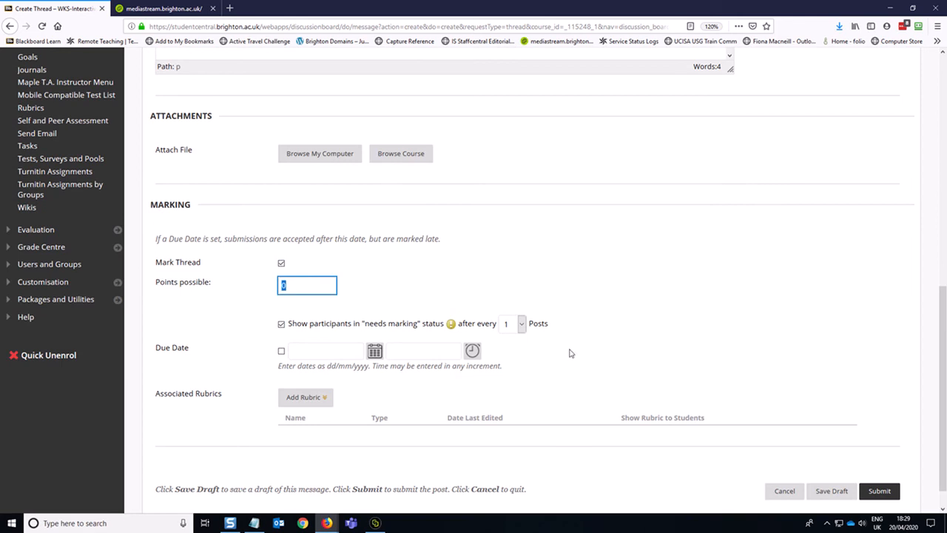
mouse_move(560, 299)
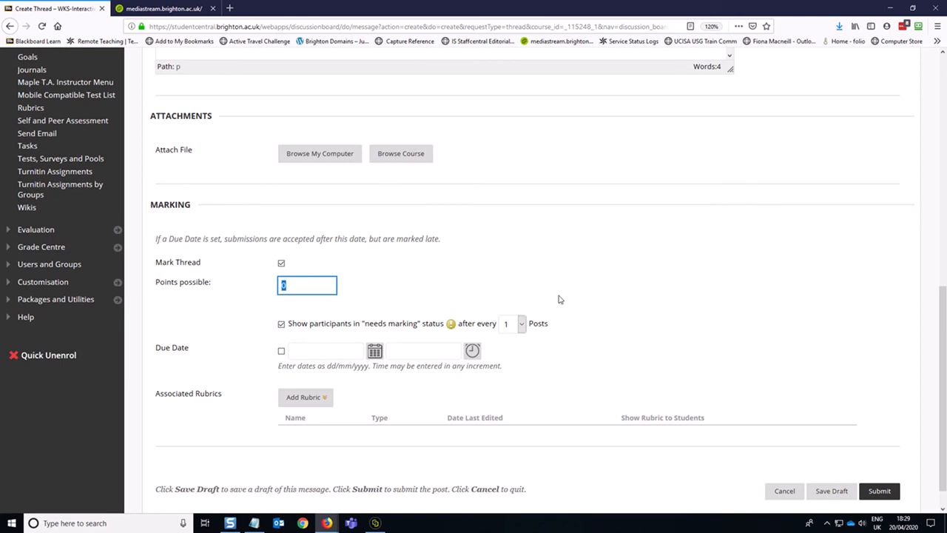
mouse_move(587, 288)
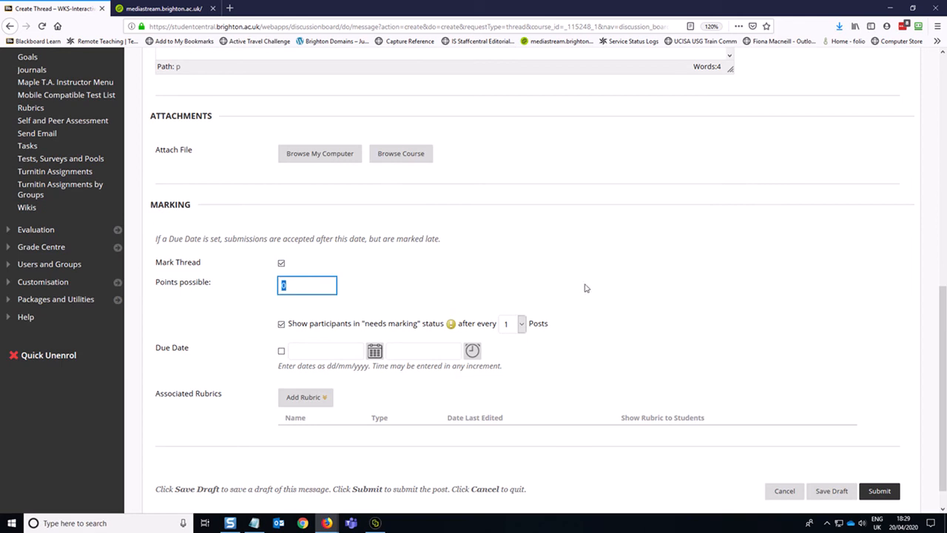
type("100")
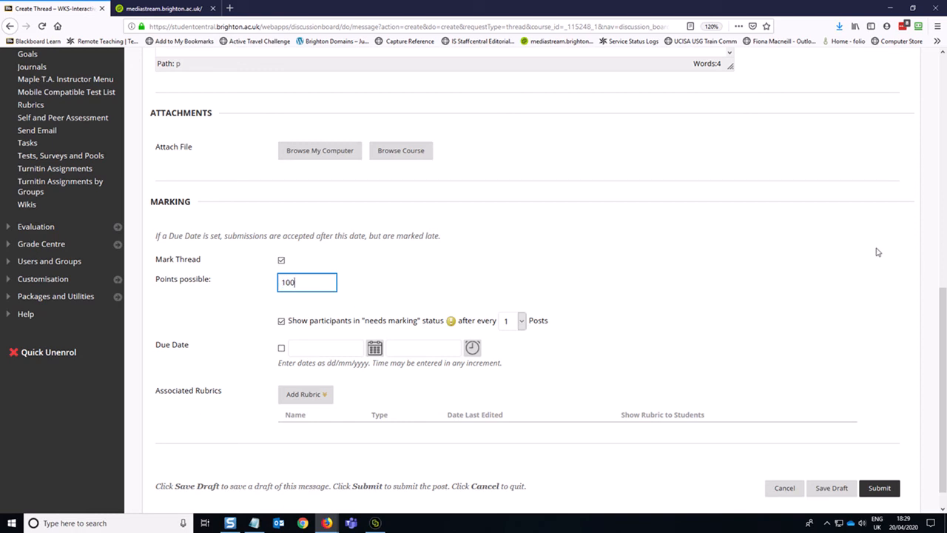
scroll("down", 3)
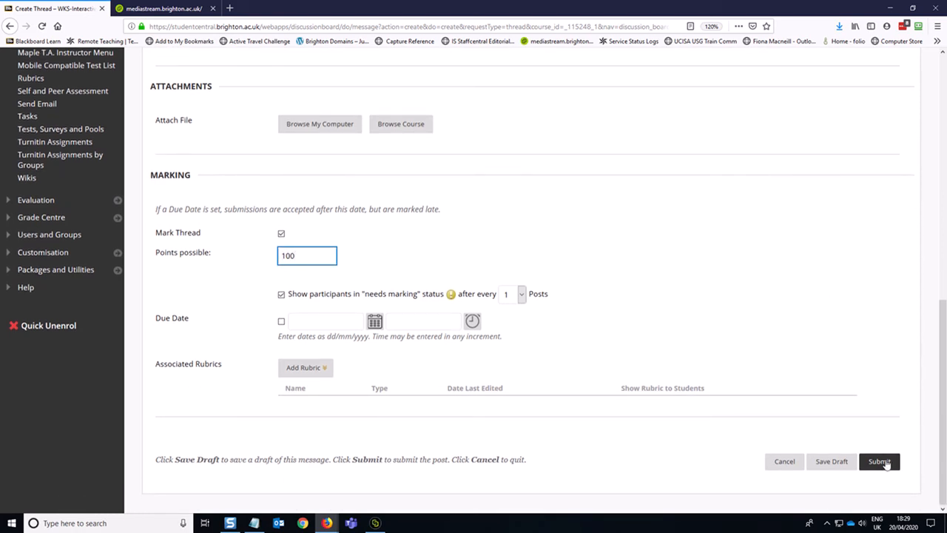
left_click(879, 461)
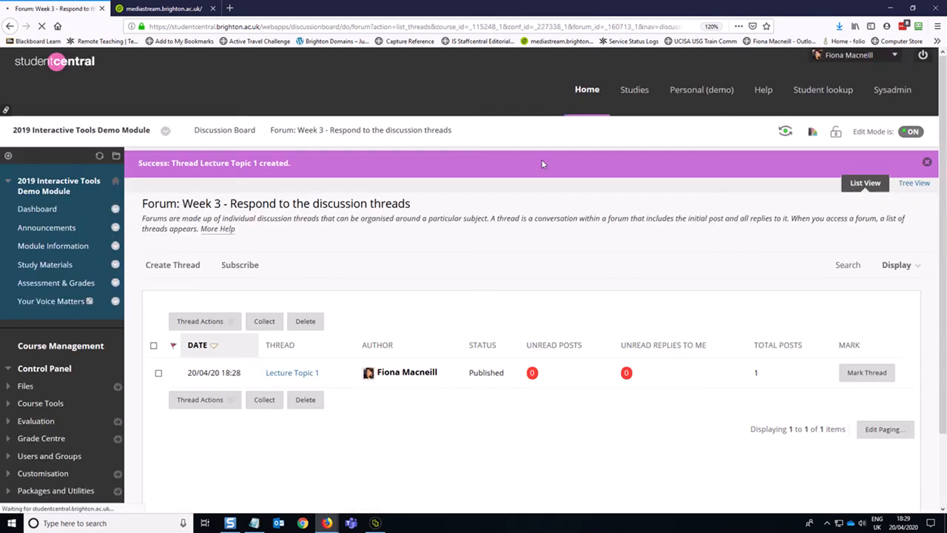
left_click(40, 403)
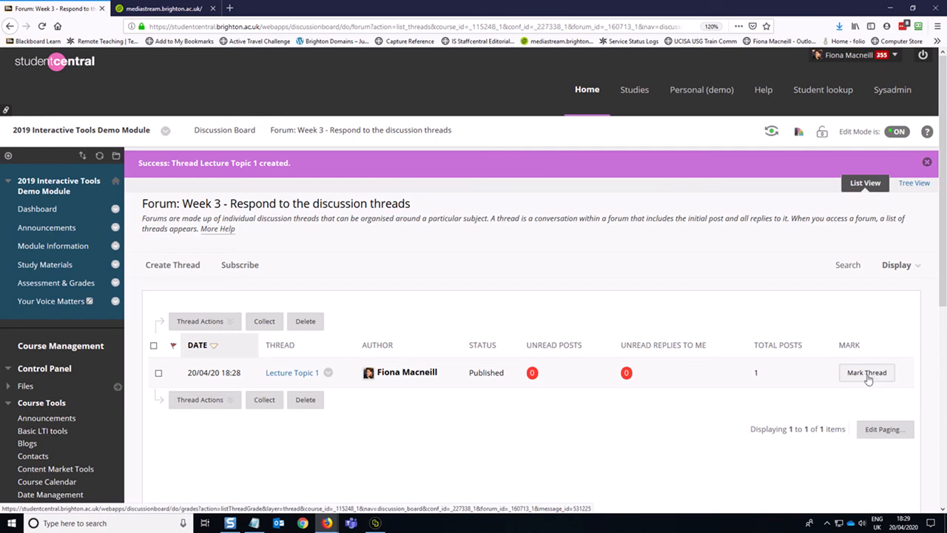
mouse_move(859, 379)
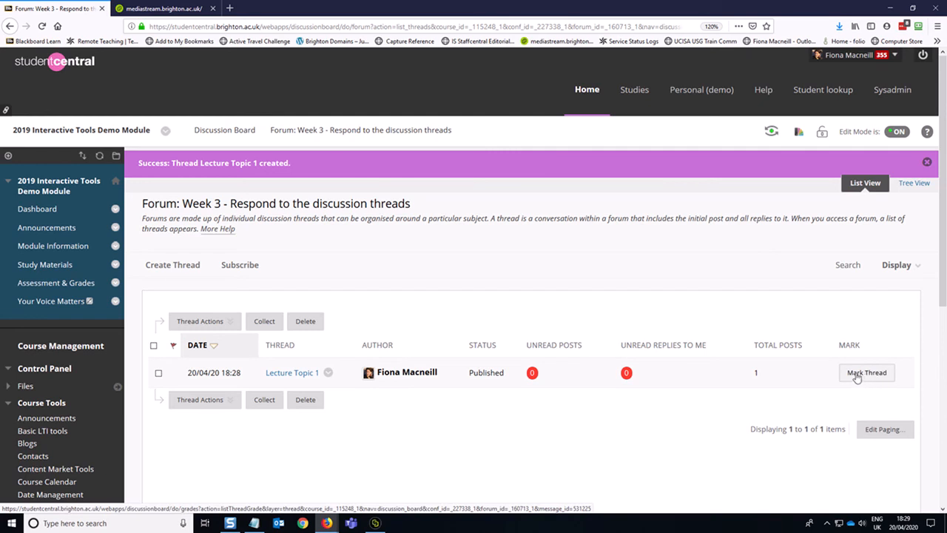
mouse_move(867, 373)
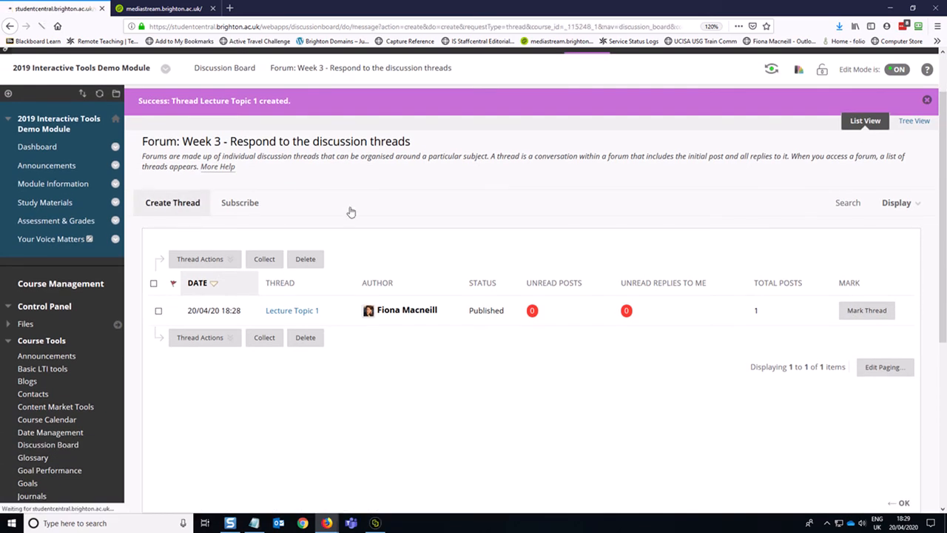
Step: Enter the subject 'Lecture Topic 2' and a short prompt message for the new thread
left_click(173, 202)
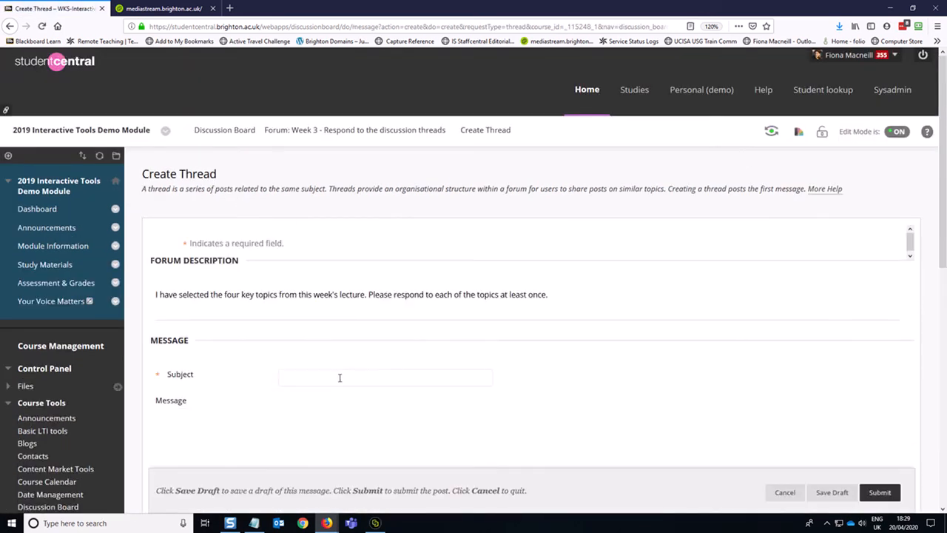
type("Lecture")
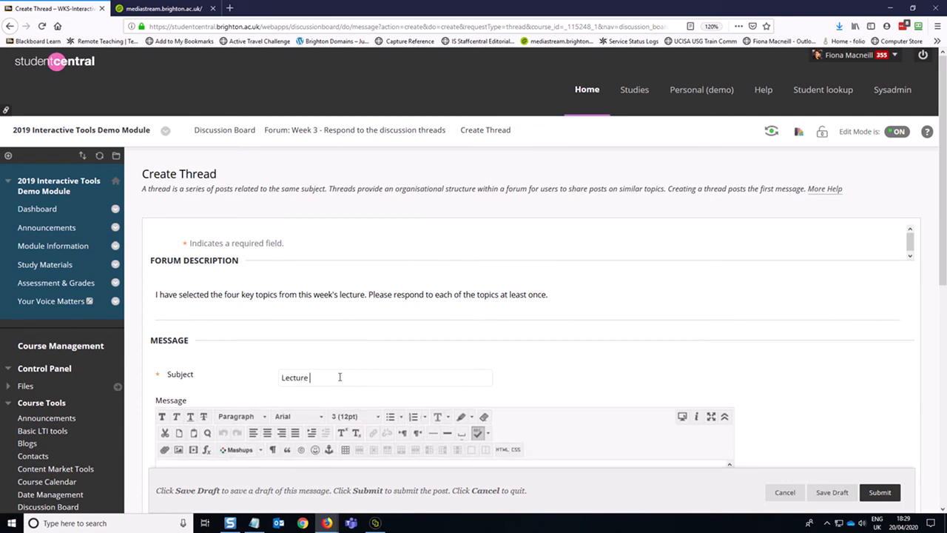
type("Topic 2")
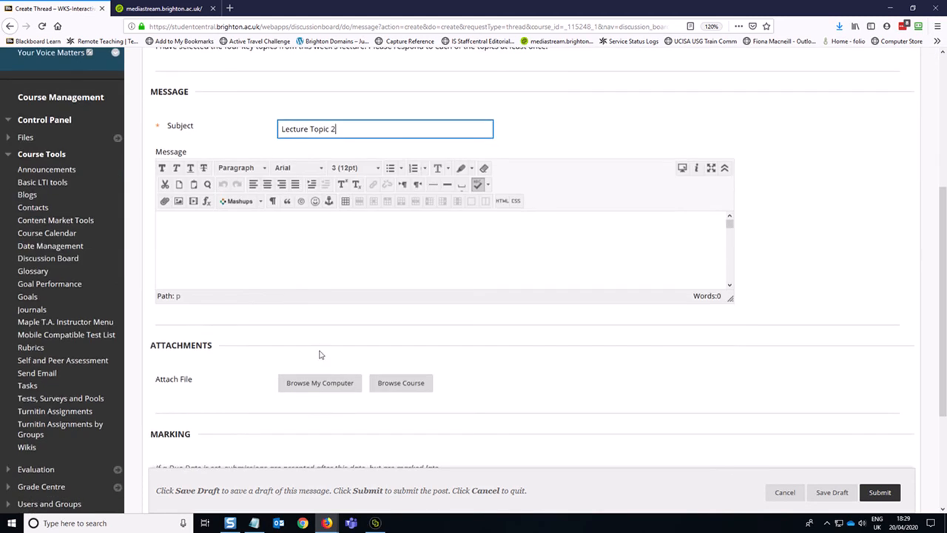
type("Prompt information here...")
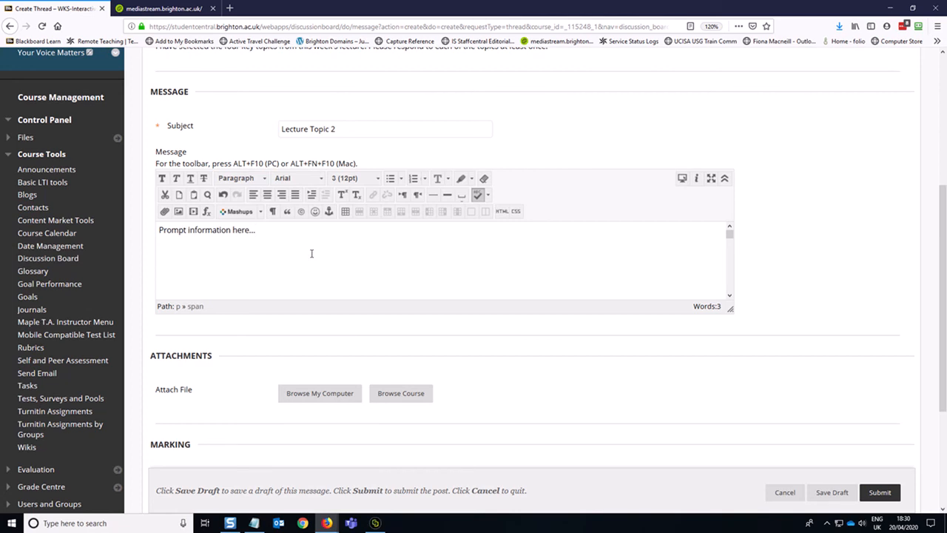
Step: Mark the thread with 100 points possible and submit it to the Week 3 forum
scroll("down", 3)
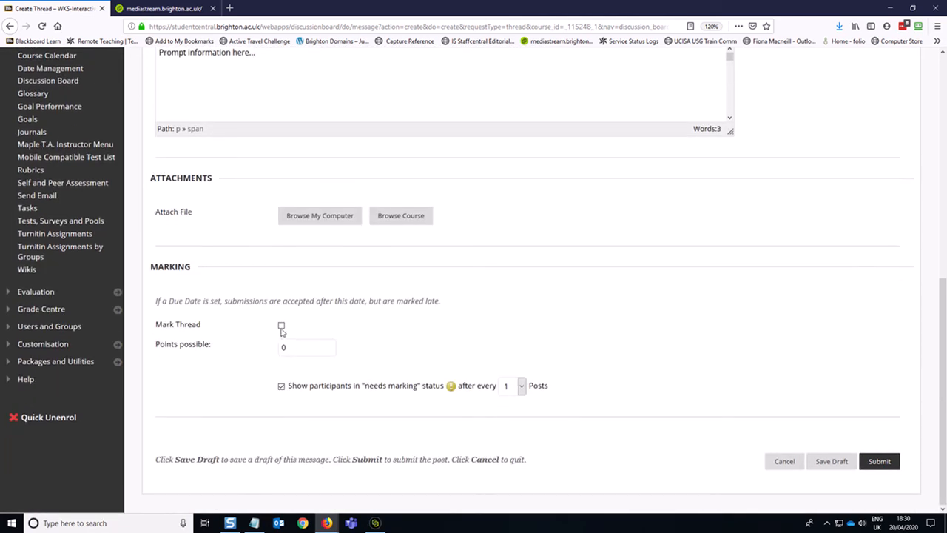
left_click(281, 326)
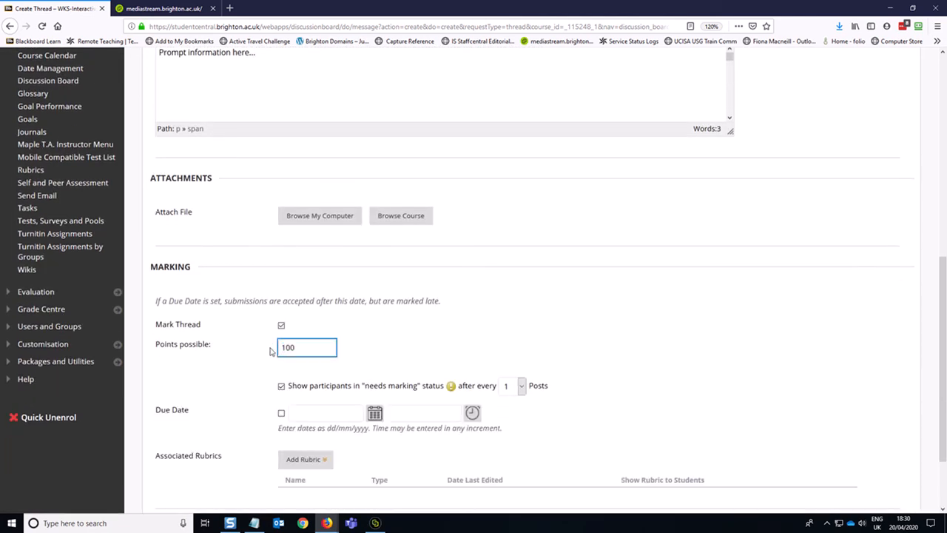
scroll("down", 3)
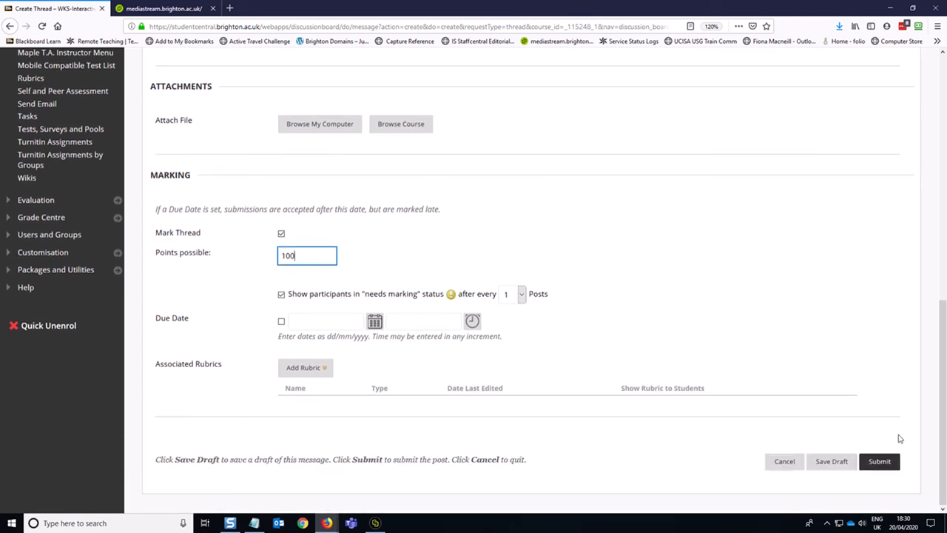
mouse_move(879, 461)
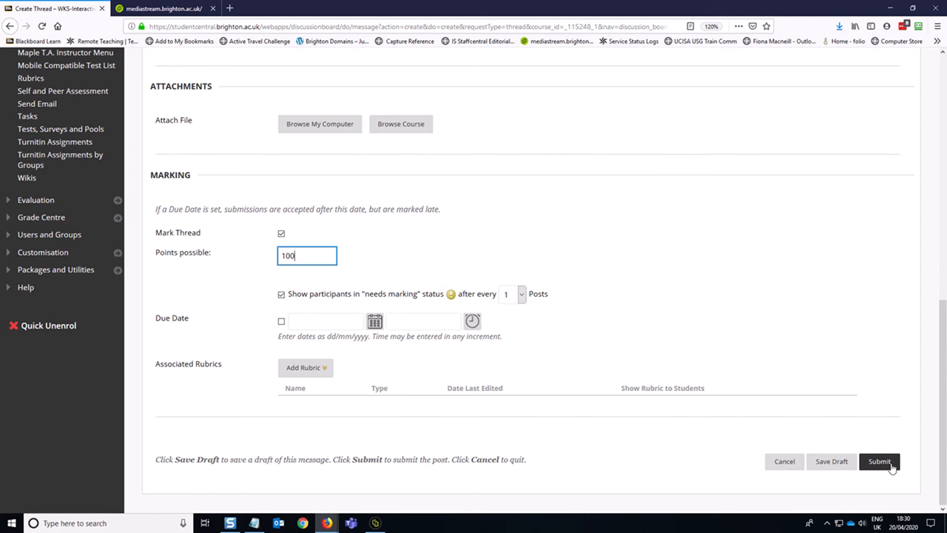
left_click(879, 461)
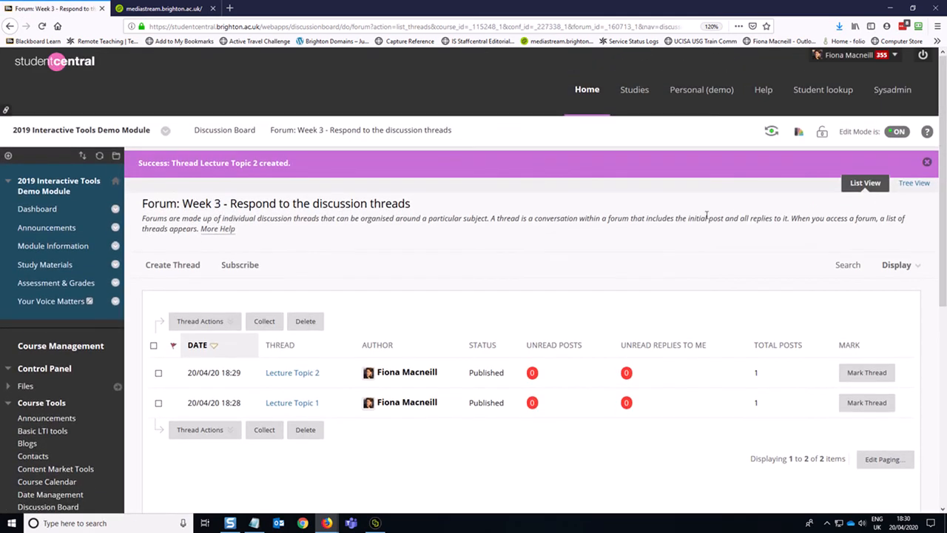
mouse_move(53, 246)
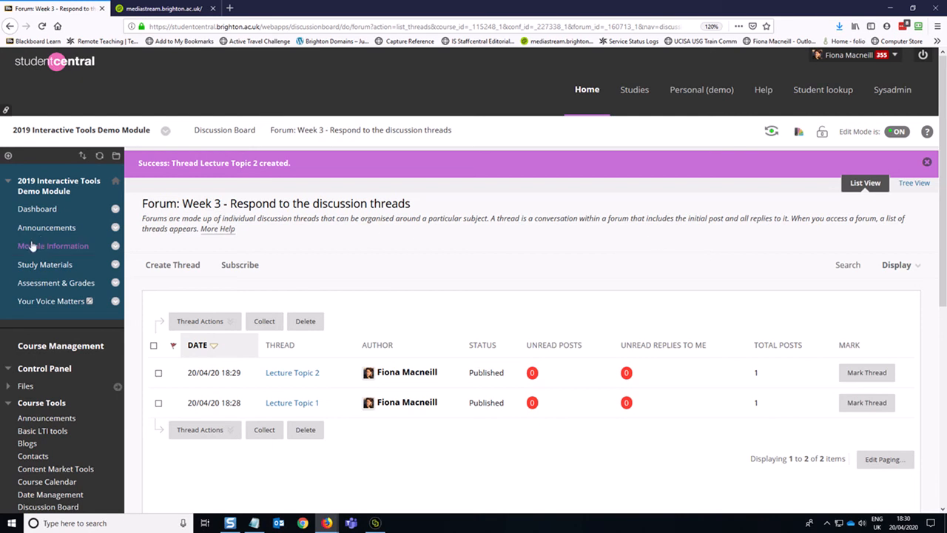
Step: Expand Grade Centre in the Control Panel and go to the Full Grade Centre
scroll("down", 3)
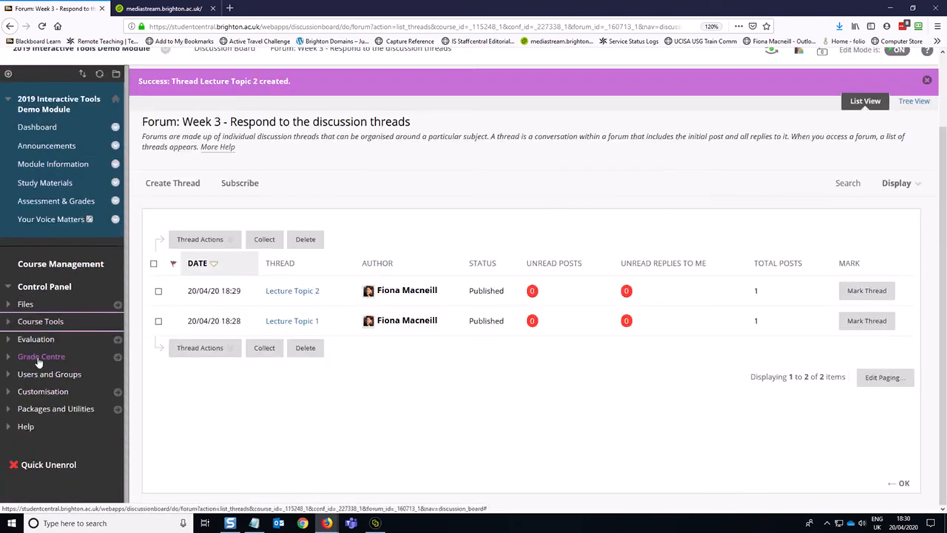
left_click(41, 356)
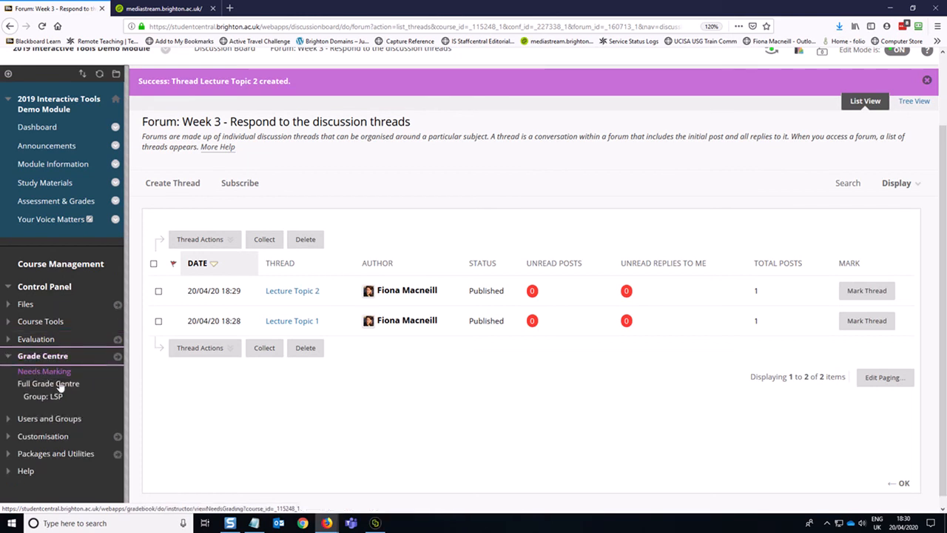
left_click(48, 384)
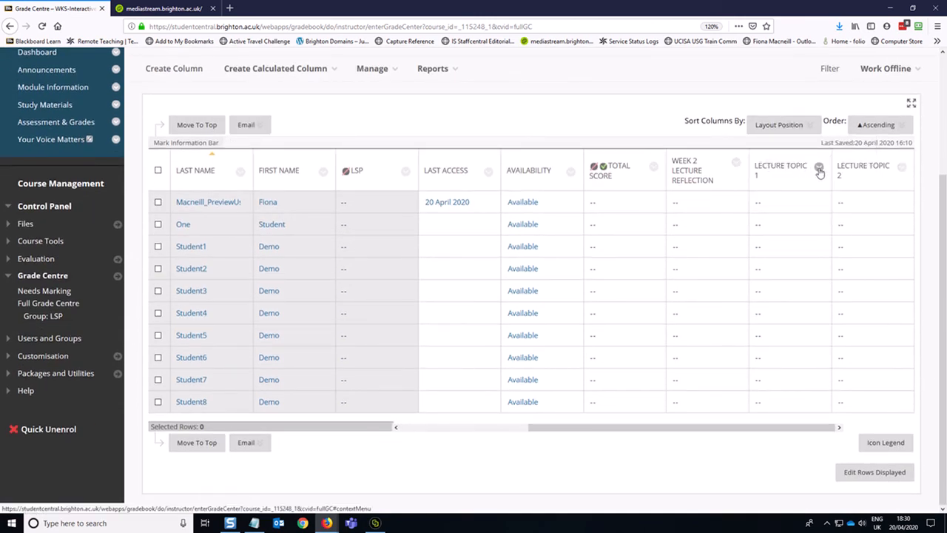
mouse_move(820, 170)
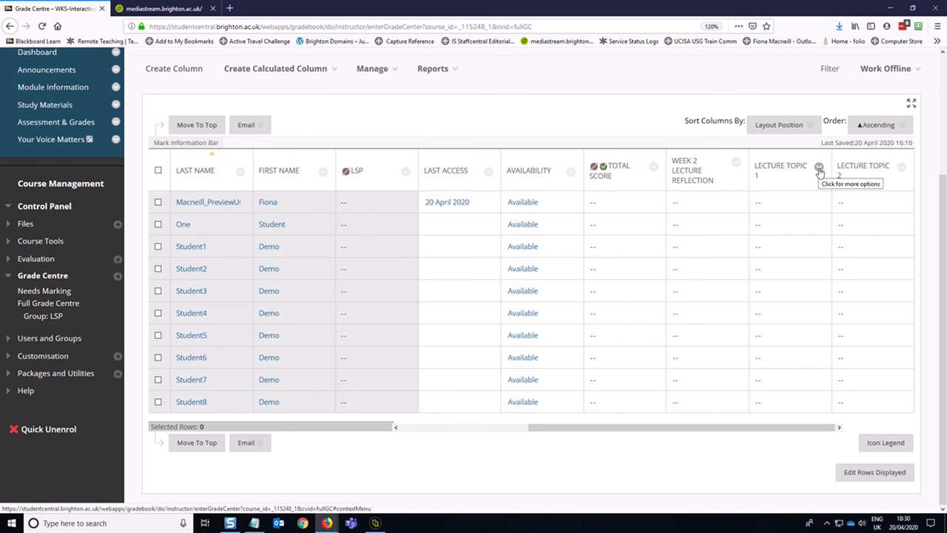
Step: Inspect the Lecture Topic column headers, then return to the Study Materials area
left_click(819, 168)
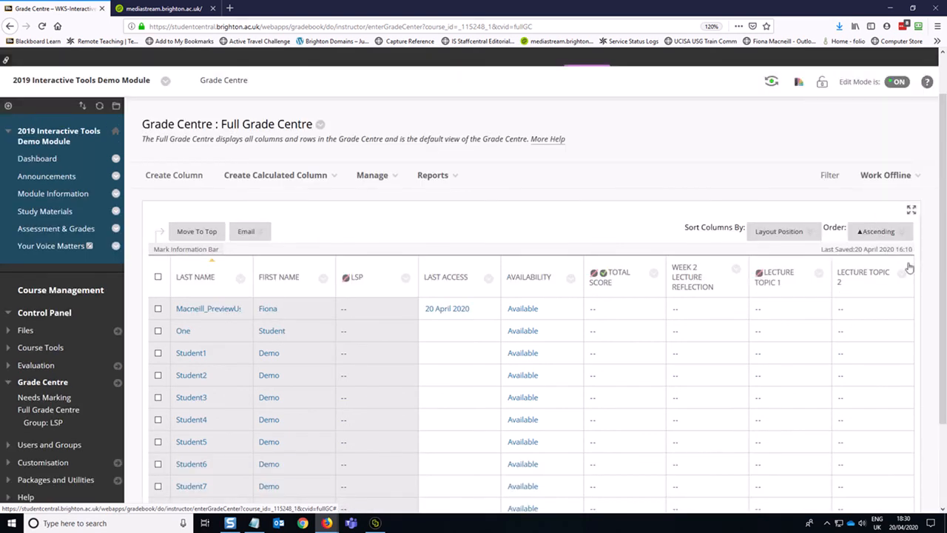
left_click(917, 277)
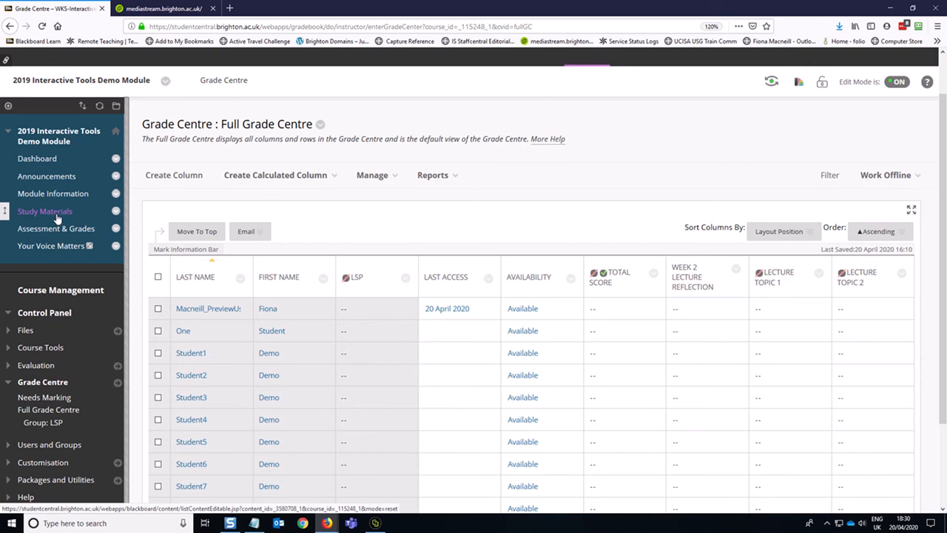
left_click(44, 211)
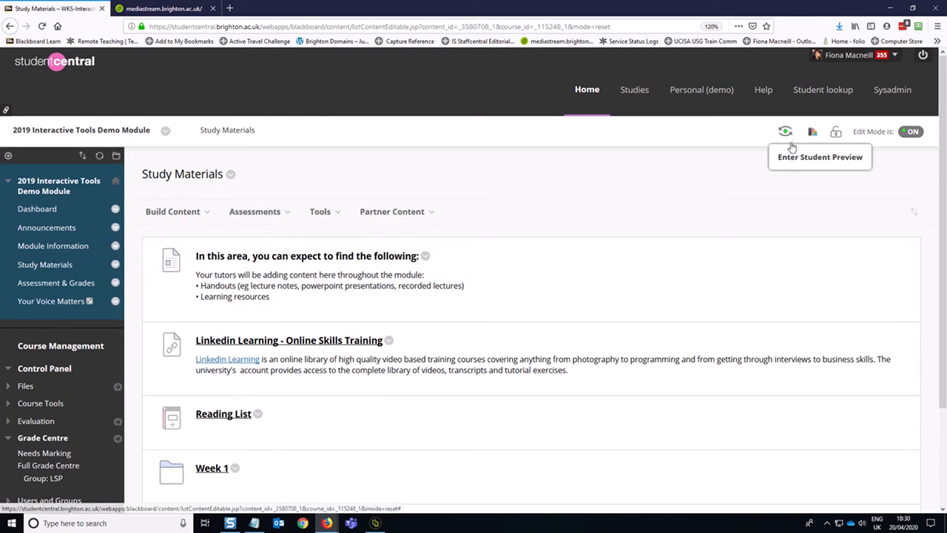
Step: Enter Student Preview and navigate through Week 3 to the Lecture Topic 2 thread
left_click(786, 131)
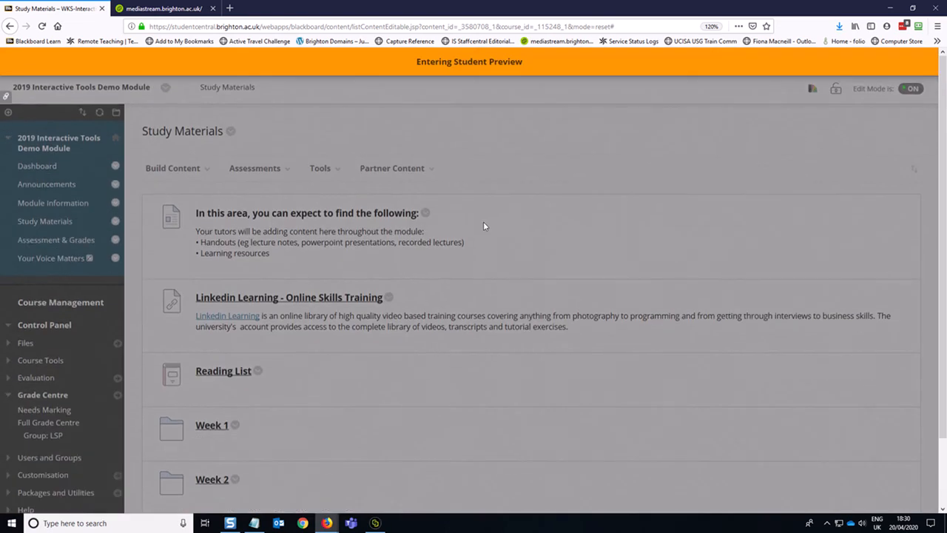
left_click(36, 163)
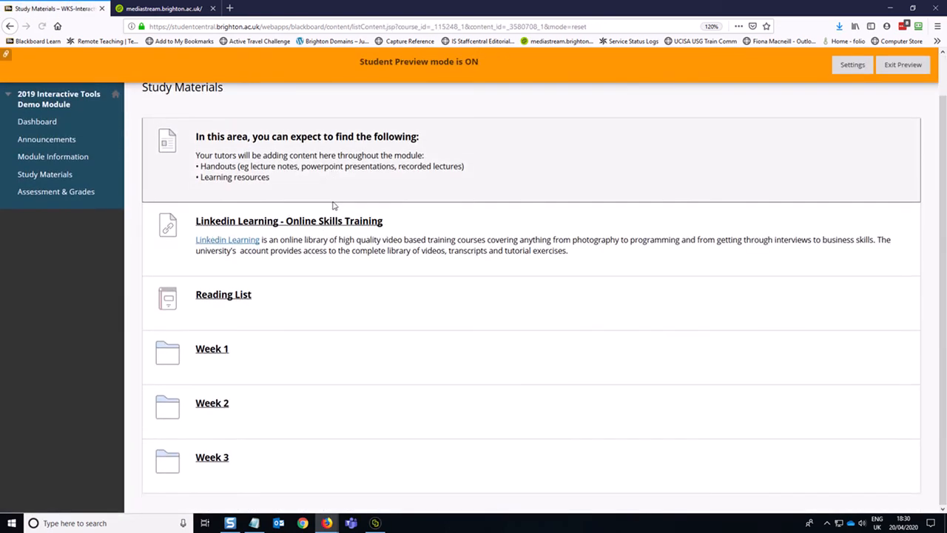
left_click(212, 456)
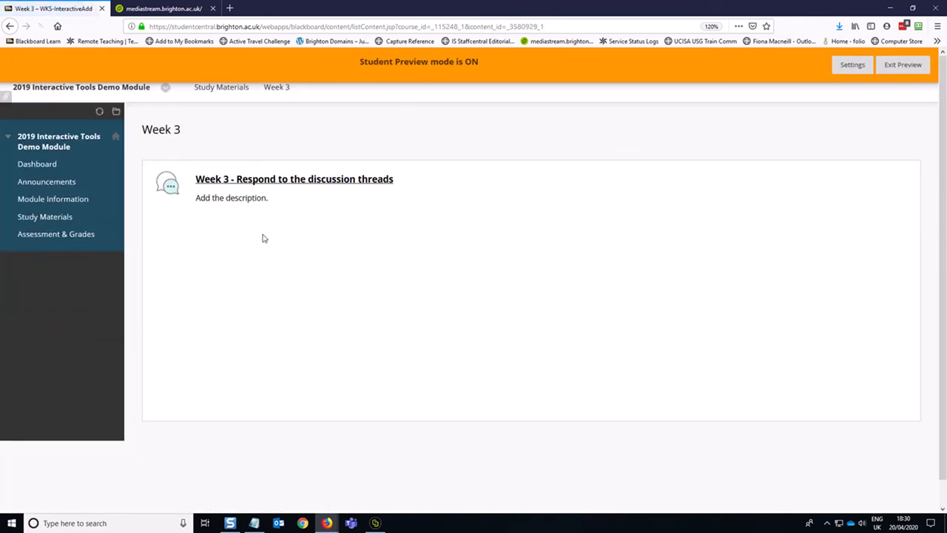
left_click(294, 178)
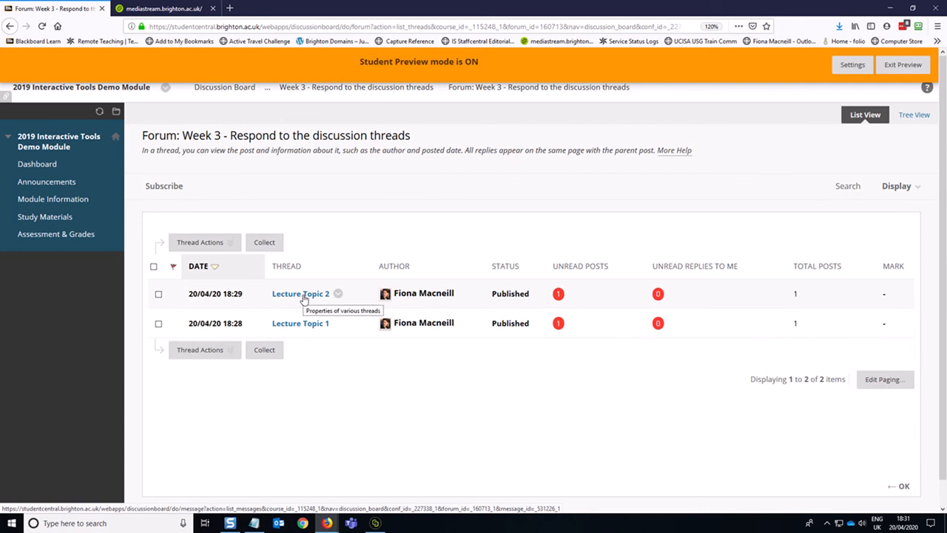
left_click(300, 293)
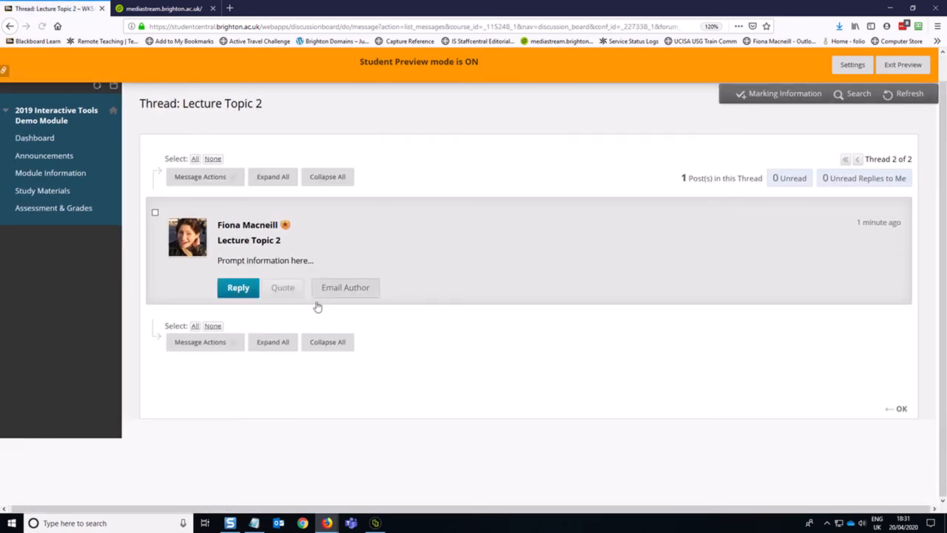
Step: Post the reply 'I thought about this...' to the Lecture Topic 2 thread
left_click(238, 287)
type("I thought about ")
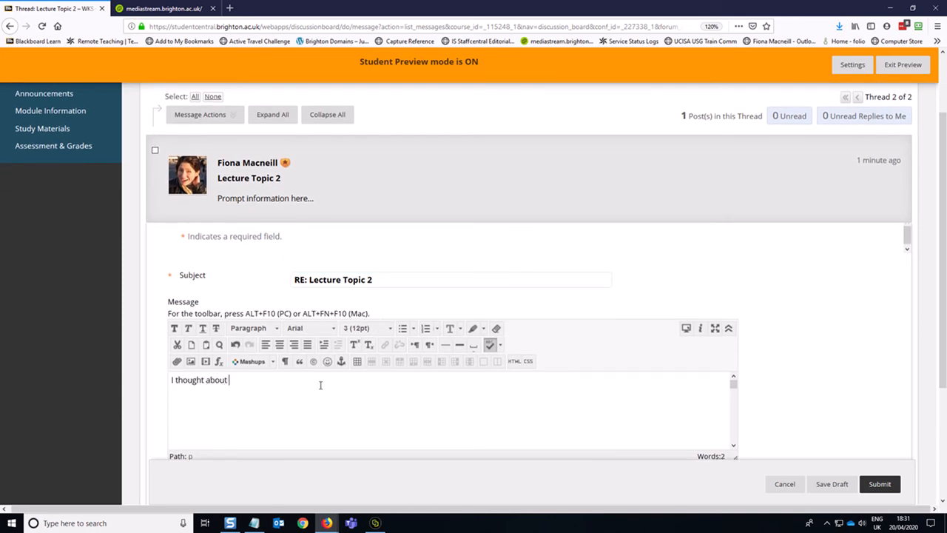
type("this...")
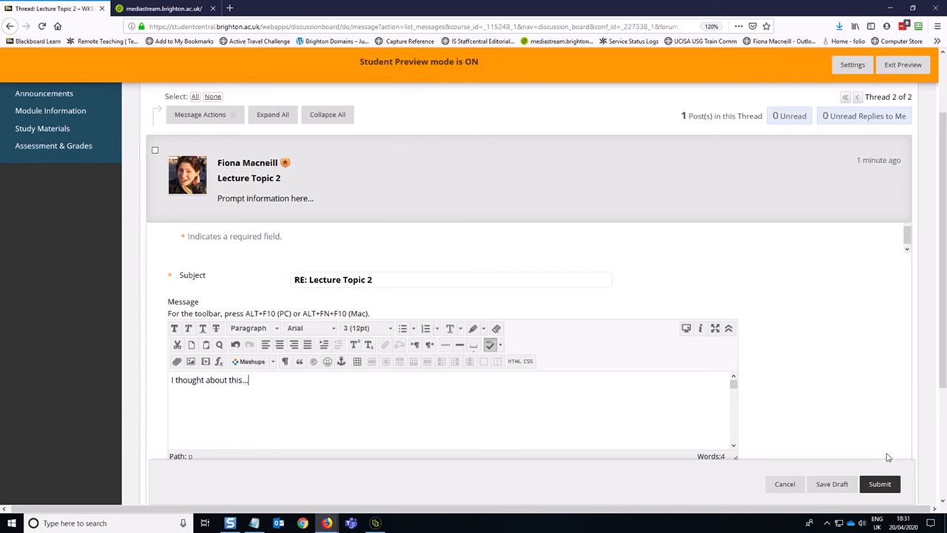
left_click(880, 484)
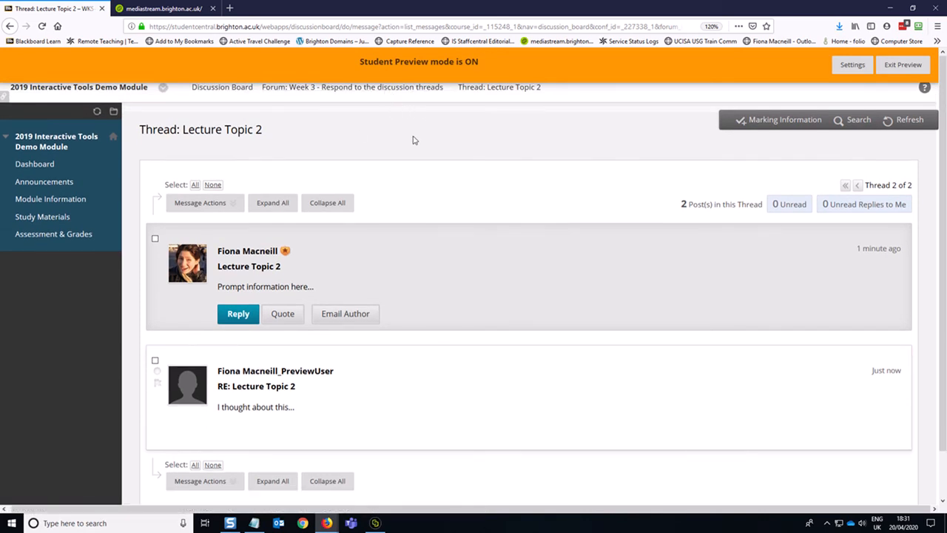
left_click(784, 119)
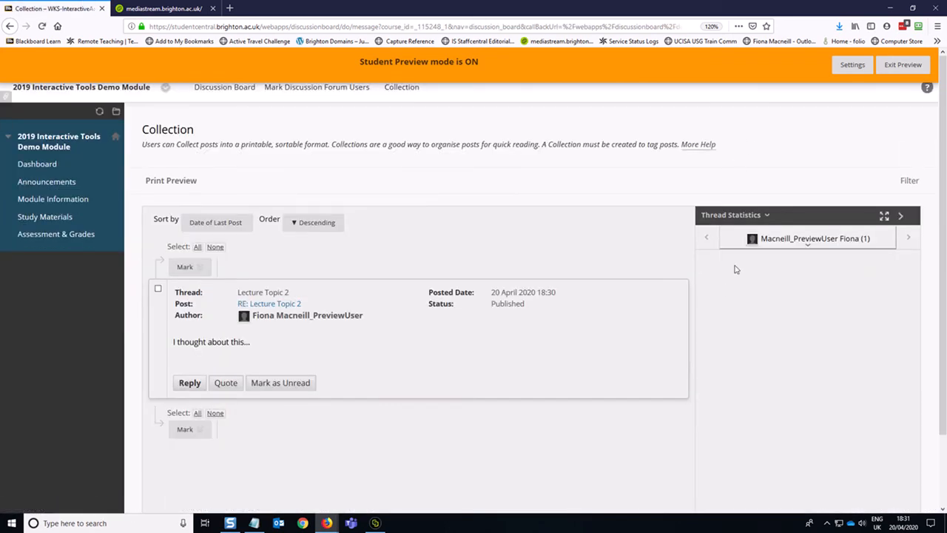
mouse_move(664, 296)
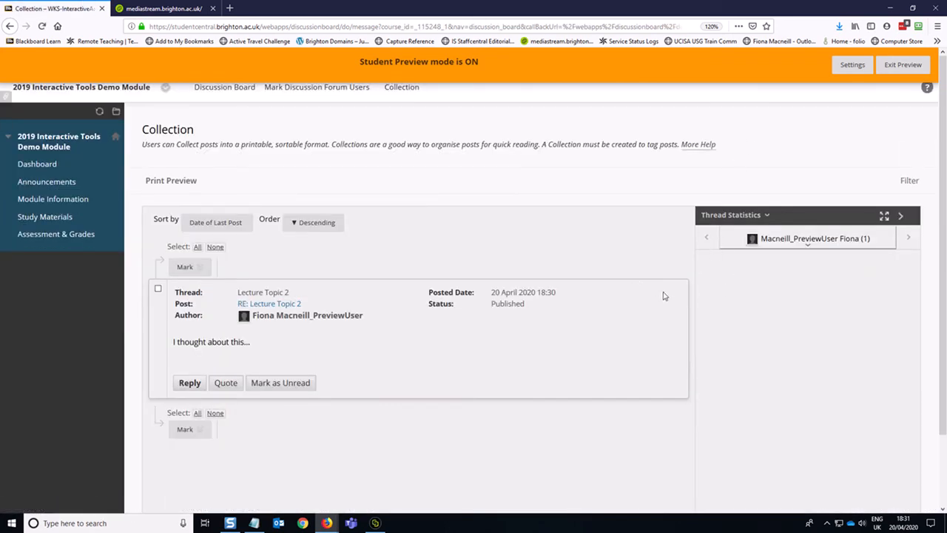
mouse_move(610, 276)
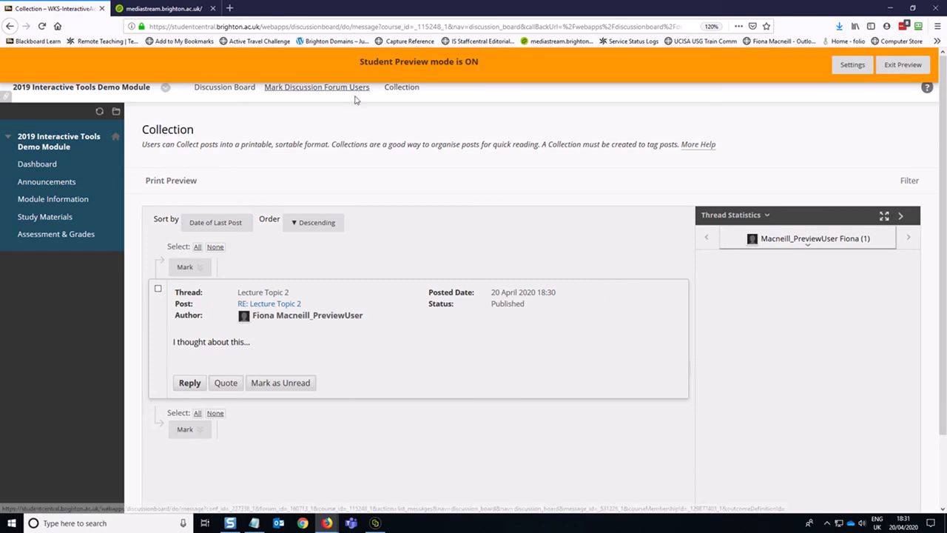
mouse_move(316, 87)
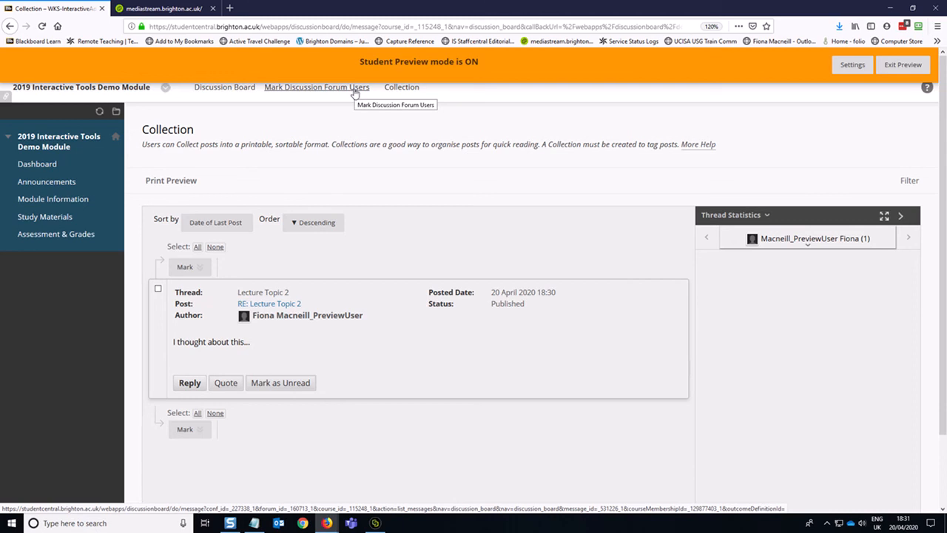
left_click(269, 304)
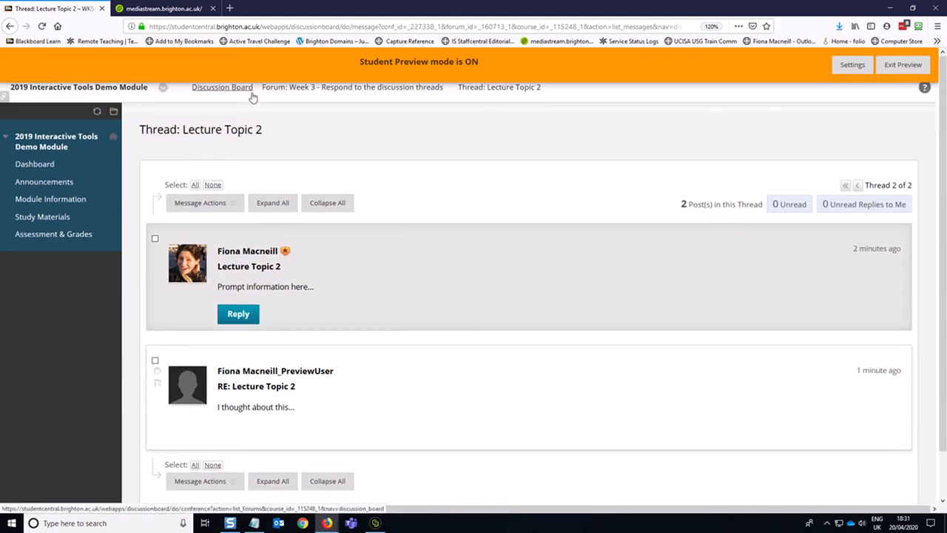
Step: Navigate back through the Week 3 forum to the Lecture Topic 1 thread and start a reply
left_click(222, 86)
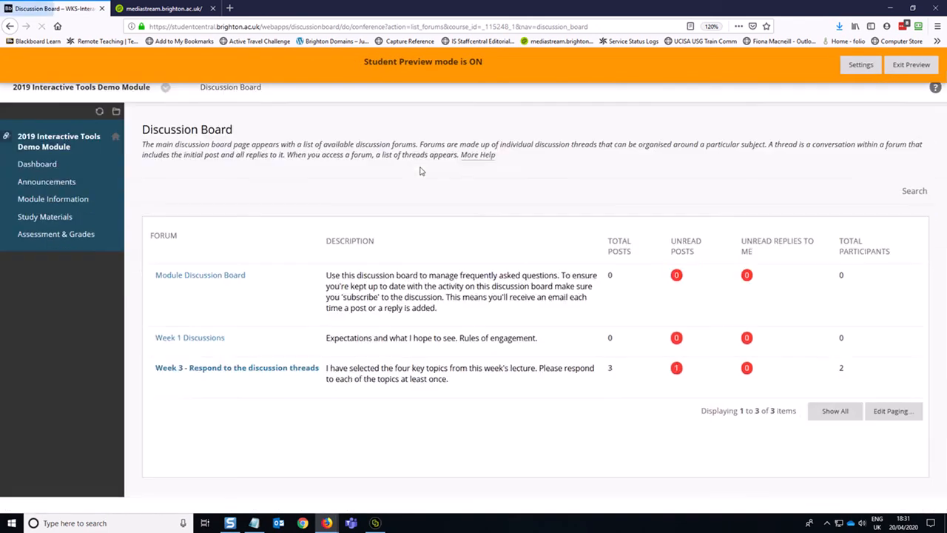
left_click(237, 368)
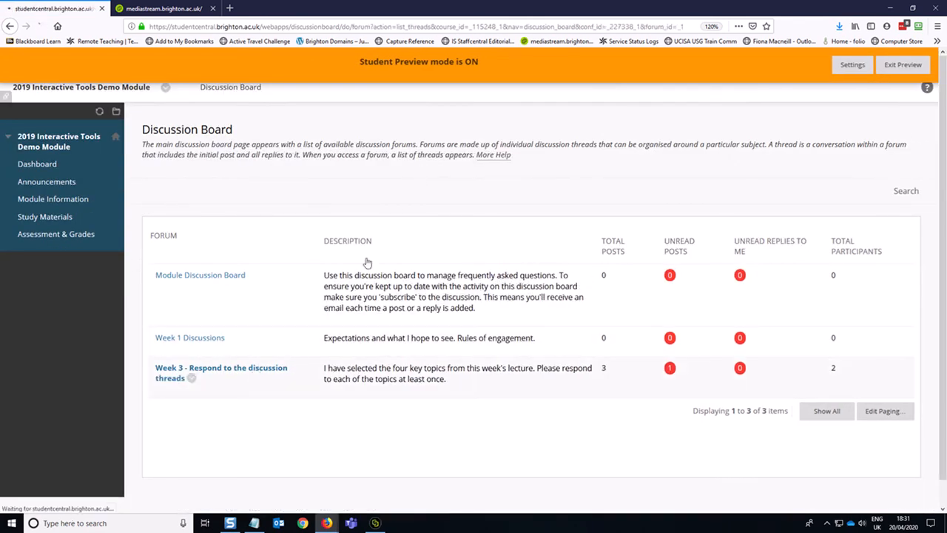
left_click(220, 372)
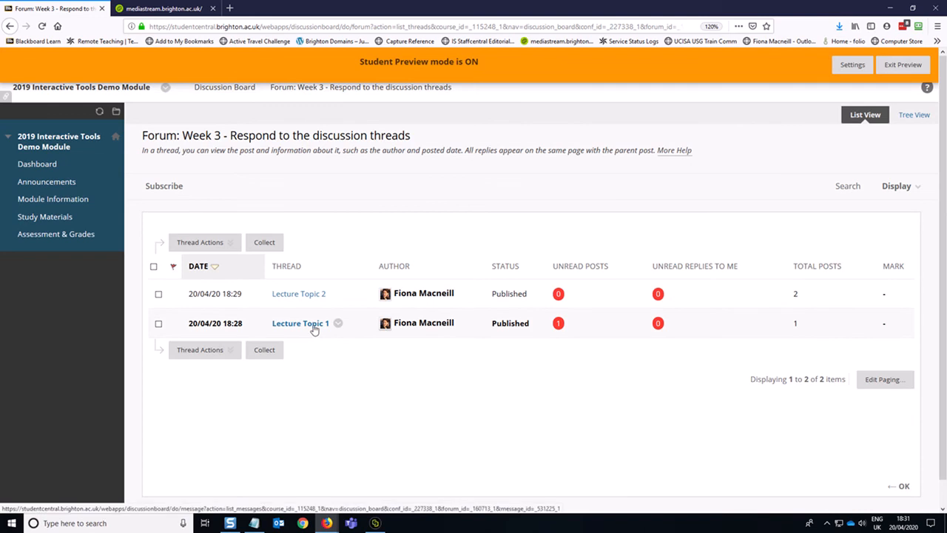
left_click(300, 323)
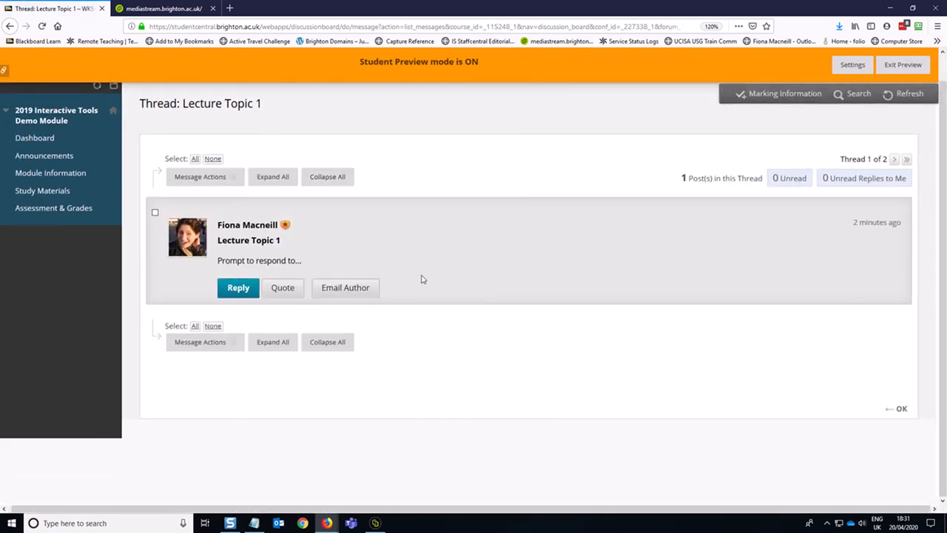
left_click(238, 288)
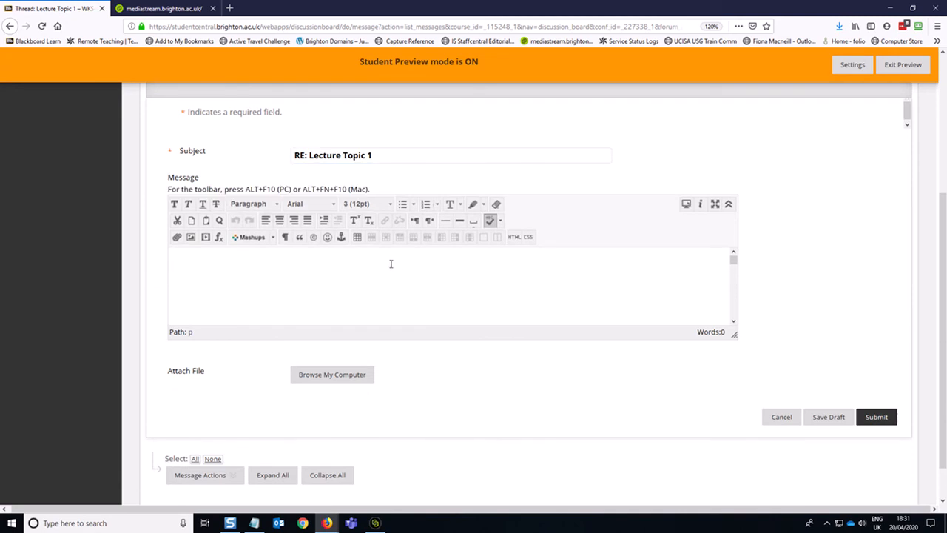
Step: Post the reply 'Here is my re... the other lec...' to Lecture Topic 1, then exit Student Preview
type("Here is my response to")
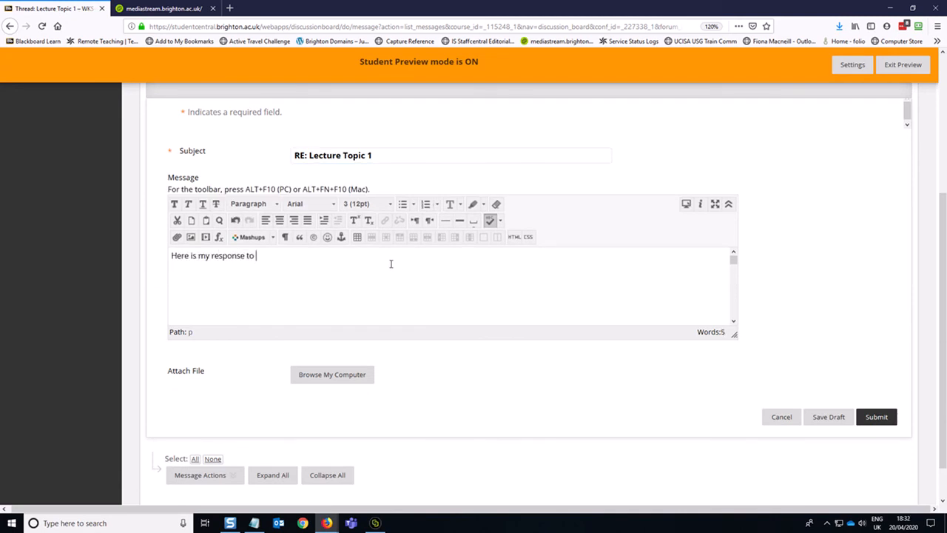
type("the oterh")
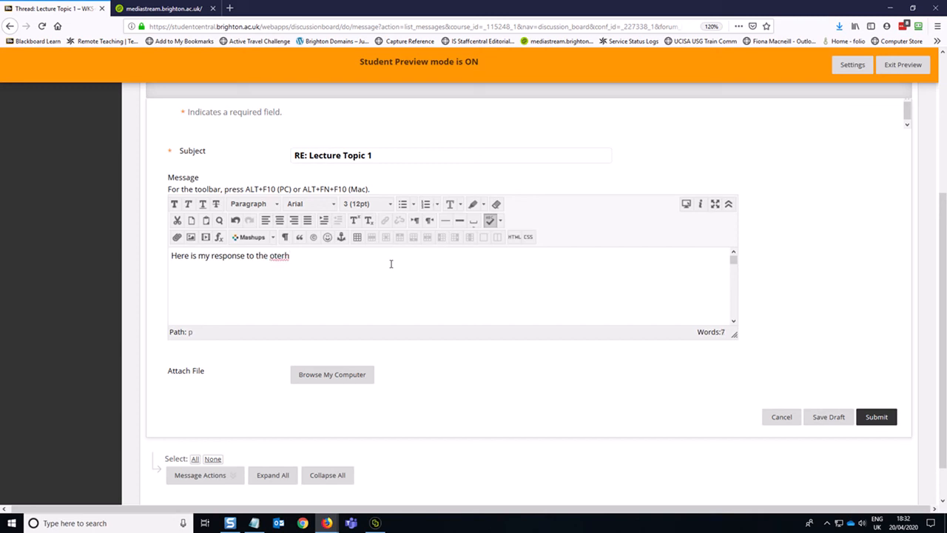
type("other lecture topic")
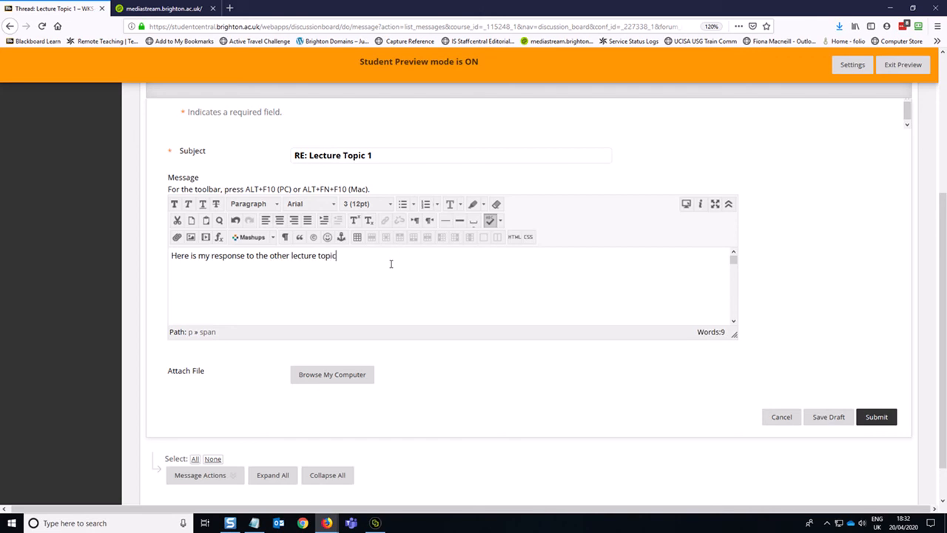
type(".")
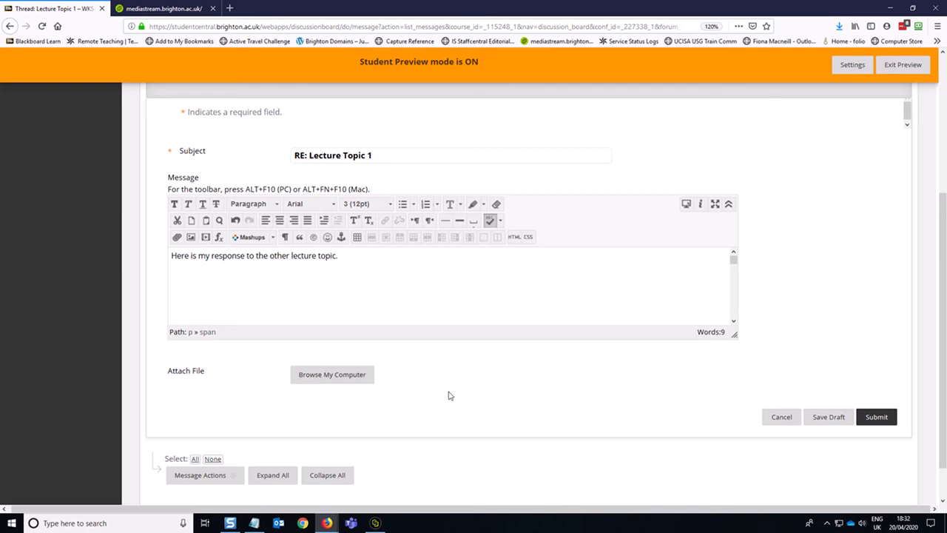
left_click(451, 154)
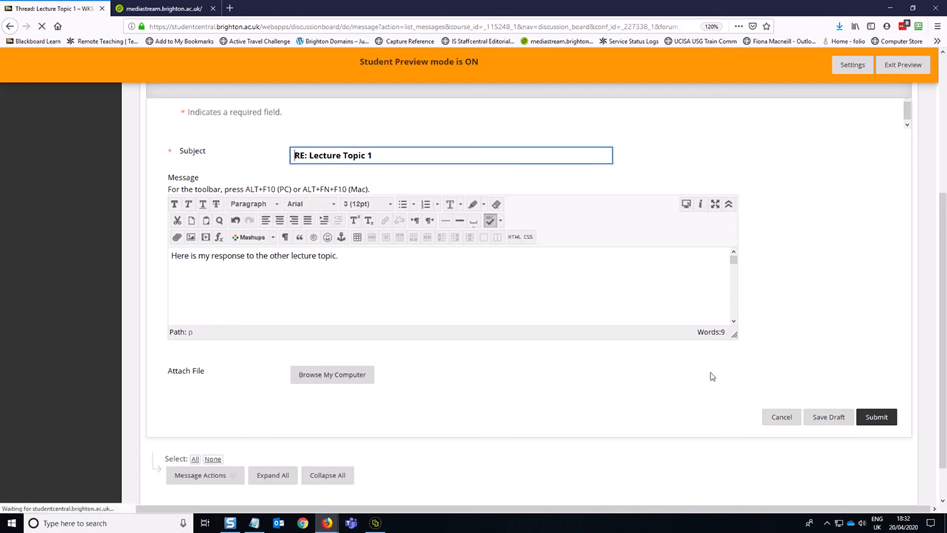
left_click(876, 417)
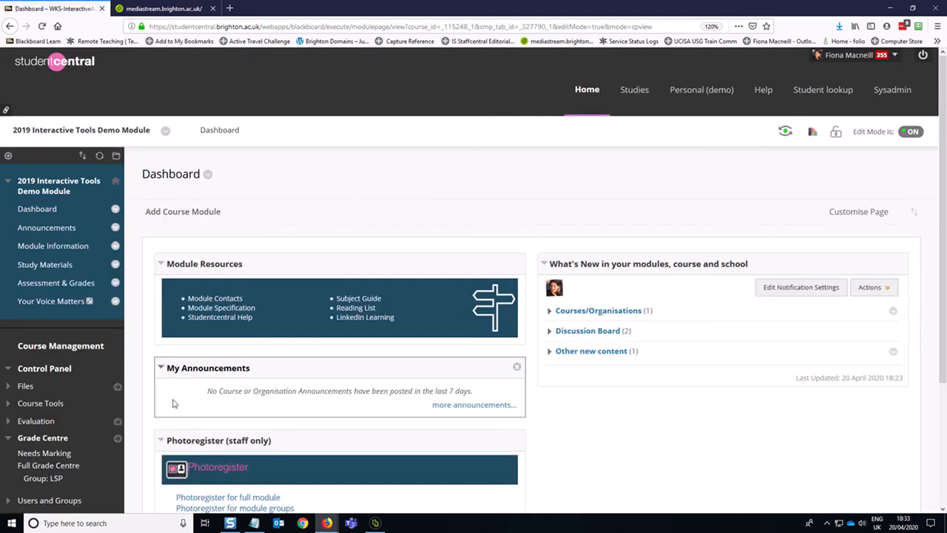
mouse_move(136, 402)
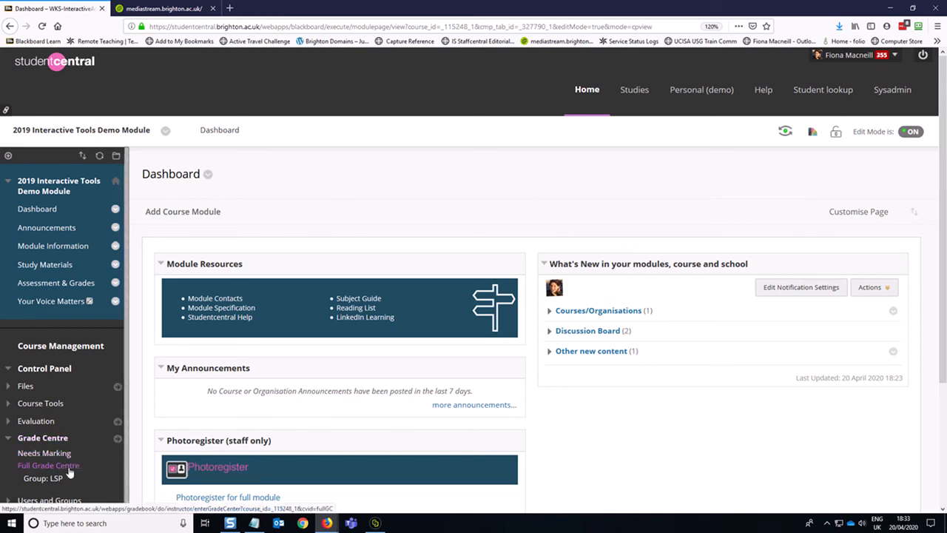
mouse_move(67, 473)
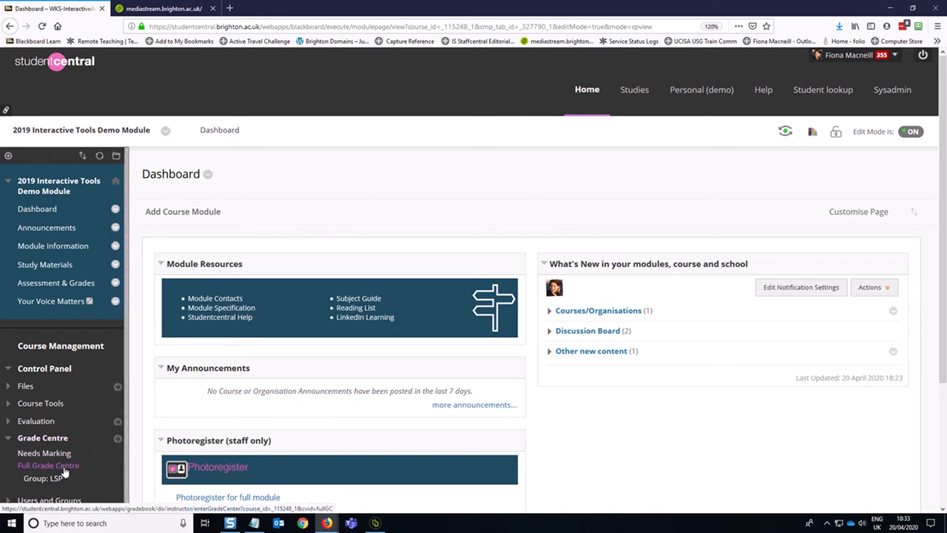
Step: In Full Grade Centre, choose Mark User Activity on the preview user's Lecture Topic 1 cell
left_click(48, 465)
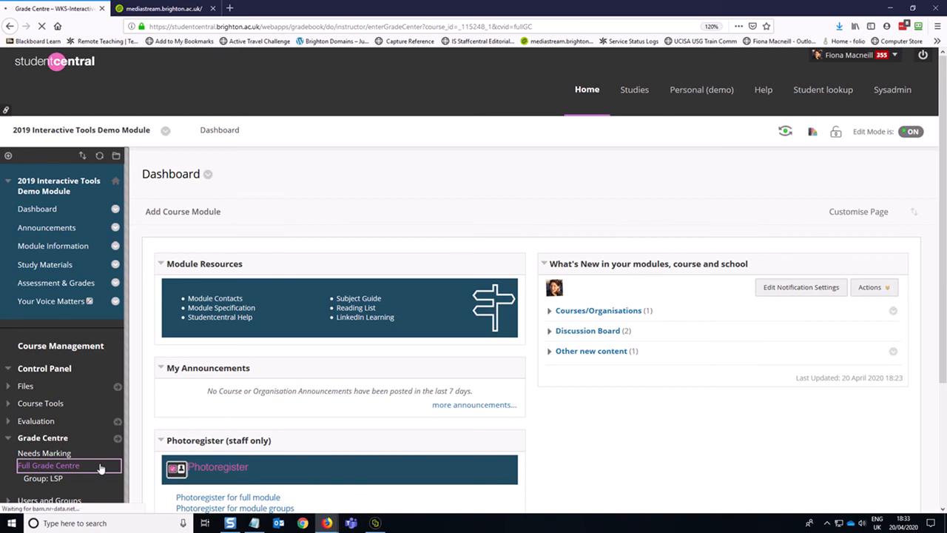
left_click(48, 465)
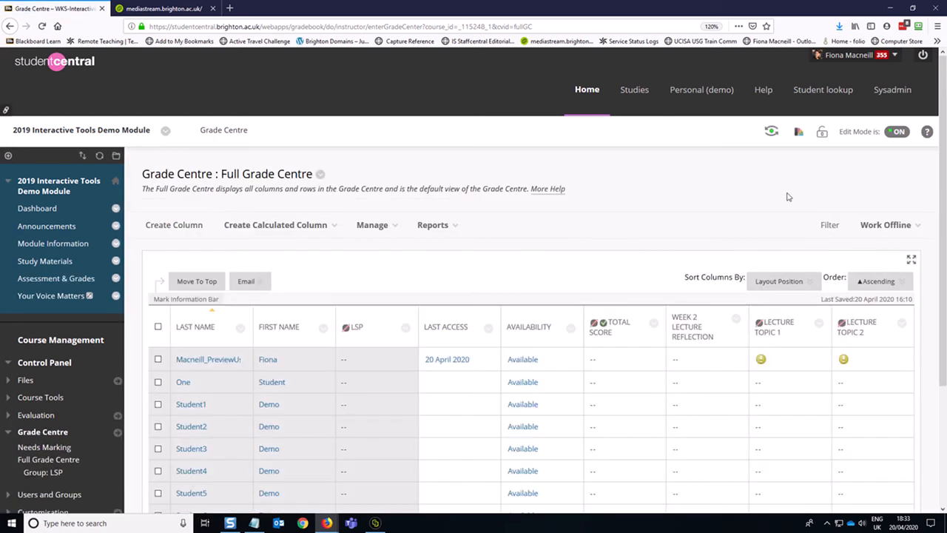
scroll("down", 3)
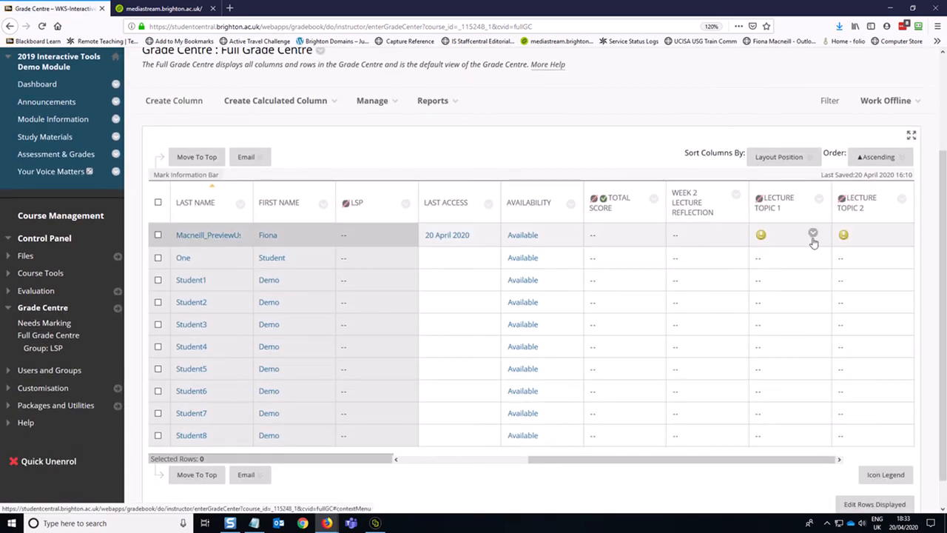
left_click(813, 235)
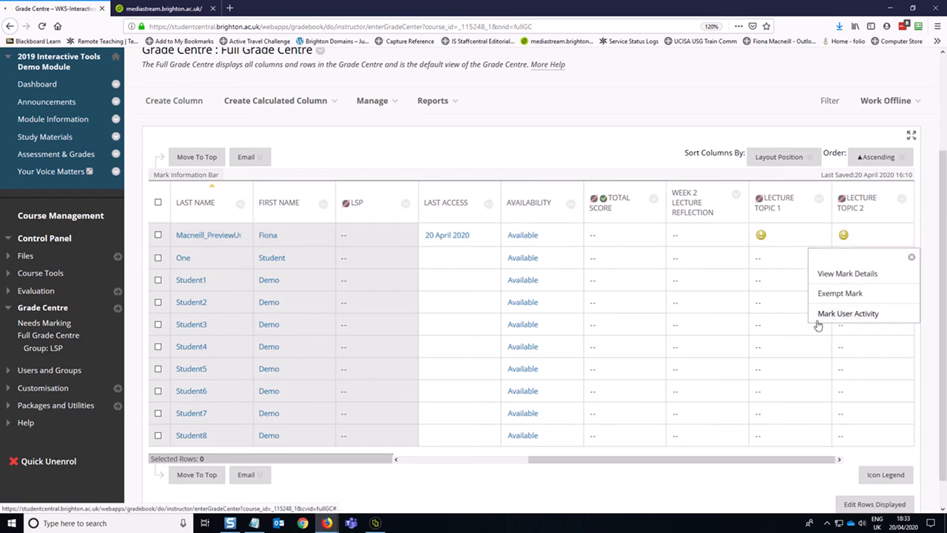
left_click(848, 273)
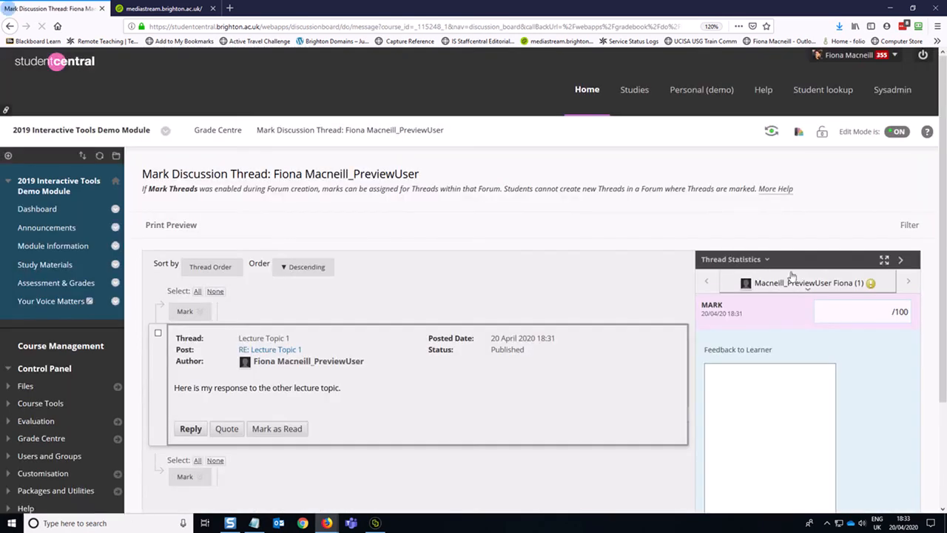
scroll("down", 3)
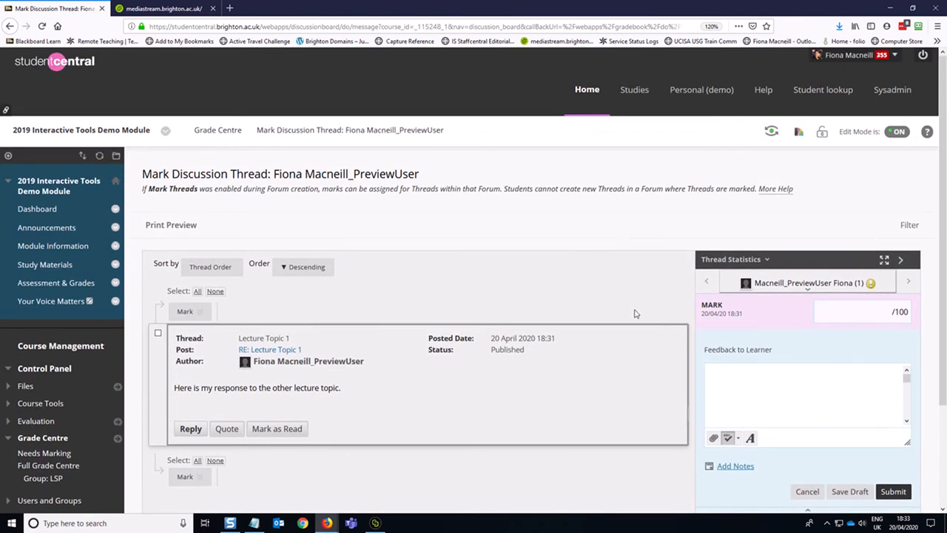
mouse_move(643, 400)
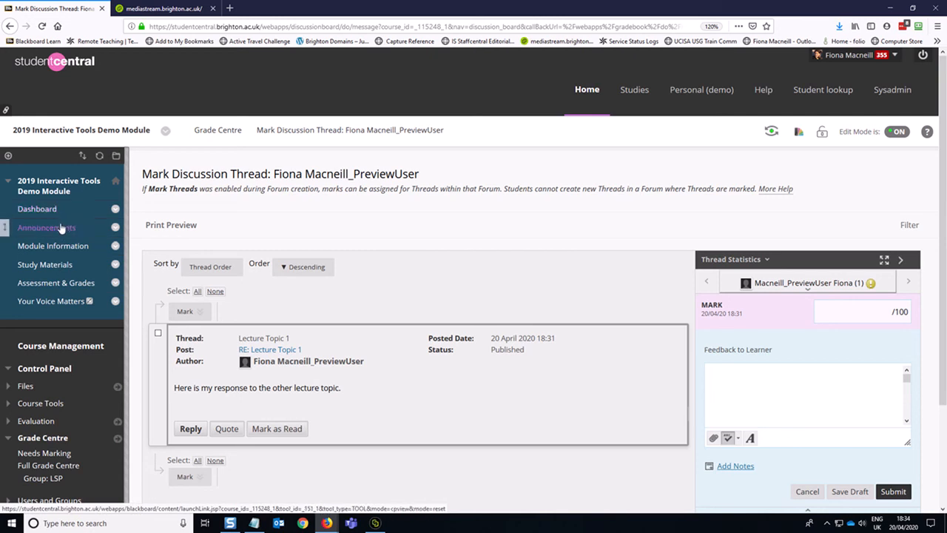
mouse_move(47, 227)
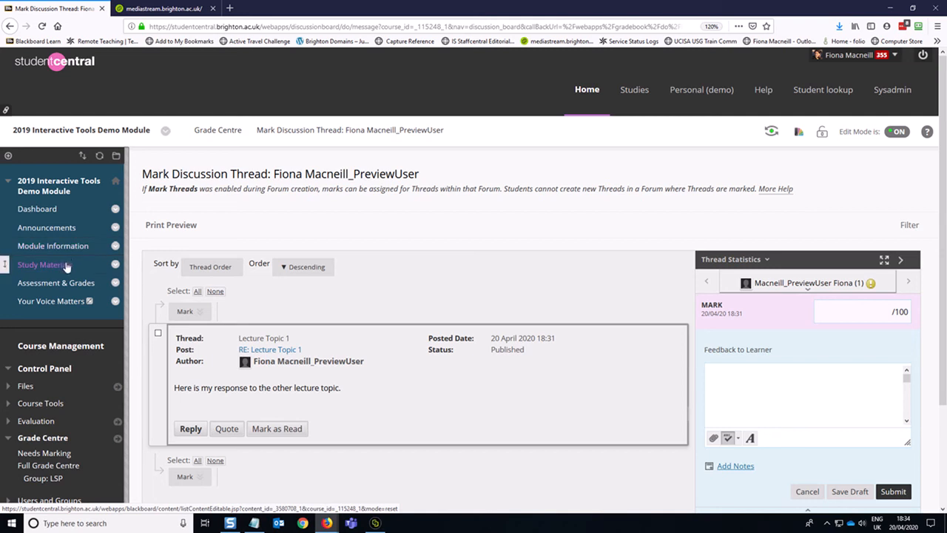
mouse_move(45, 265)
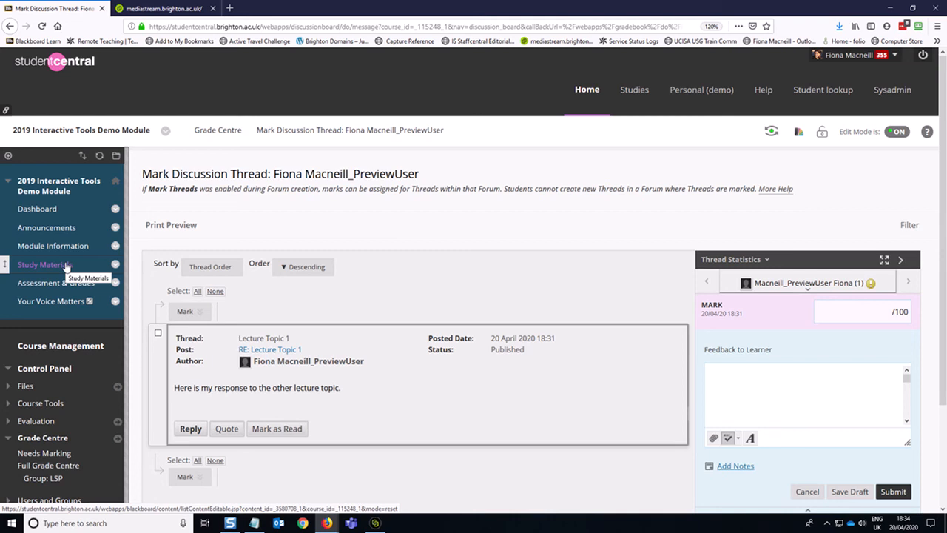
mouse_move(65, 268)
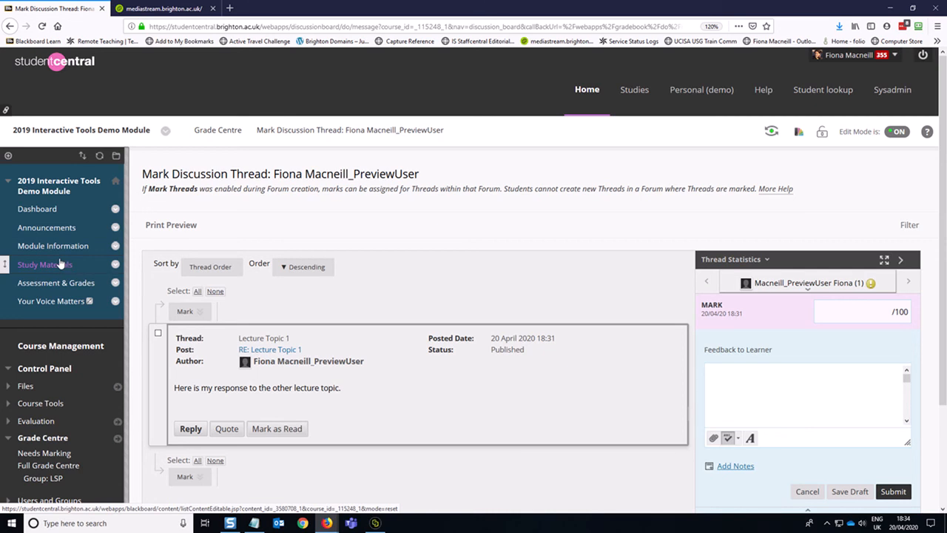
mouse_move(61, 264)
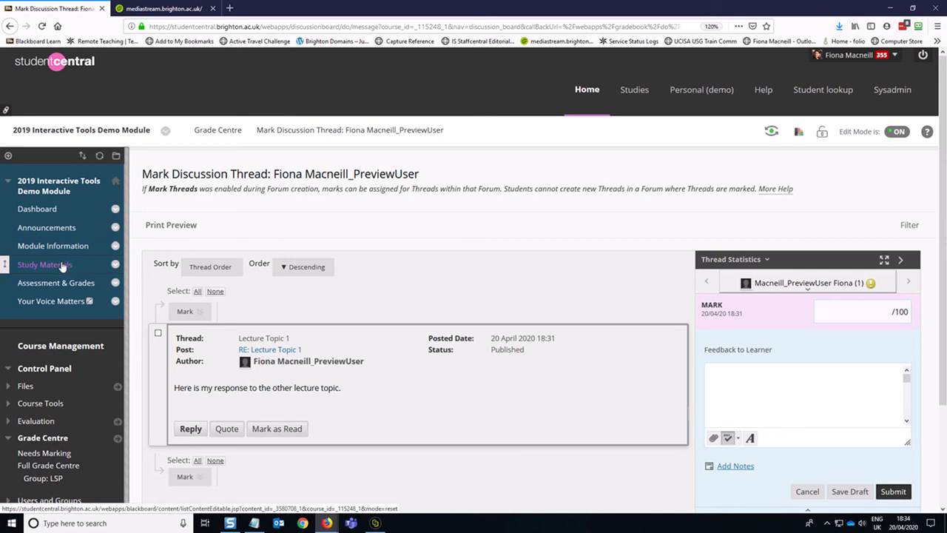
Step: Edit the Week 2 Lecture Reflection link in Study Materials and submit it as available
left_click(44, 265)
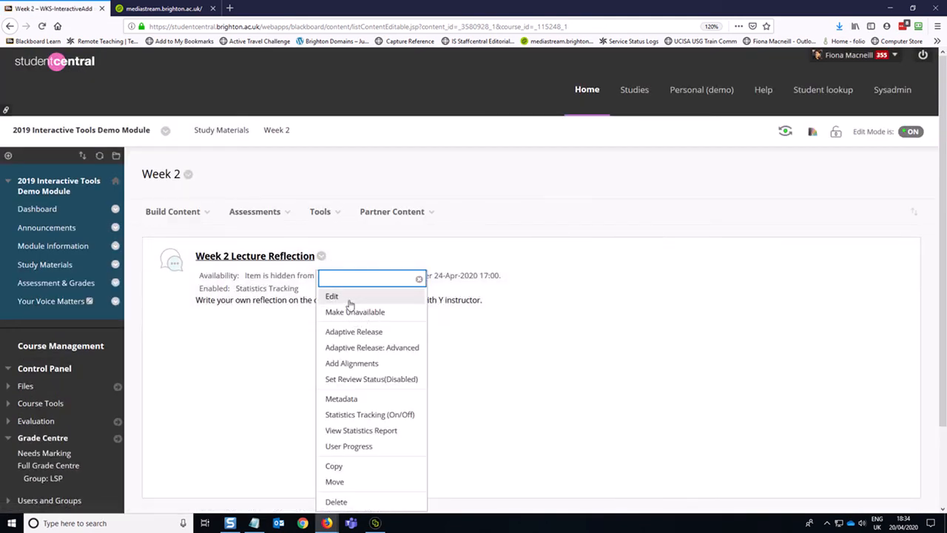
left_click(332, 295)
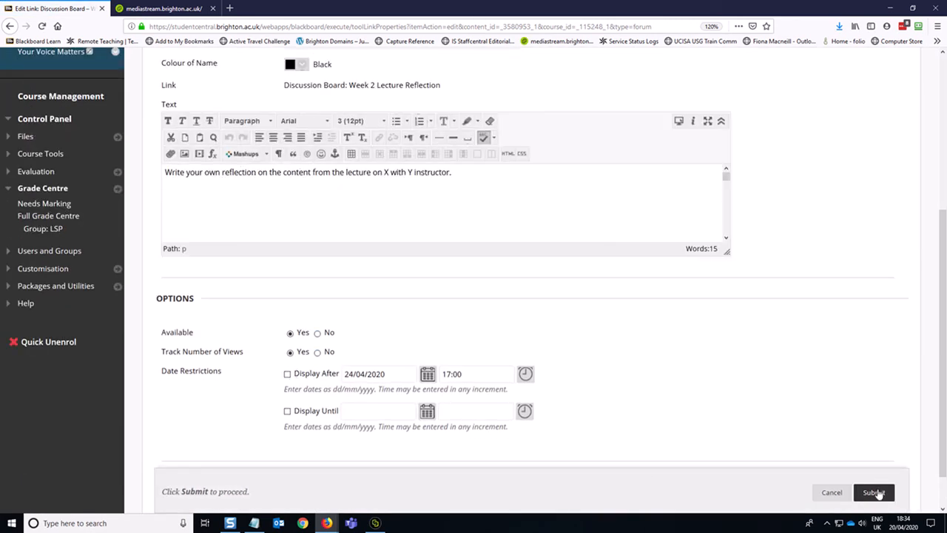
left_click(874, 493)
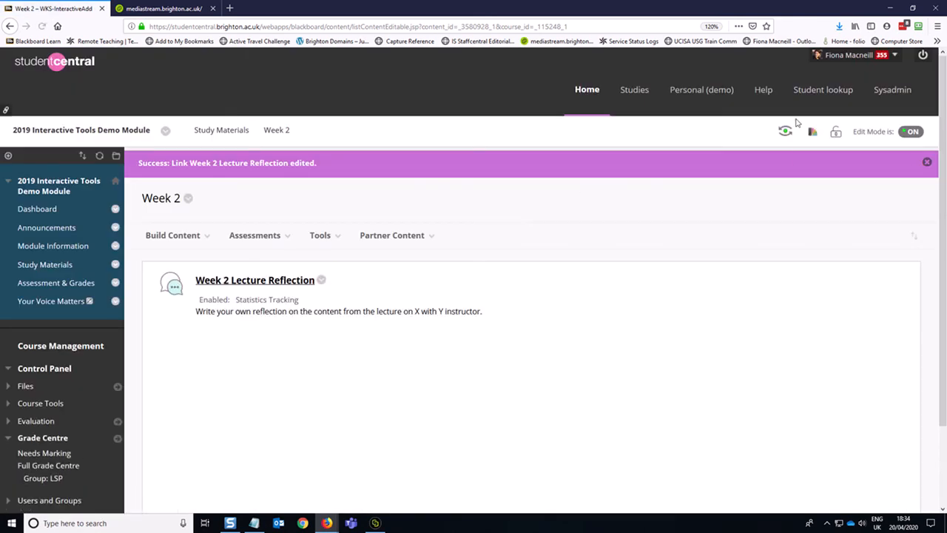
mouse_move(786, 131)
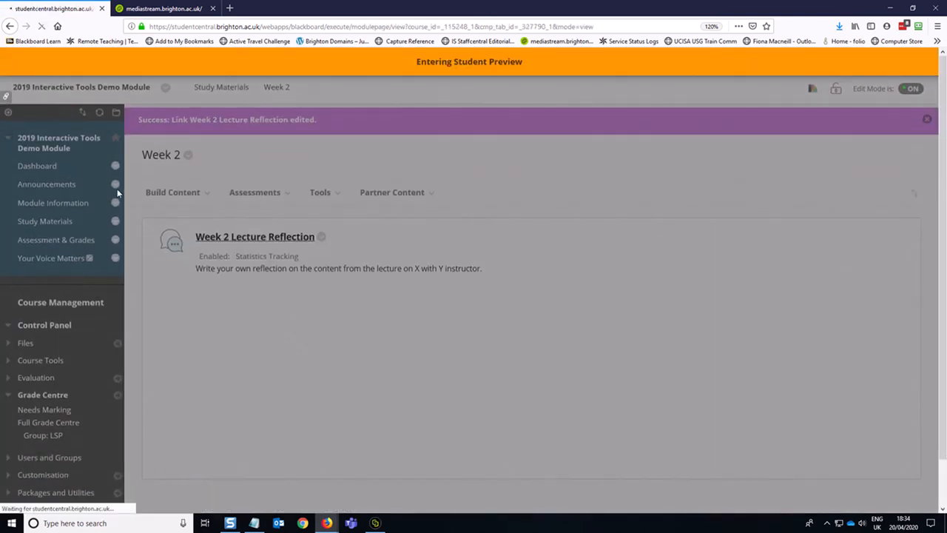
Step: As the preview student, go through Study Materials and the Week 2 folder to the Lecture Reflection forum
left_click(37, 164)
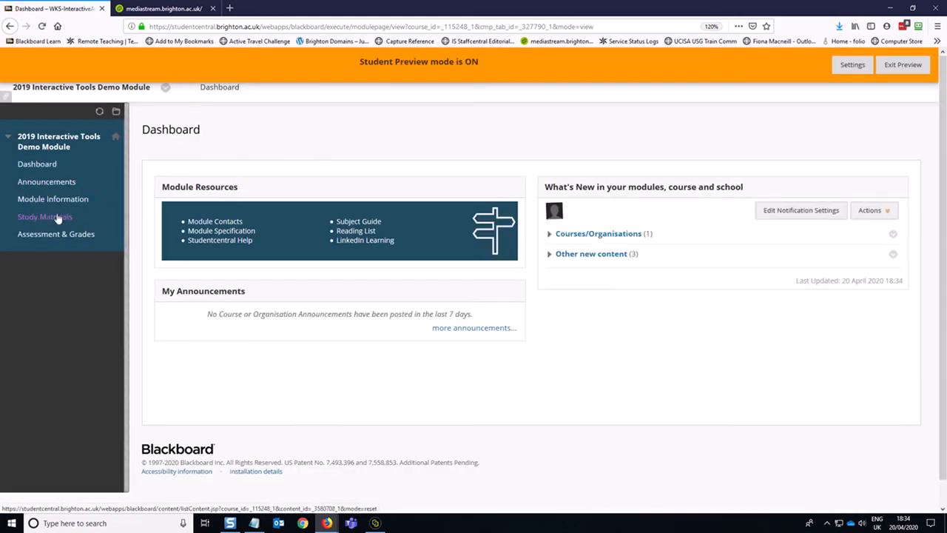
left_click(44, 216)
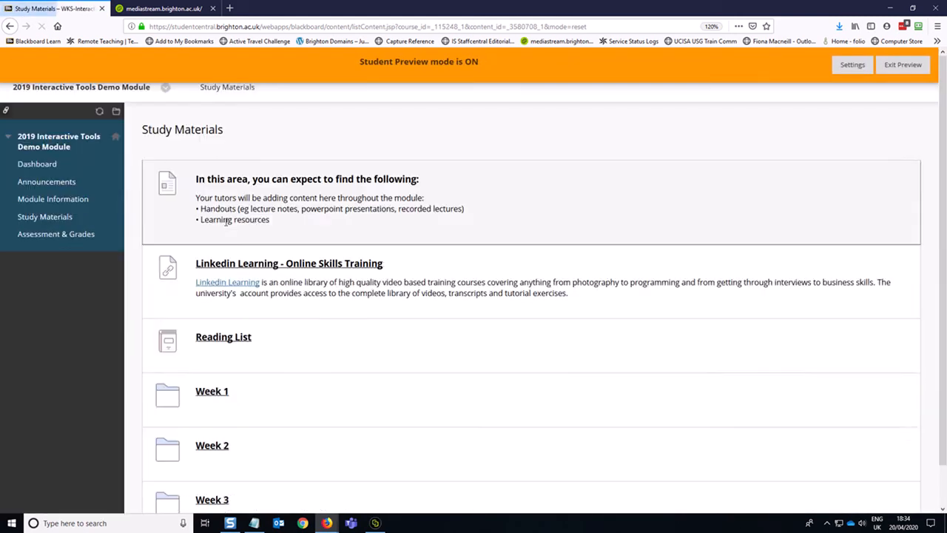
left_click(212, 444)
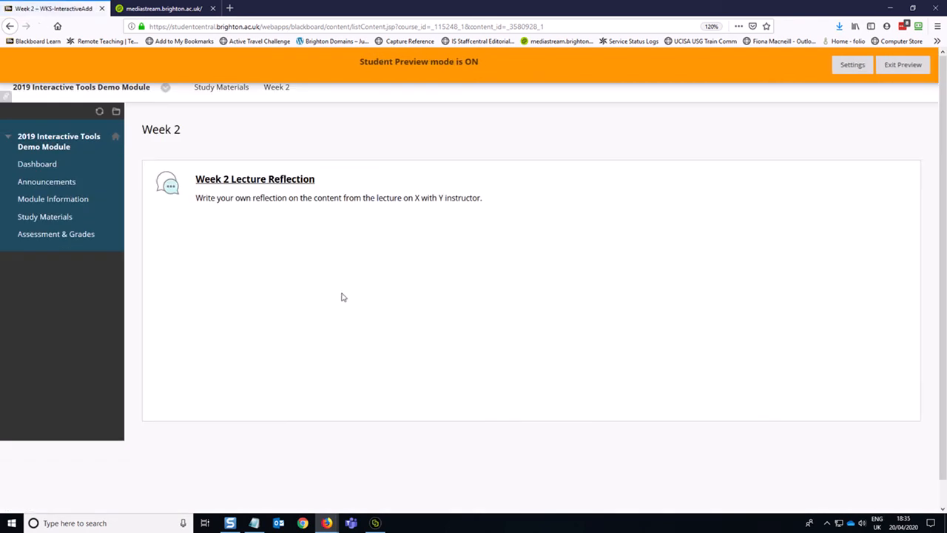
left_click(255, 178)
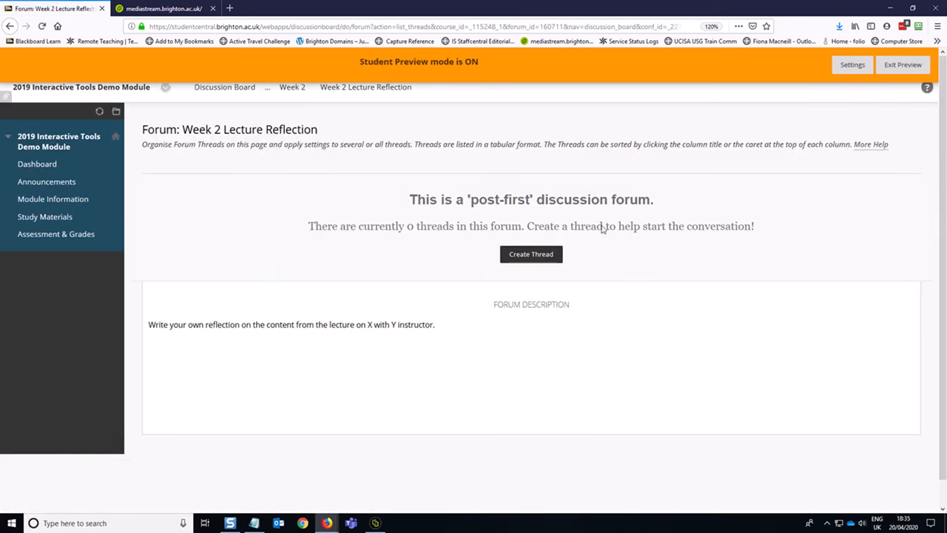
mouse_move(455, 283)
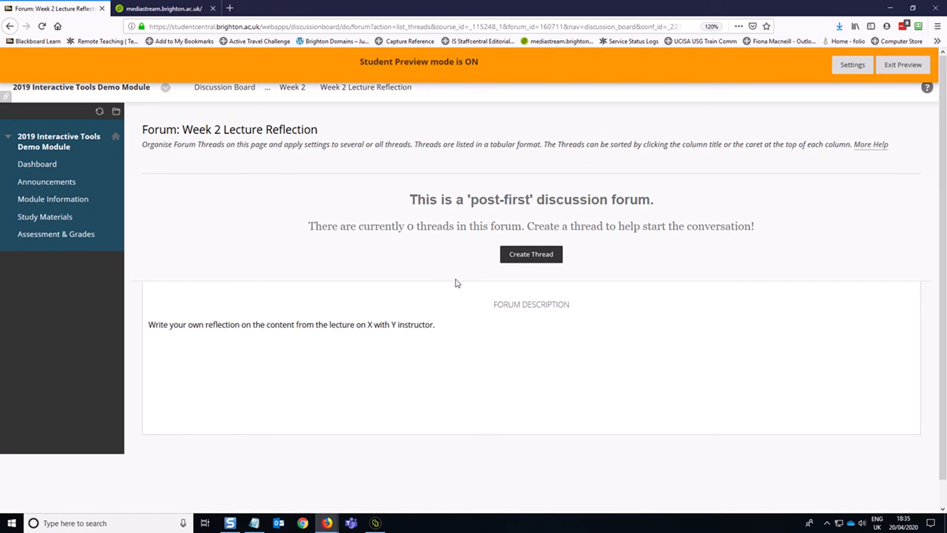
mouse_move(533, 277)
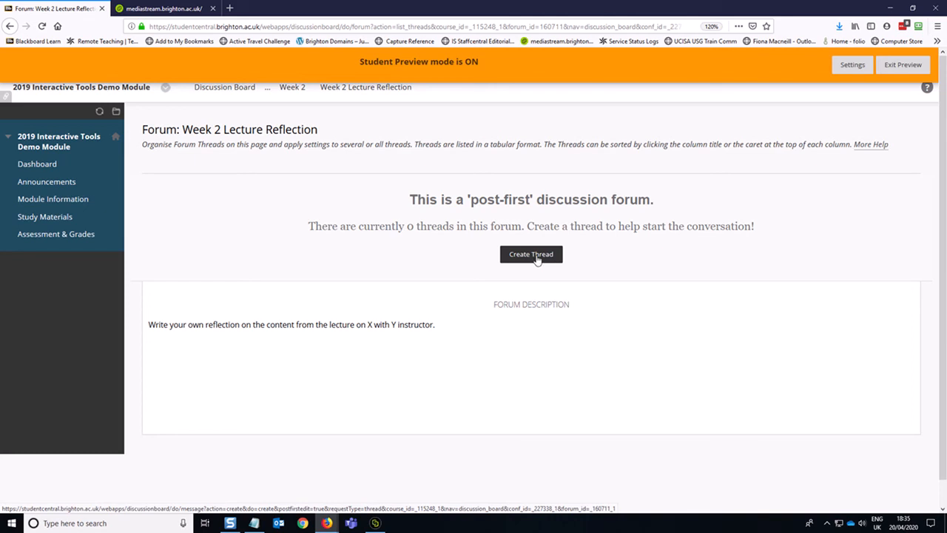
Step: Create the thread 'The lecture was interesting' with message 'This is why.' and submit it
left_click(531, 254)
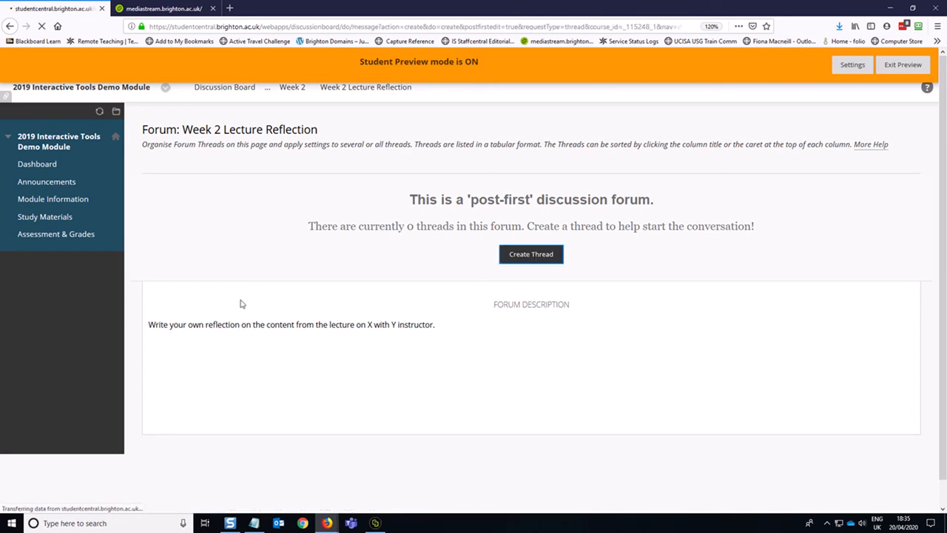
left_click(530, 254)
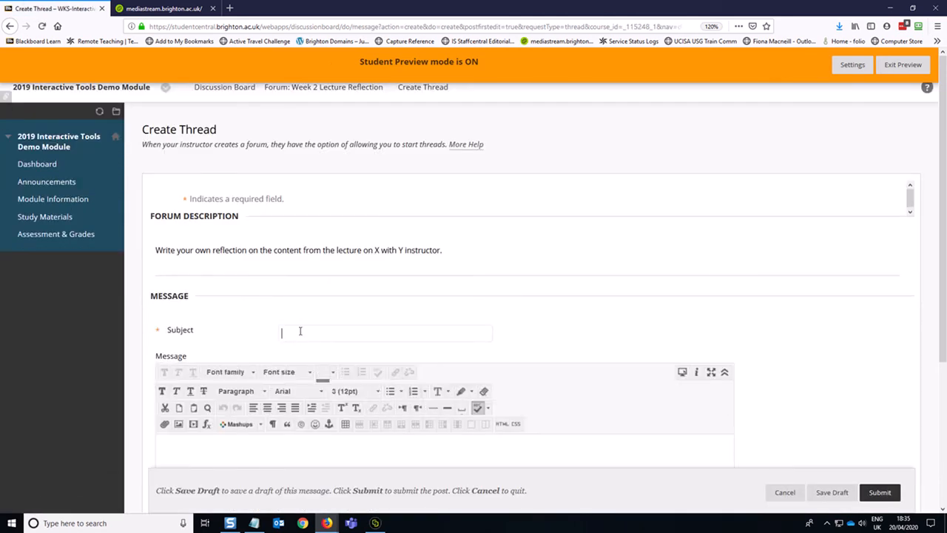
type("The lecture was interestin")
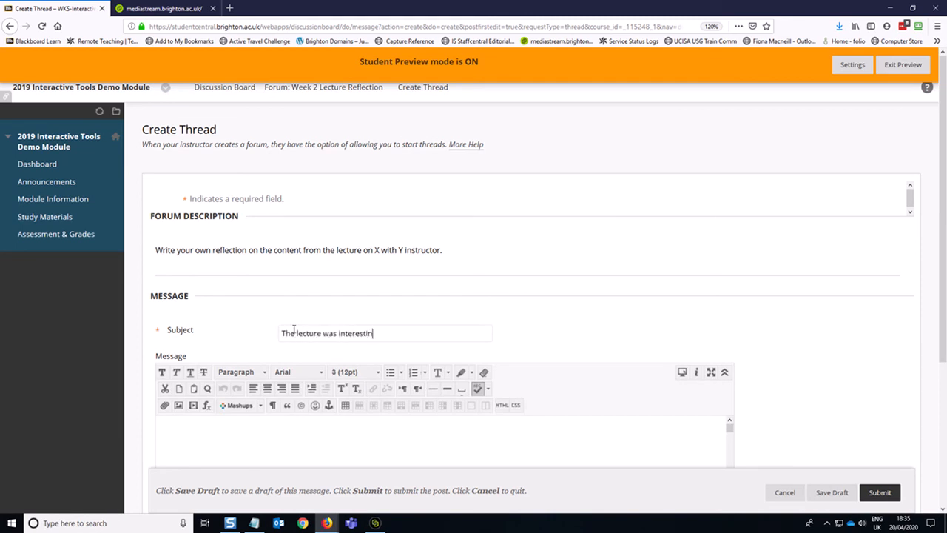
type("g")
left_click(442, 442)
type("th")
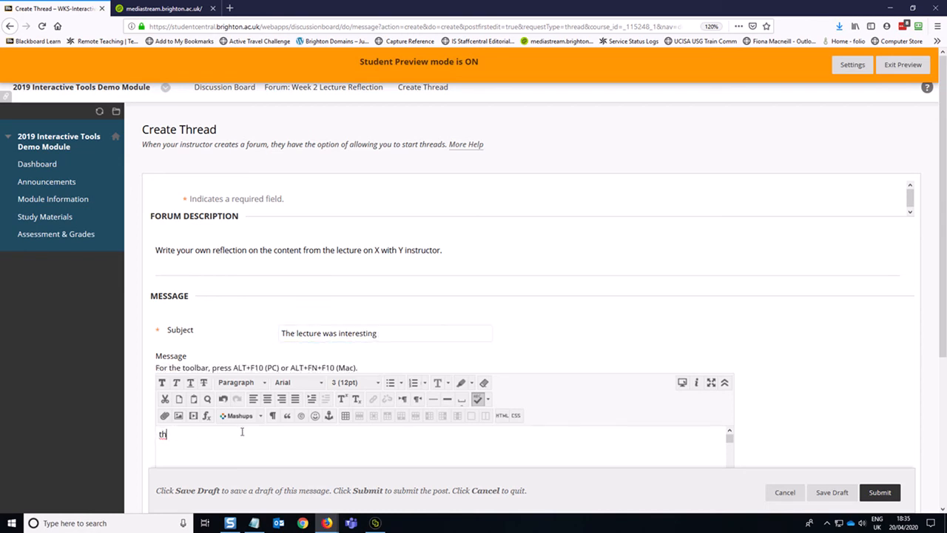
type("This is why...")
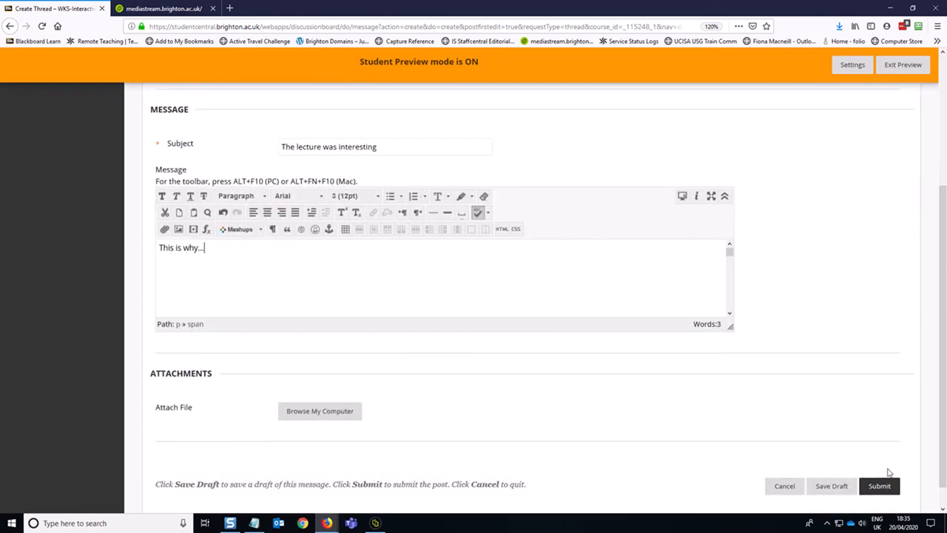
left_click(879, 486)
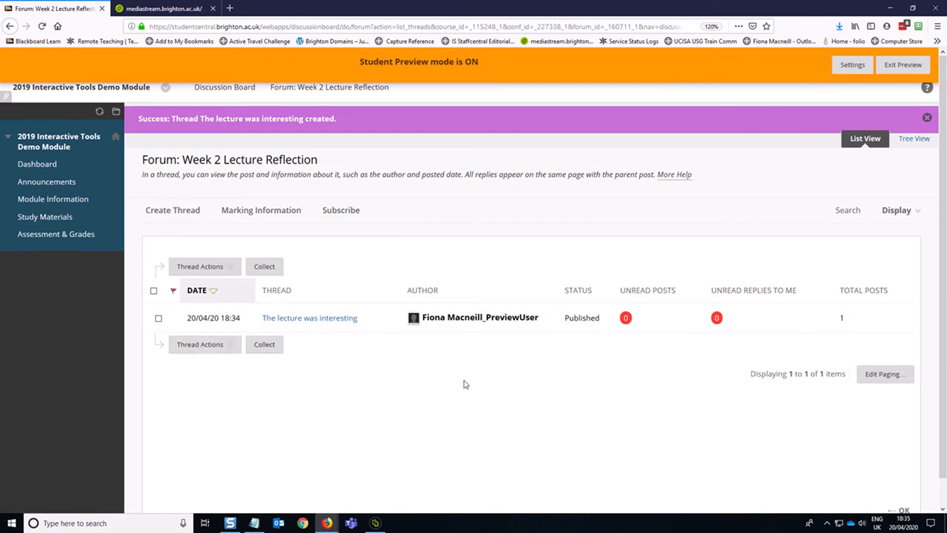
mouse_move(581, 370)
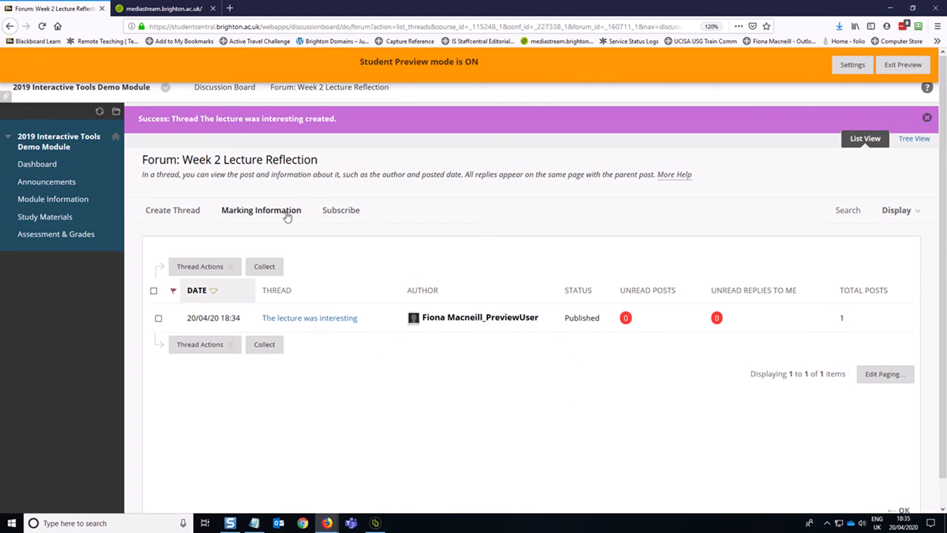
Step: View Marking Information sorted newest first and check the student's Forum Statistics panel
left_click(261, 209)
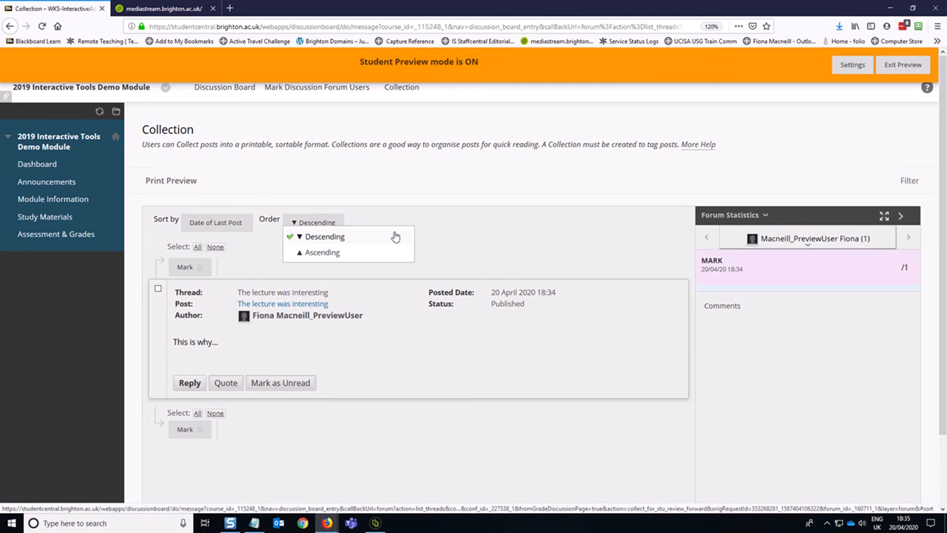
left_click(325, 236)
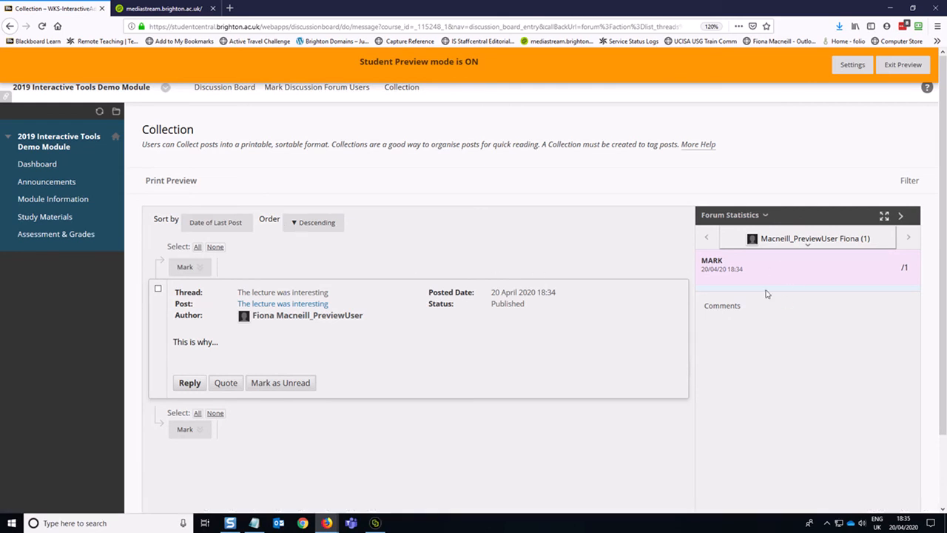
mouse_move(621, 222)
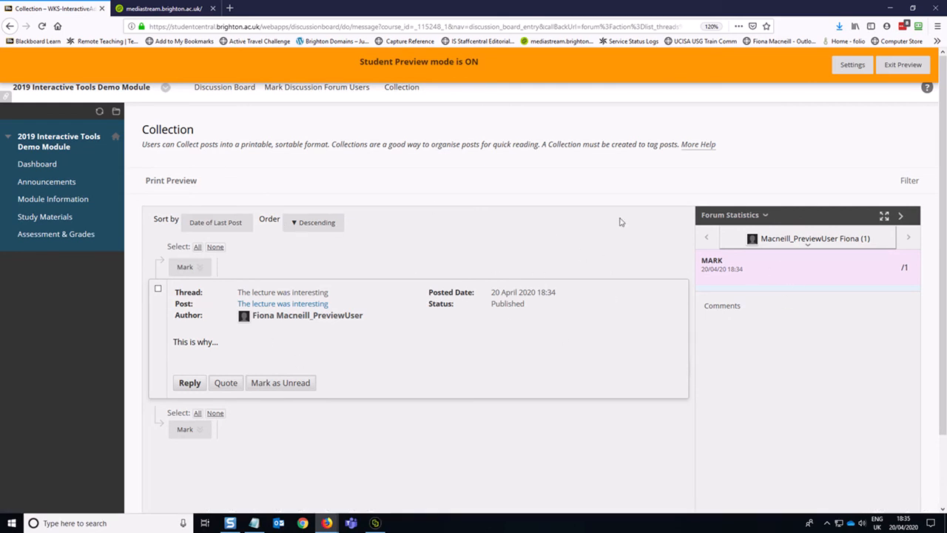
mouse_move(593, 188)
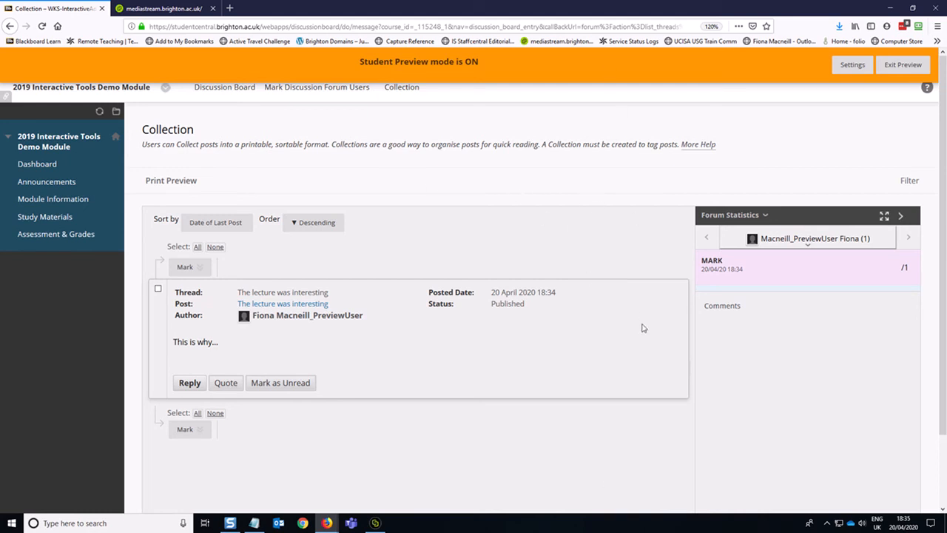
mouse_move(547, 241)
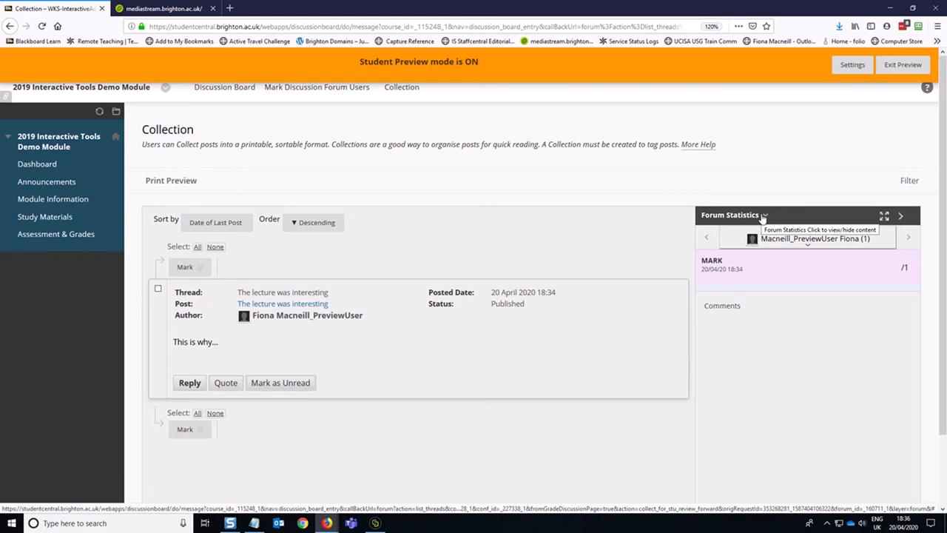
left_click(764, 215)
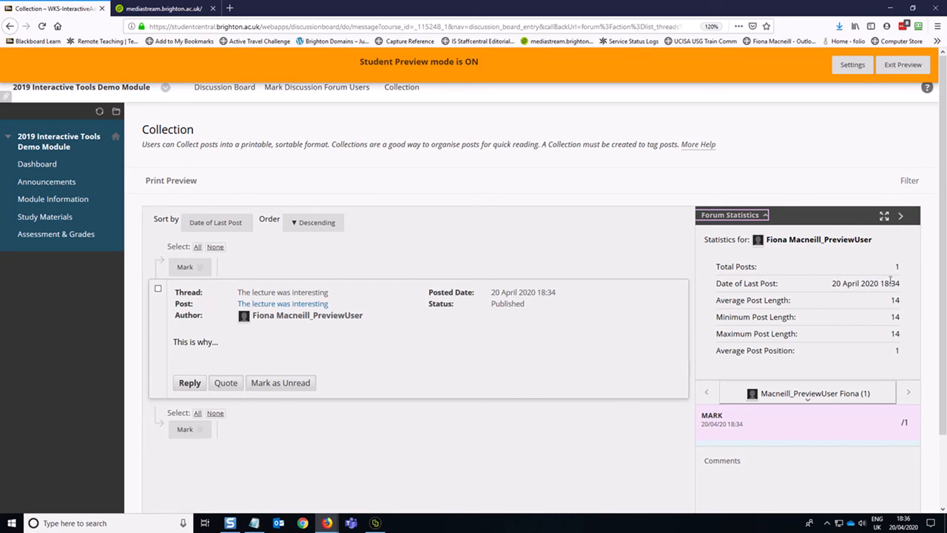
mouse_move(911, 287)
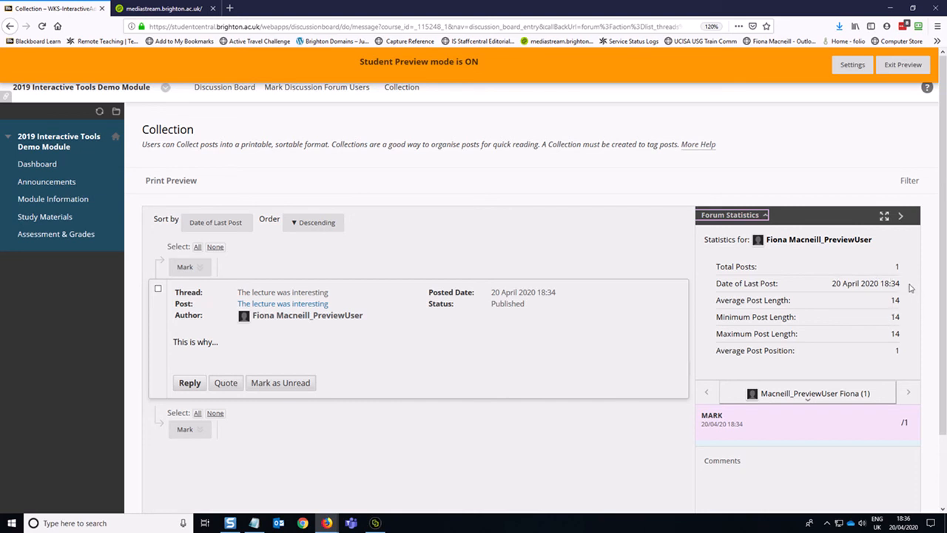
mouse_move(913, 362)
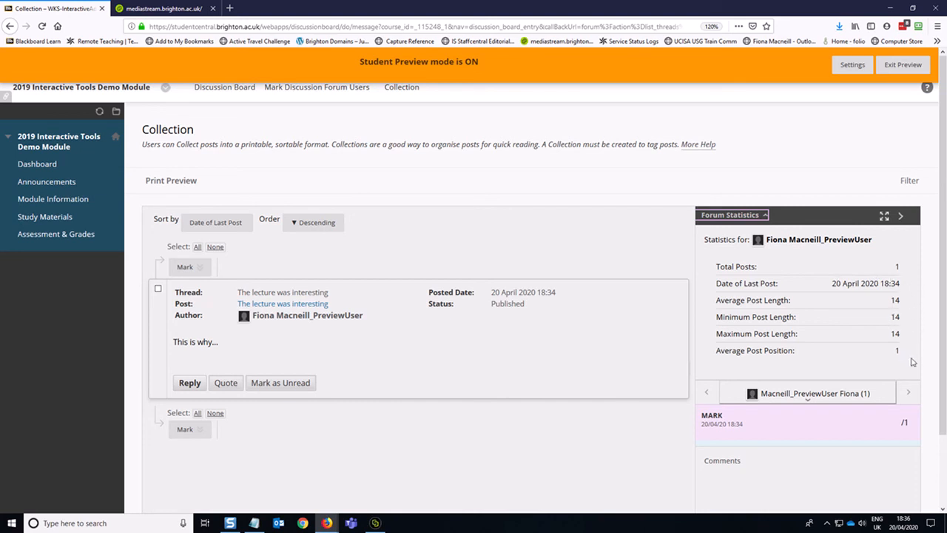
mouse_move(905, 360)
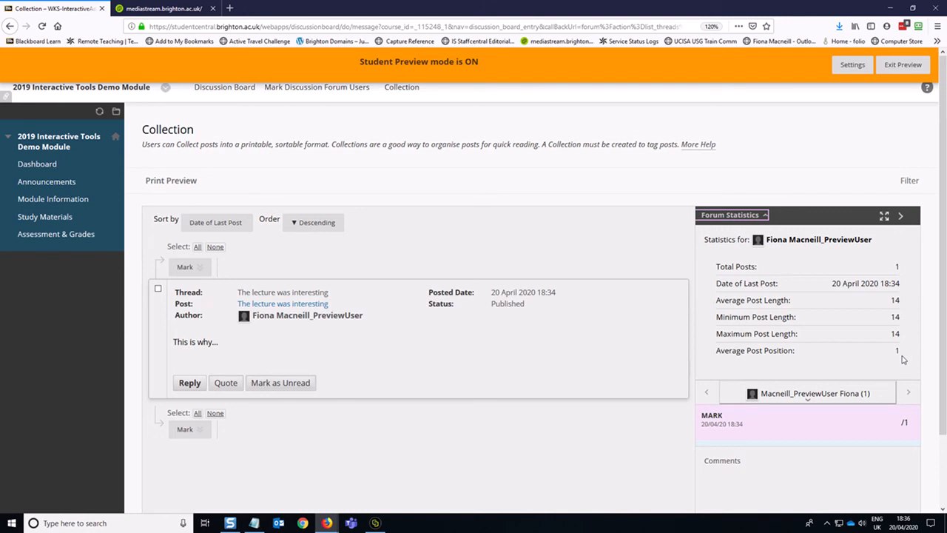
mouse_move(825, 254)
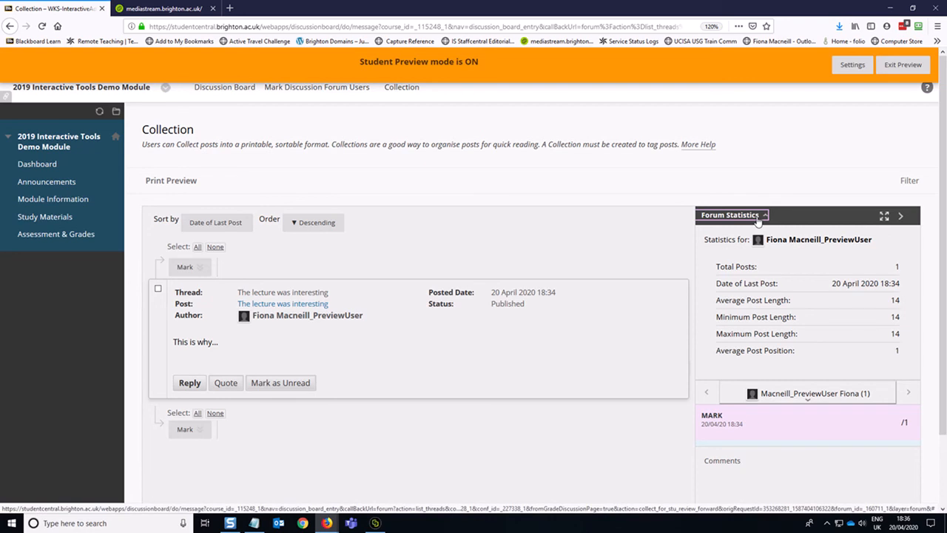
left_click(764, 215)
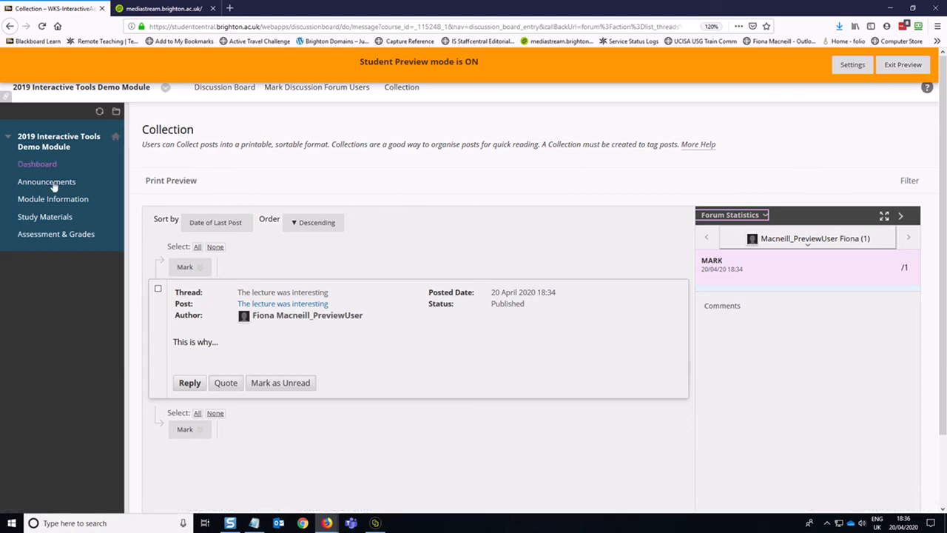
Step: As the preview student, return to Study Materials and enter the Week 1 folder
left_click(45, 216)
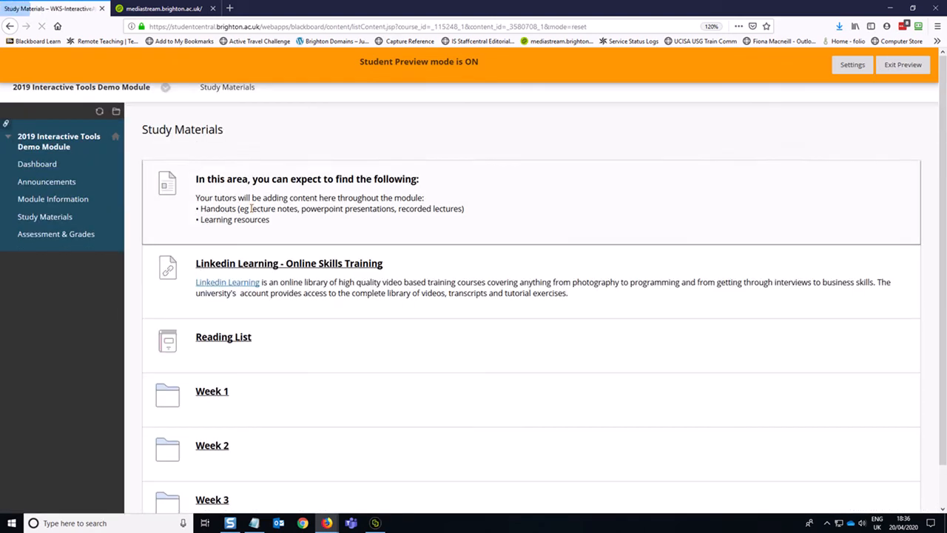
mouse_move(178, 391)
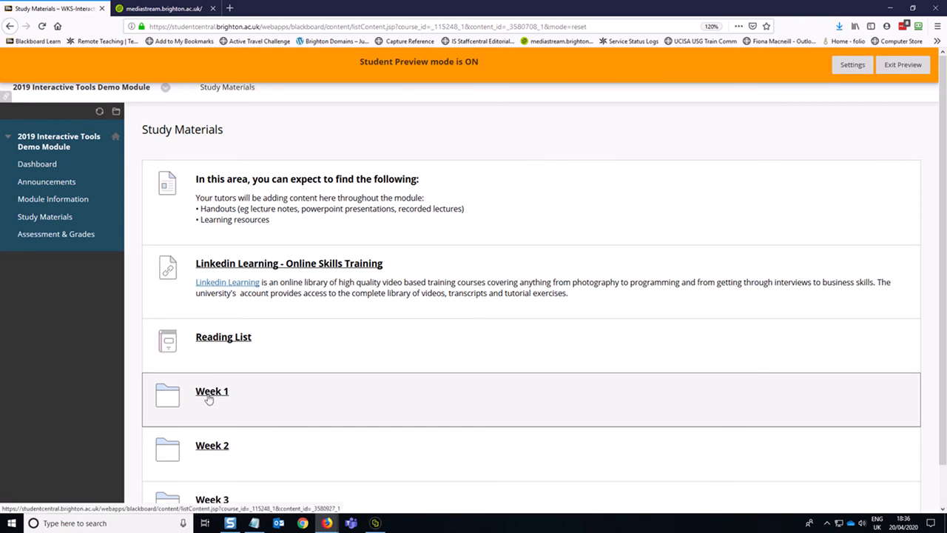
left_click(211, 390)
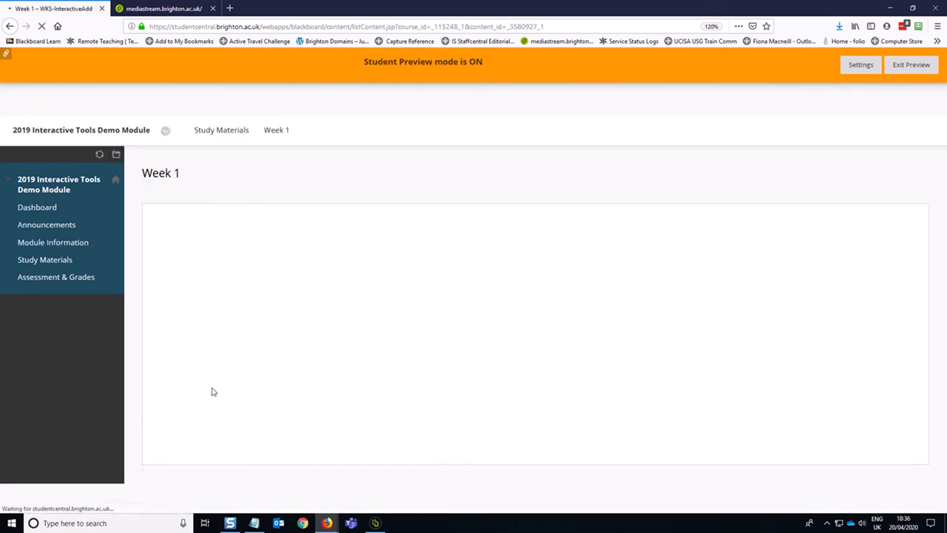